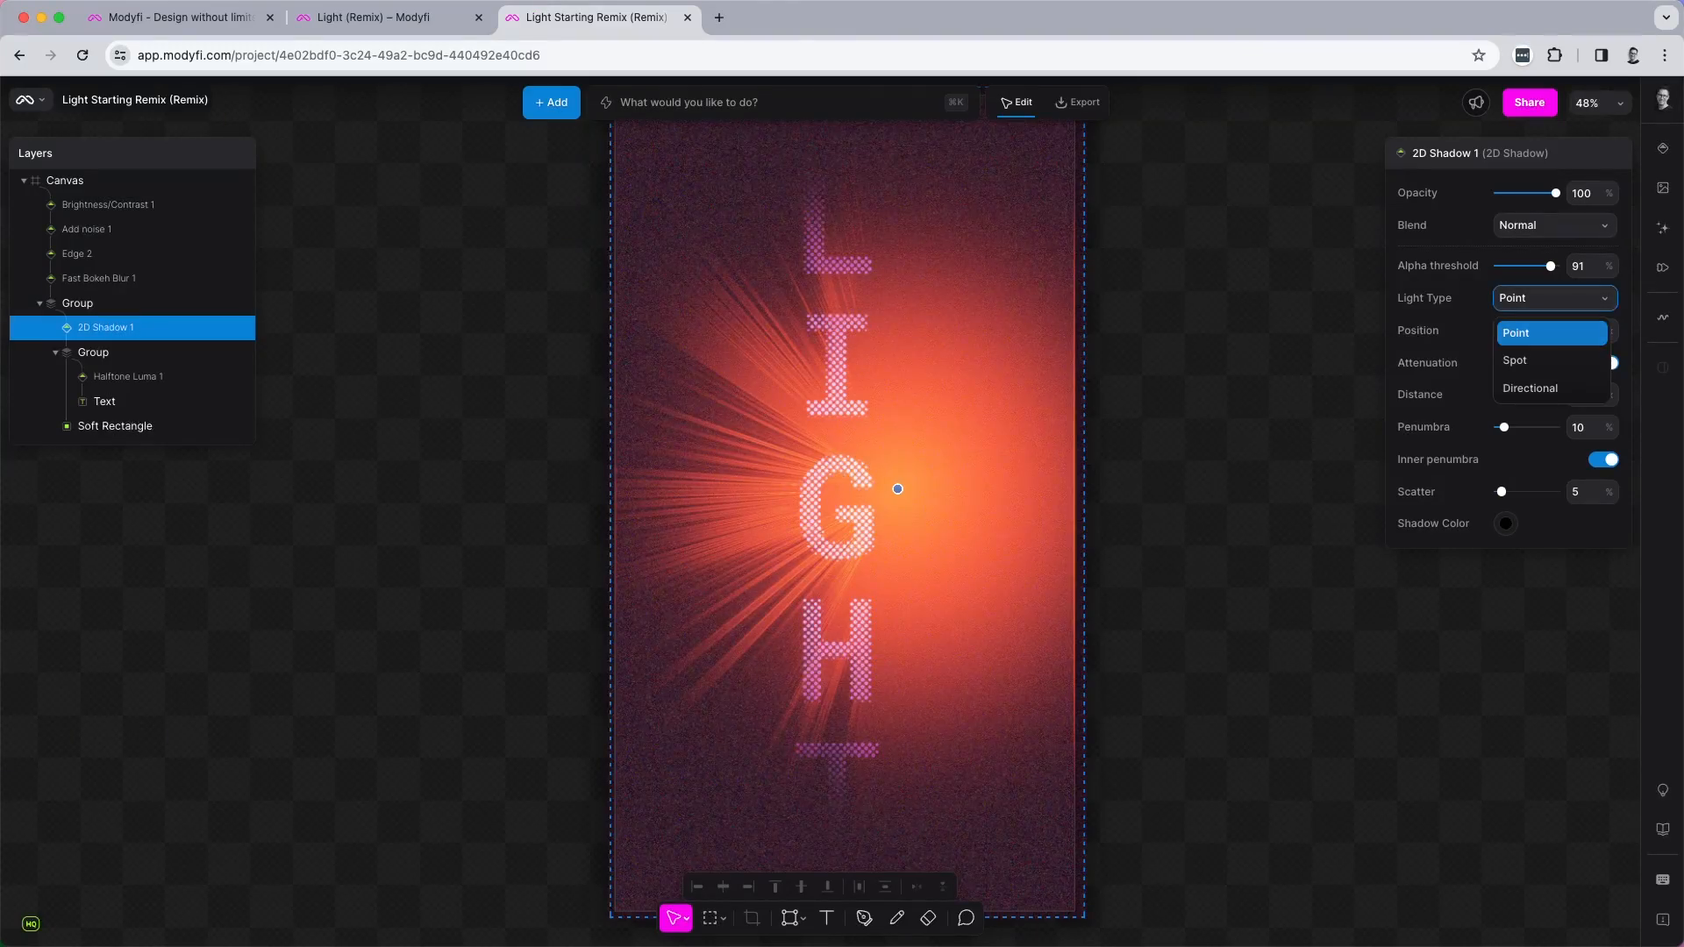
Preview the finished poster's 2D Shadow spotlight settings, then switch to the modyfi.com tab.
{"action": "left_click", "coordinate": [1514, 360]}
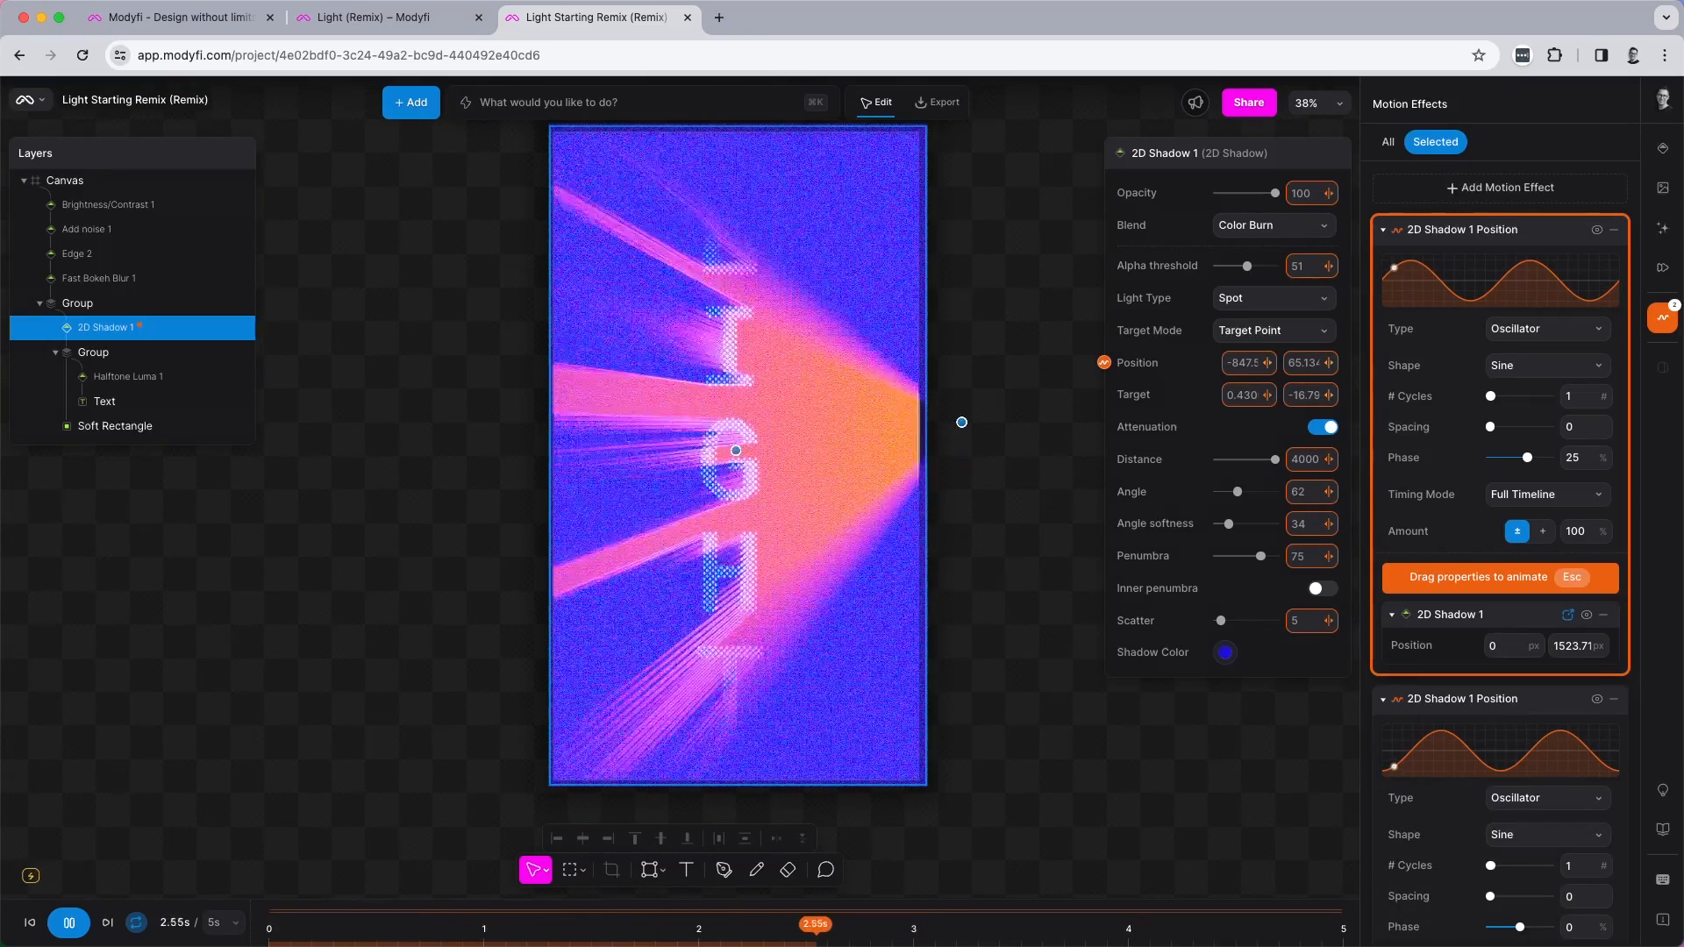
{"action": "left_click", "coordinate": [167, 16]}
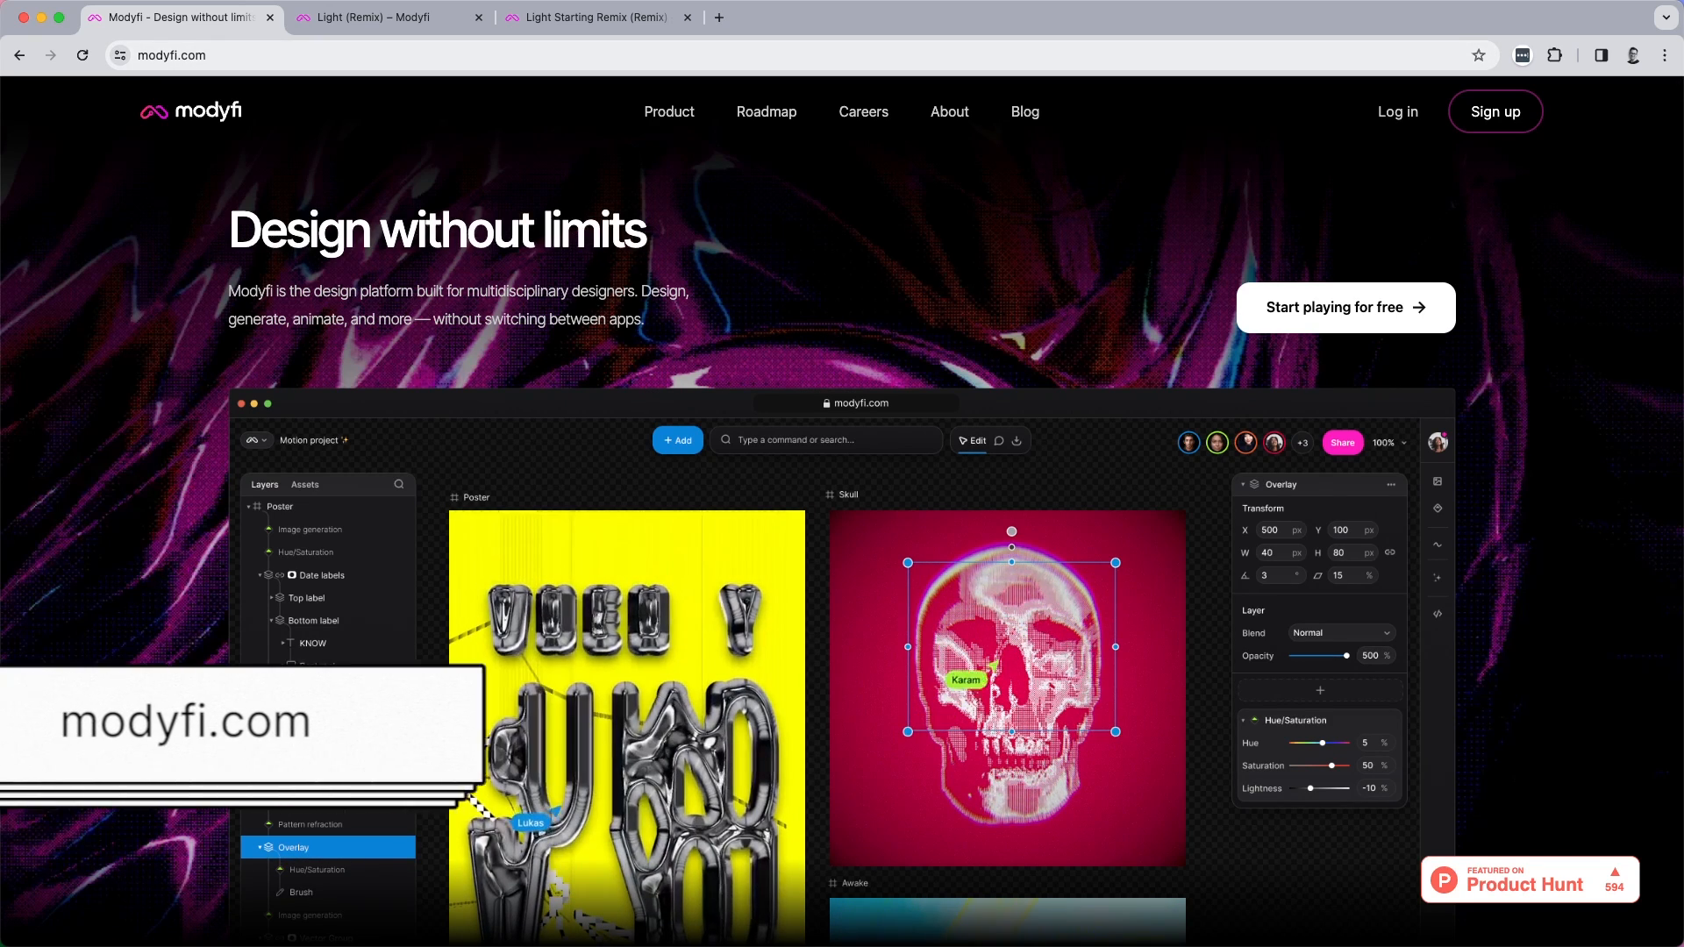
Scroll the homepage down to the gallery and remix the 'Light' design.
{"action": "scroll", "scroll_direction": "down", "scroll_amount": 3}
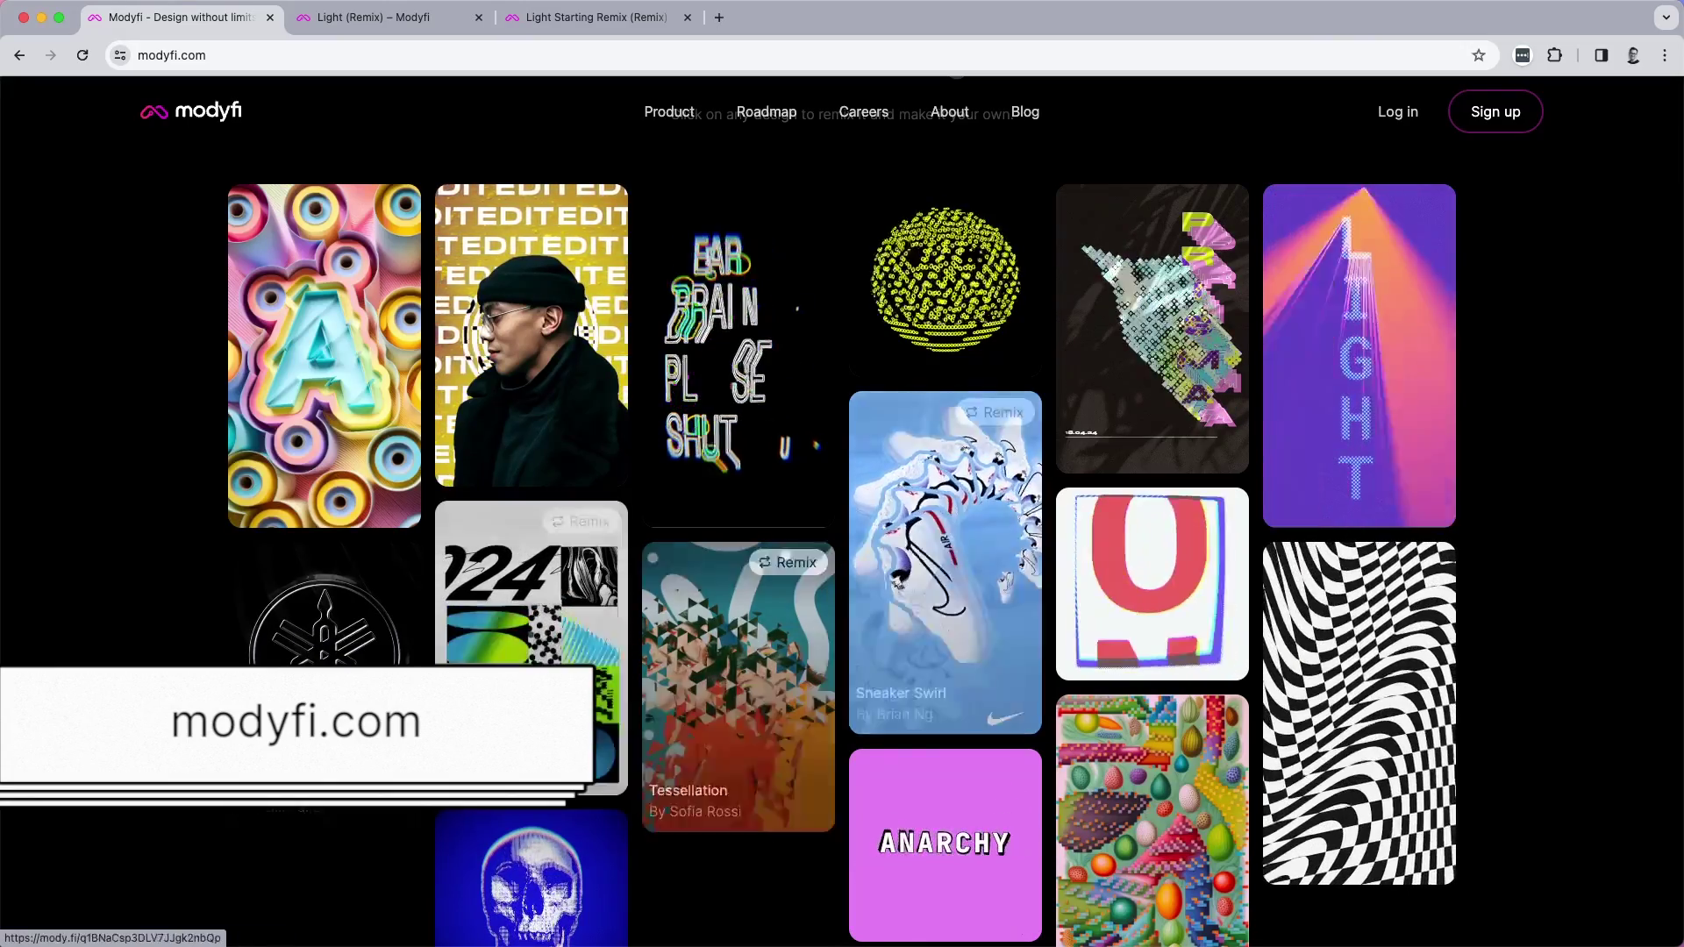
{"action": "scroll", "scroll_direction": "down", "scroll_amount": 3}
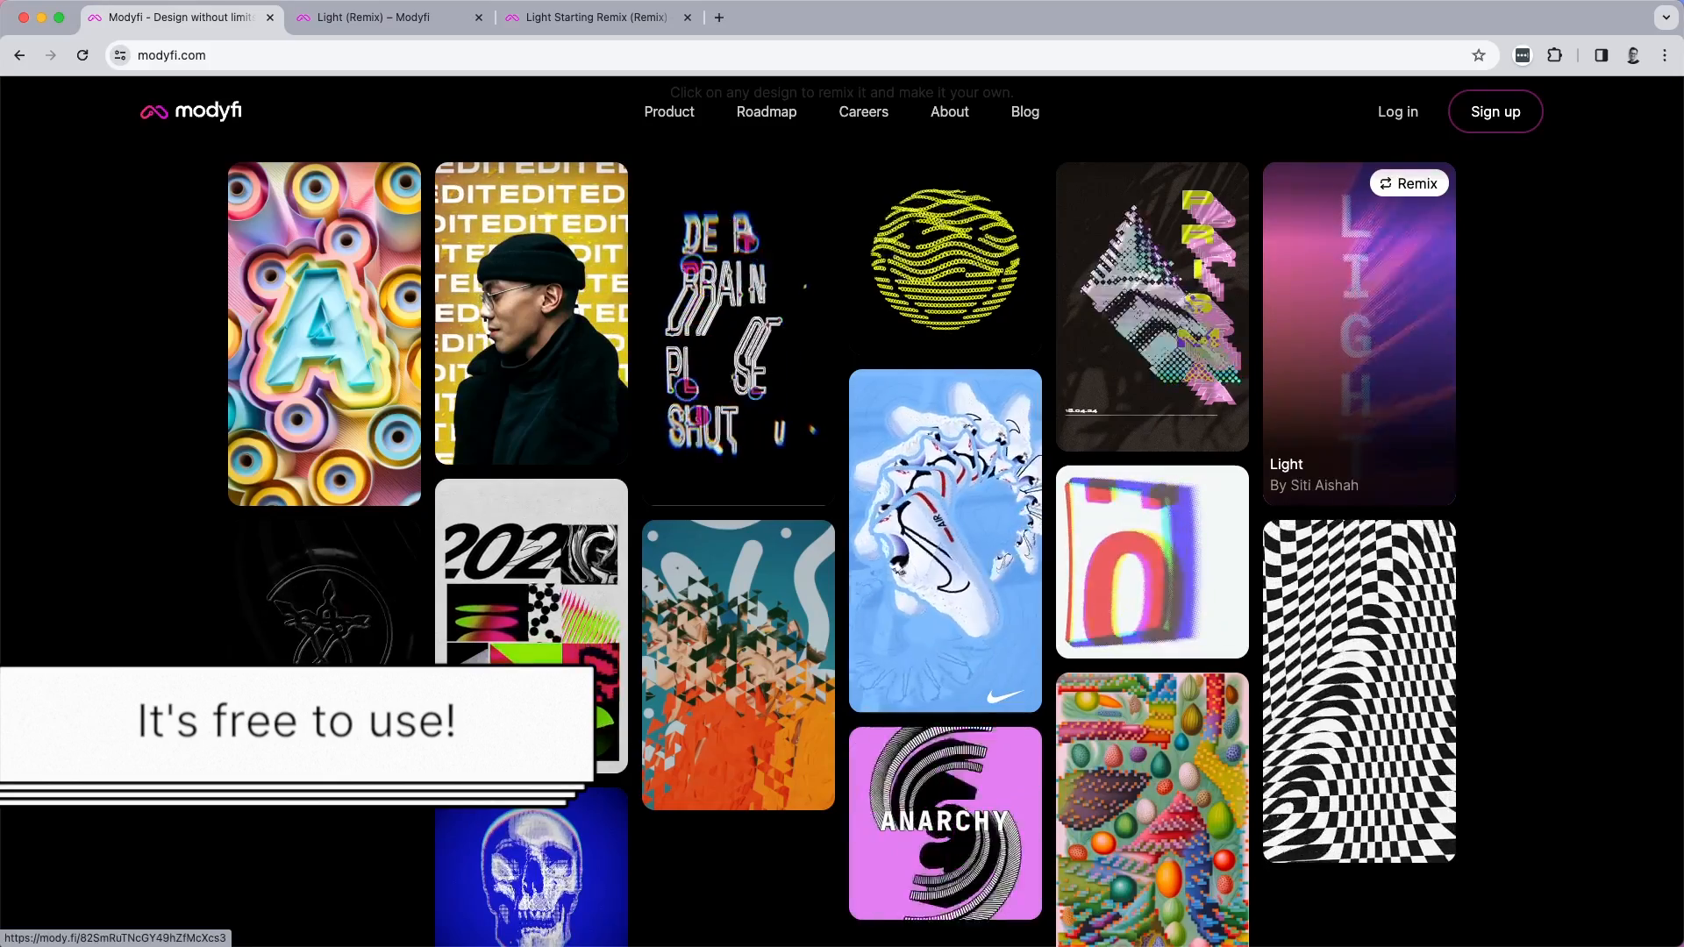
{"action": "left_click", "coordinate": [372, 17]}
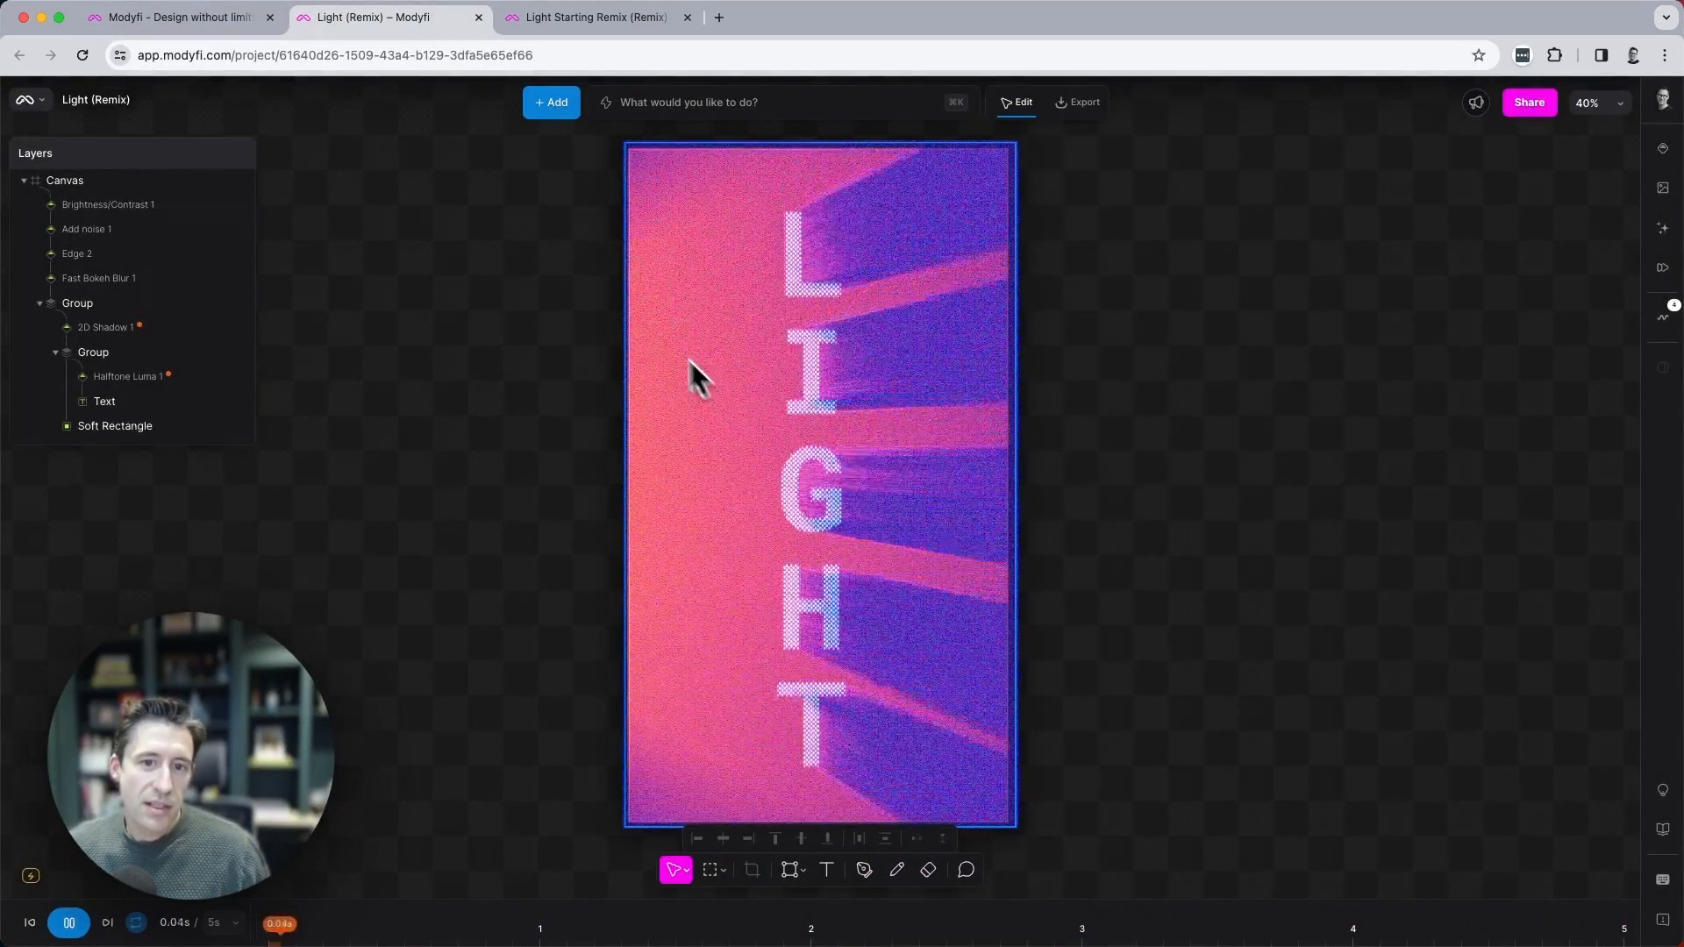
Switch through the browser tabs to the 'Light Starting Remix (Remix)' project.
{"action": "left_click", "coordinate": [175, 18]}
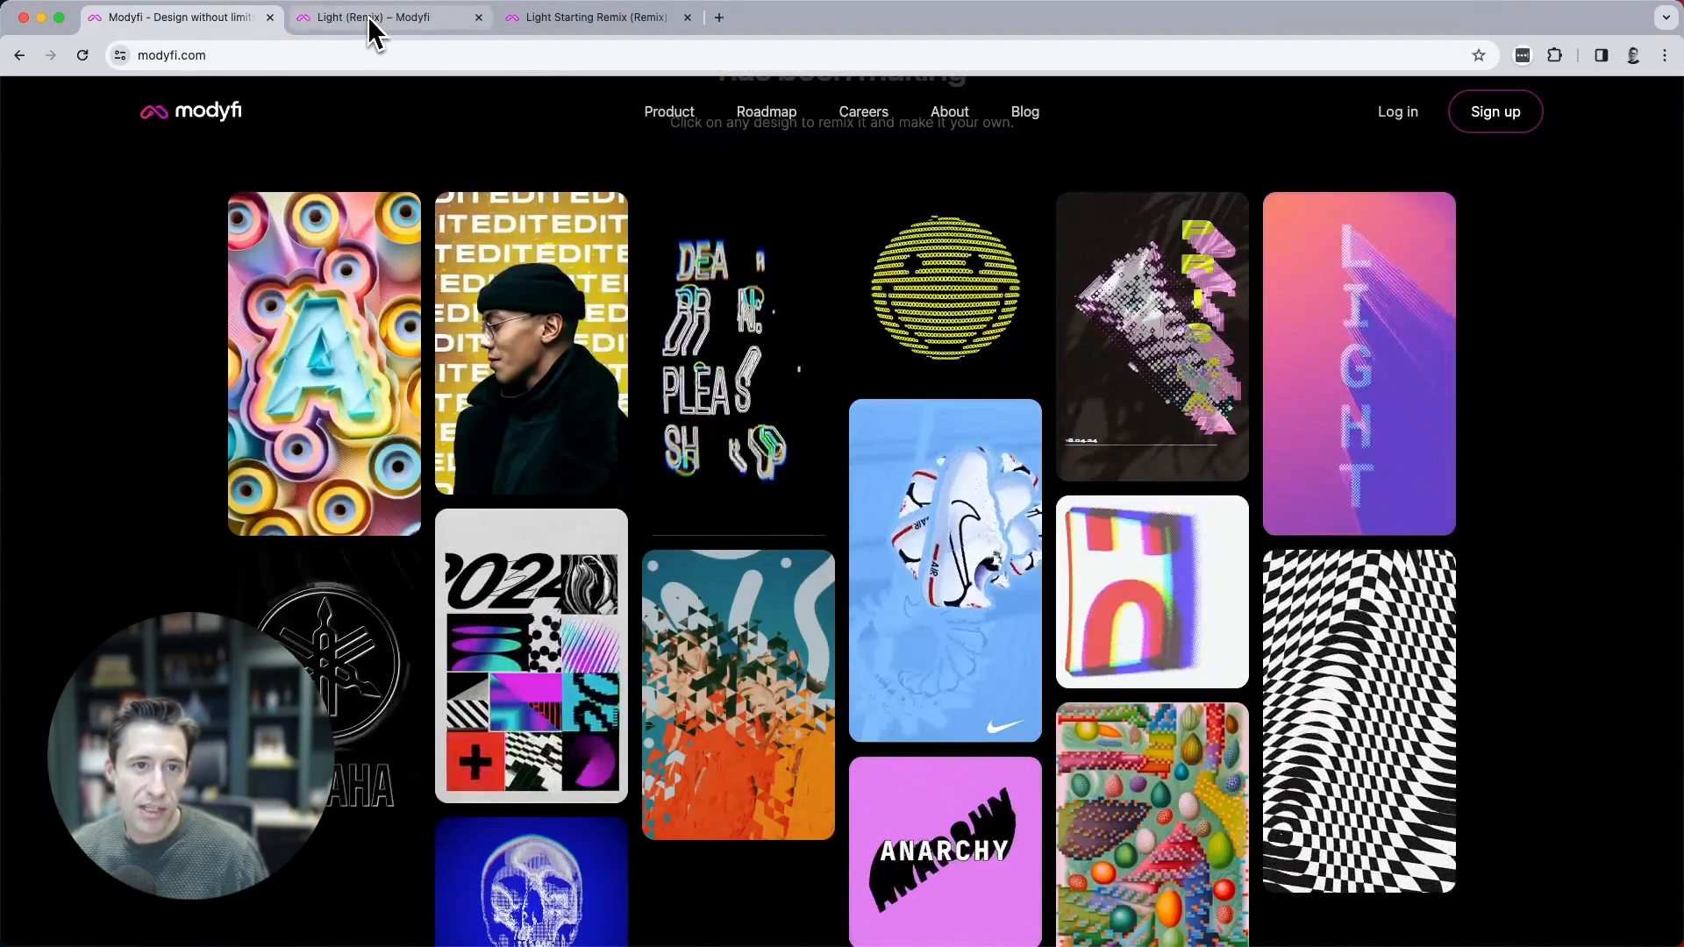
{"action": "left_click", "coordinate": [370, 17]}
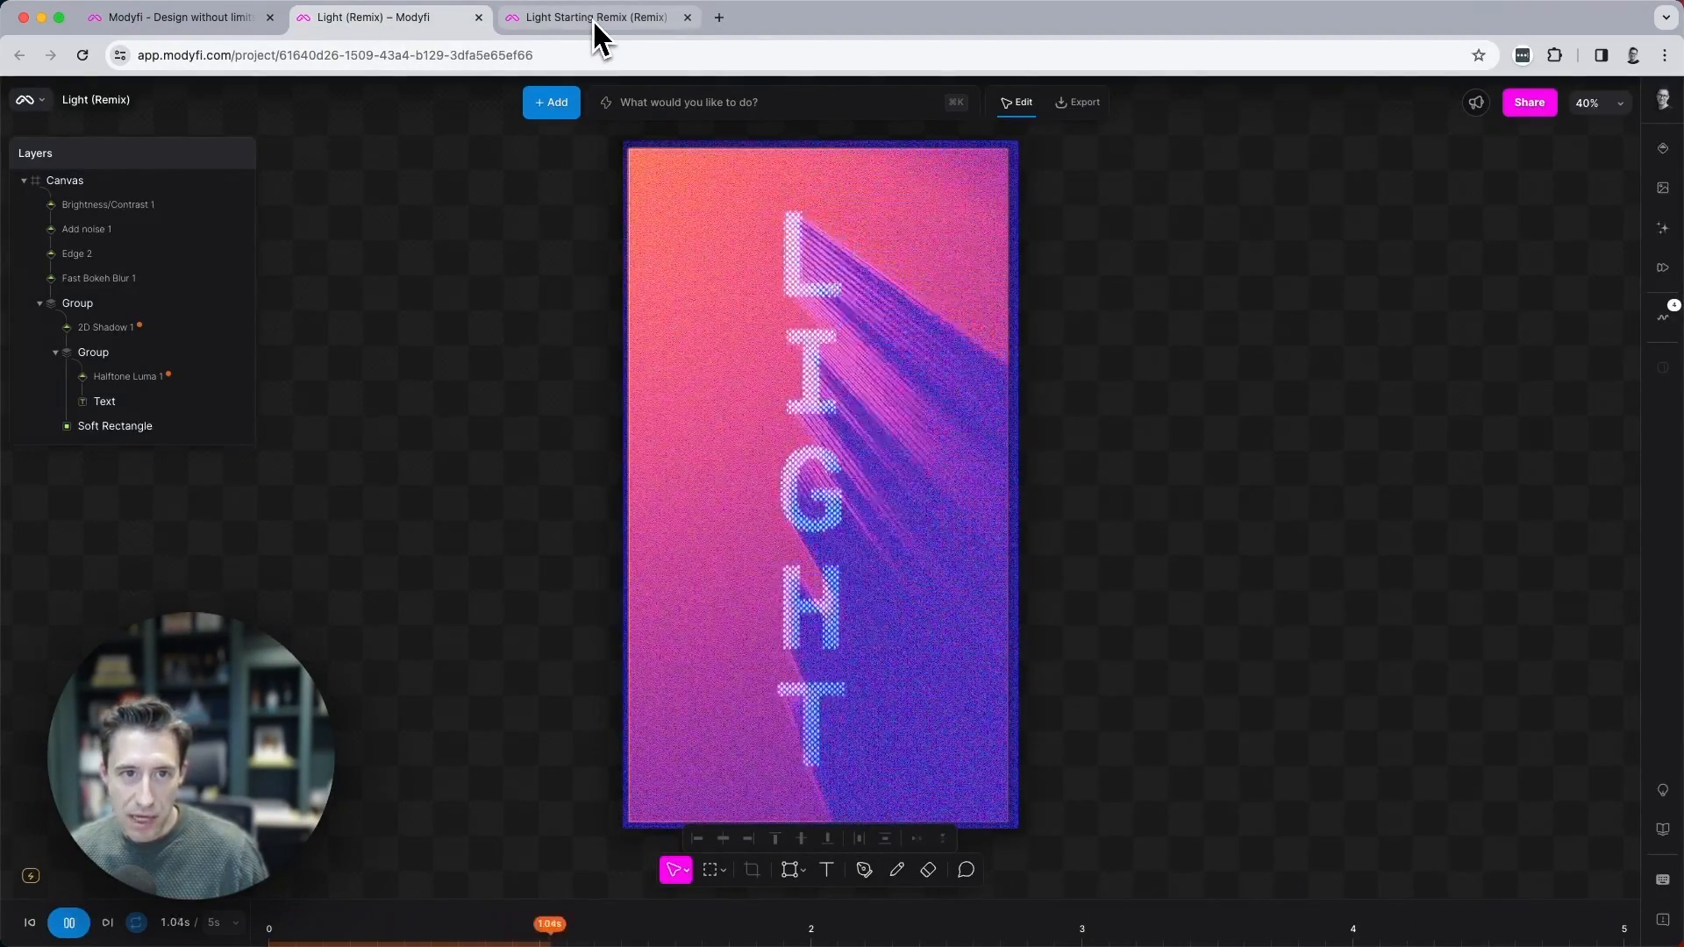
{"action": "left_click", "coordinate": [592, 18]}
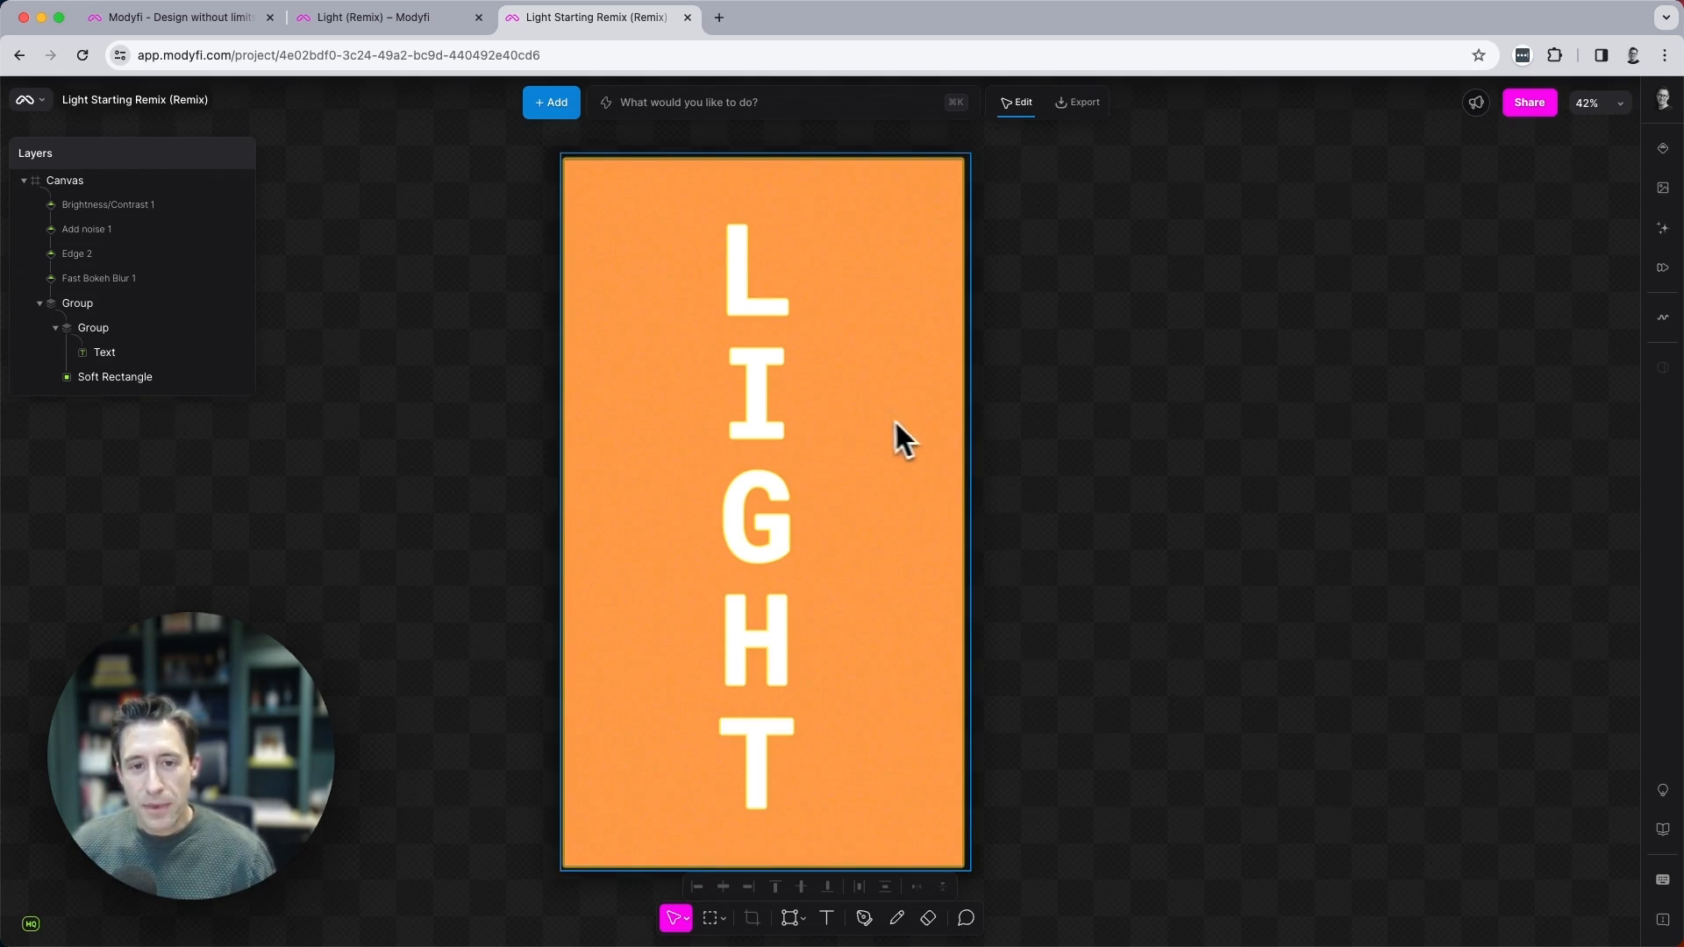
{"action": "mouse_move", "coordinate": [856, 437]}
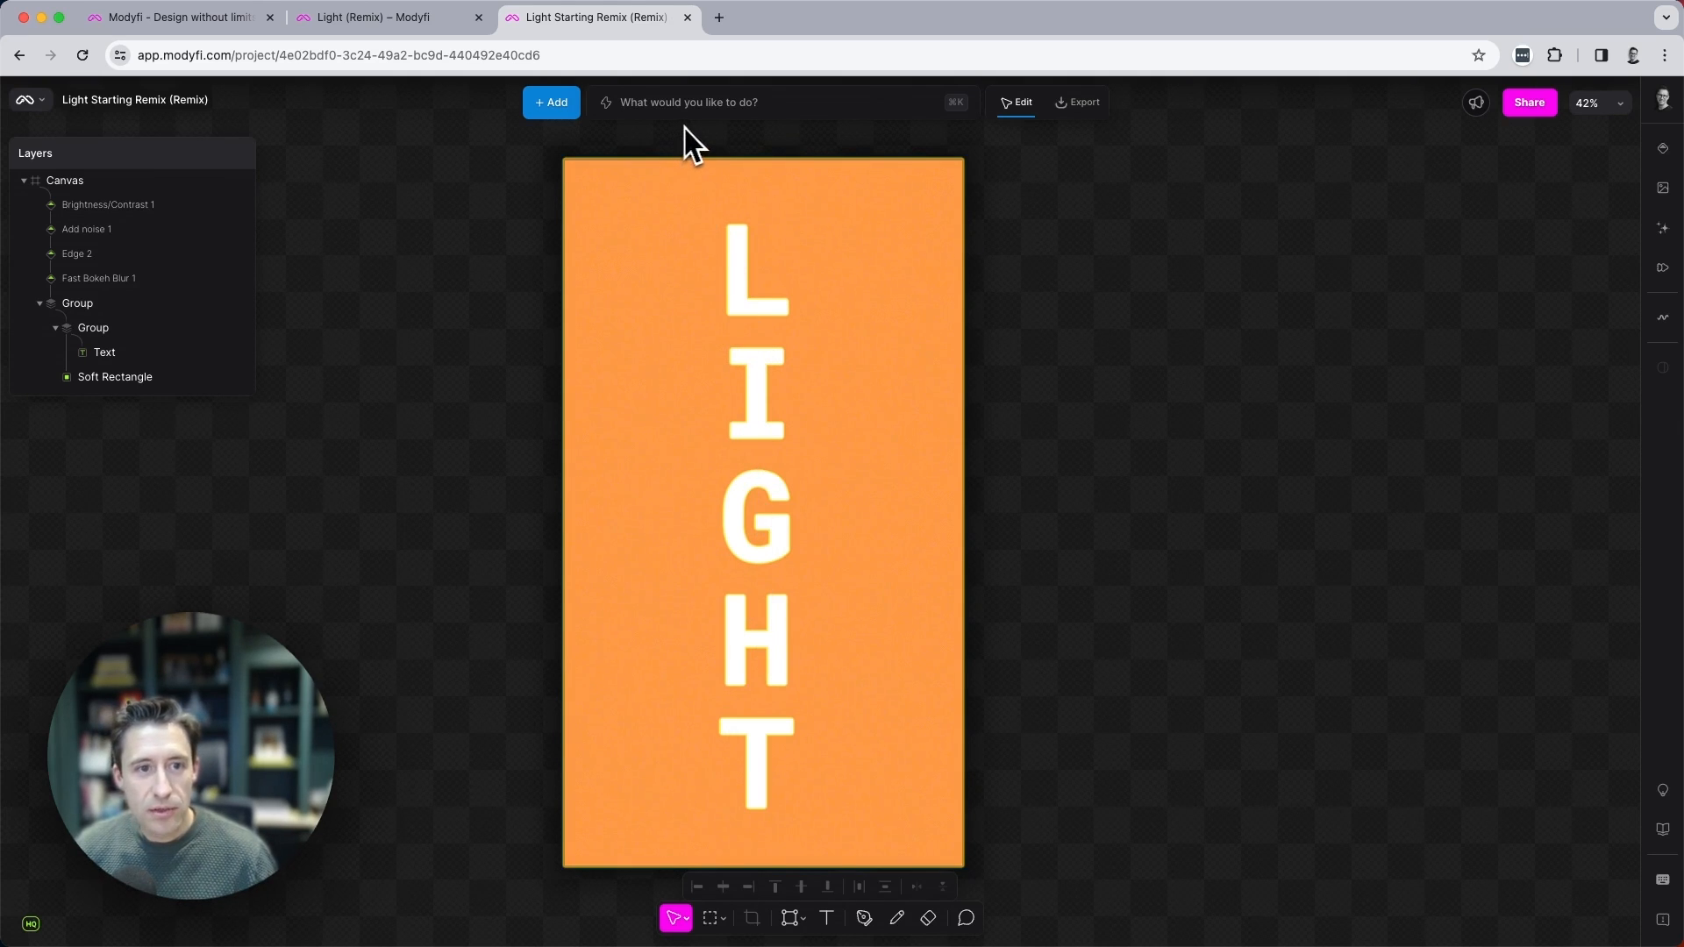
Search 'half' in the command bar and add a Halftone Luma modifier.
{"action": "type", "text": "half"}
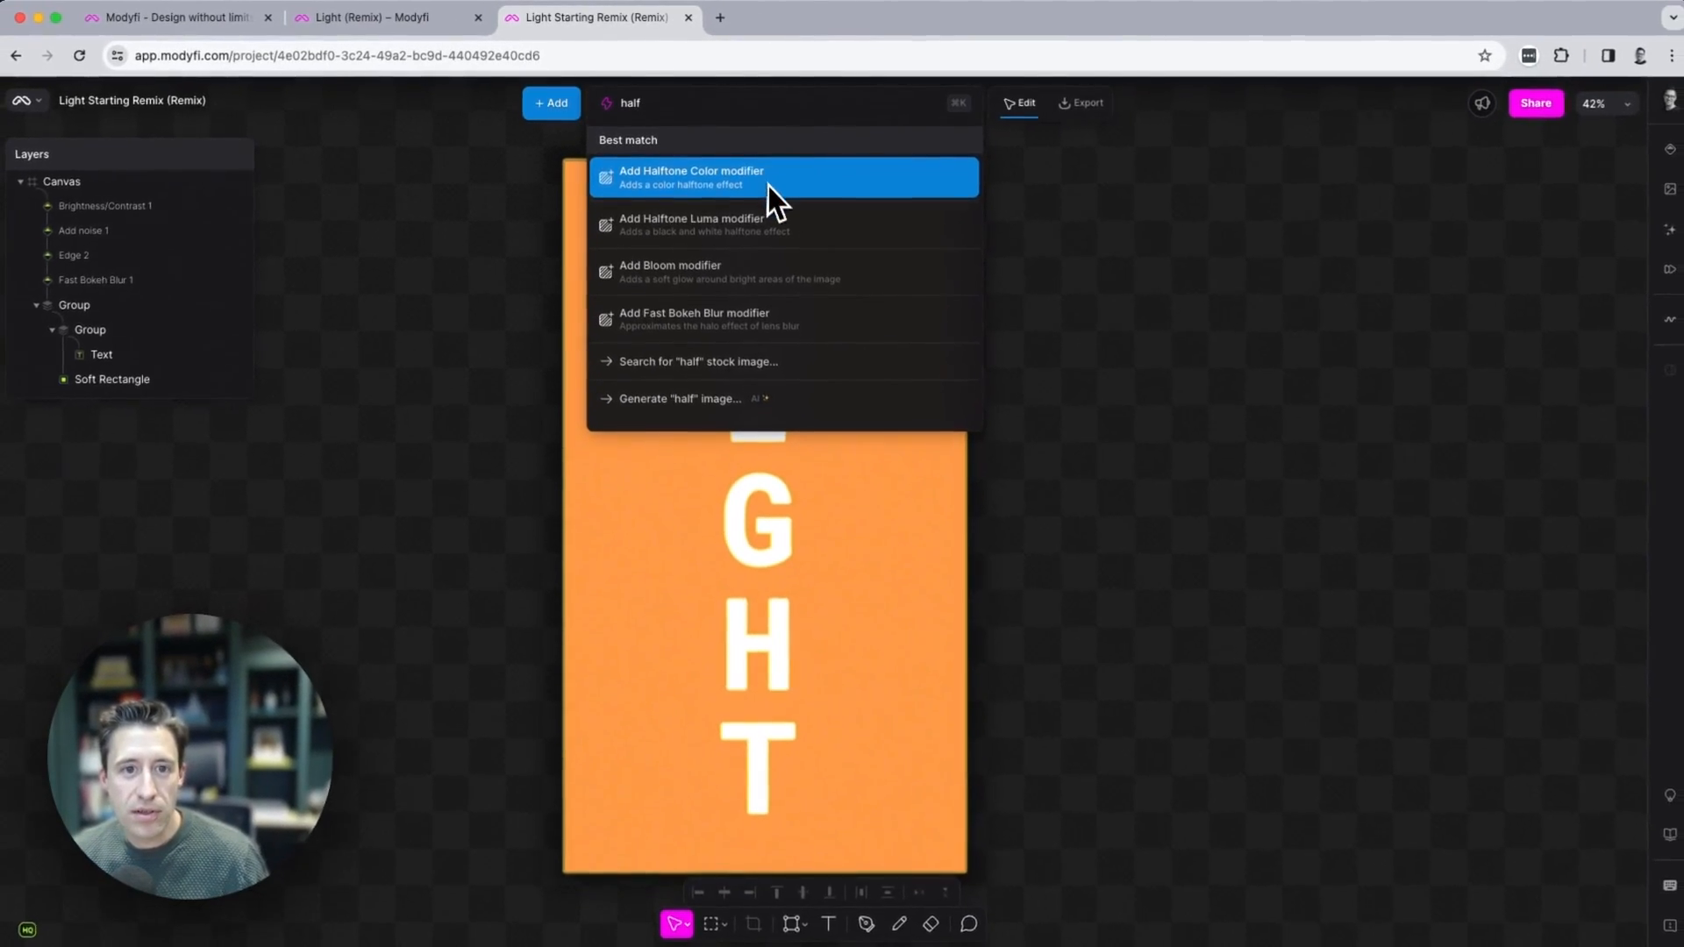
{"action": "mouse_move", "coordinate": [791, 250]}
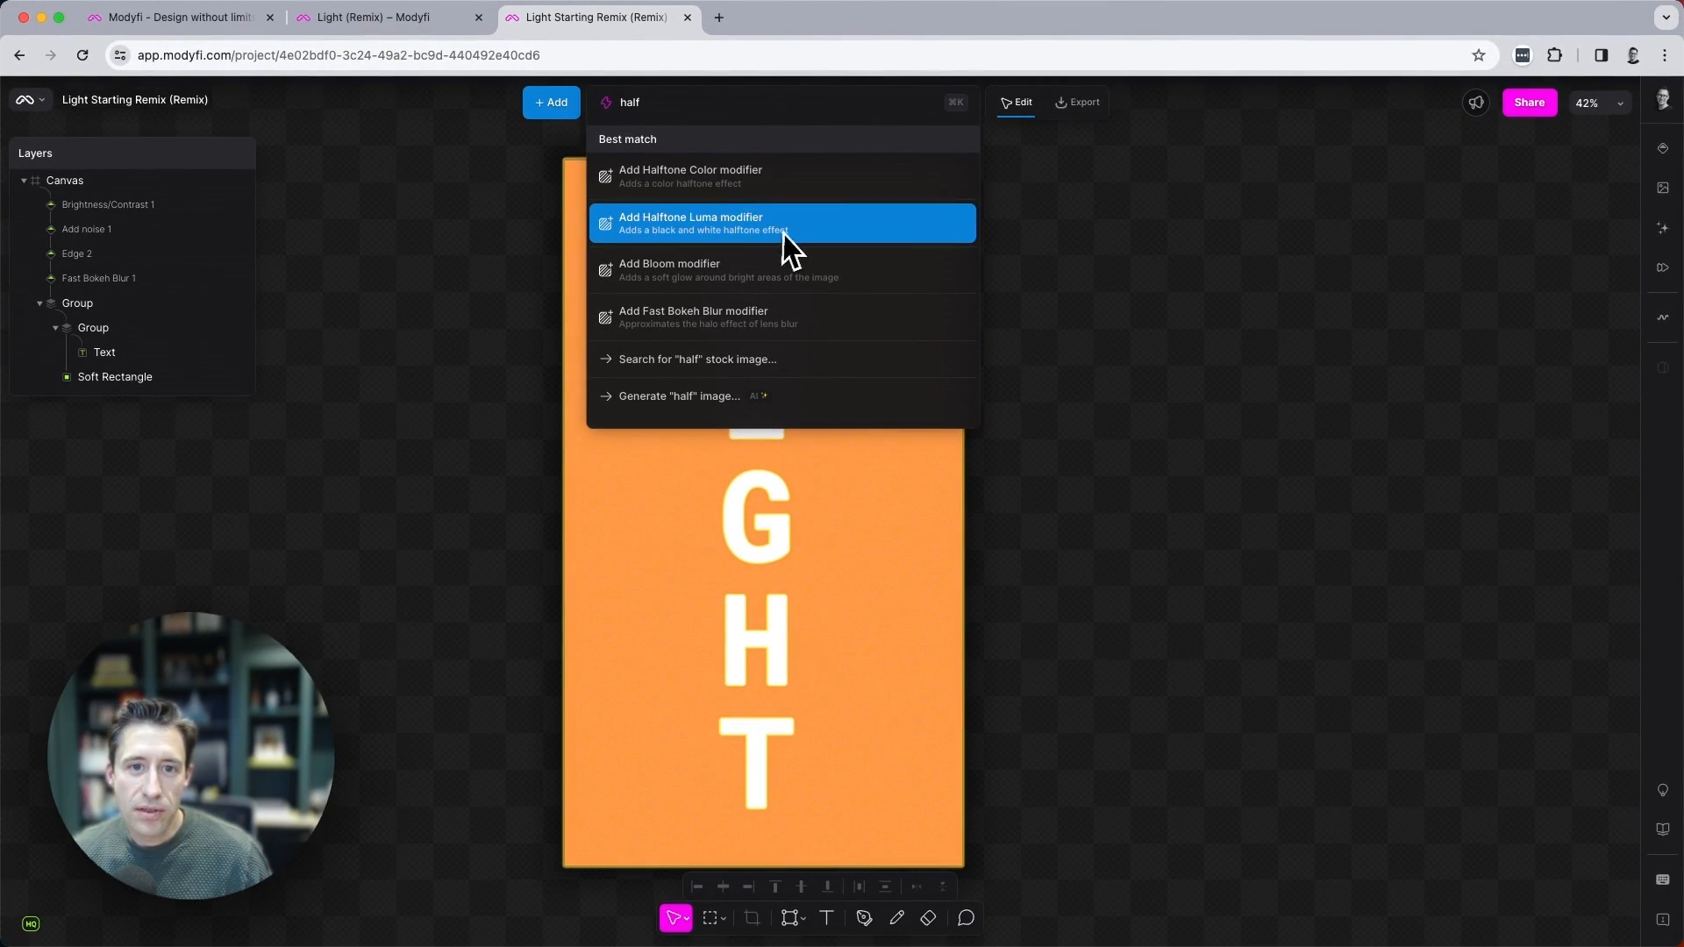
{"action": "left_click", "coordinate": [782, 223]}
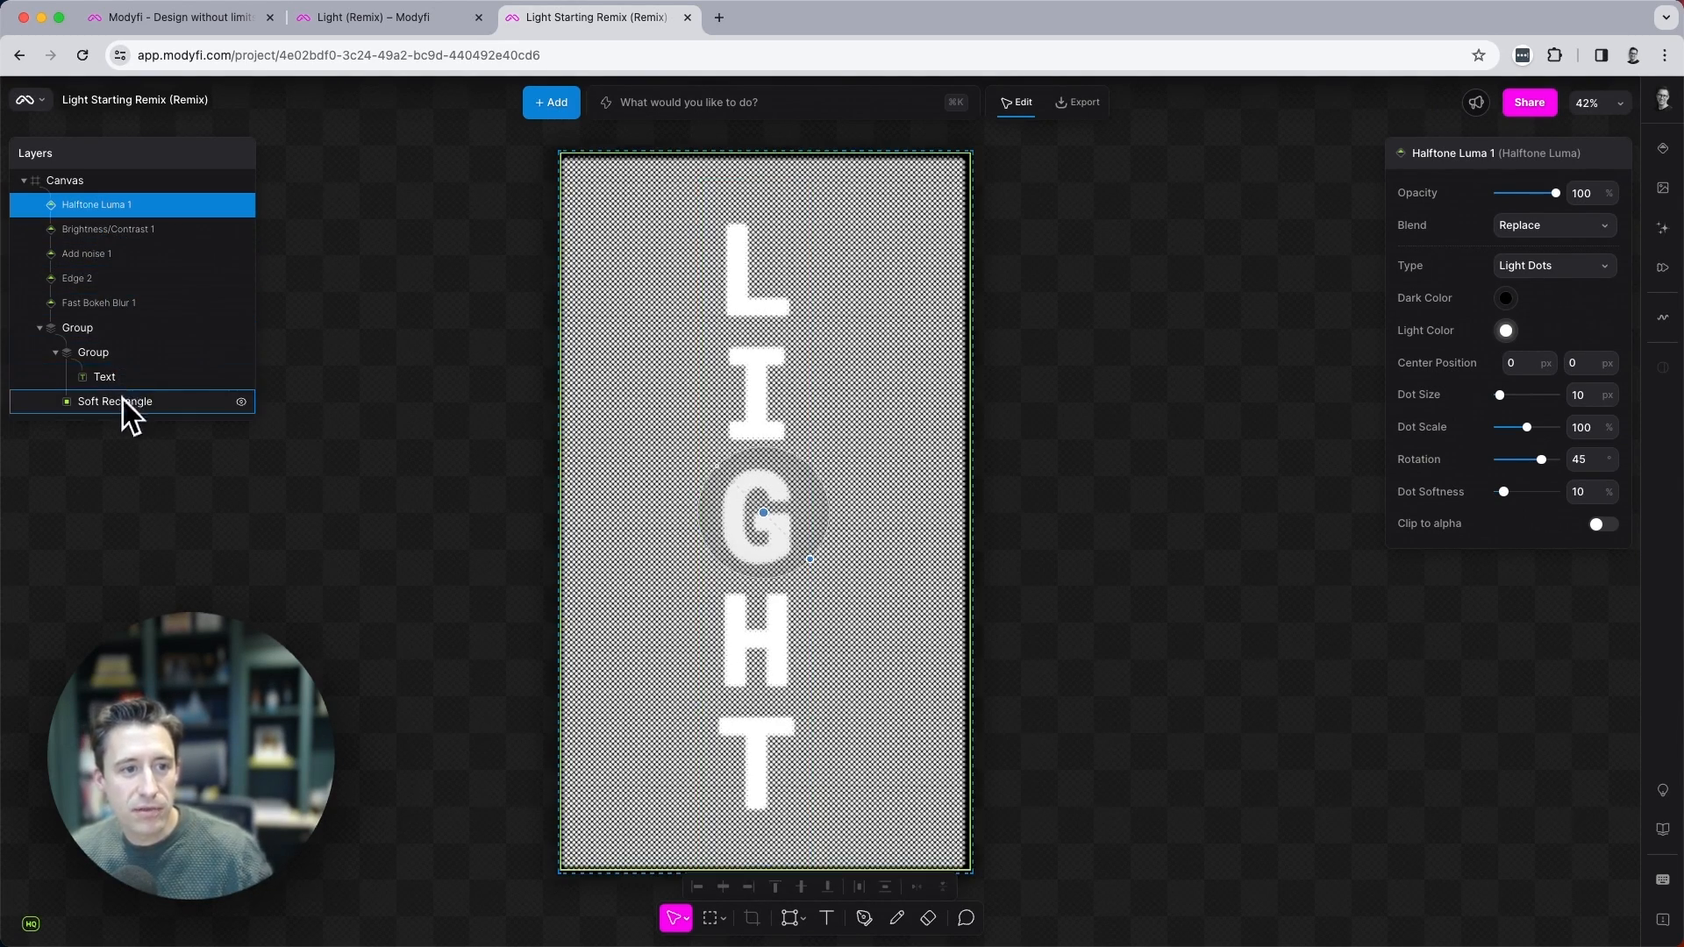
Drag Halftone Luma 1 into the inner Group above the Text layer.
{"action": "left_click", "coordinate": [97, 204]}
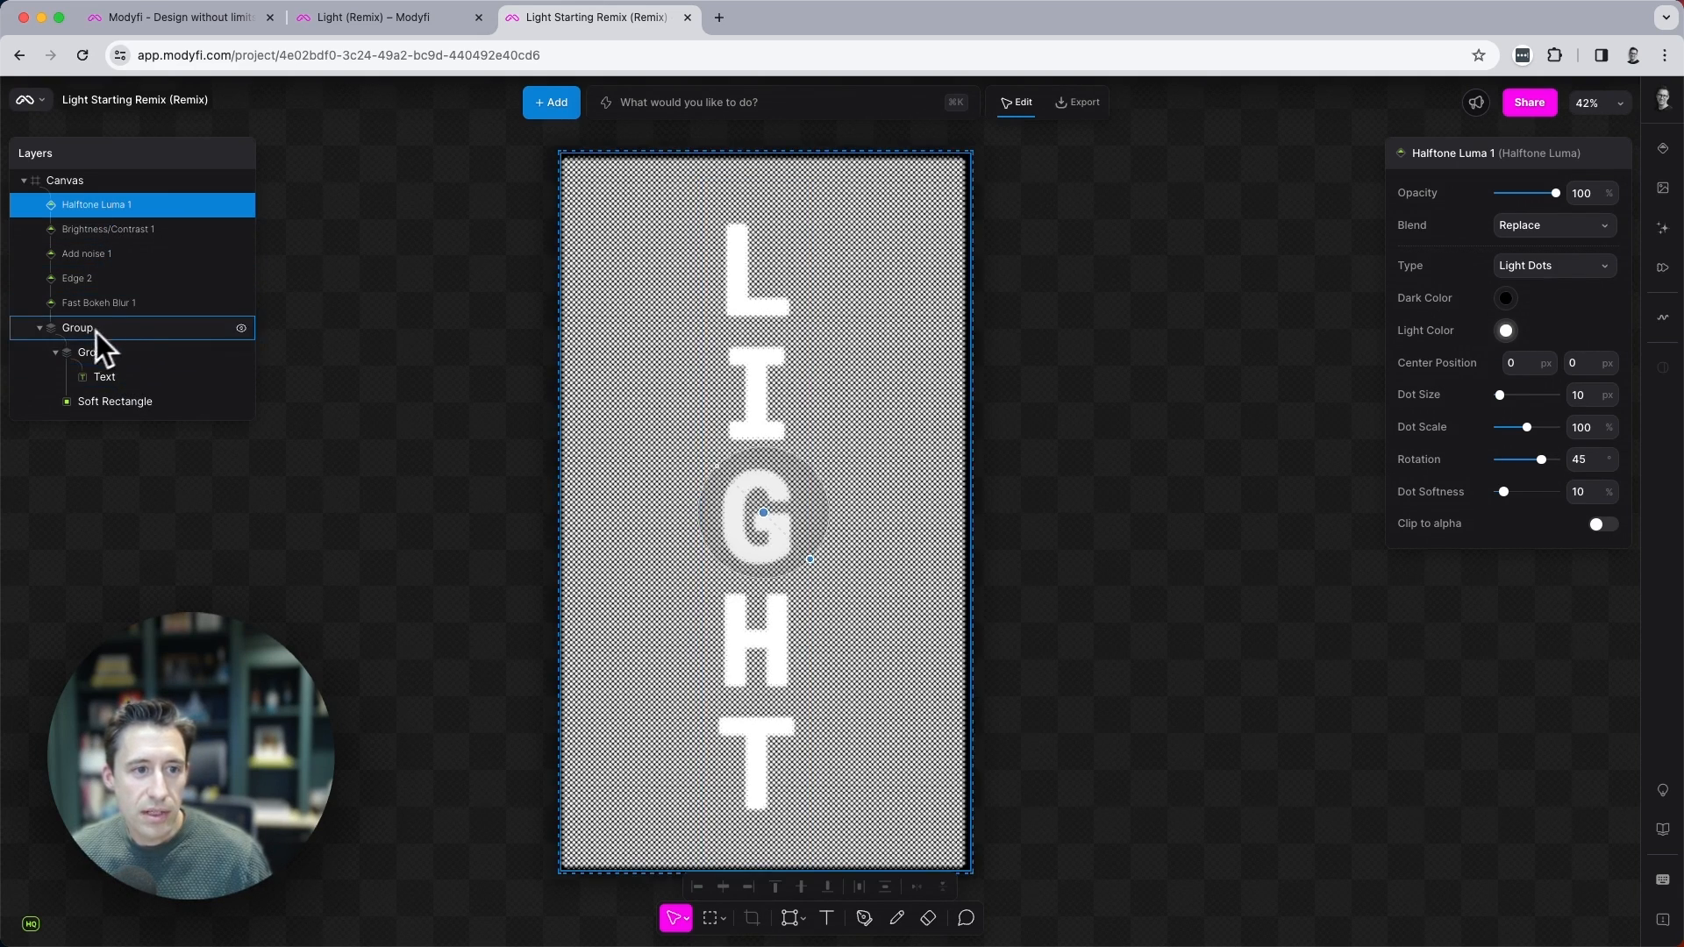
{"action": "left_click", "coordinate": [103, 377]}
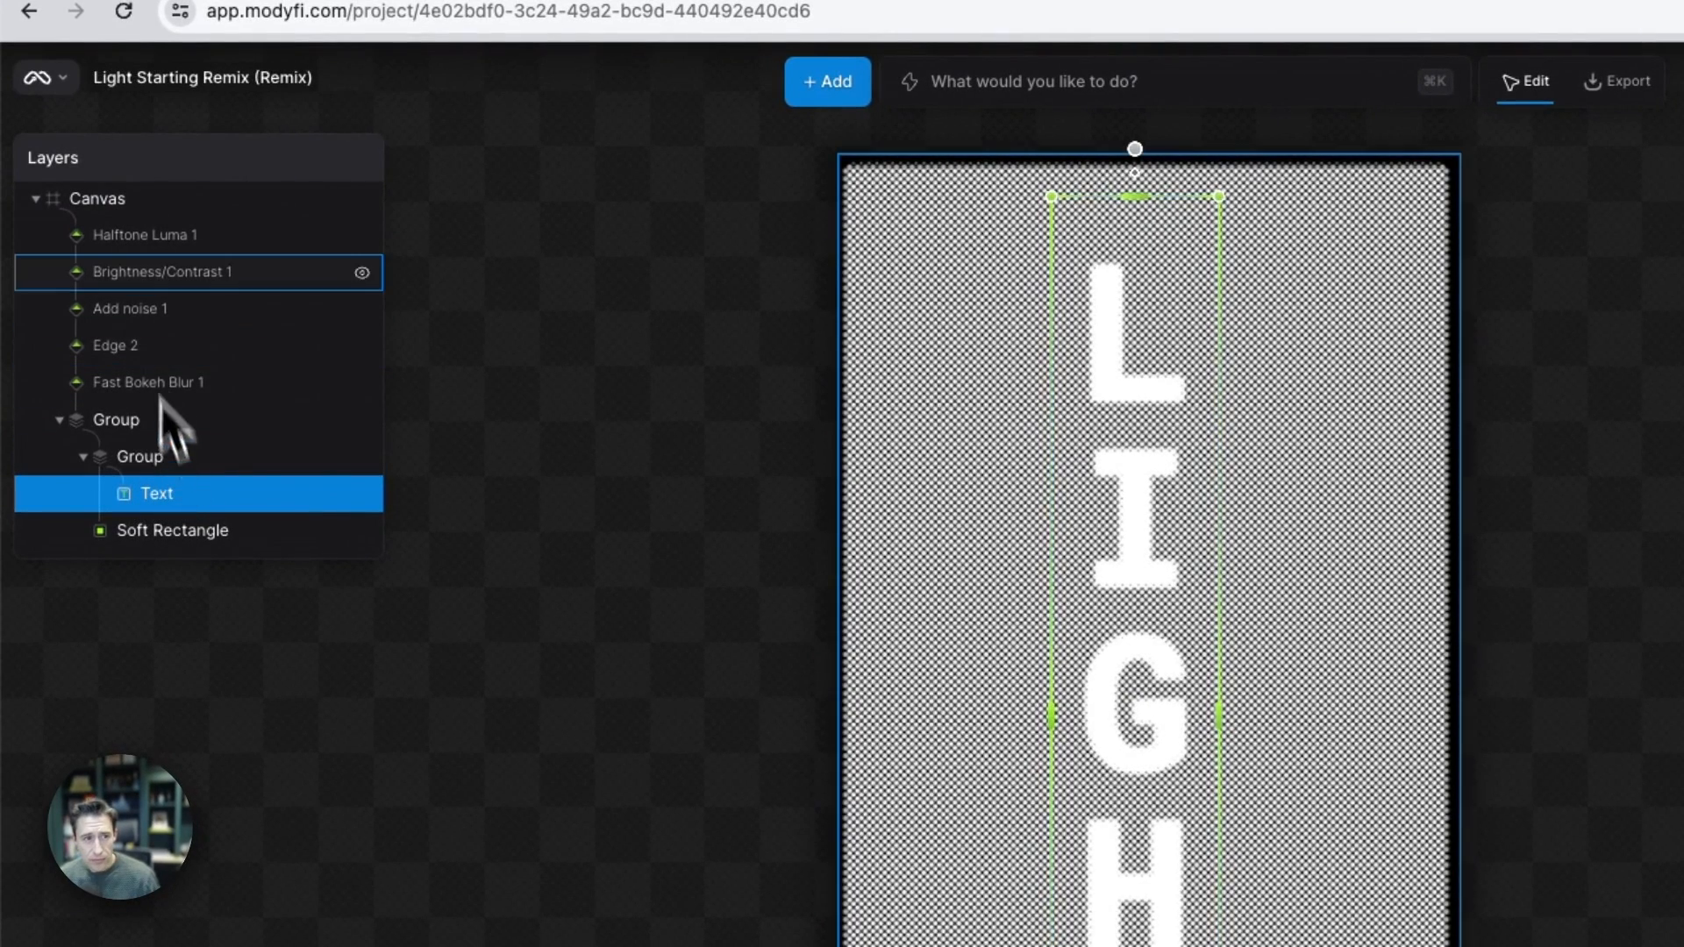
{"action": "left_click", "coordinate": [145, 235]}
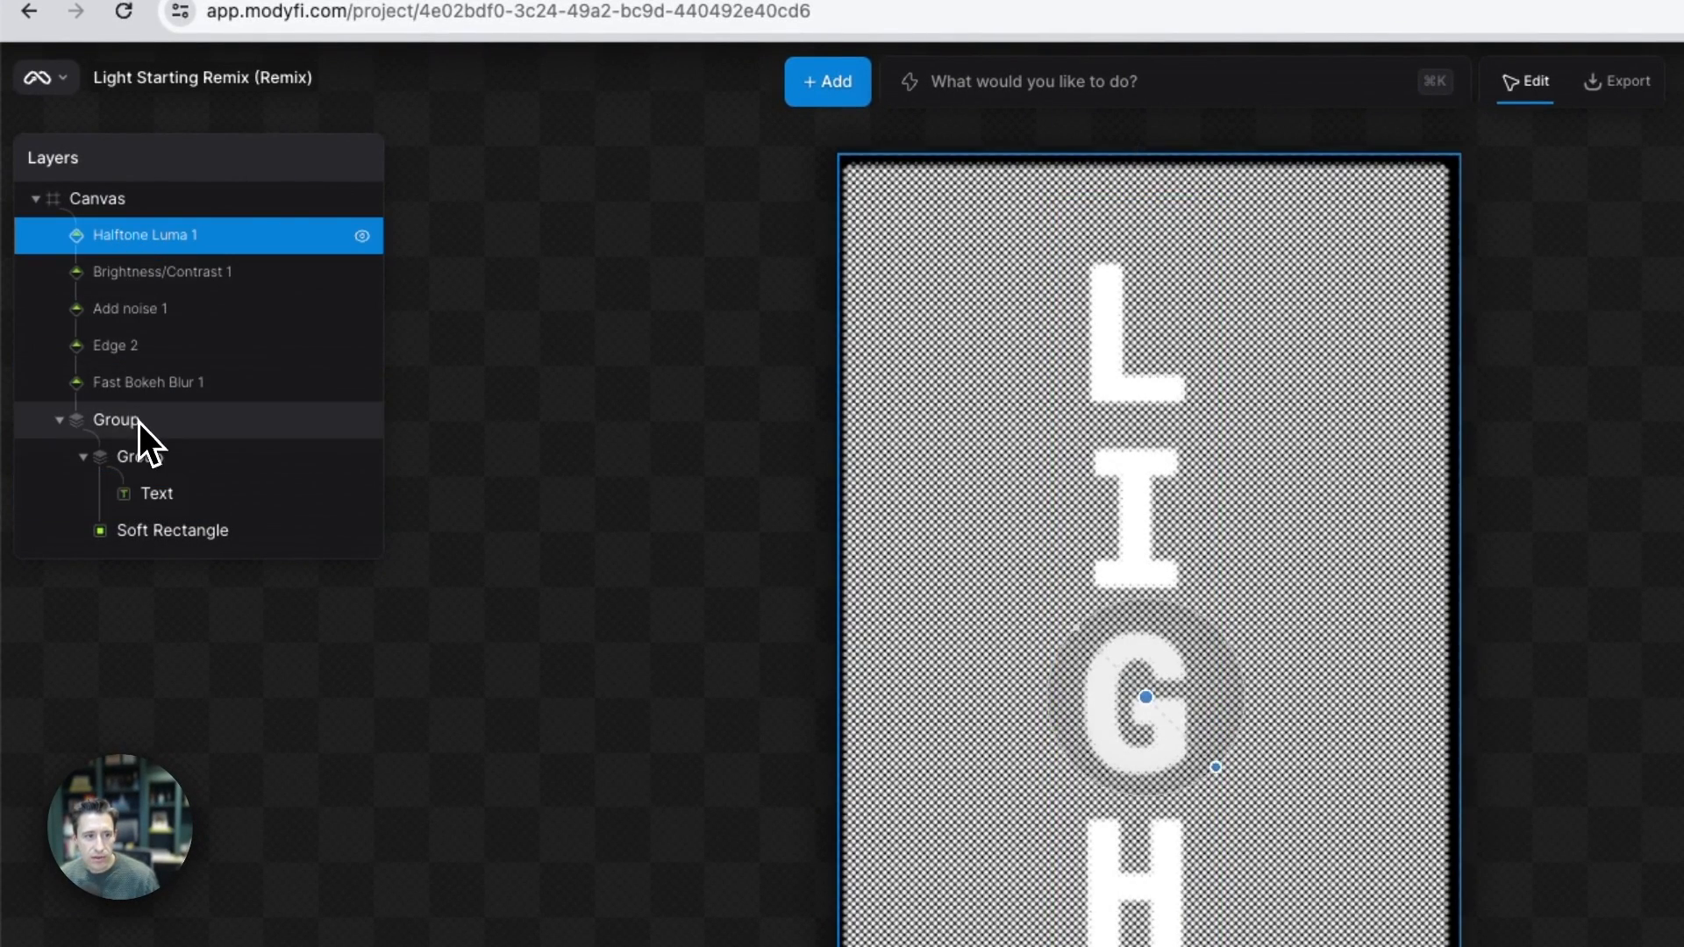
{"action": "left_click", "coordinate": [156, 494]}
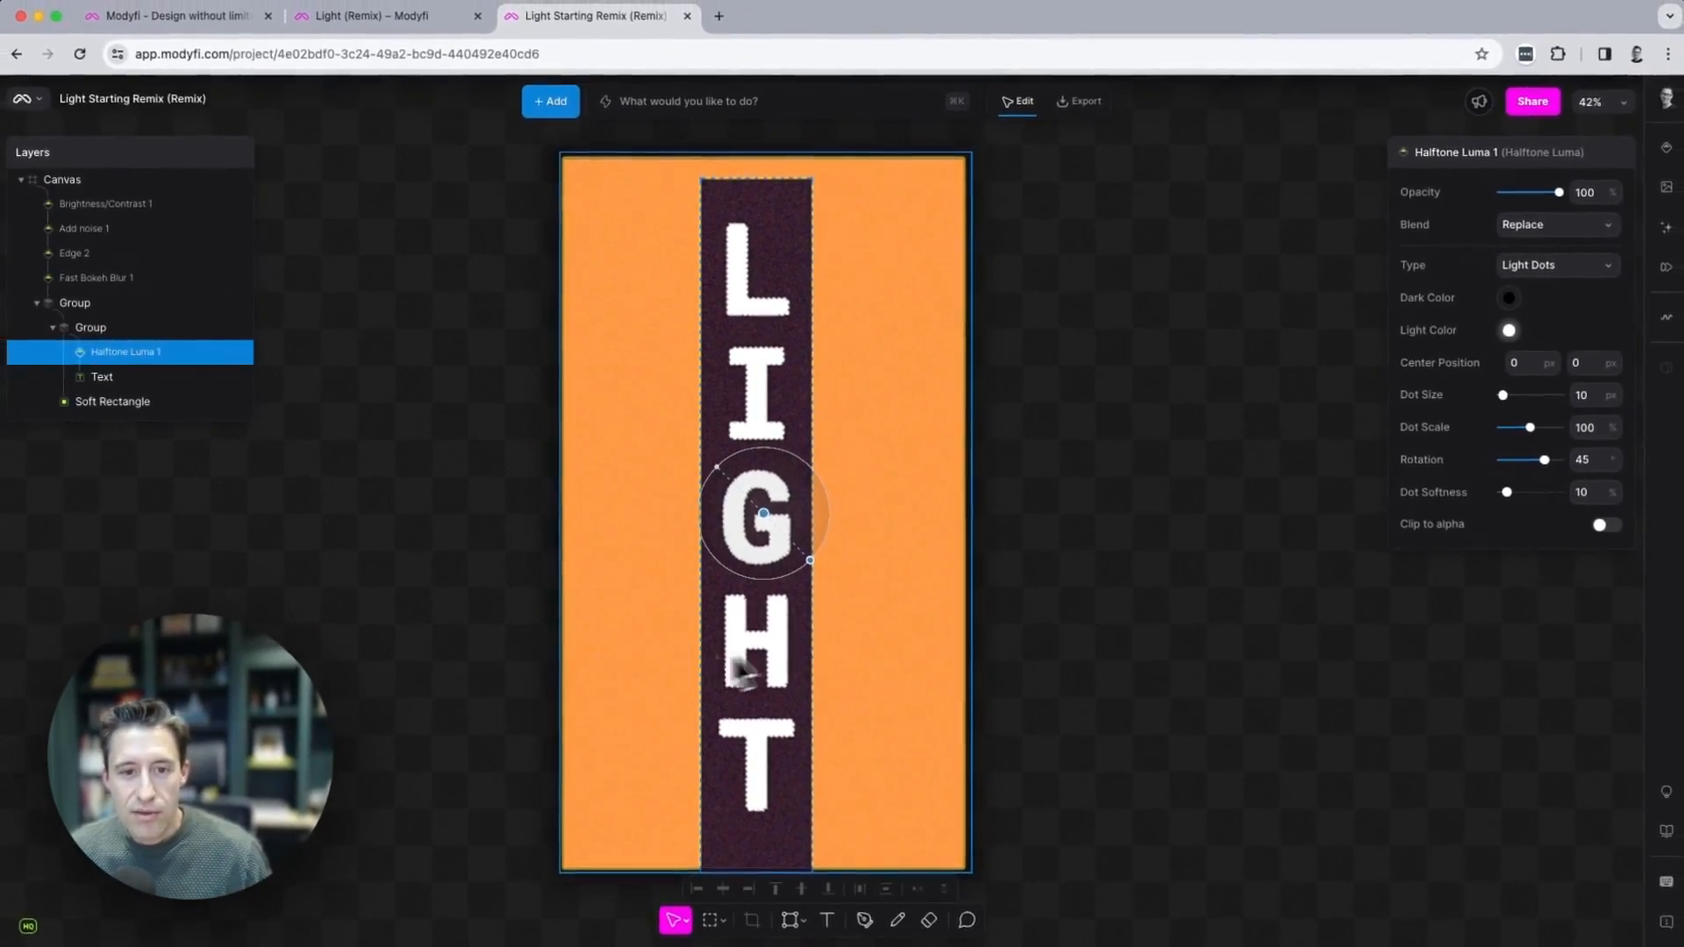
{"action": "mouse_move", "coordinate": [675, 439]}
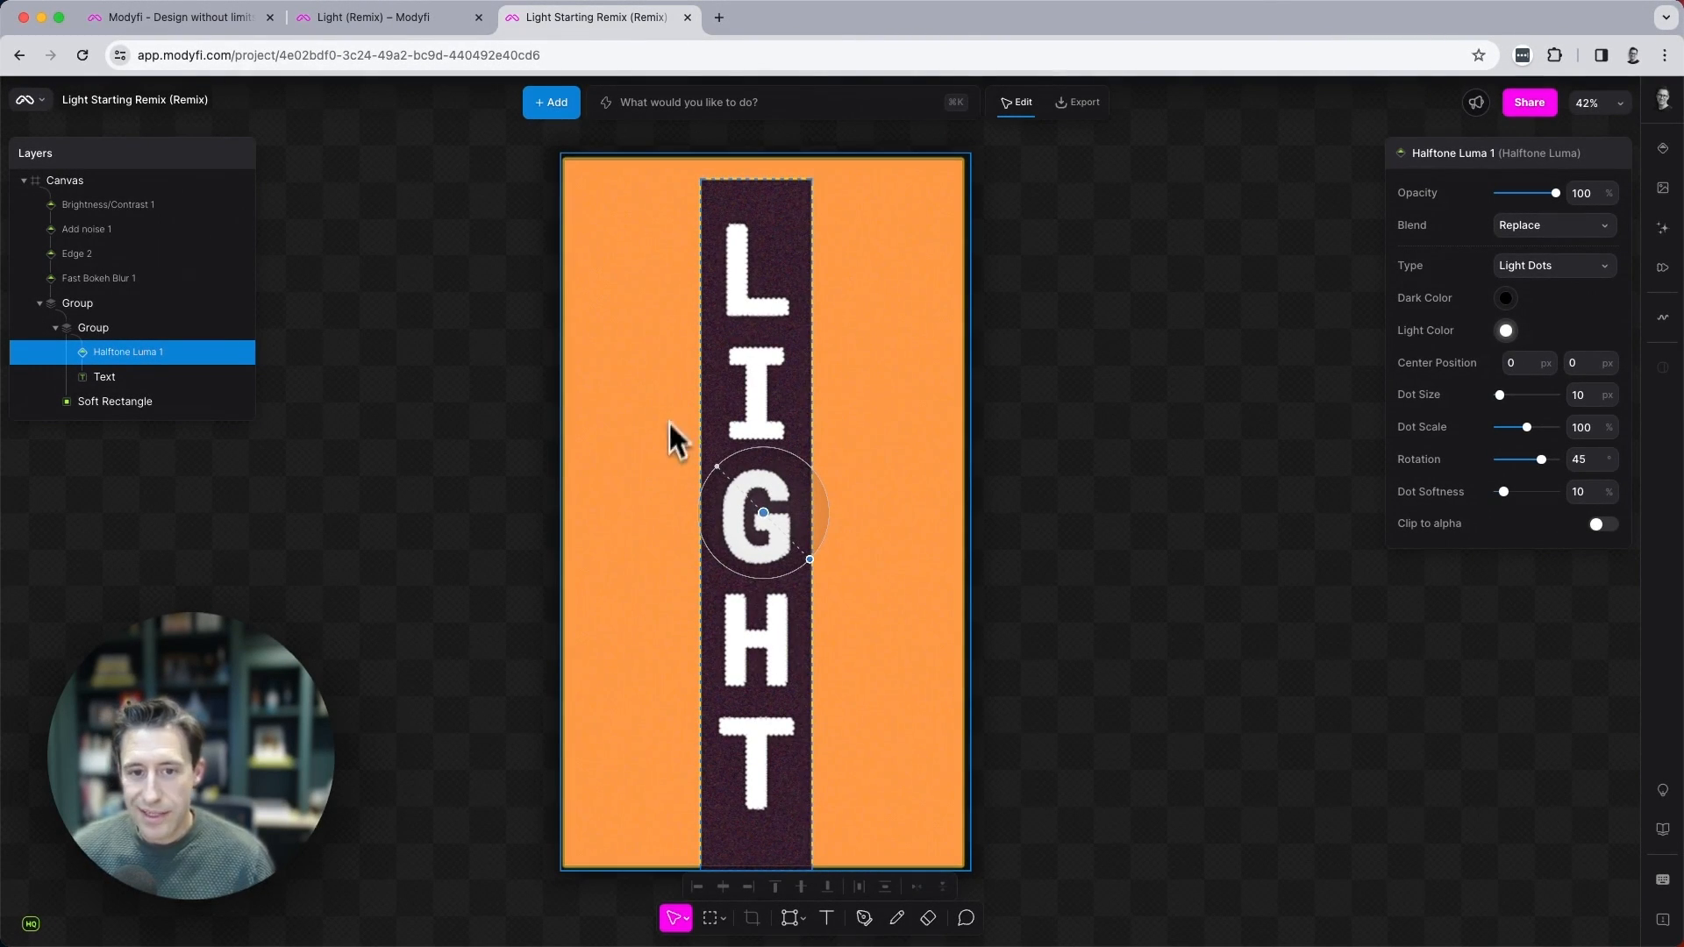
{"action": "mouse_move", "coordinate": [709, 649]}
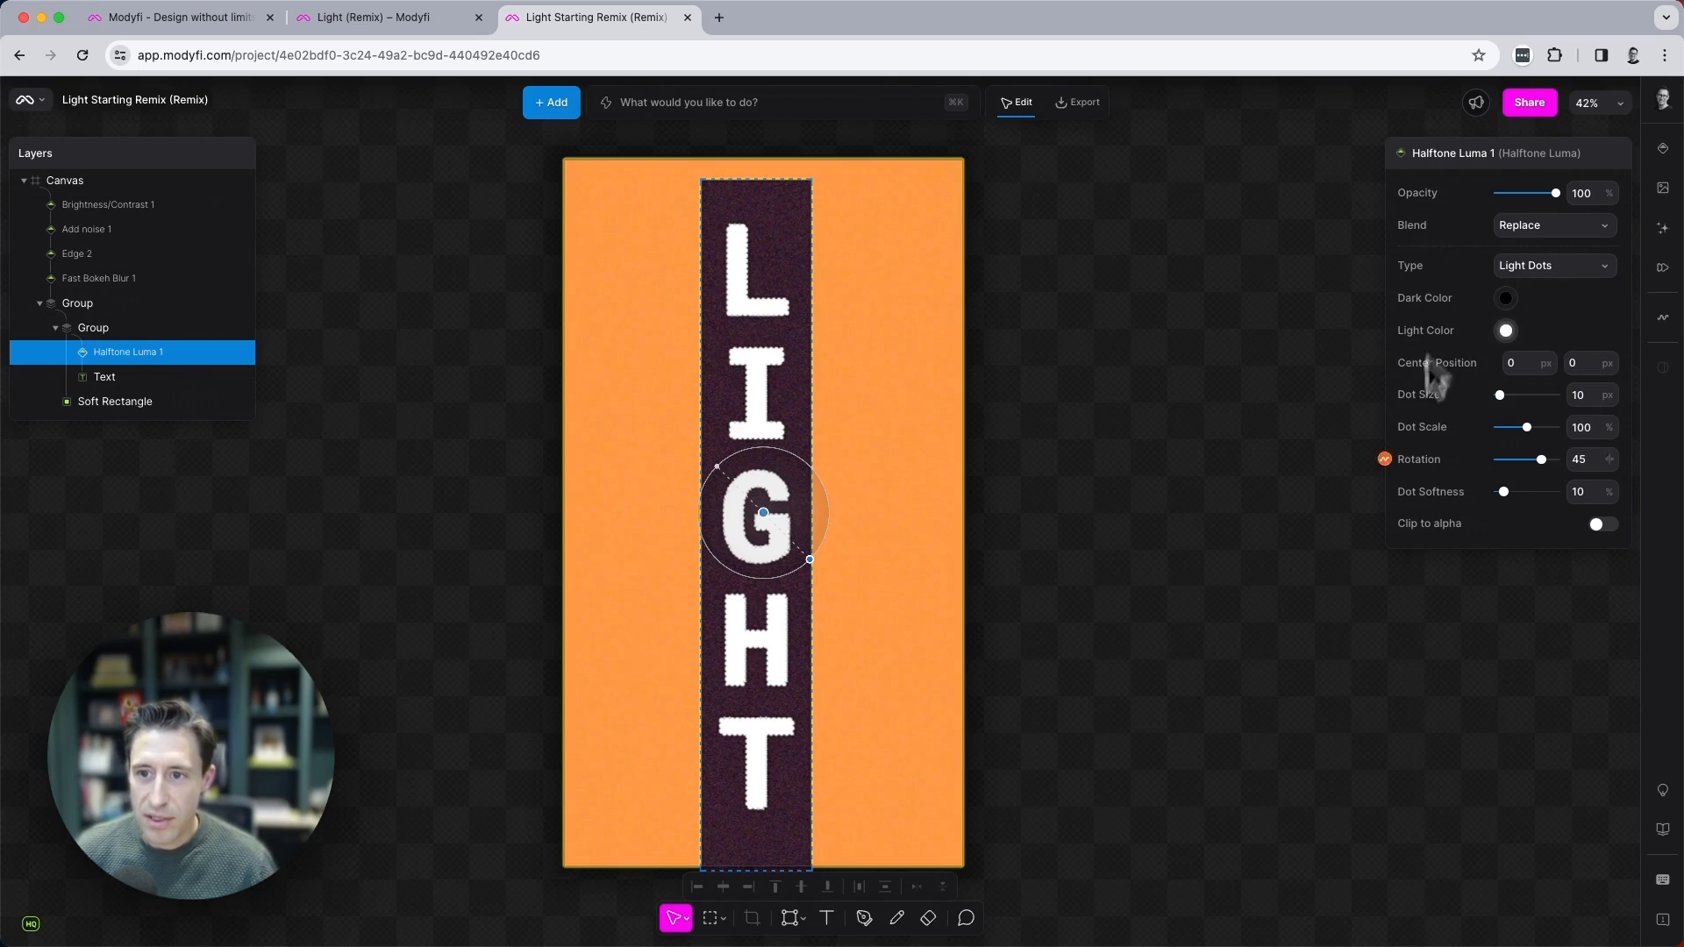
{"action": "mouse_move", "coordinate": [1471, 567]}
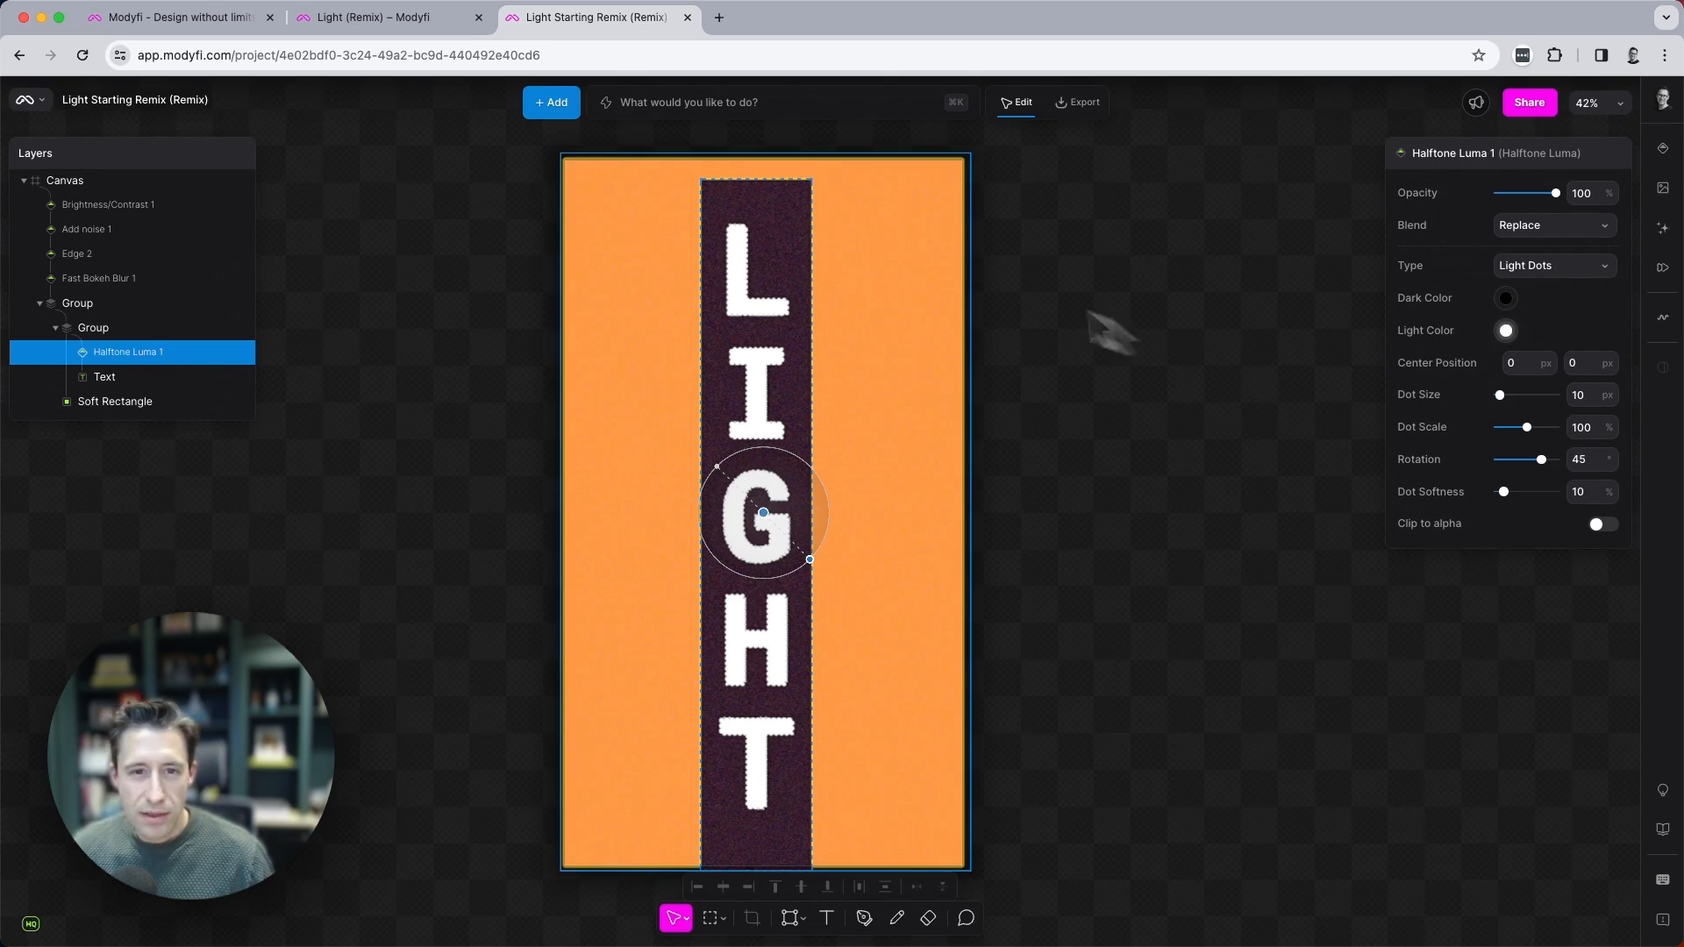
{"action": "mouse_move", "coordinate": [764, 279]}
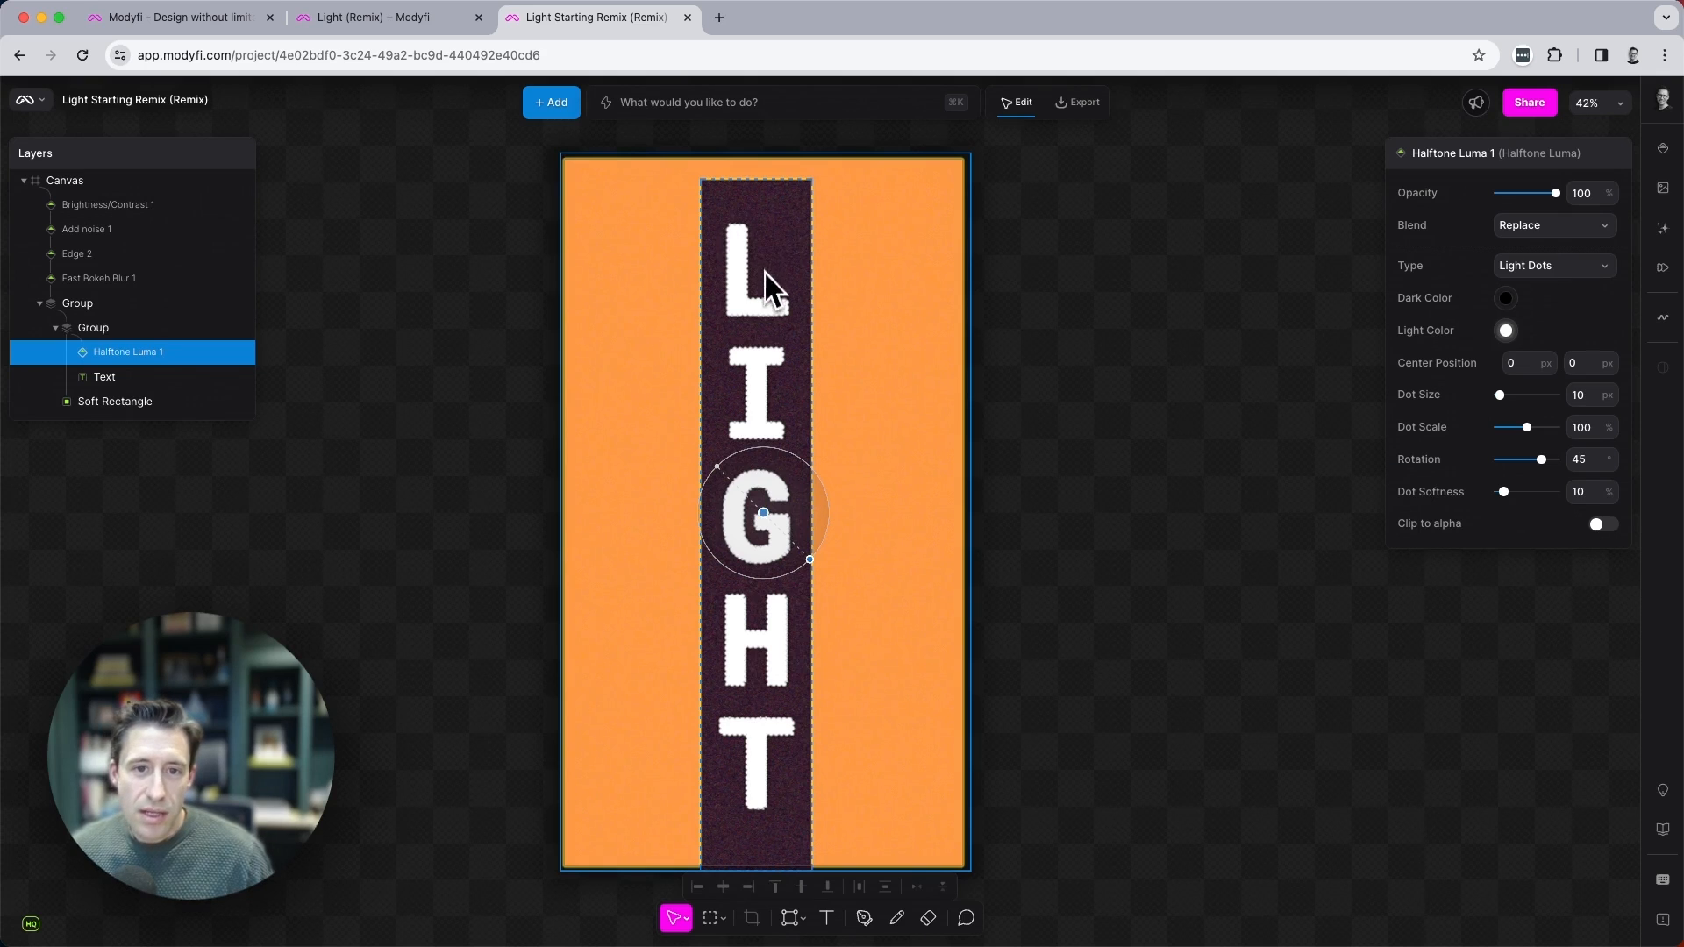
{"action": "mouse_move", "coordinate": [773, 491]}
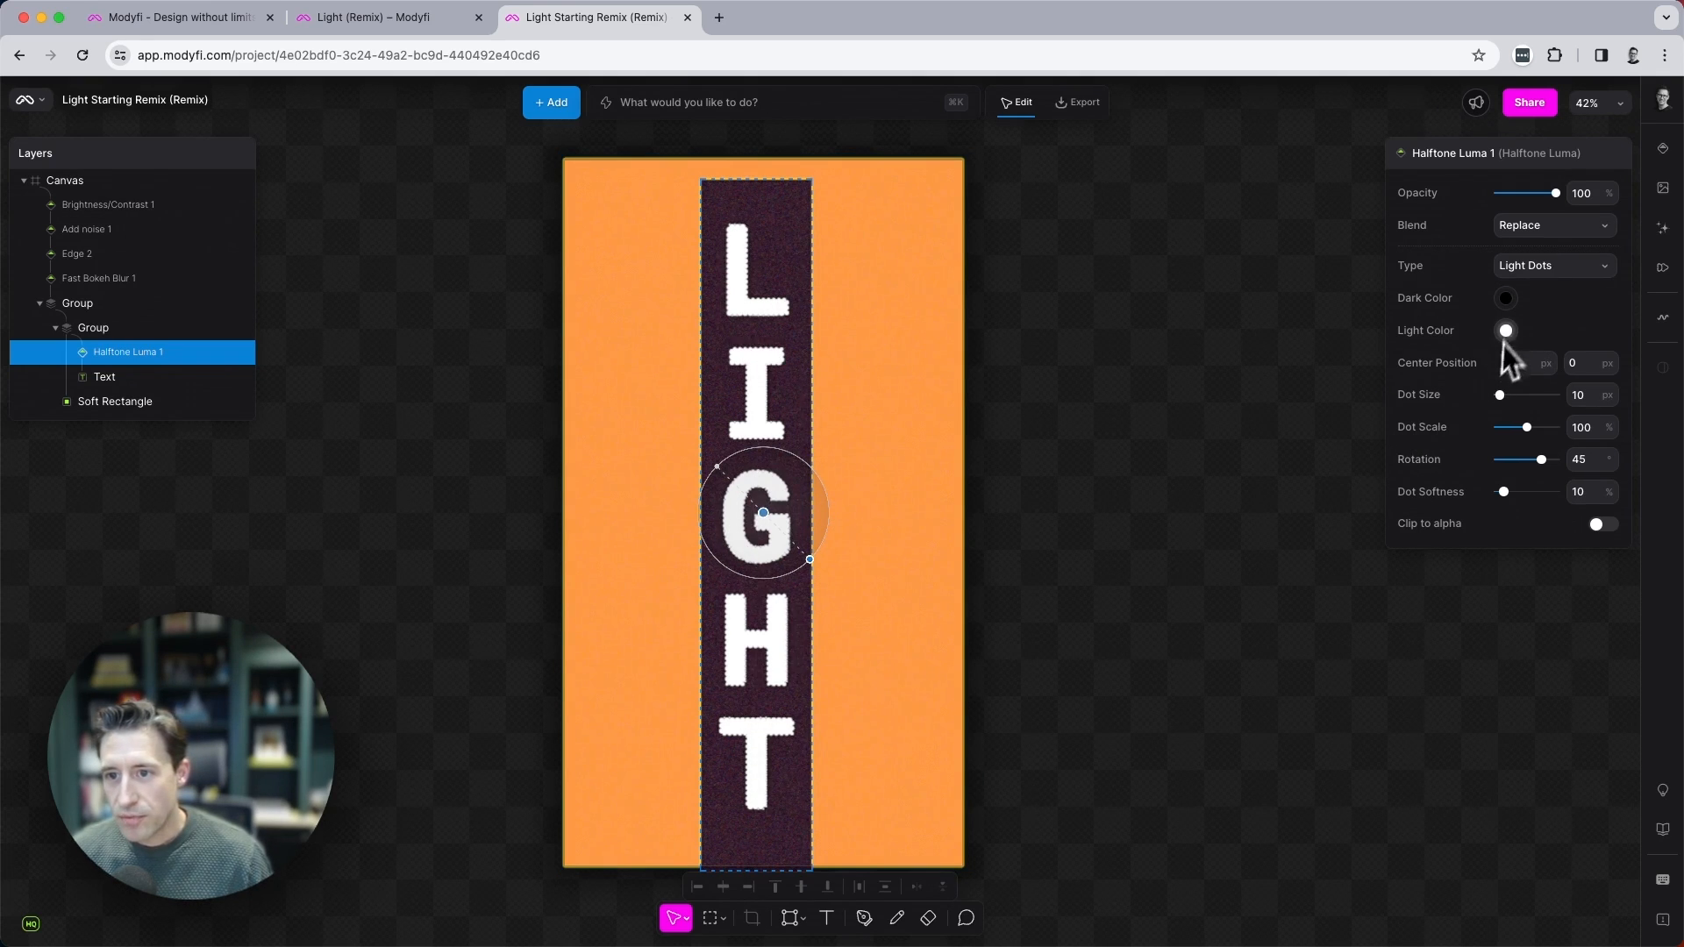
Set the halftone Dark Color alpha to 0% and Light Color to blue #1785ac.
{"action": "left_click", "coordinate": [1506, 330]}
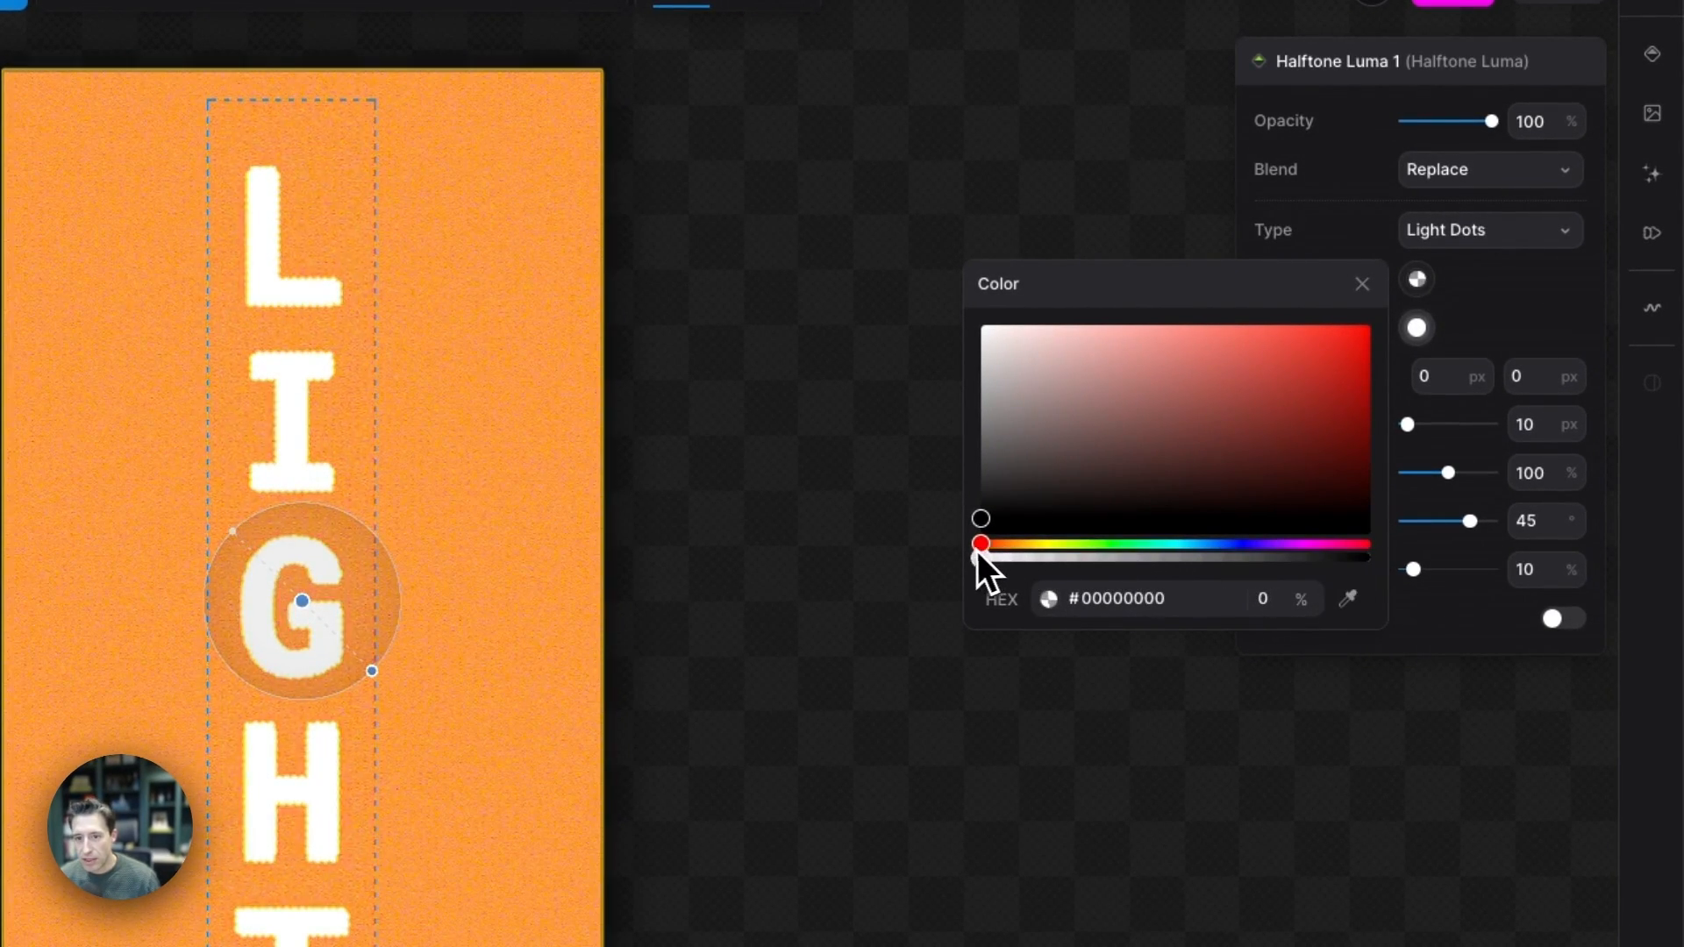
{"action": "left_click", "coordinate": [1361, 283]}
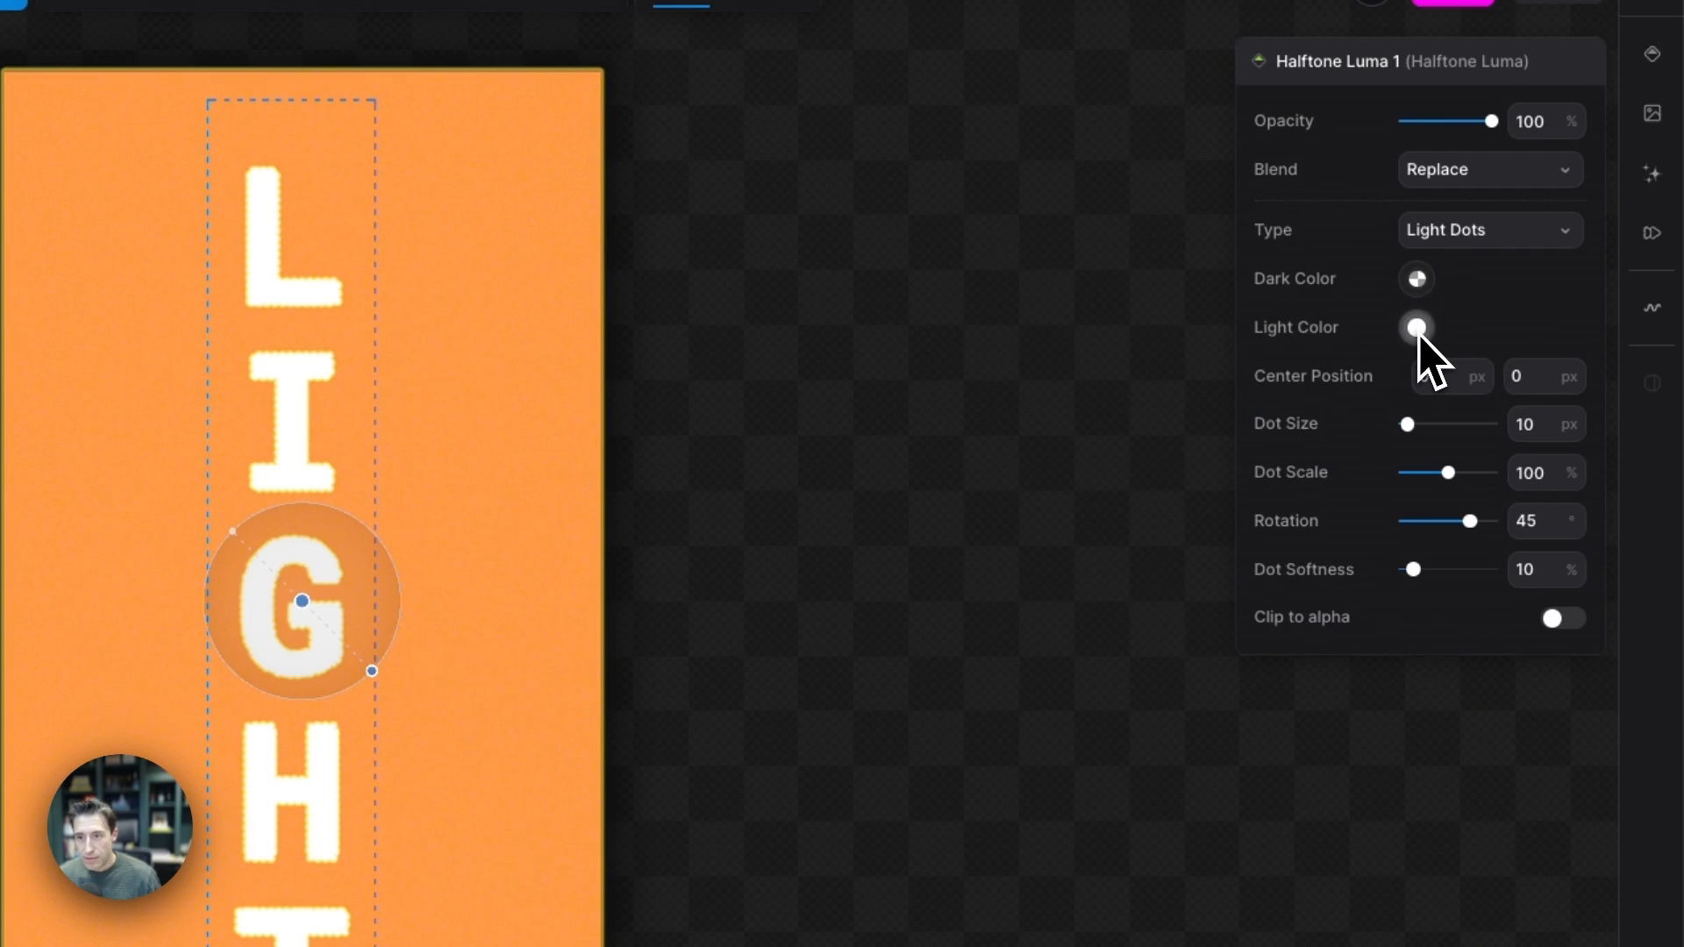
{"action": "left_click", "coordinate": [1416, 328]}
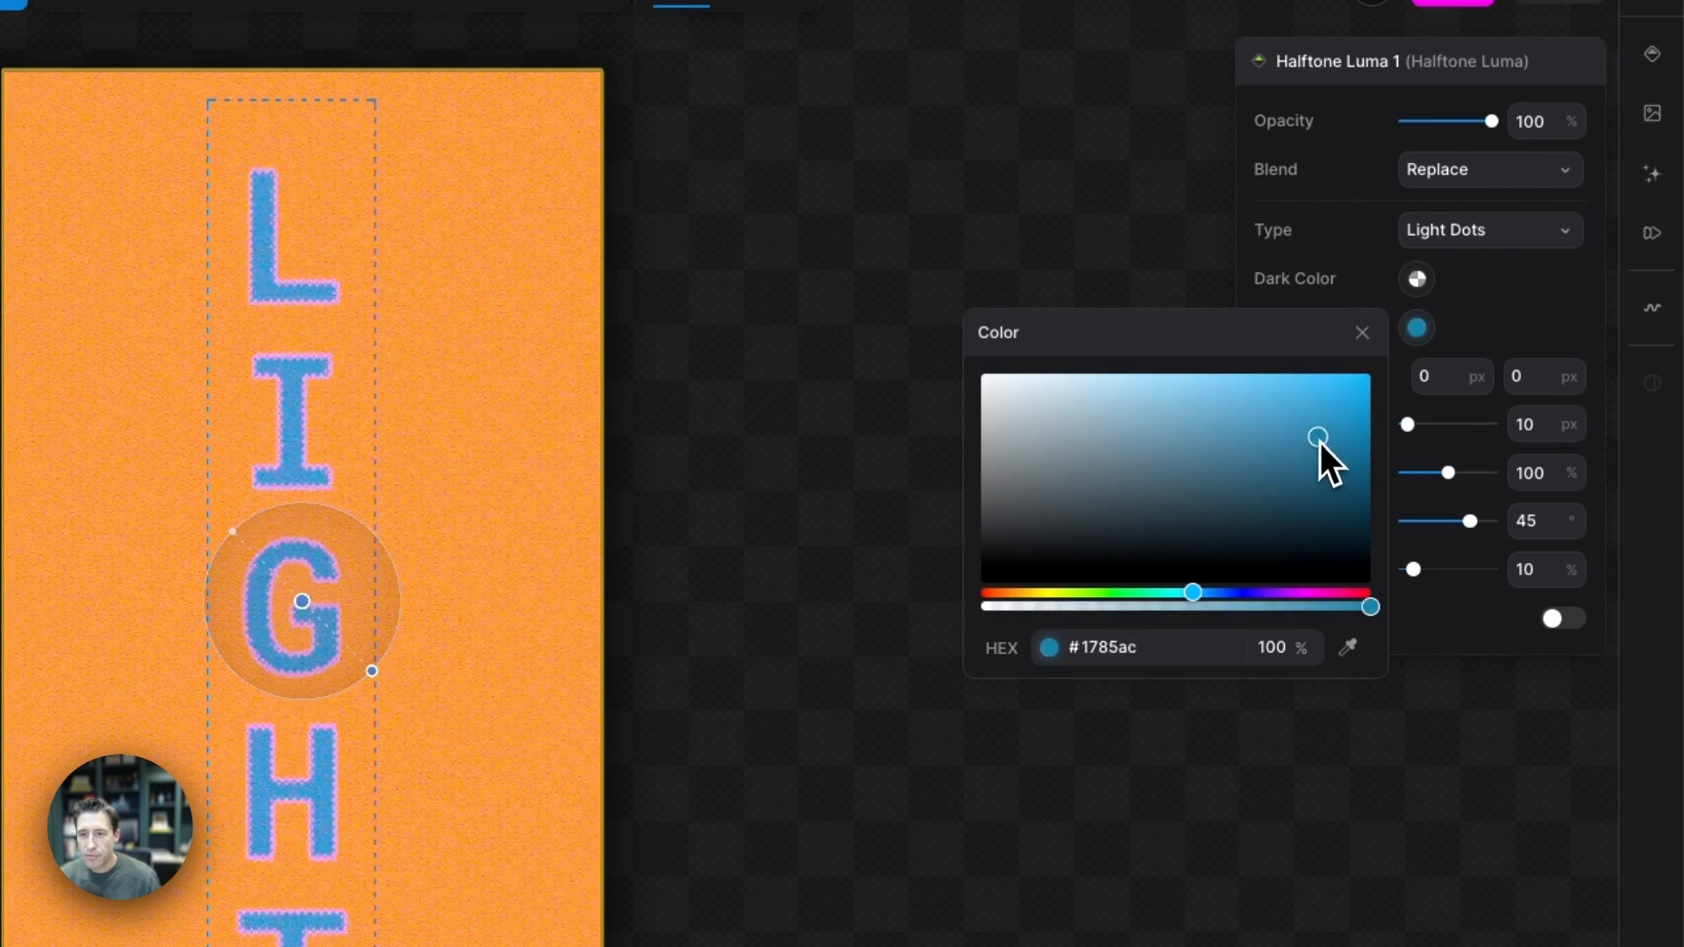
{"action": "left_click", "coordinate": [1362, 332]}
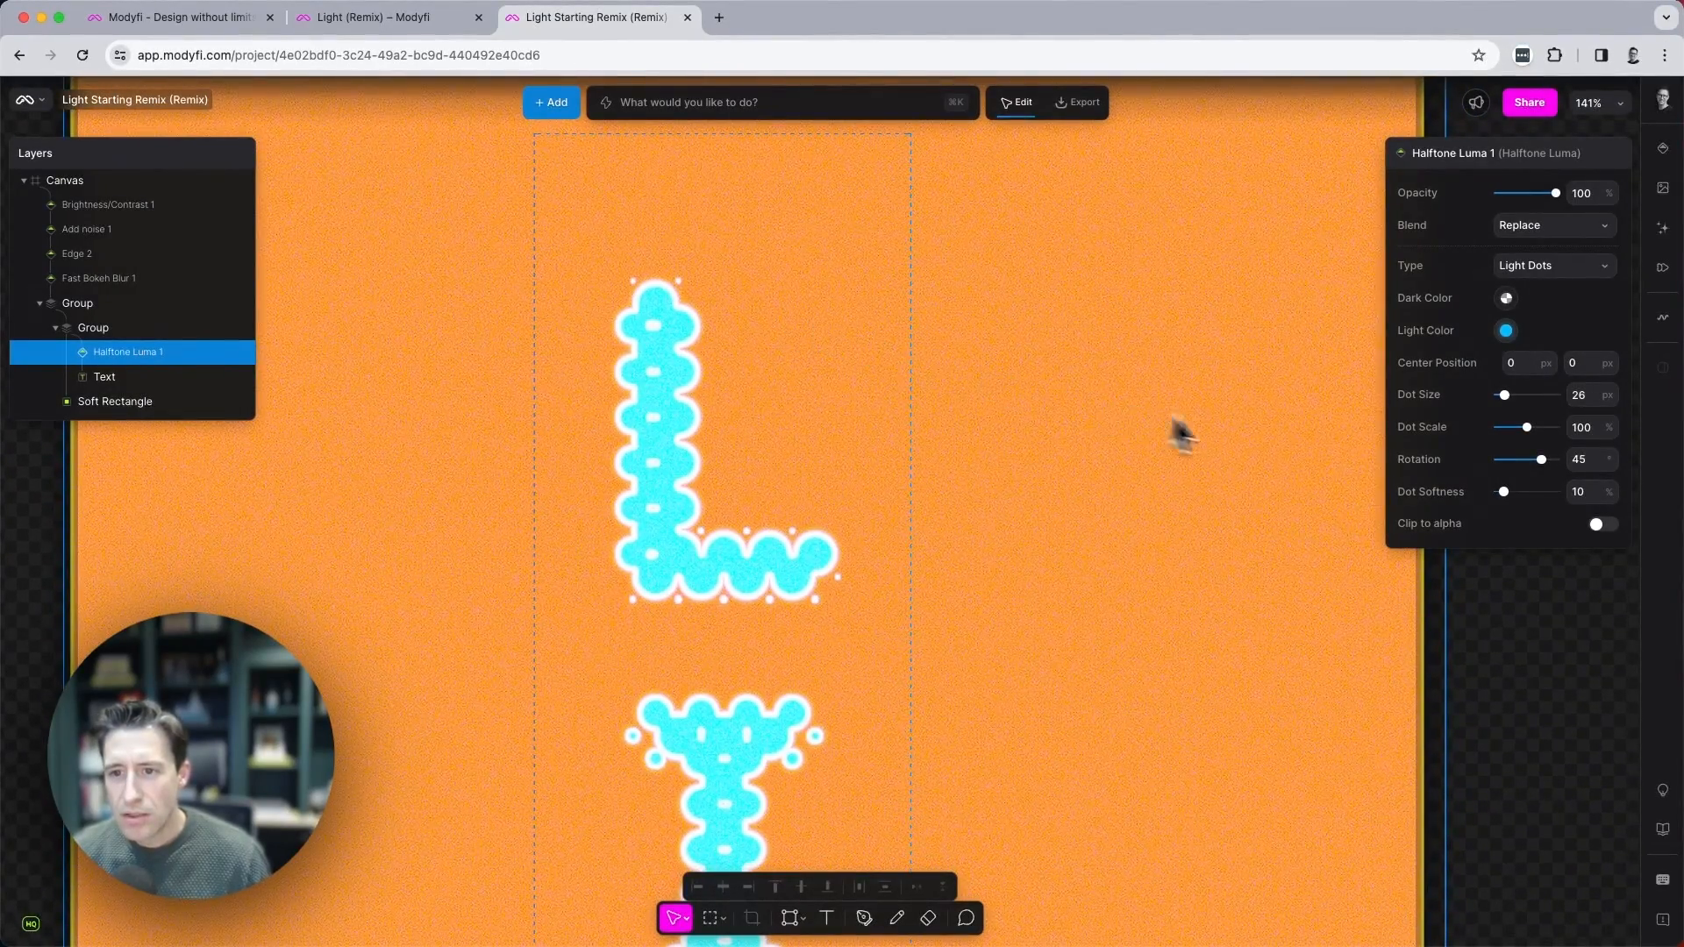
Shrink the halftone dots, entering a dot size value of 12.
{"action": "left_click_drag", "start_coordinate": [1503, 394], "coordinate": [1439, 405]}
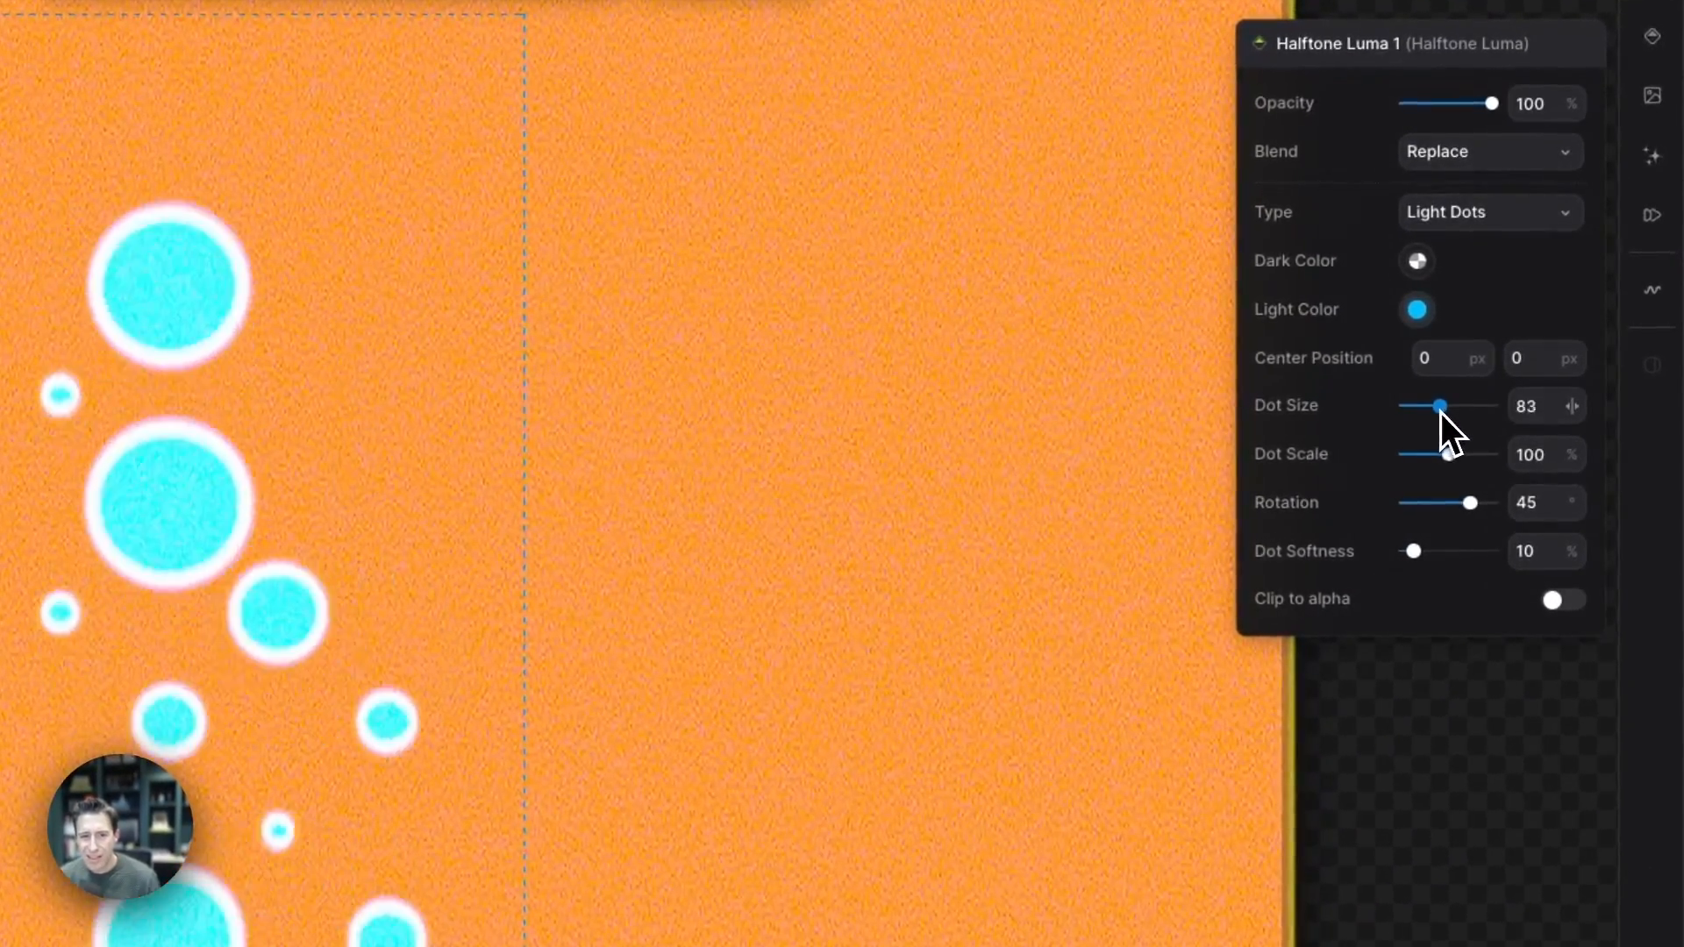
{"action": "left_click_drag", "start_coordinate": [1441, 405], "coordinate": [1412, 405]}
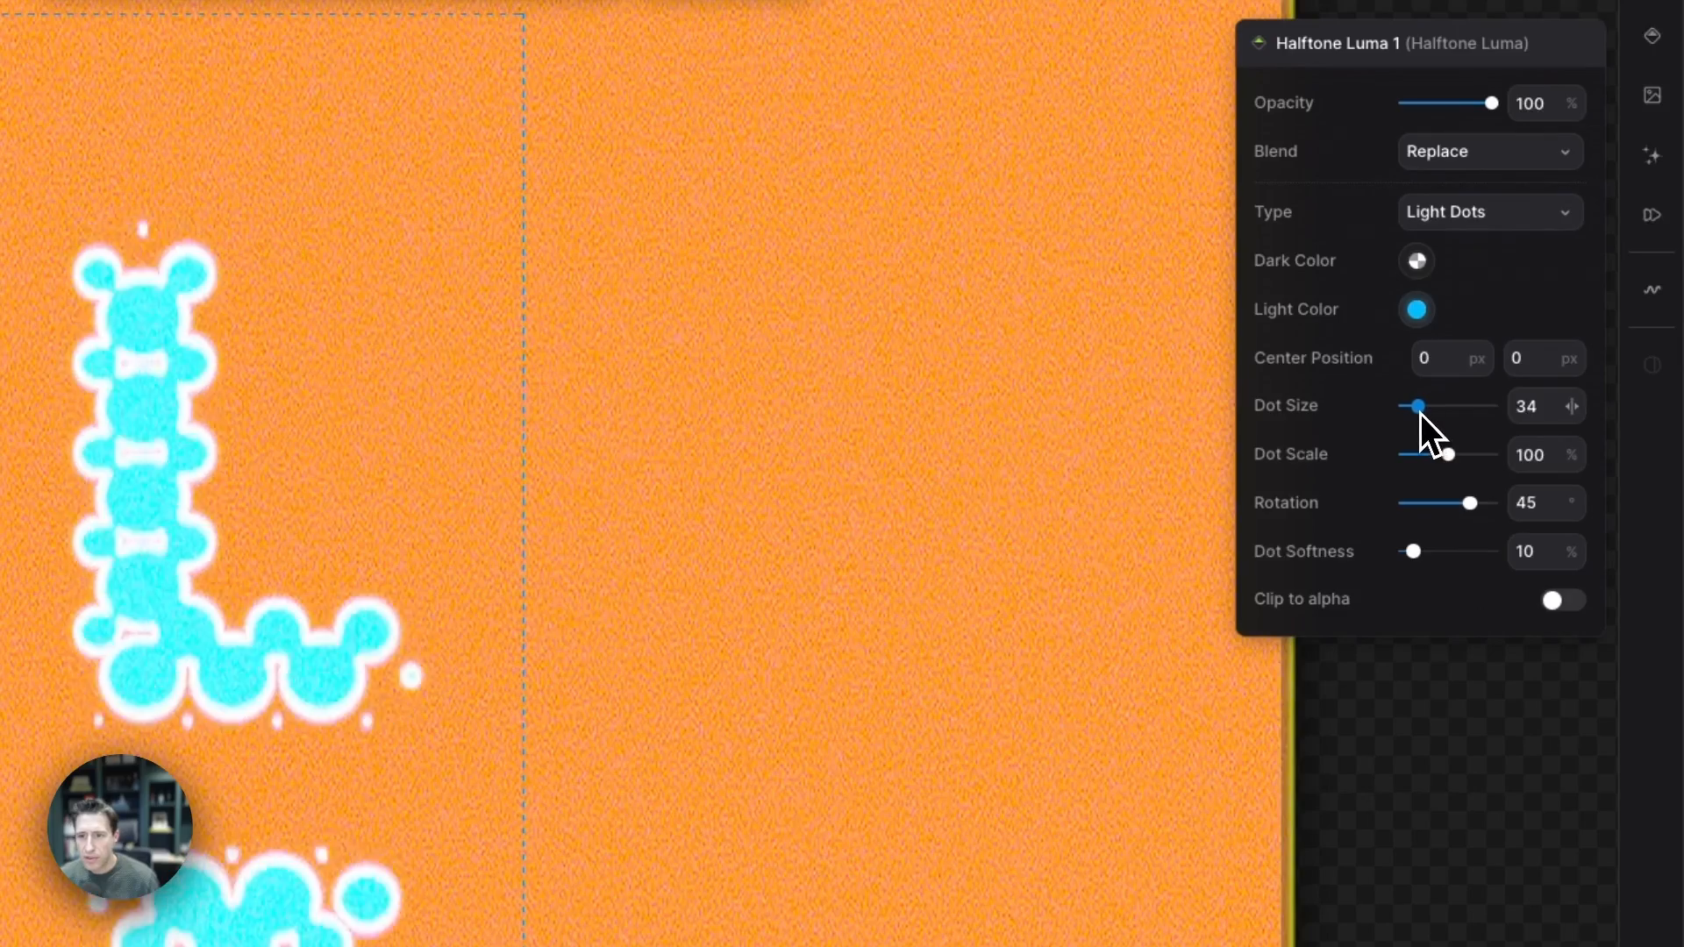
{"action": "left_click_drag", "start_coordinate": [1419, 406], "coordinate": [1411, 406]}
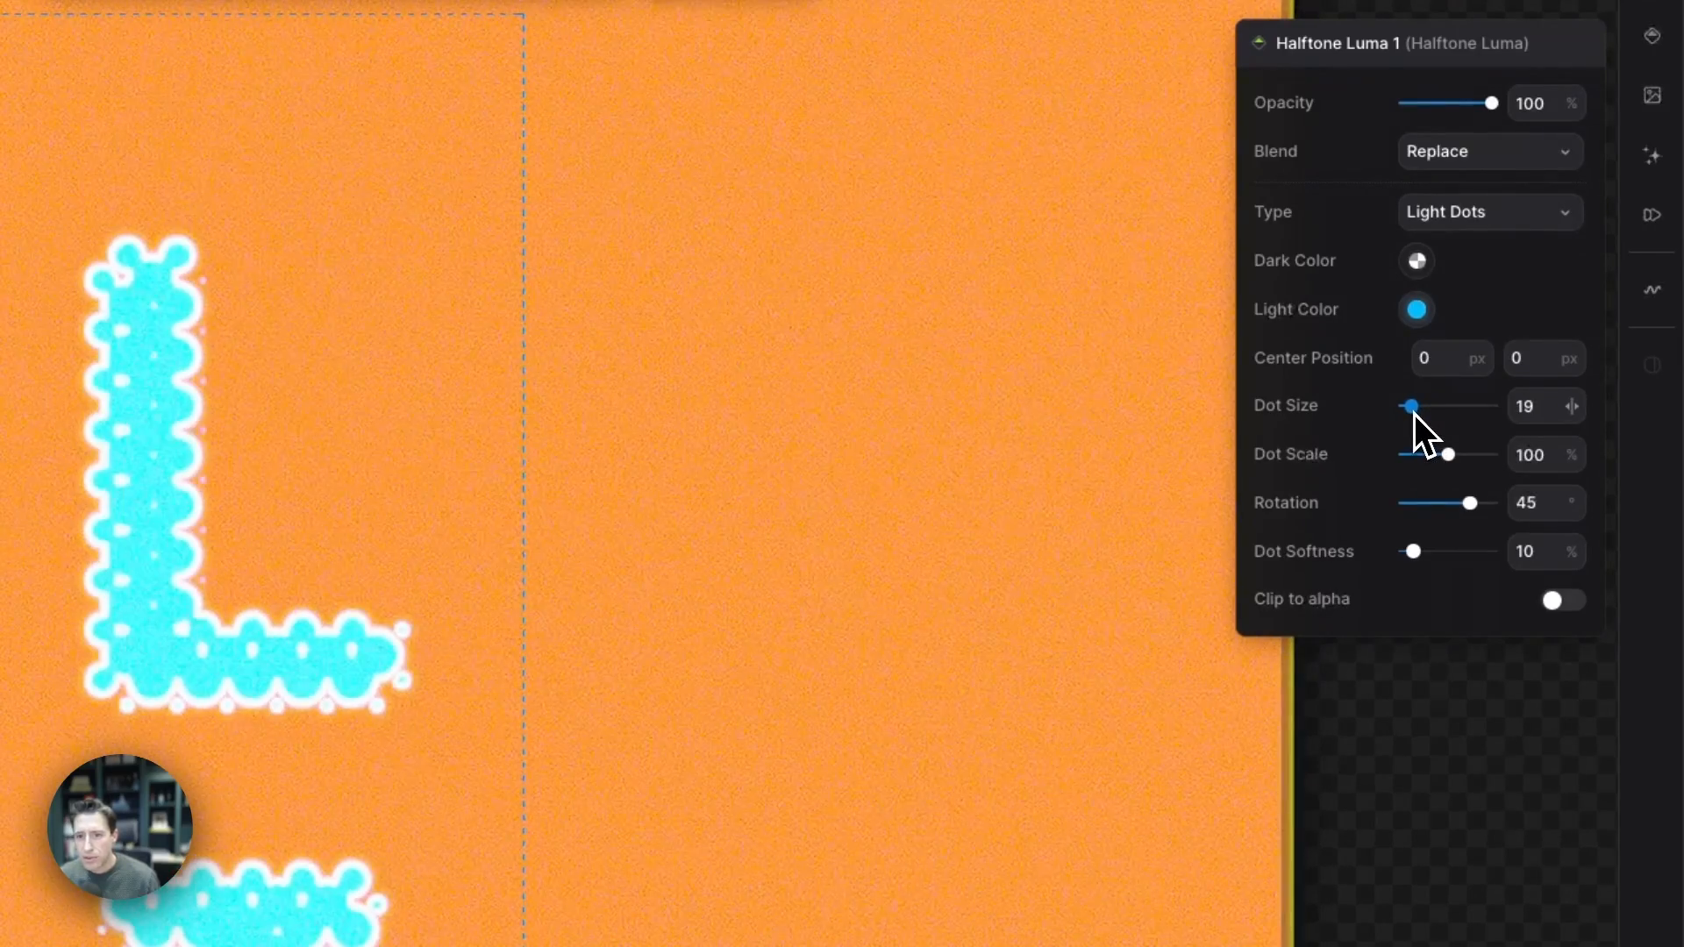
{"action": "mouse_move", "coordinate": [1503, 475]}
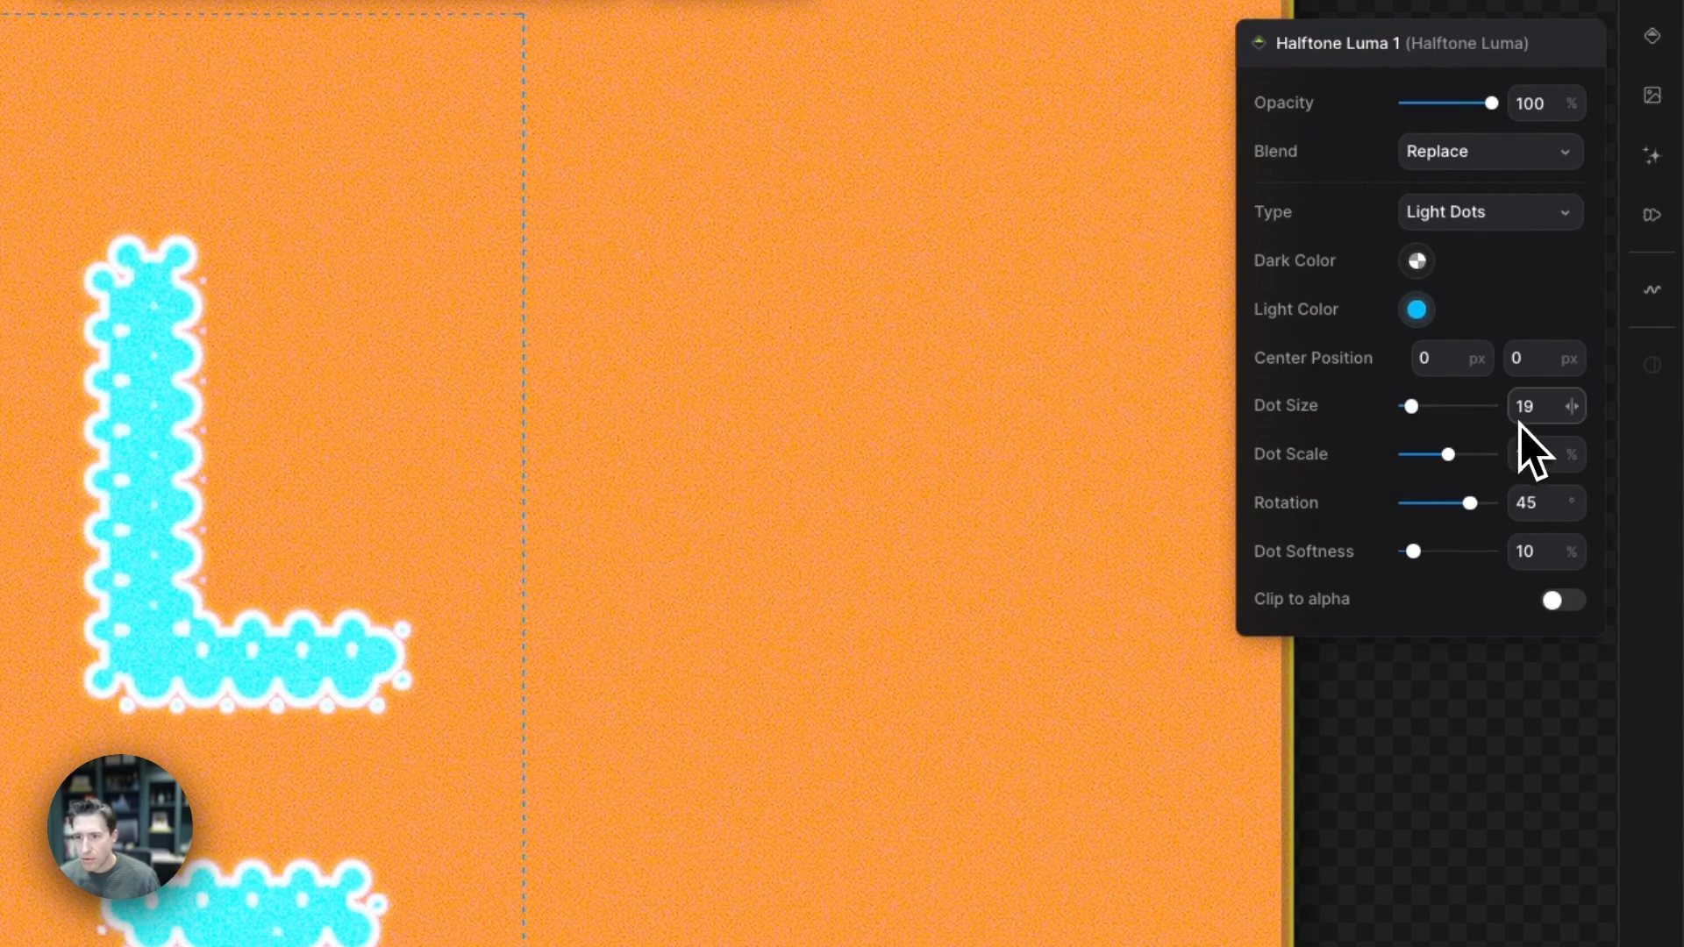
{"action": "left_click", "coordinate": [1546, 406]}
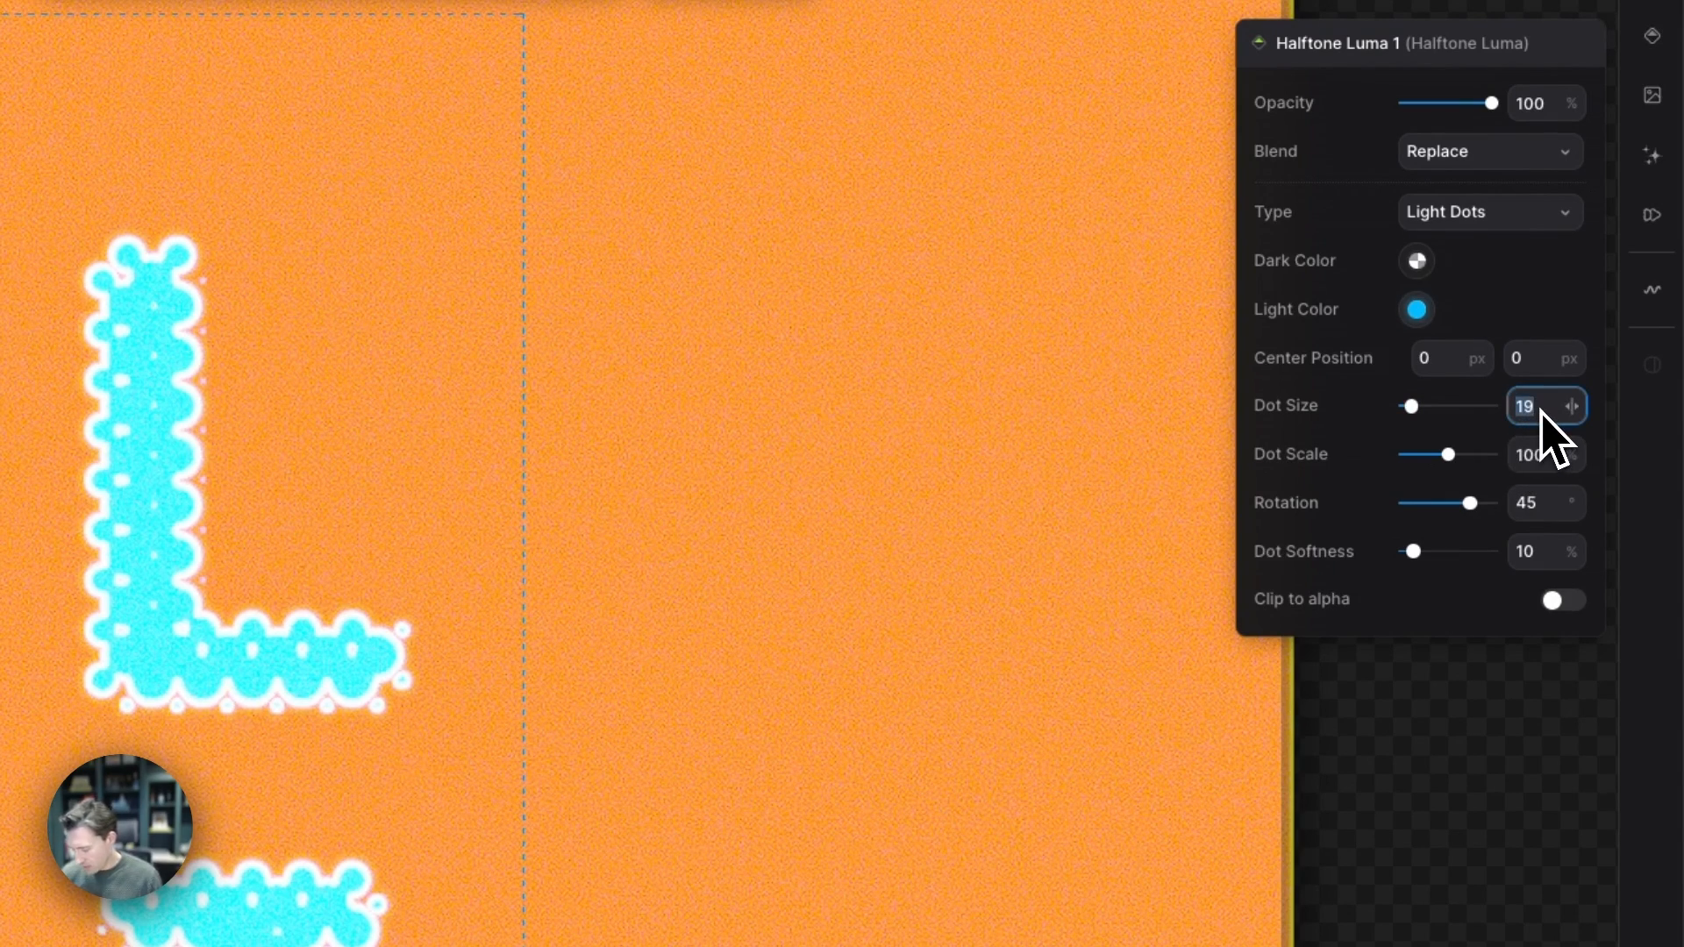
{"action": "type", "text": "12"}
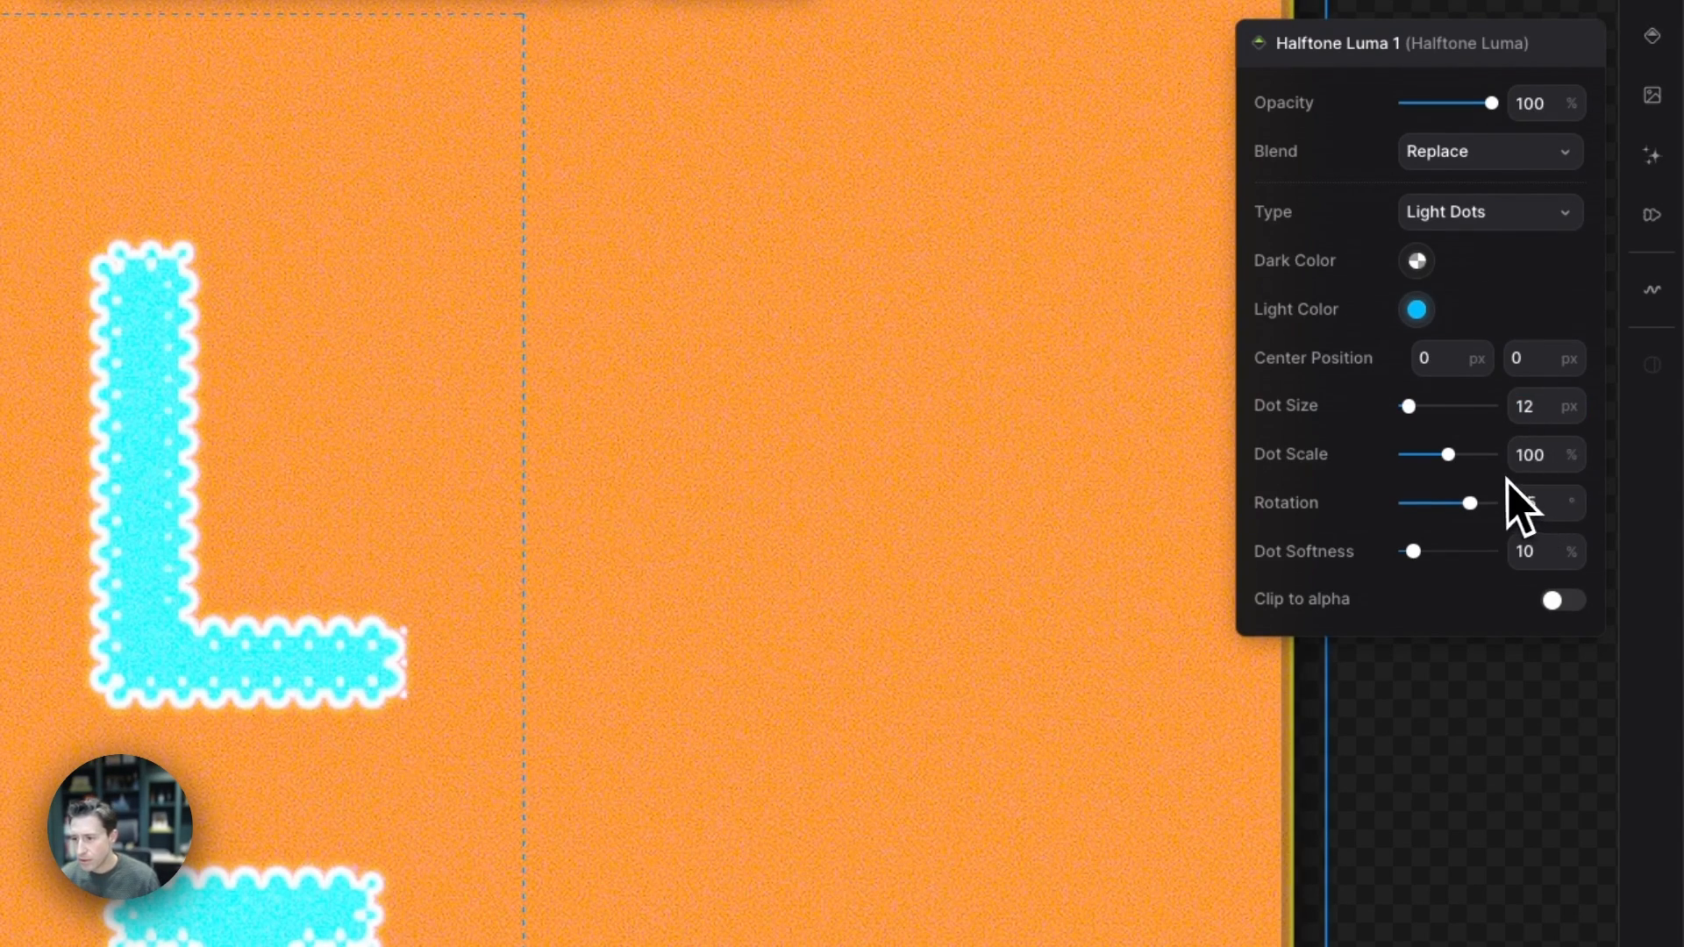
Set the halftone Dot Scale to 35% and Dot Softness to 7%.
{"action": "left_click_drag", "start_coordinate": [1448, 455], "coordinate": [1441, 454]}
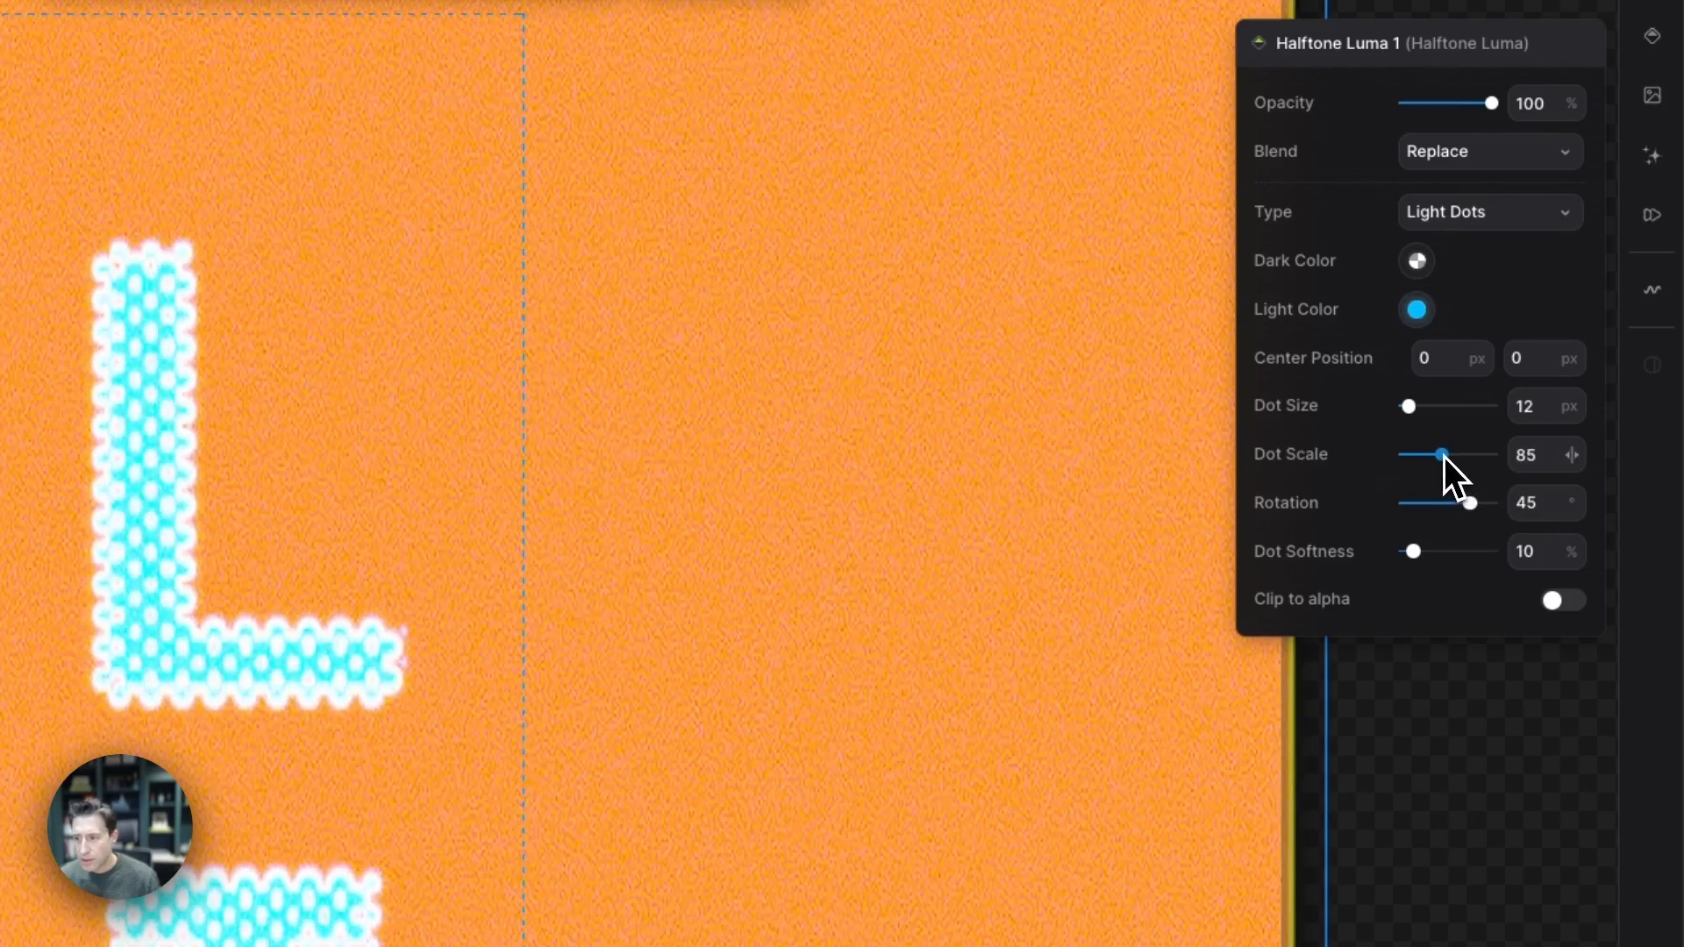
{"action": "left_click_drag", "start_coordinate": [1441, 453], "coordinate": [1469, 442]}
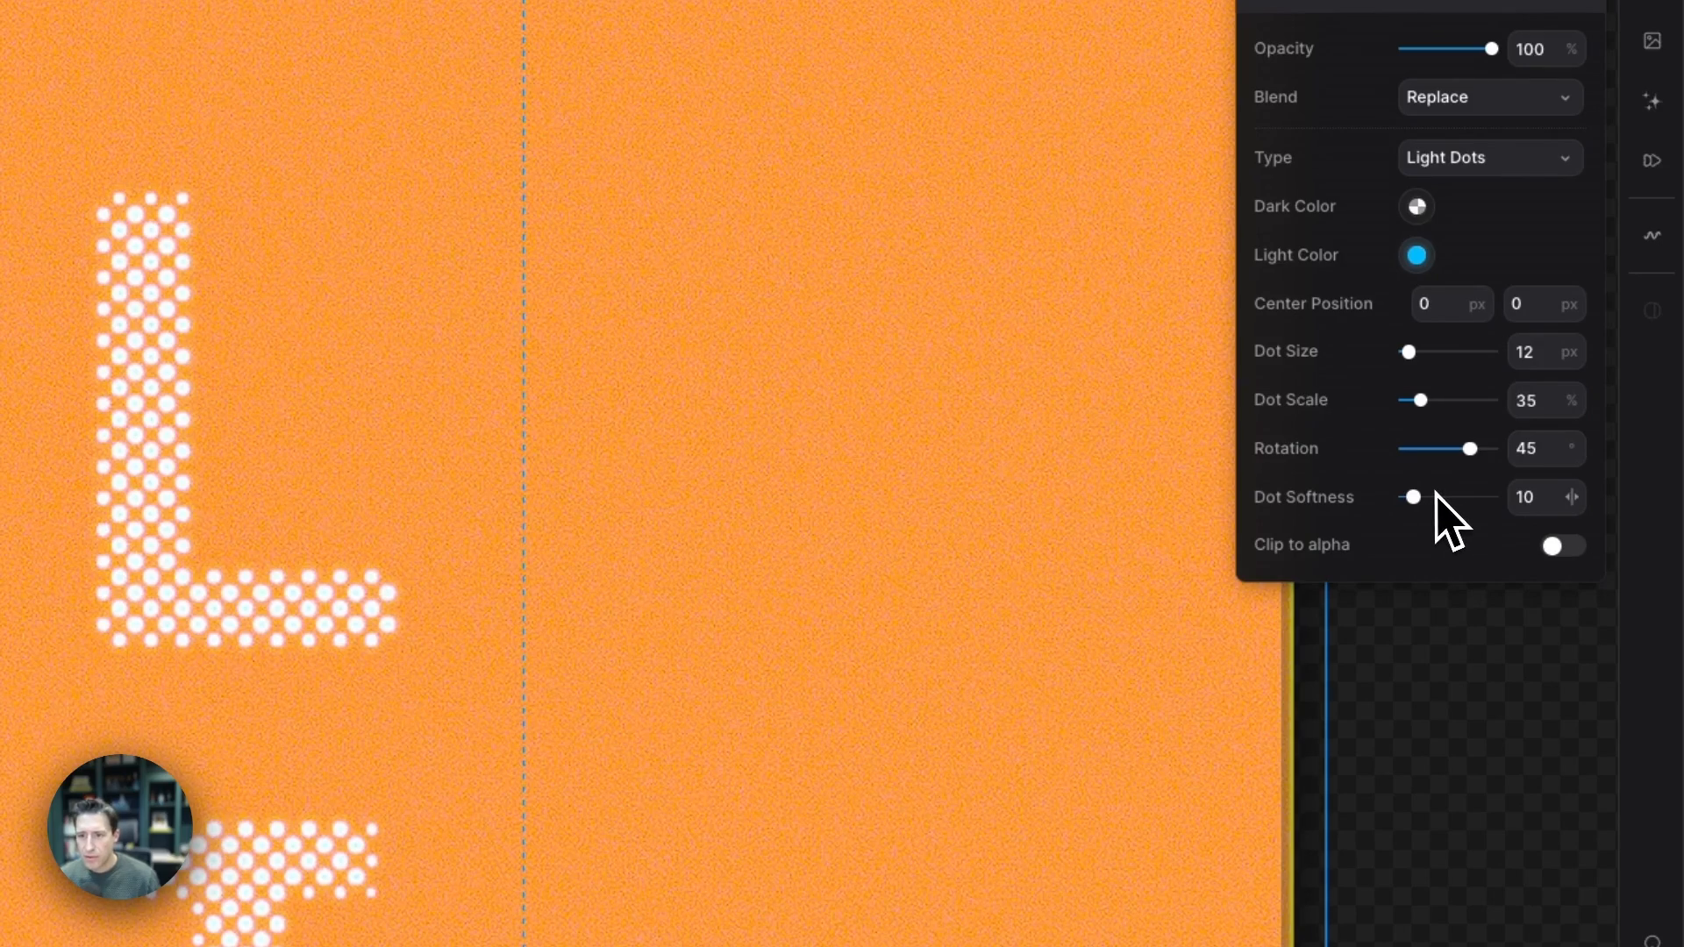
{"action": "left_click_drag", "start_coordinate": [1412, 496], "coordinate": [1411, 496]}
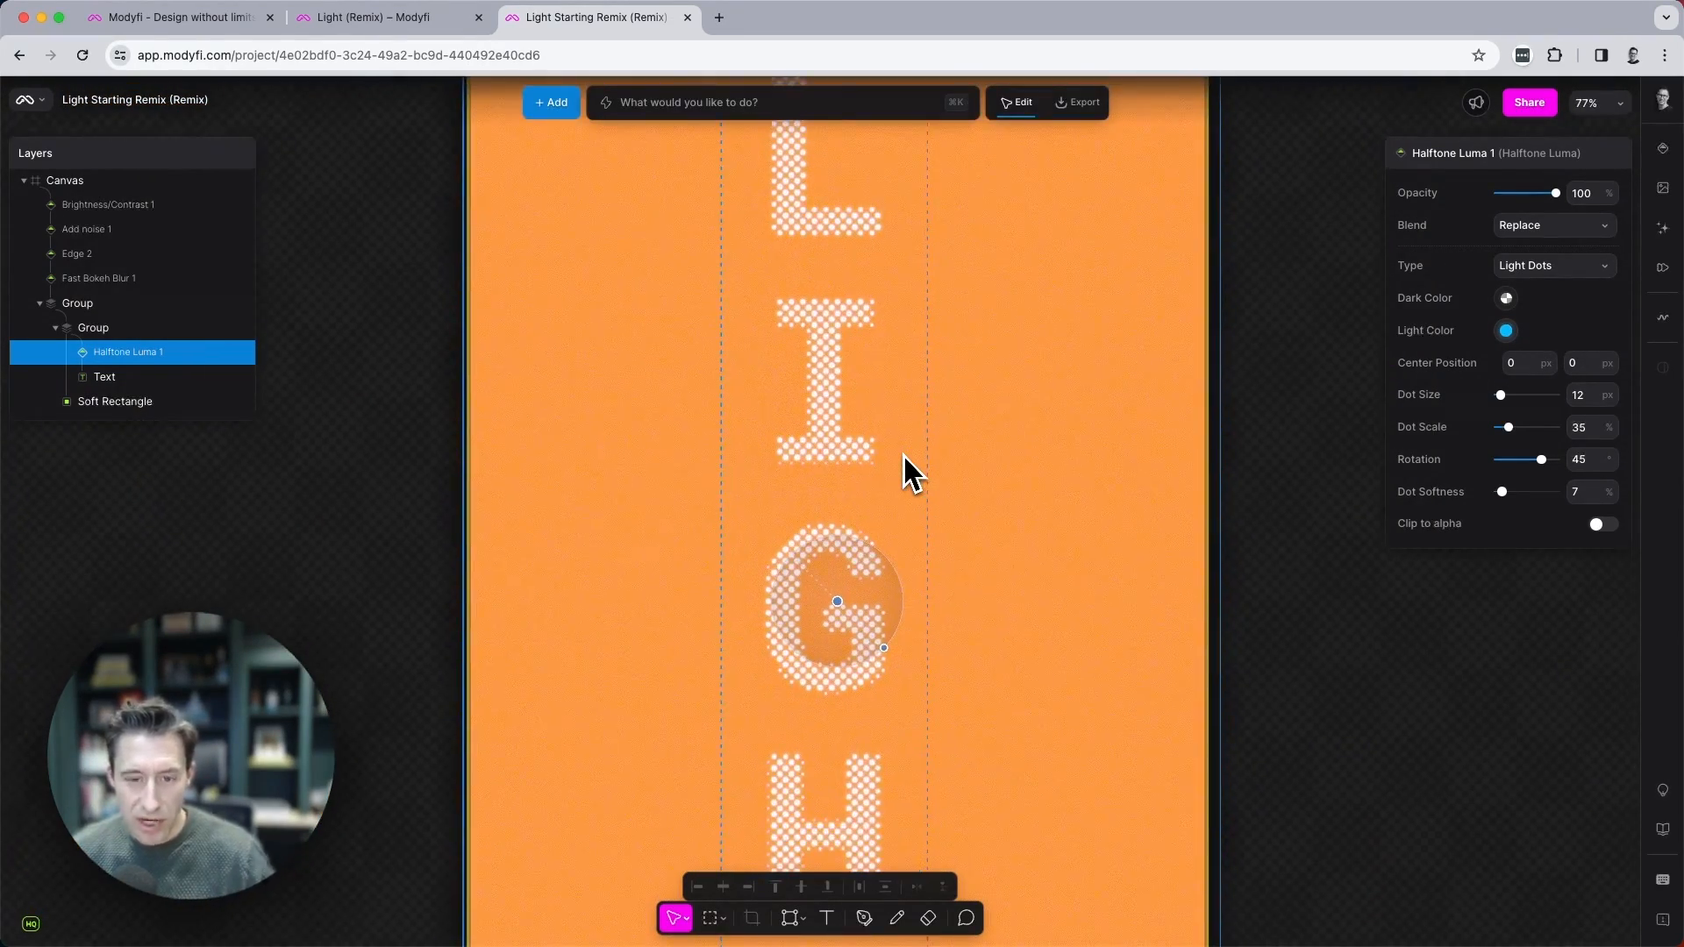
{"action": "scroll", "scroll_direction": "down", "scroll_amount": 3}
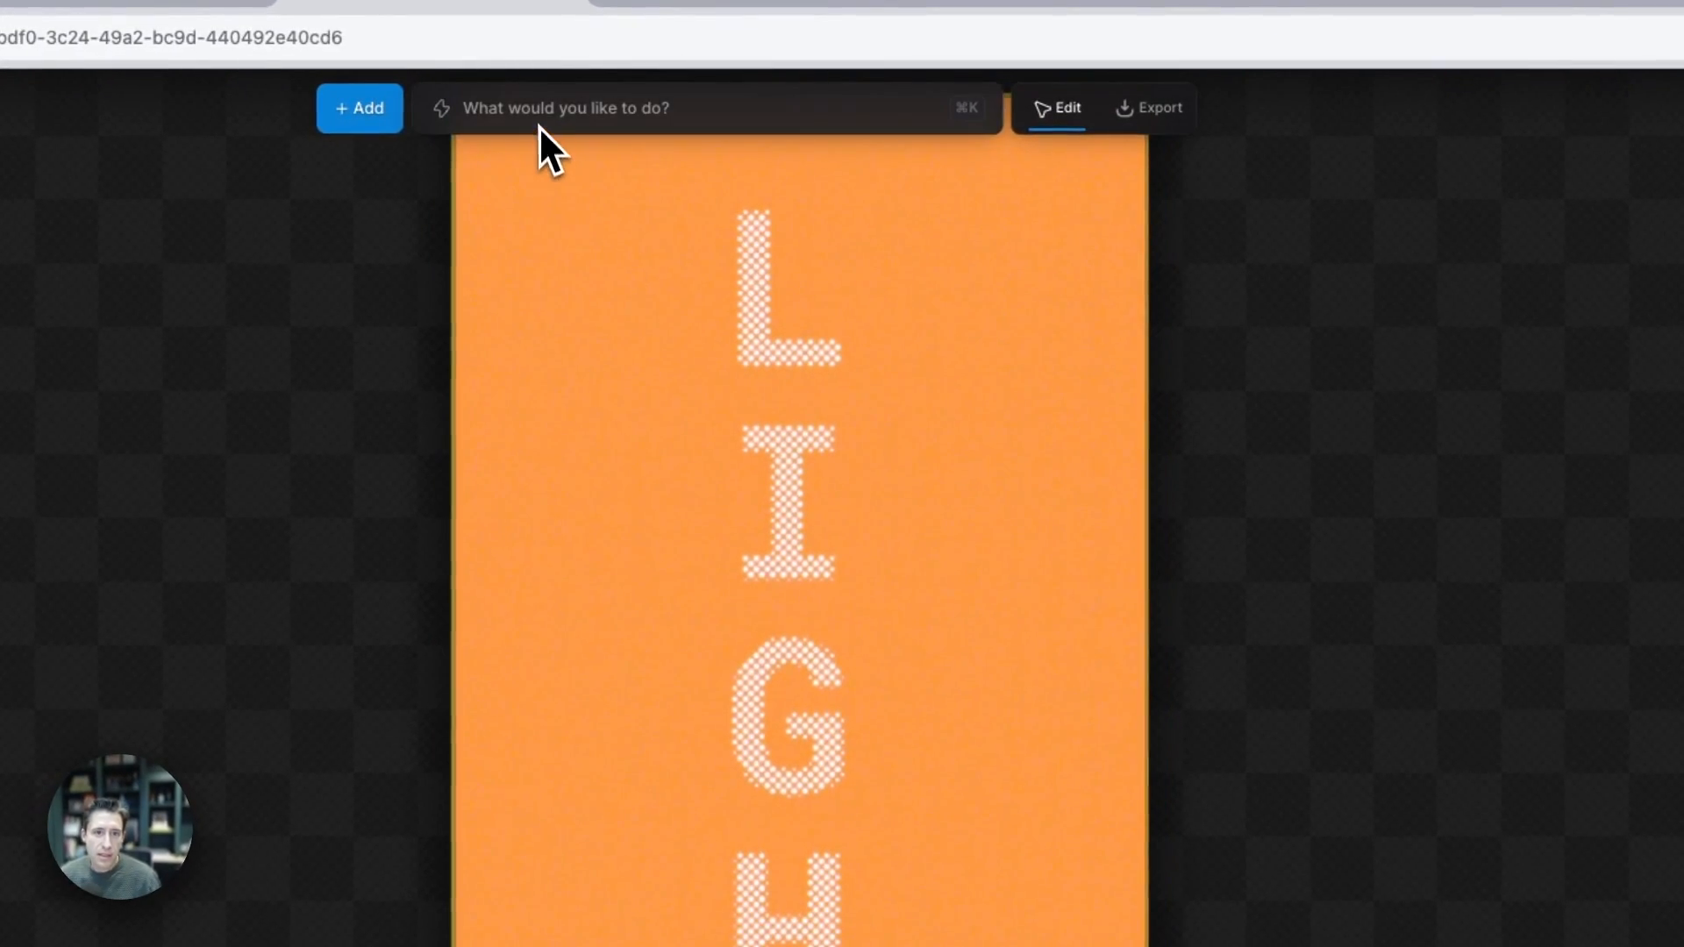
Add a 2D Shadow modifier through the '2d sha' command search.
{"action": "type", "text": "2d sha"}
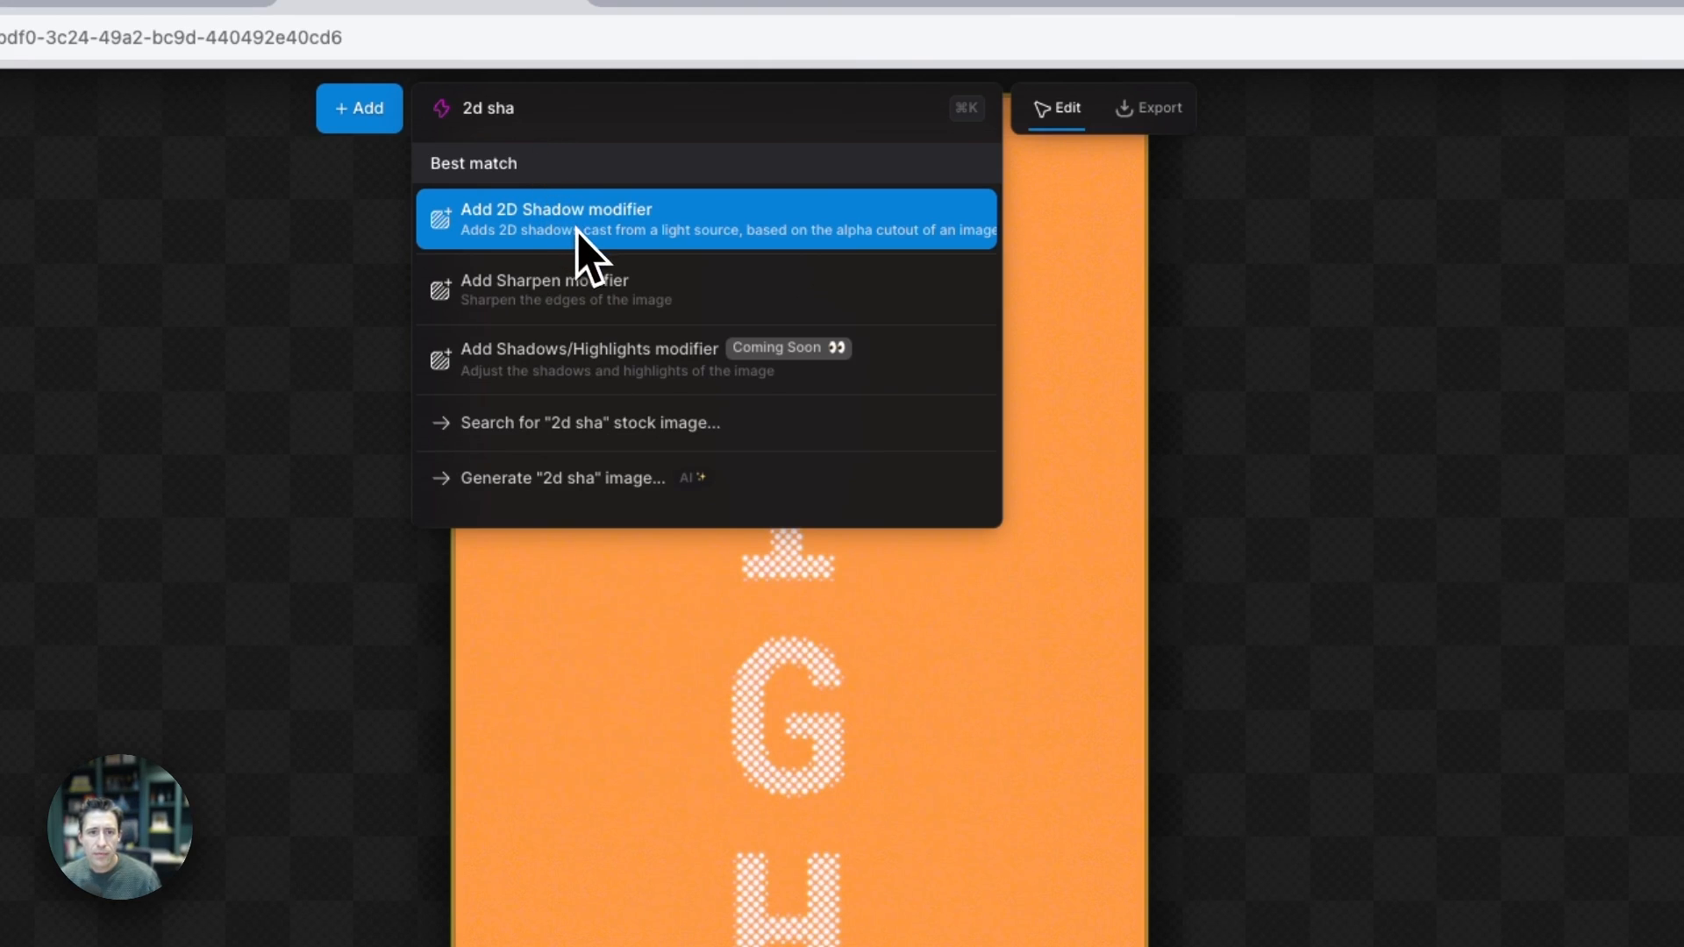
{"action": "left_click", "coordinate": [706, 217]}
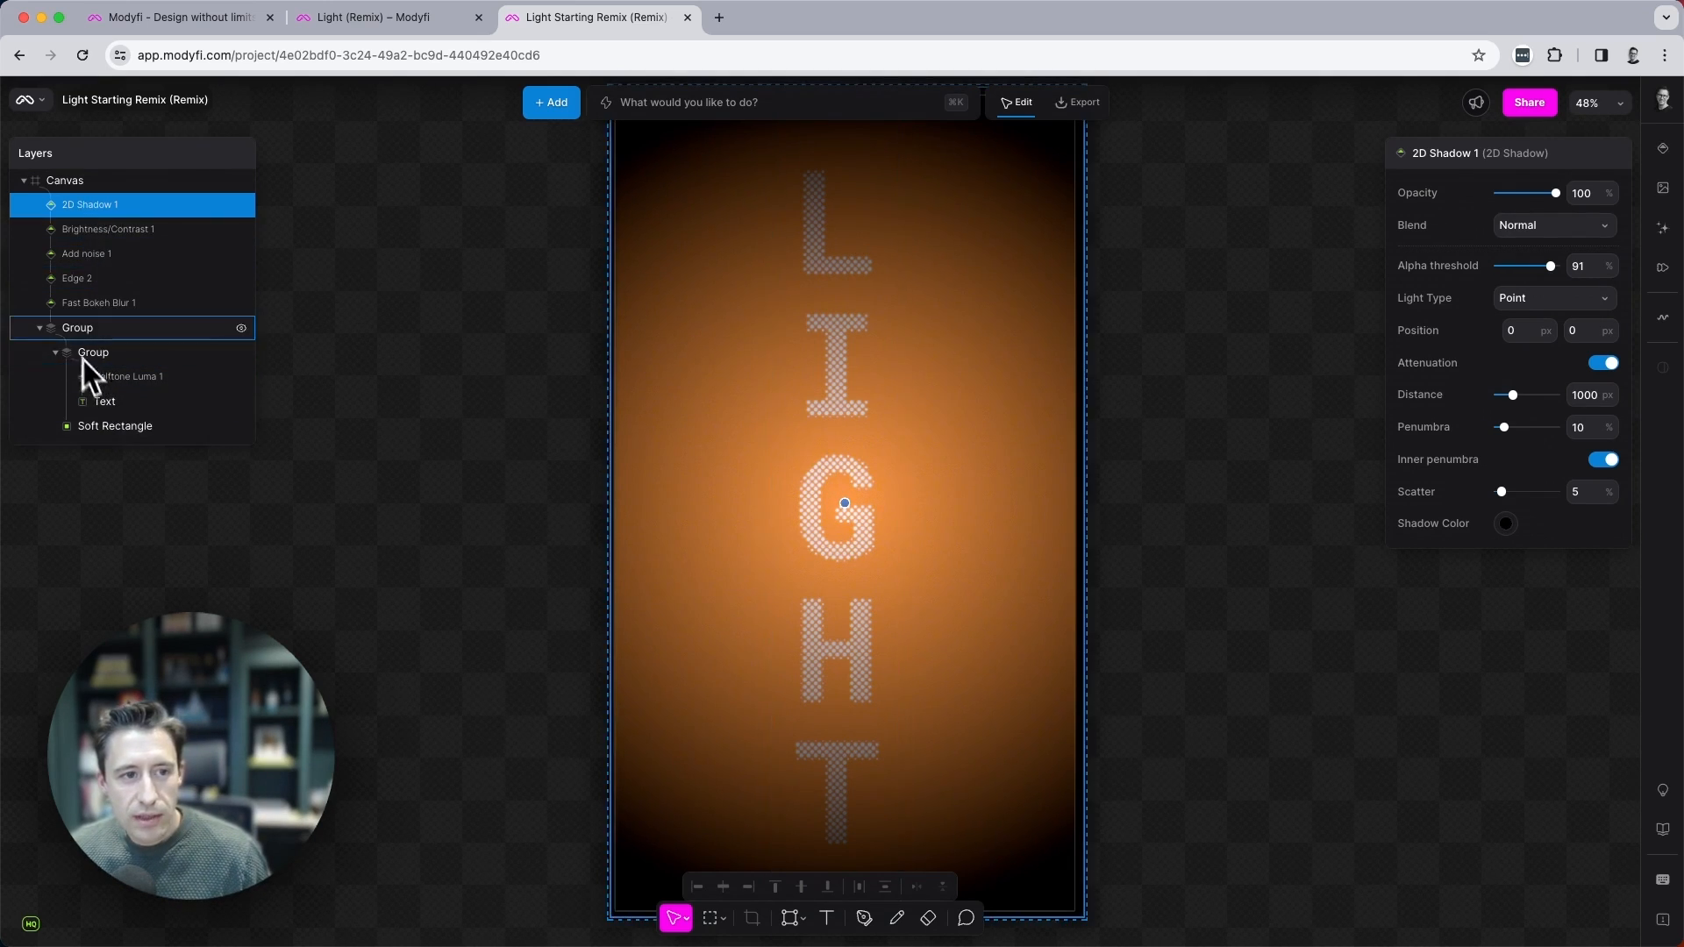
Move 2D Shadow 1 into the text group and place its light between G and H.
{"action": "left_click", "coordinate": [104, 400]}
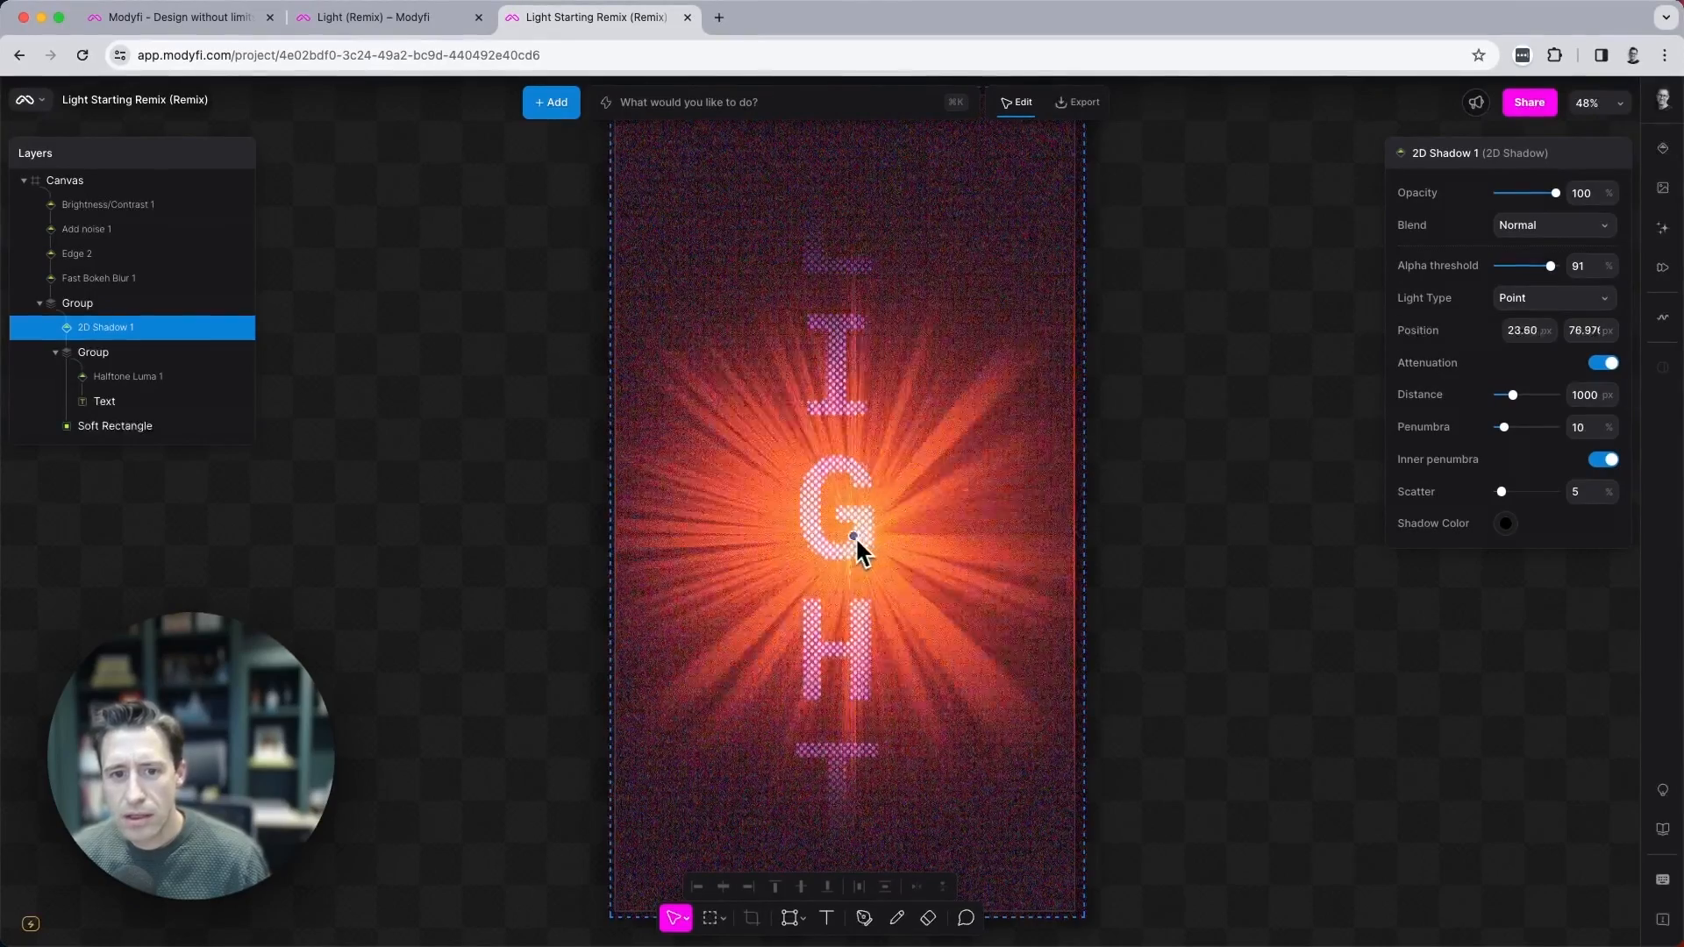
{"action": "left_click_drag", "start_coordinate": [853, 537], "coordinate": [838, 601]}
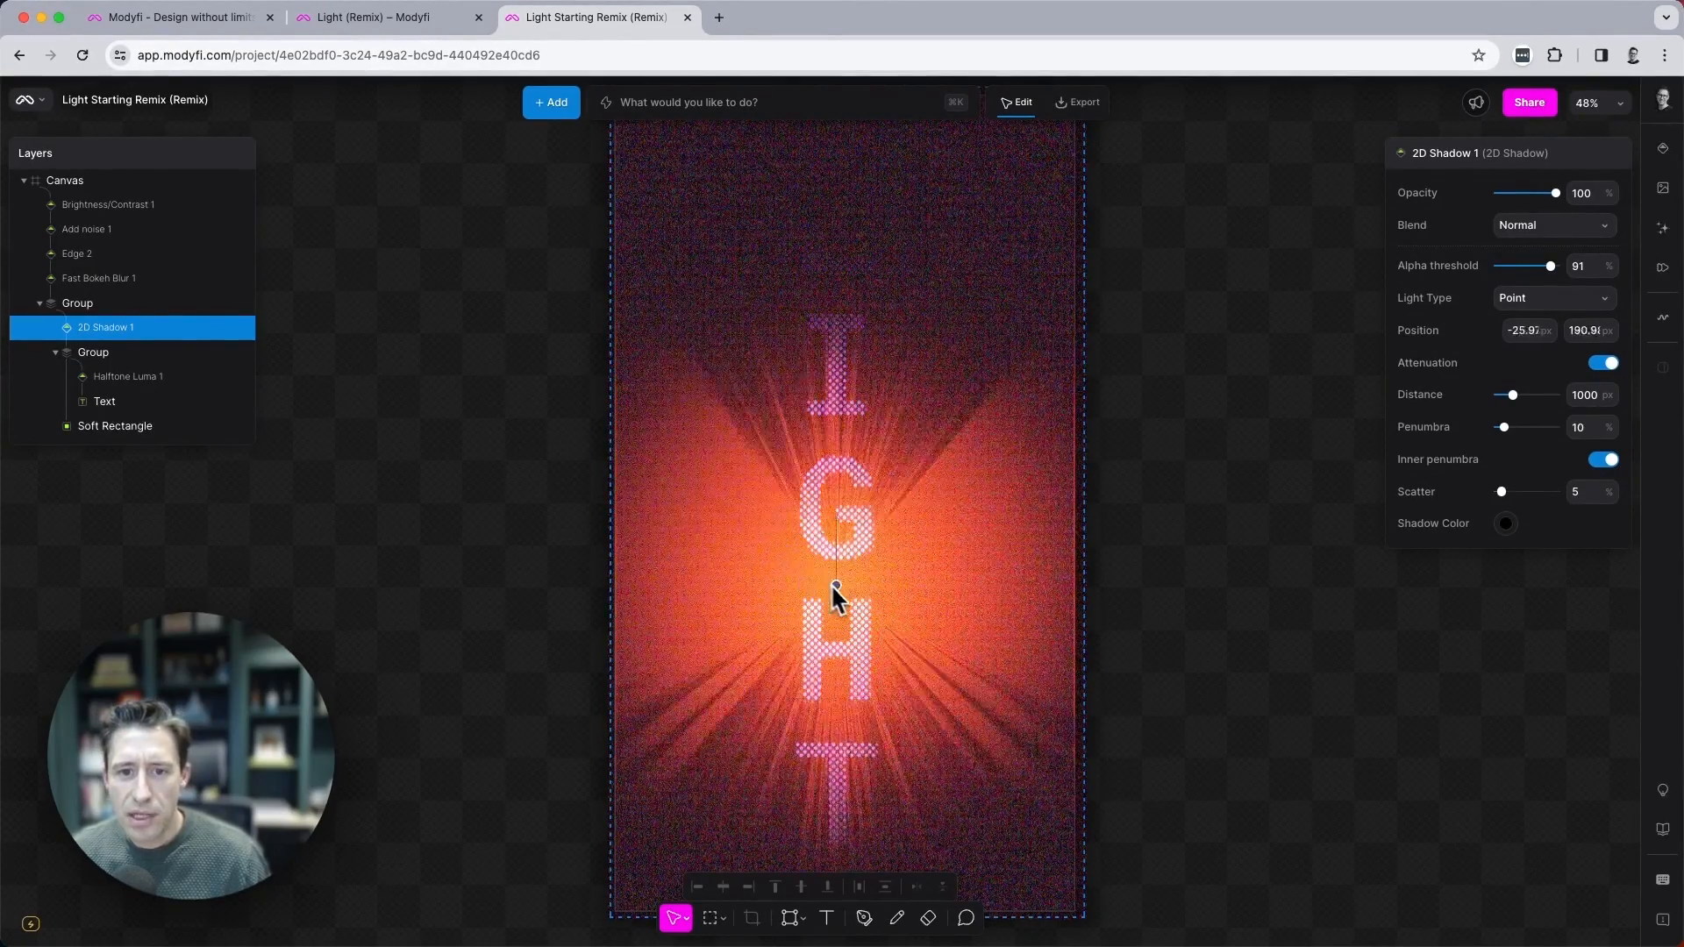
{"action": "left_click_drag", "start_coordinate": [835, 599], "coordinate": [852, 566]}
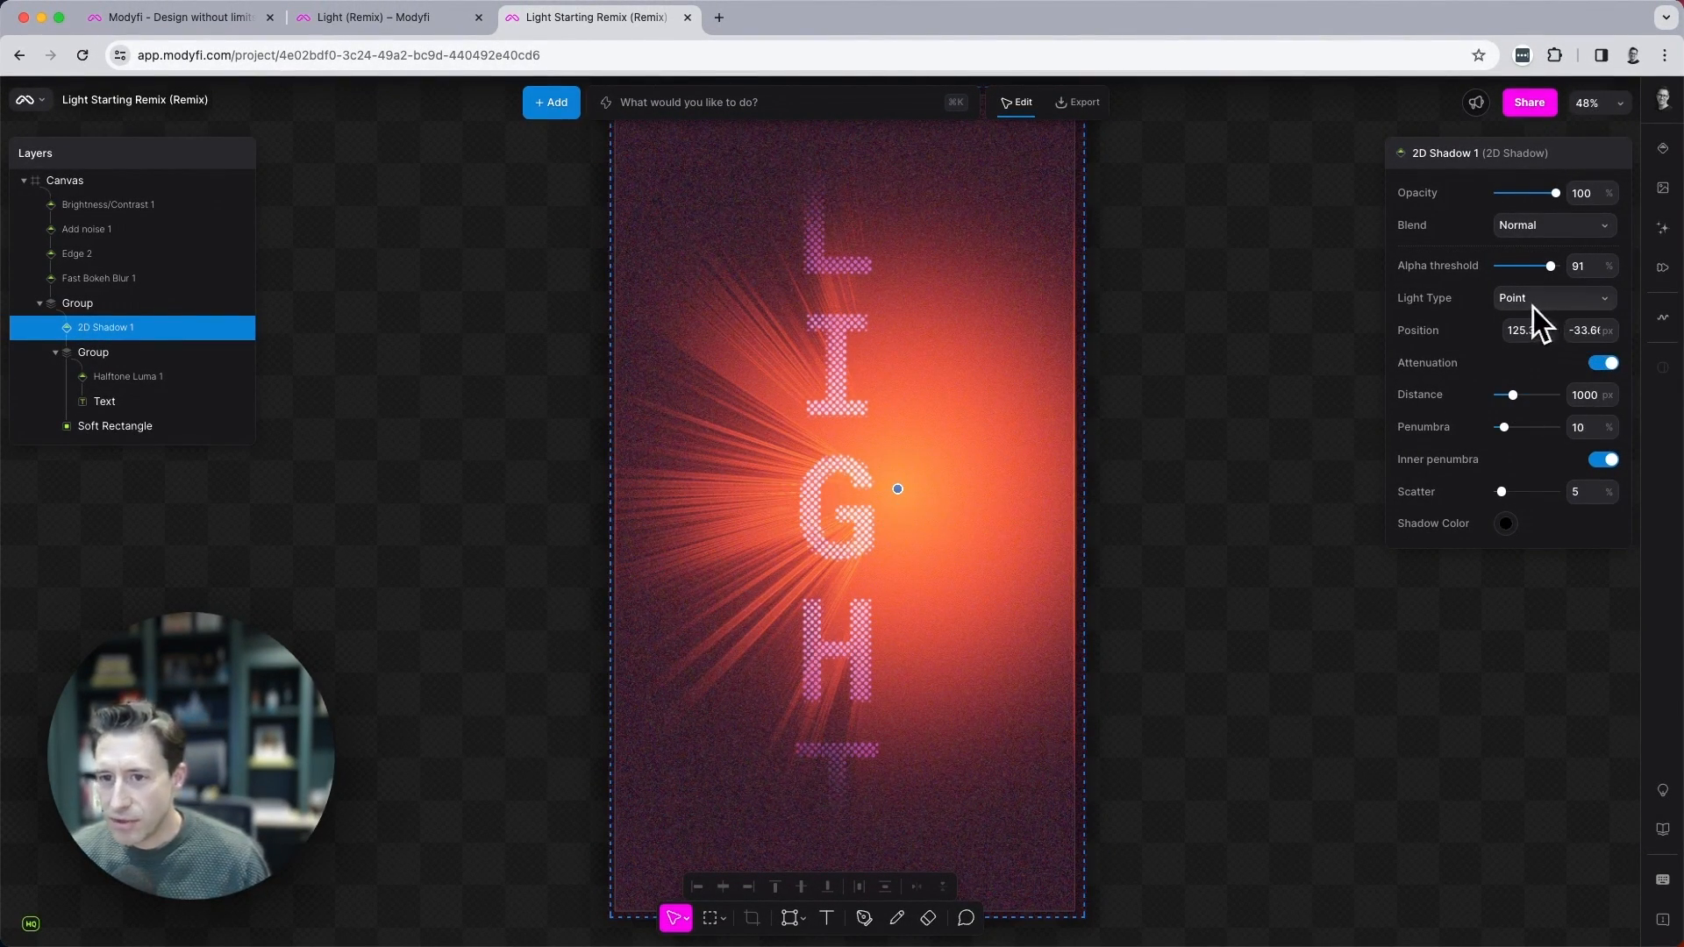
Try Directional, then set the 2D Shadow Light Type to Spot.
{"action": "left_click", "coordinate": [1553, 297]}
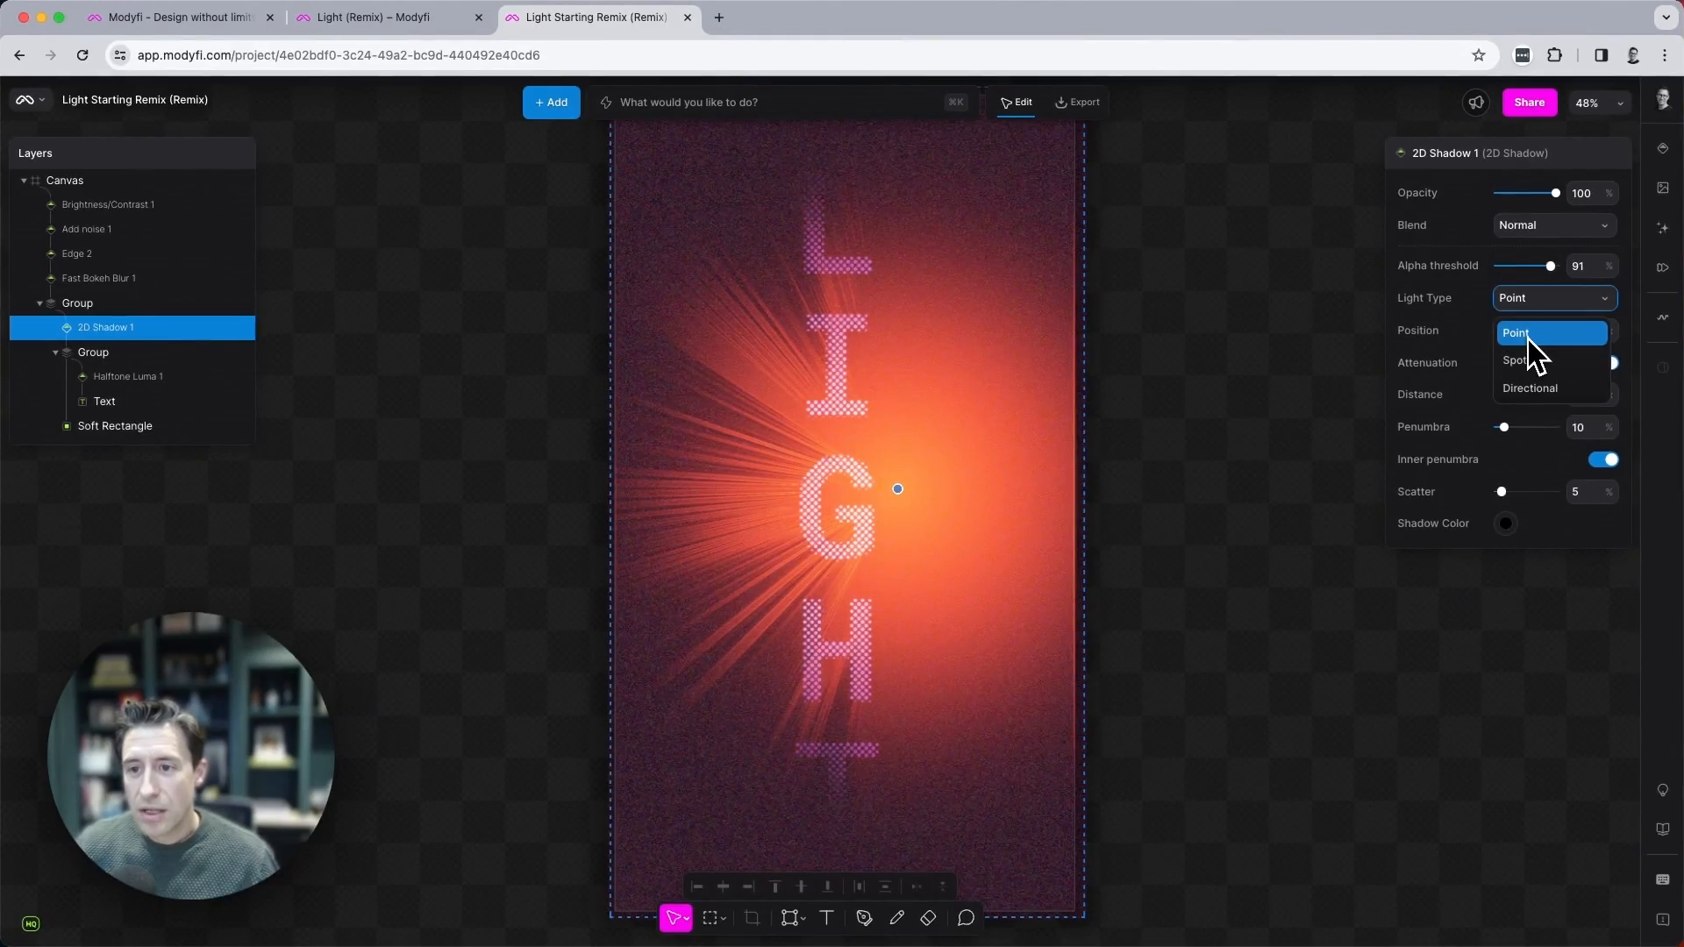
{"action": "left_click", "coordinate": [1530, 388]}
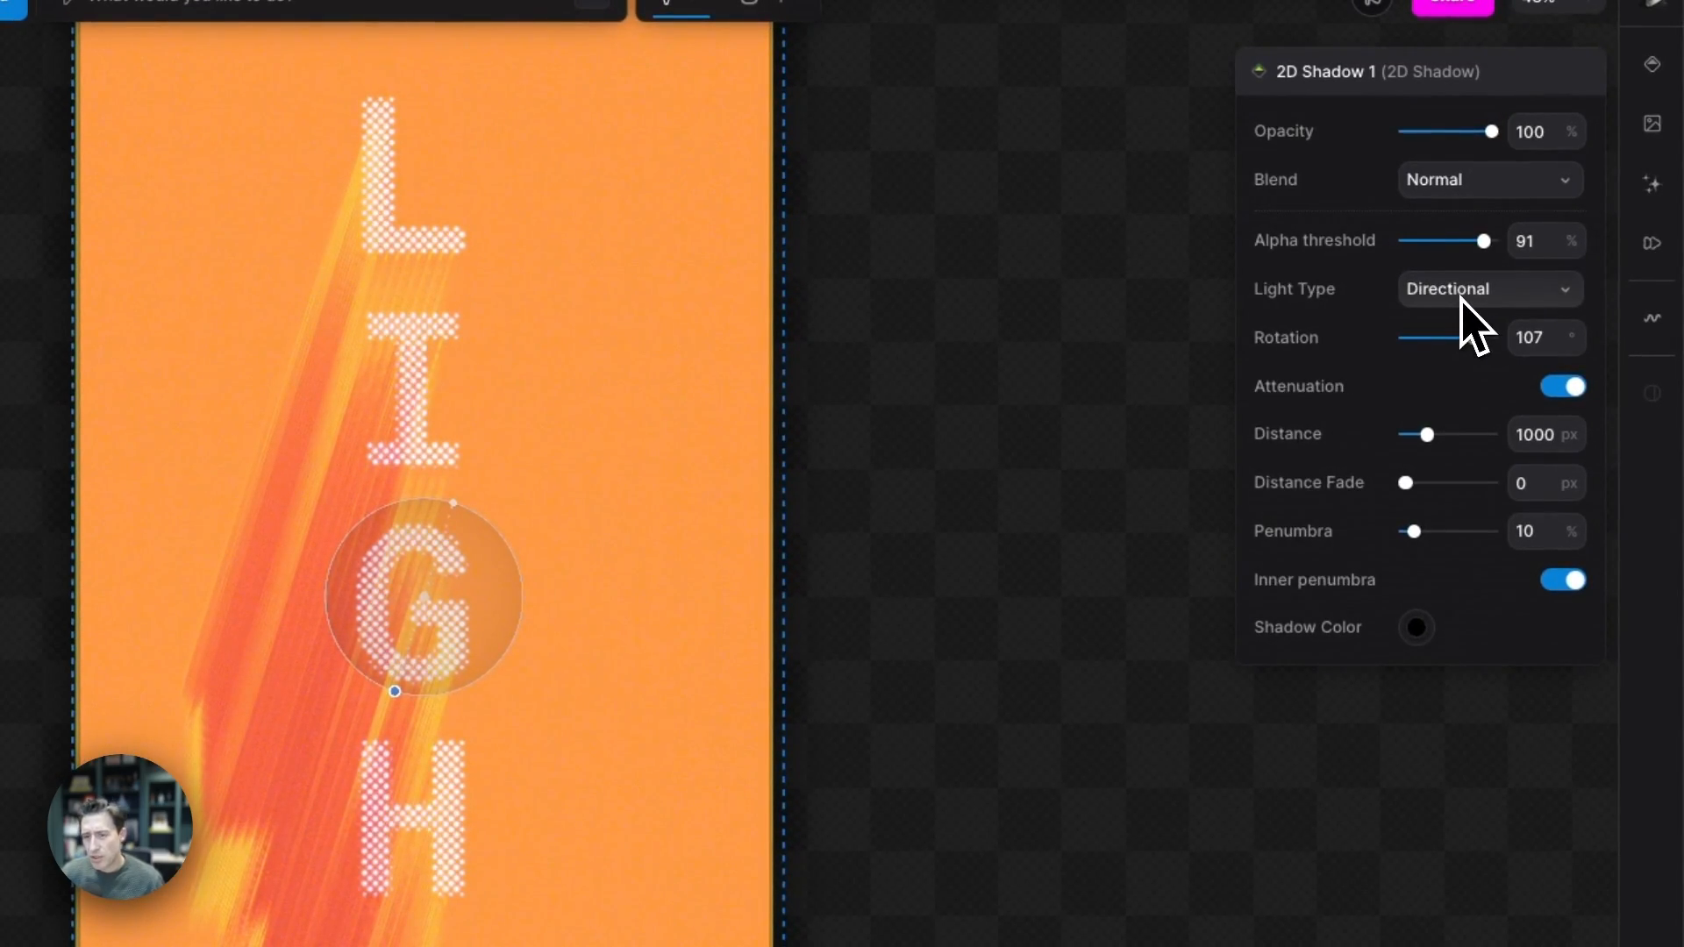
{"action": "left_click", "coordinate": [1489, 289]}
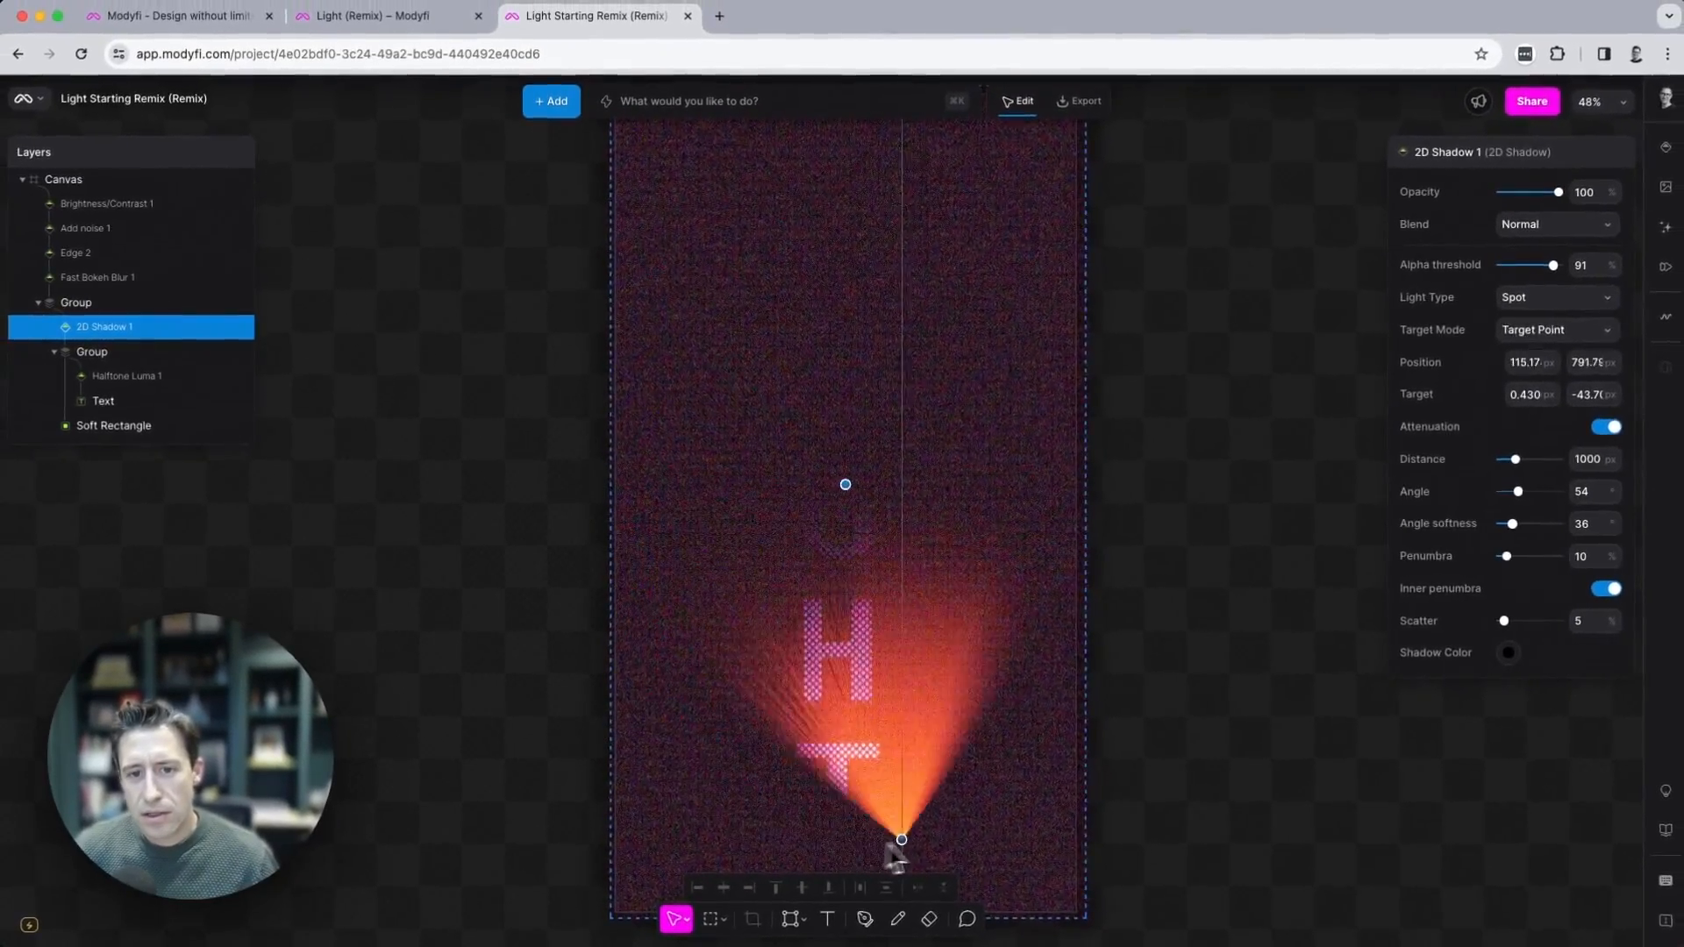
Drag the spotlight source past the G to the left edge of the poster.
{"action": "left_click_drag", "start_coordinate": [900, 839], "coordinate": [717, 453]}
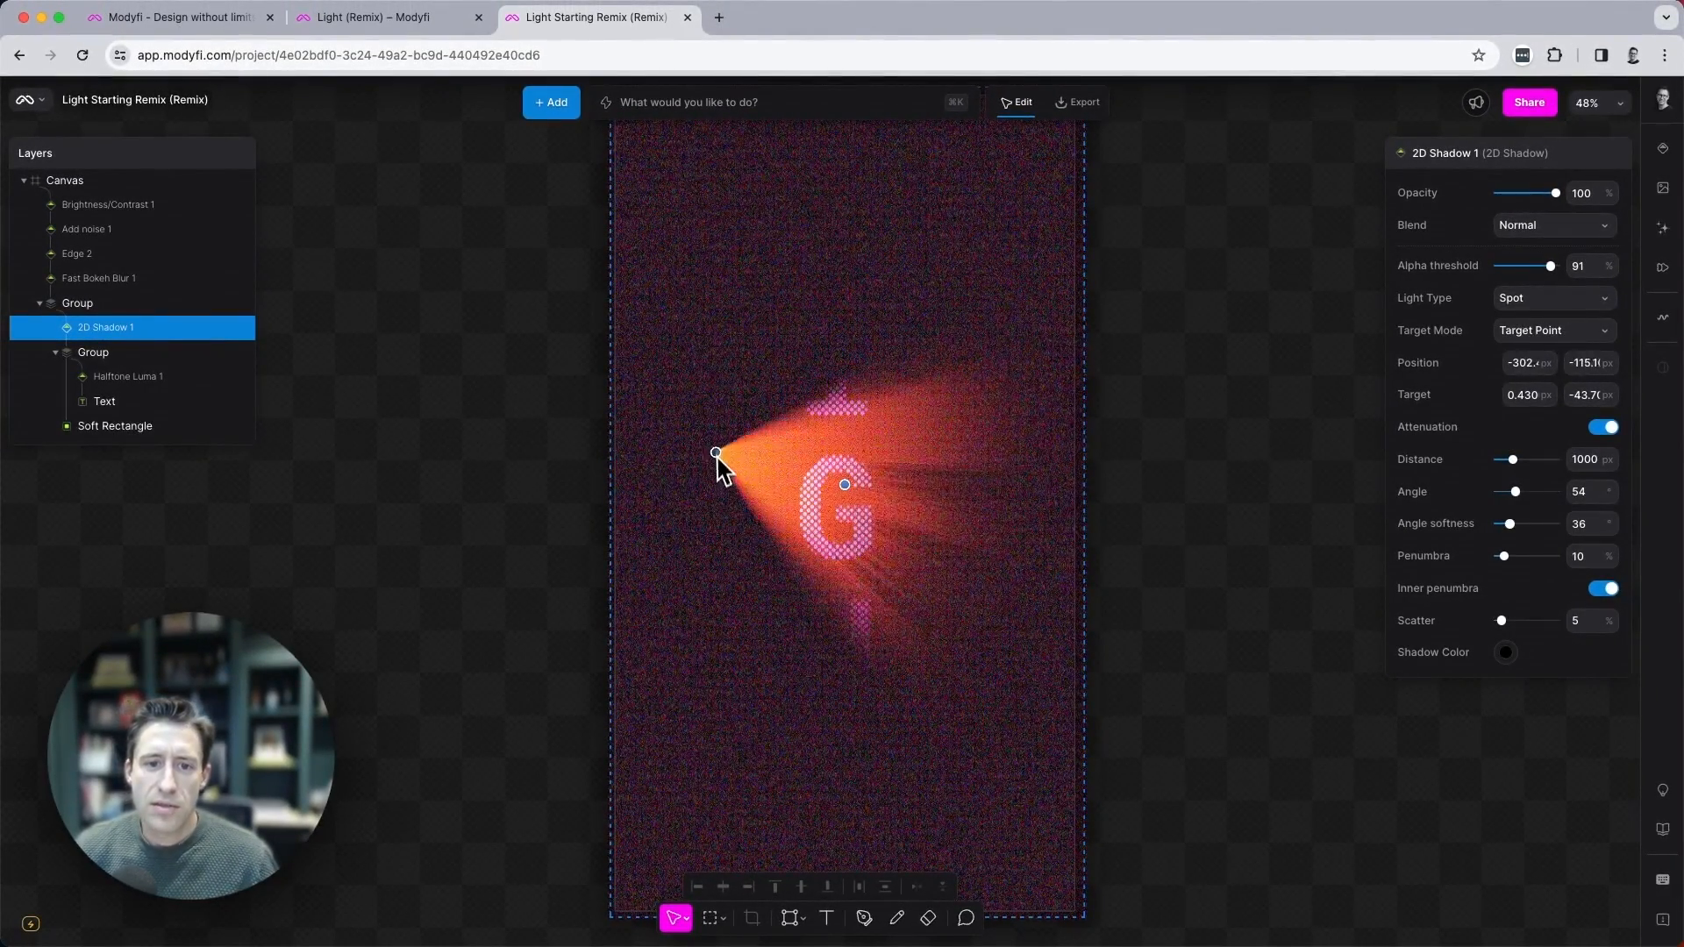
{"action": "left_click_drag", "start_coordinate": [716, 452], "coordinate": [929, 771]}
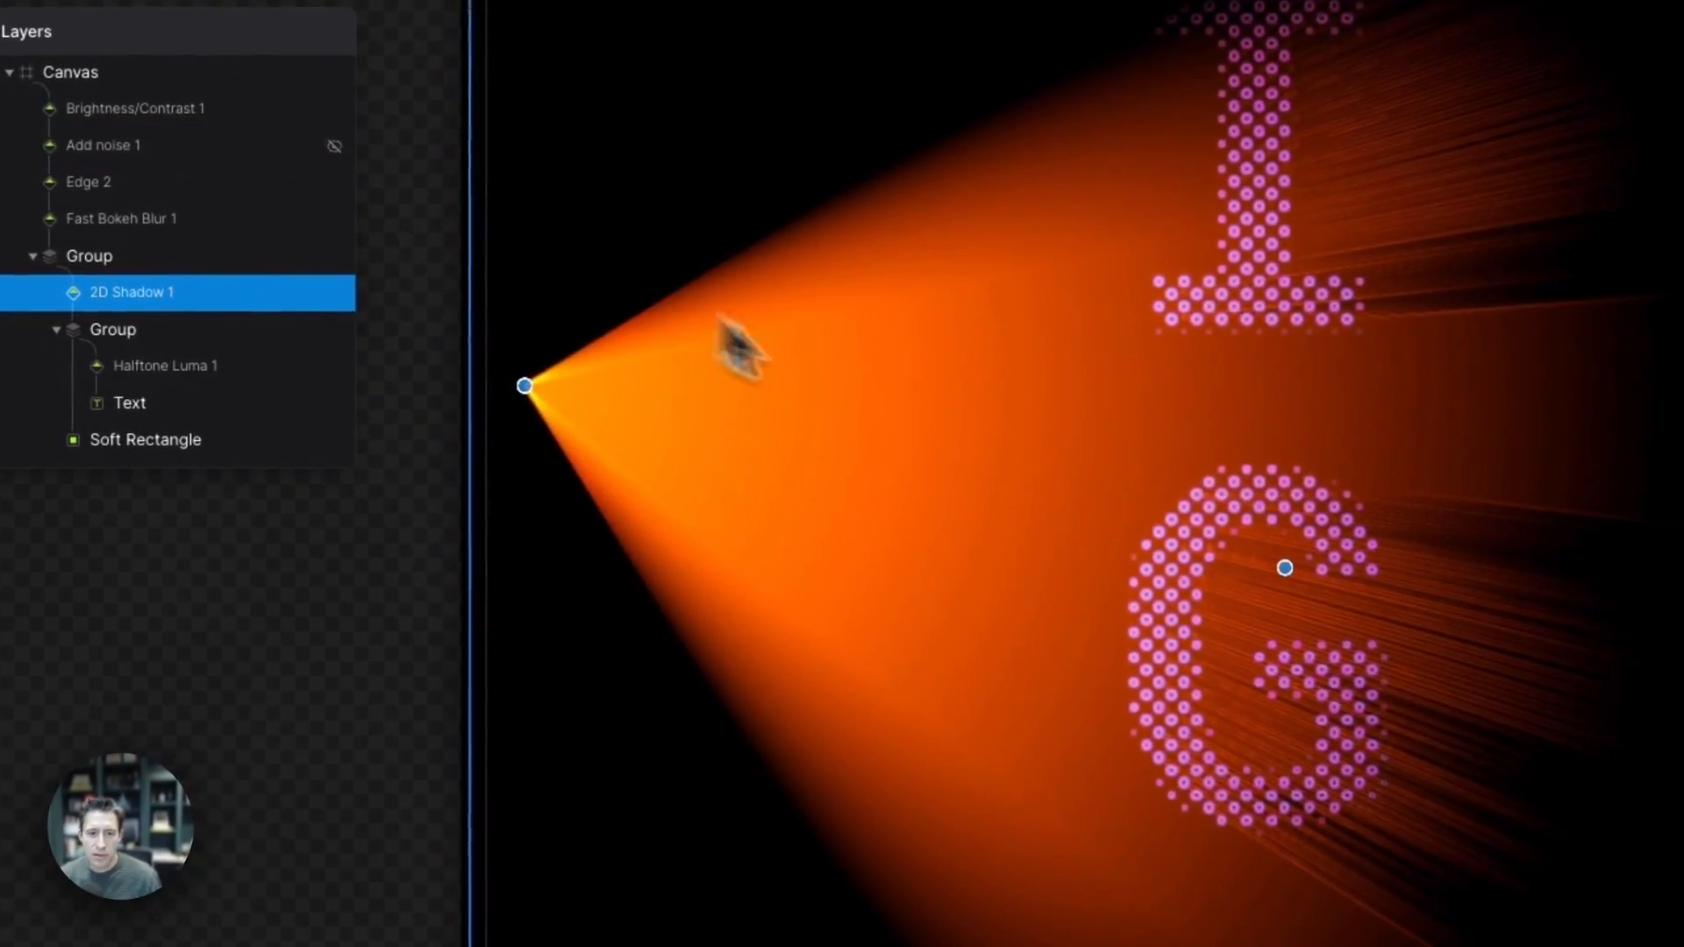
{"action": "left_click_drag", "start_coordinate": [524, 386], "coordinate": [689, 304]}
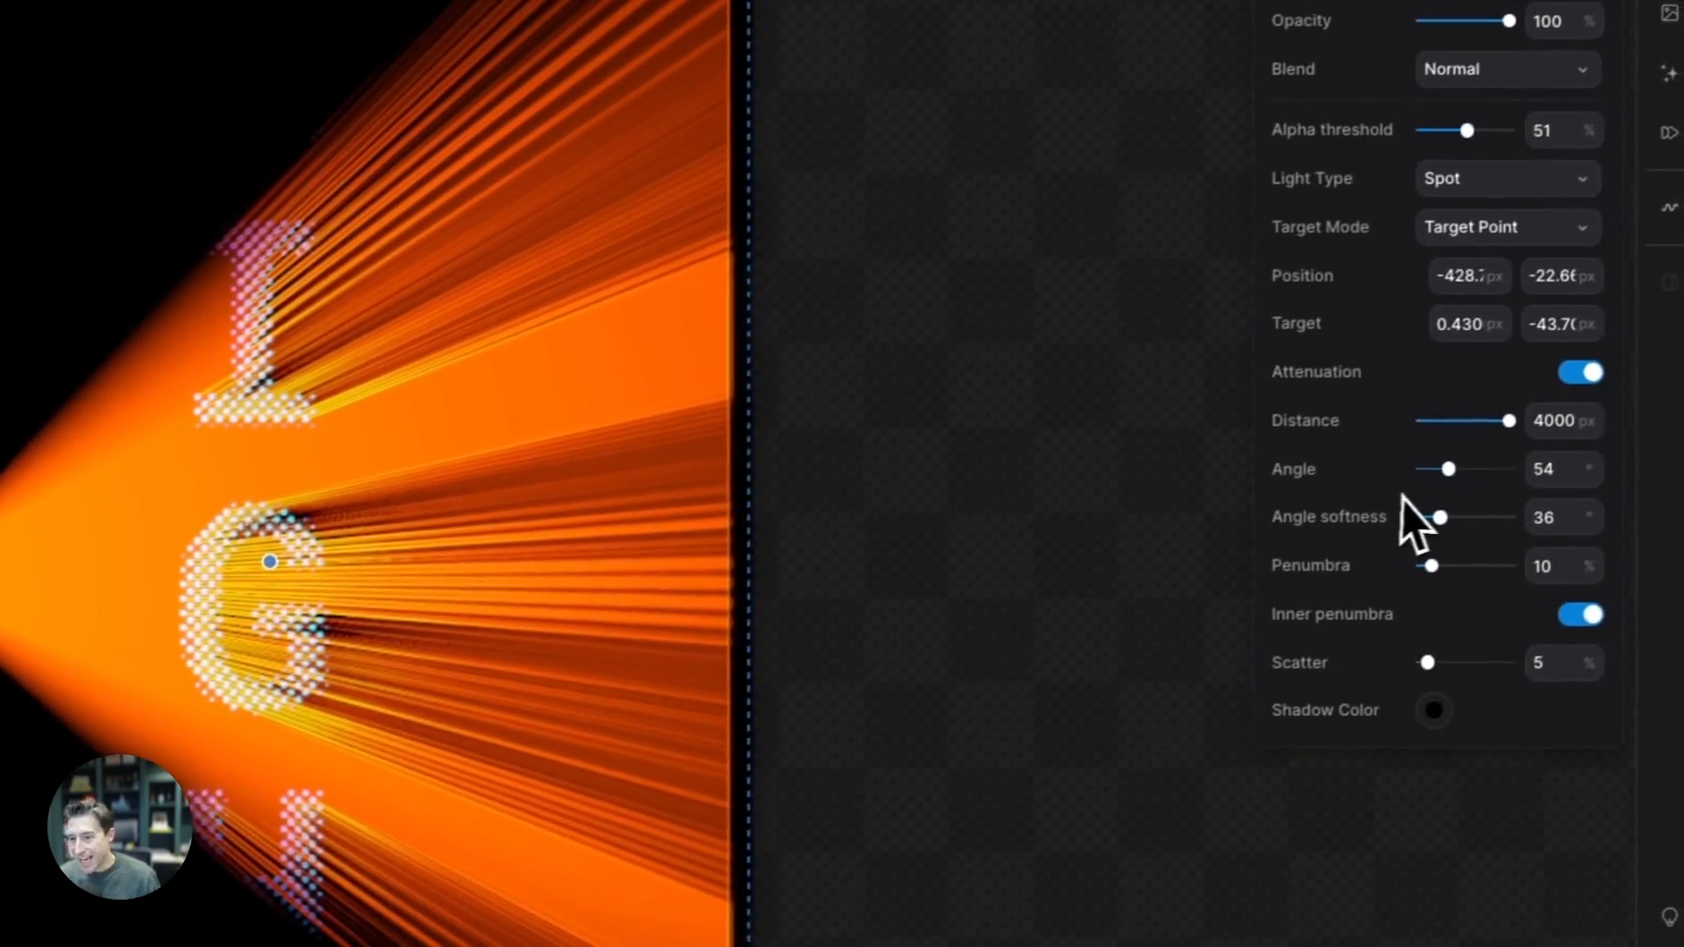
Try wide and narrow spotlight beam angles, settling on 62°.
{"action": "left_click_drag", "start_coordinate": [1450, 469], "coordinate": [1456, 474]}
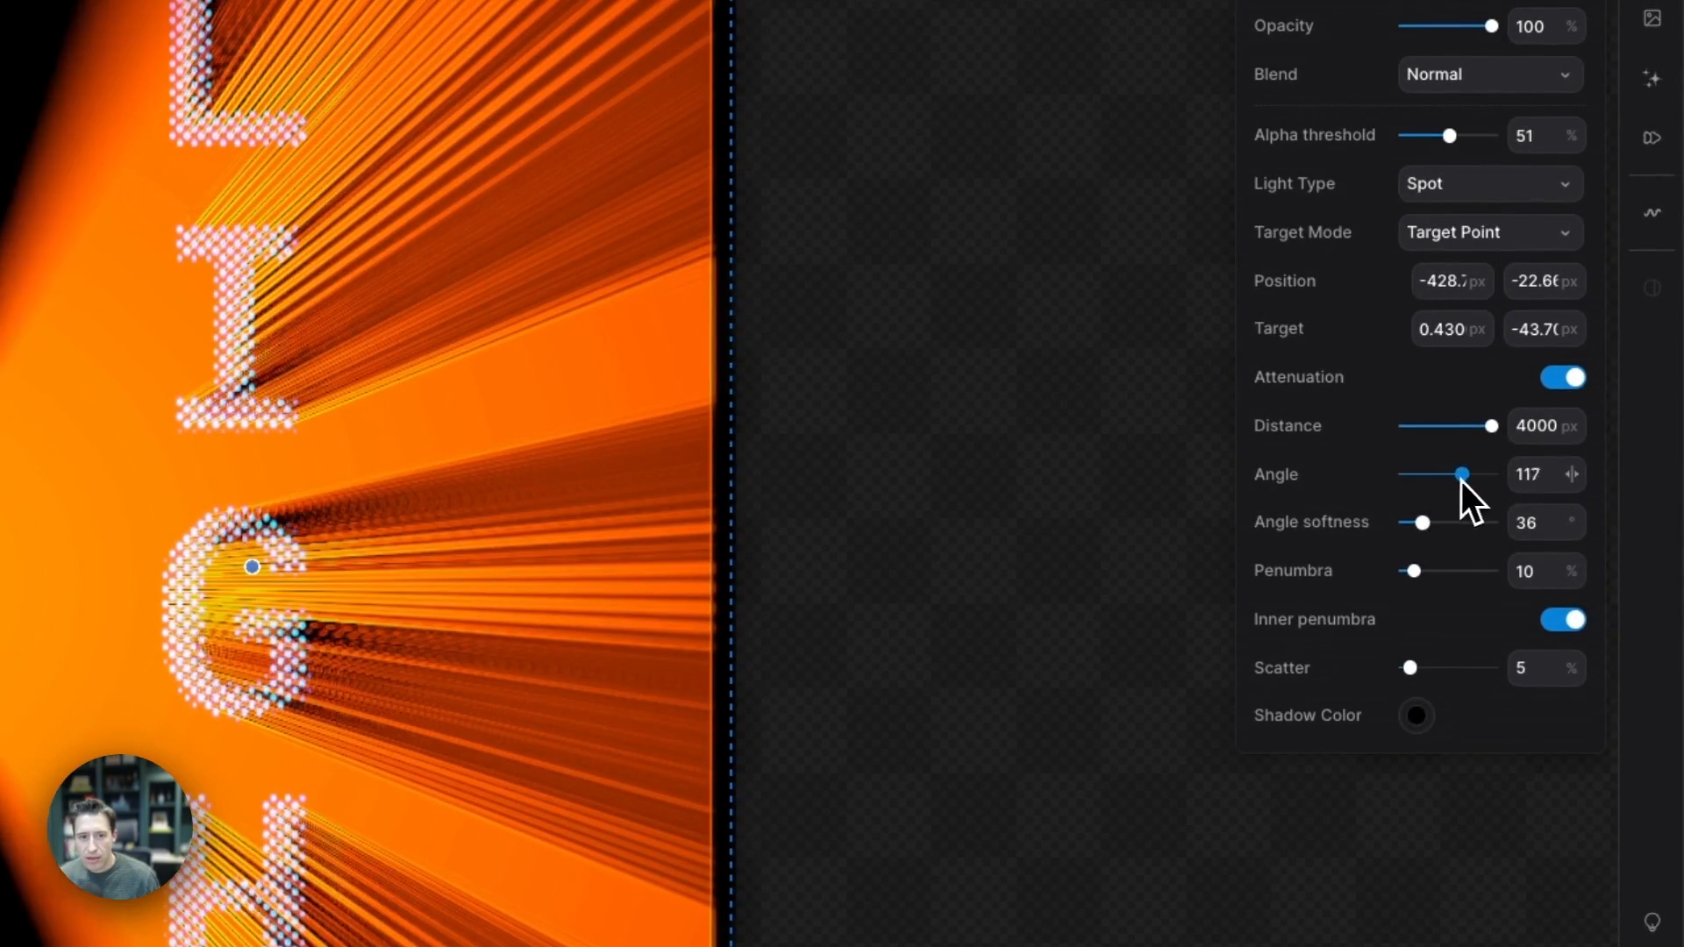
{"action": "left_click_drag", "start_coordinate": [1455, 474], "coordinate": [1515, 481]}
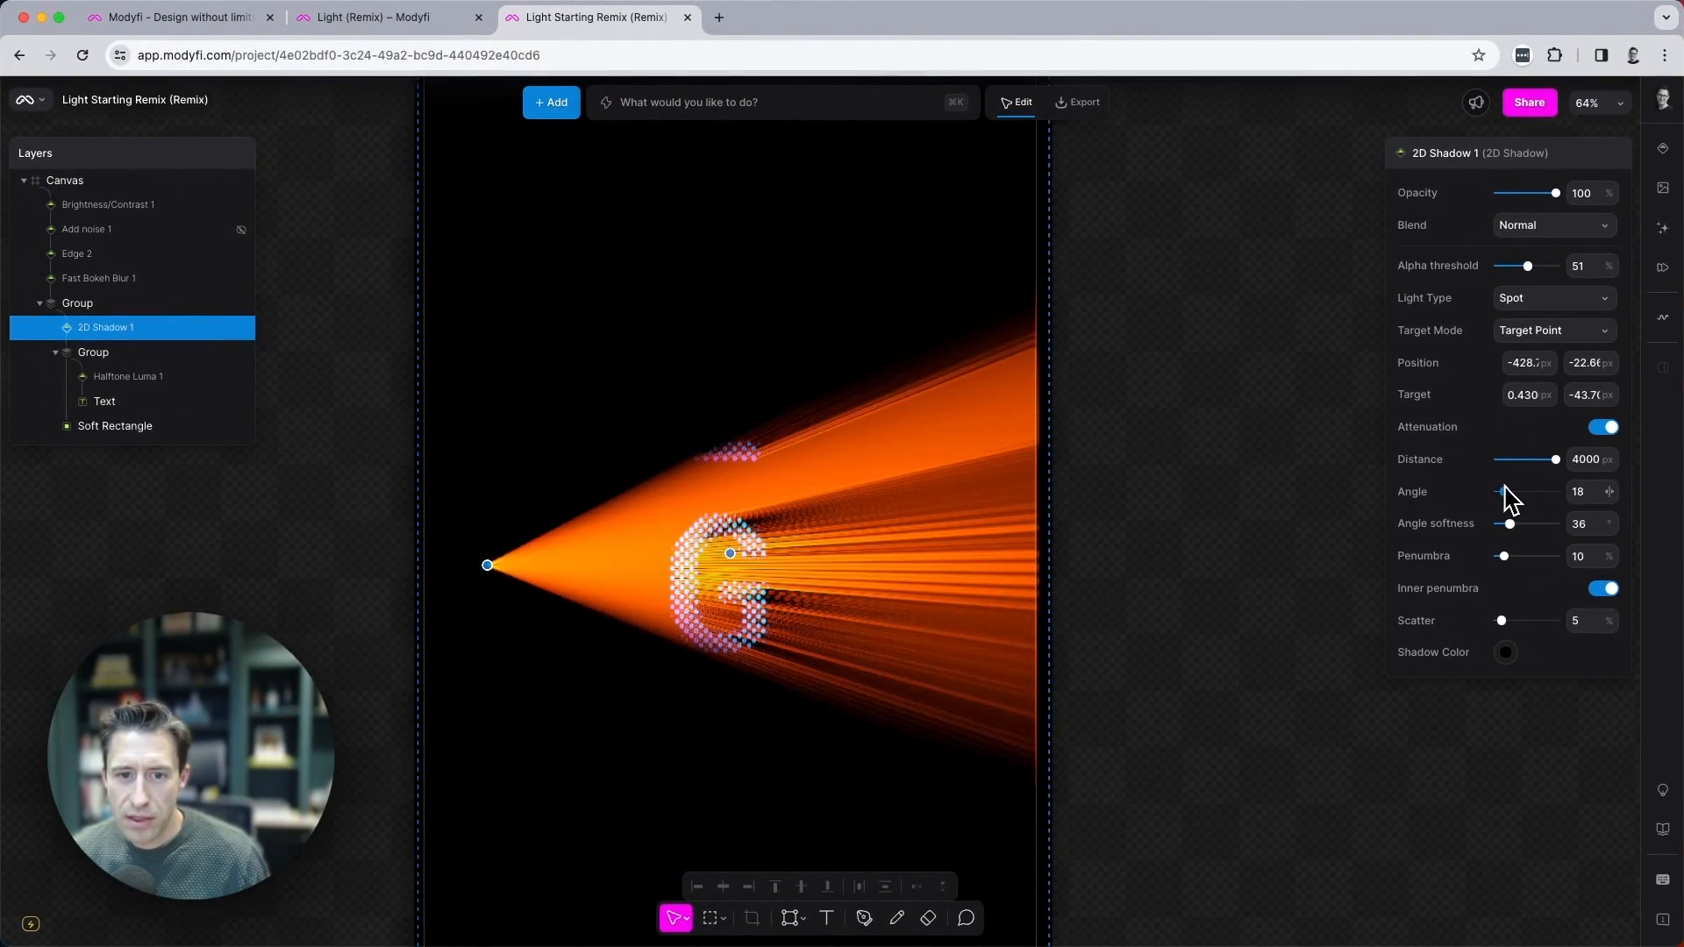
{"action": "left_click_drag", "start_coordinate": [1499, 492], "coordinate": [1516, 491]}
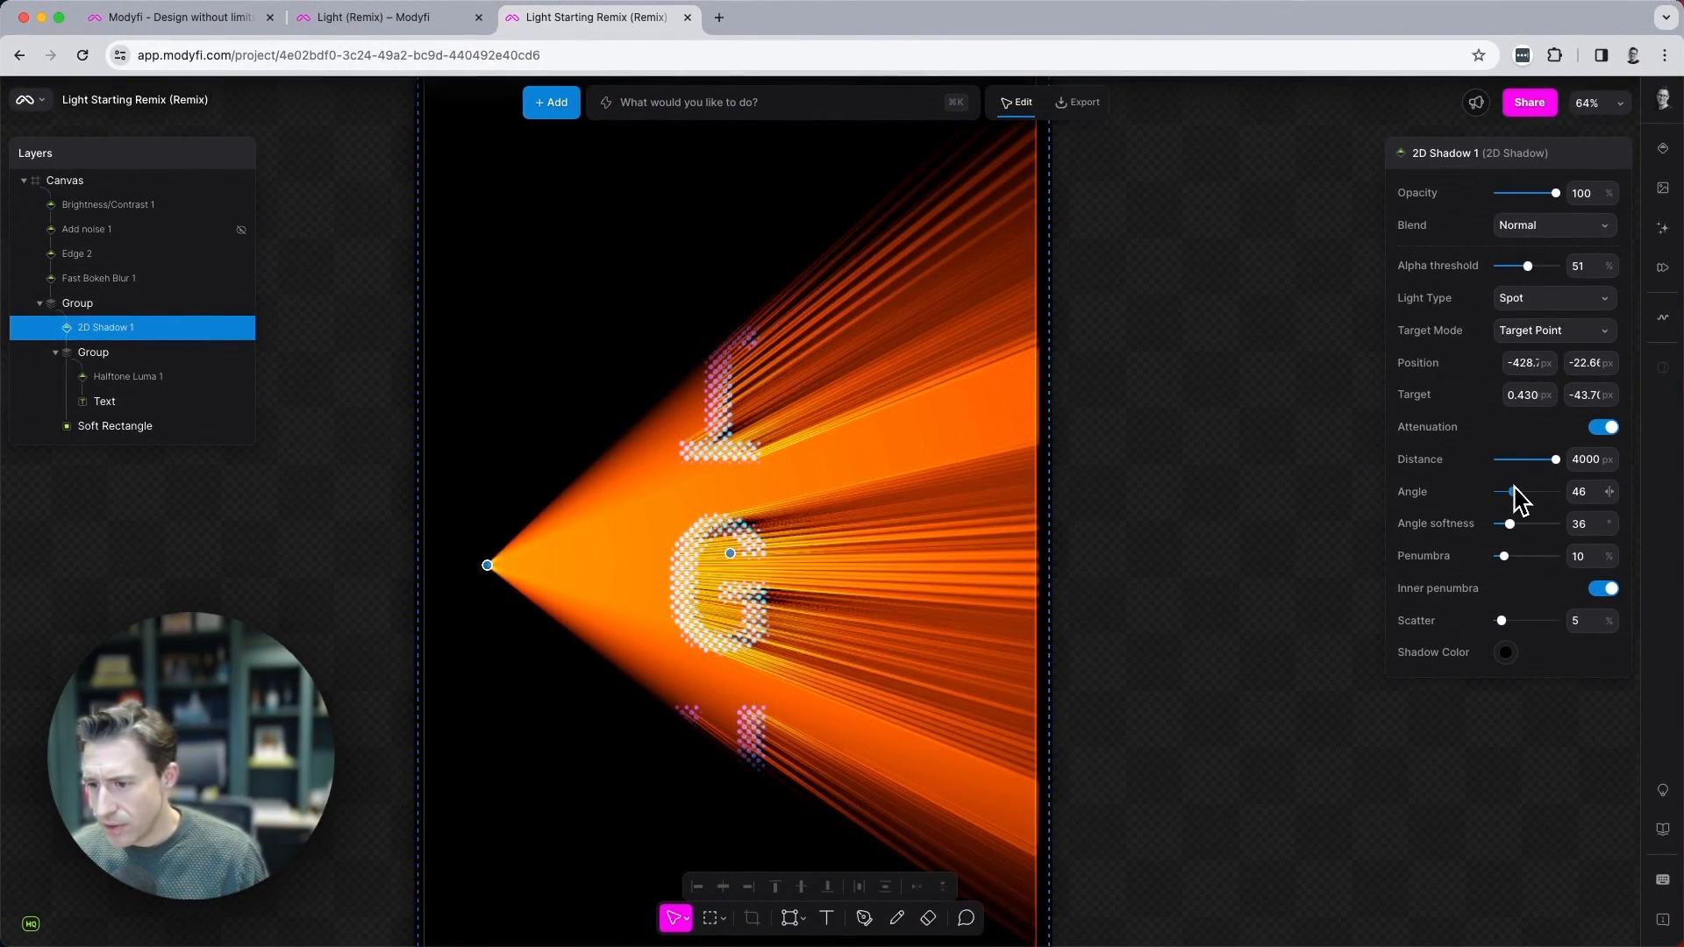
{"action": "left_click_drag", "start_coordinate": [1515, 492], "coordinate": [1522, 492]}
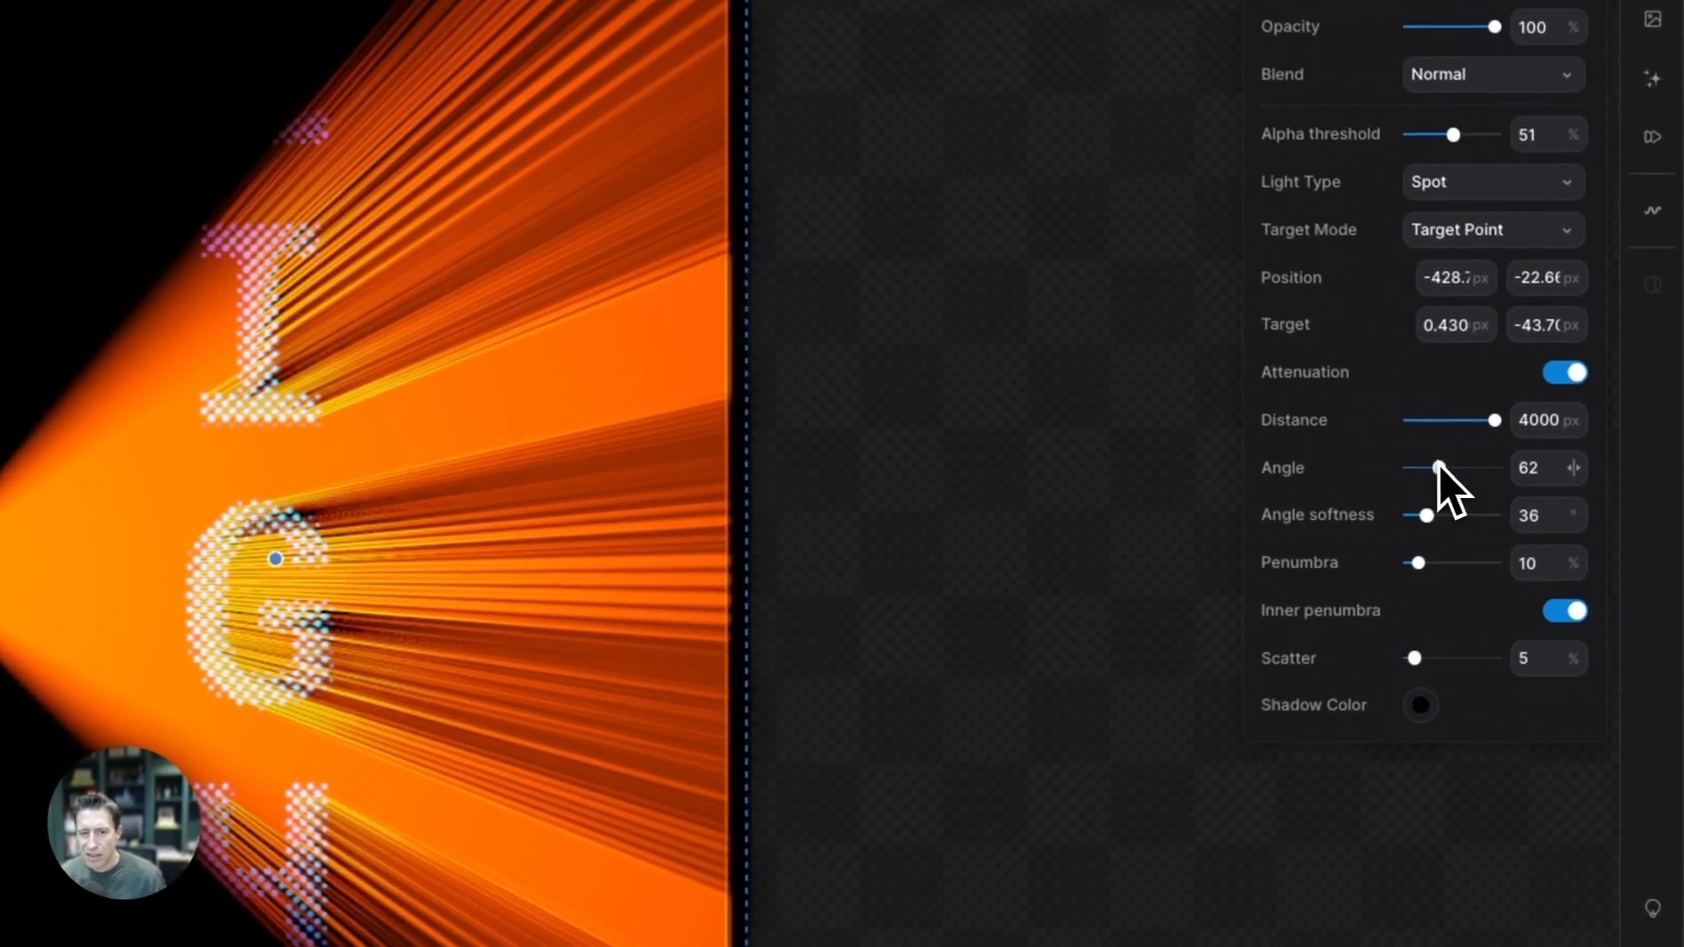
{"action": "left_click_drag", "start_coordinate": [1426, 515], "coordinate": [1482, 515]}
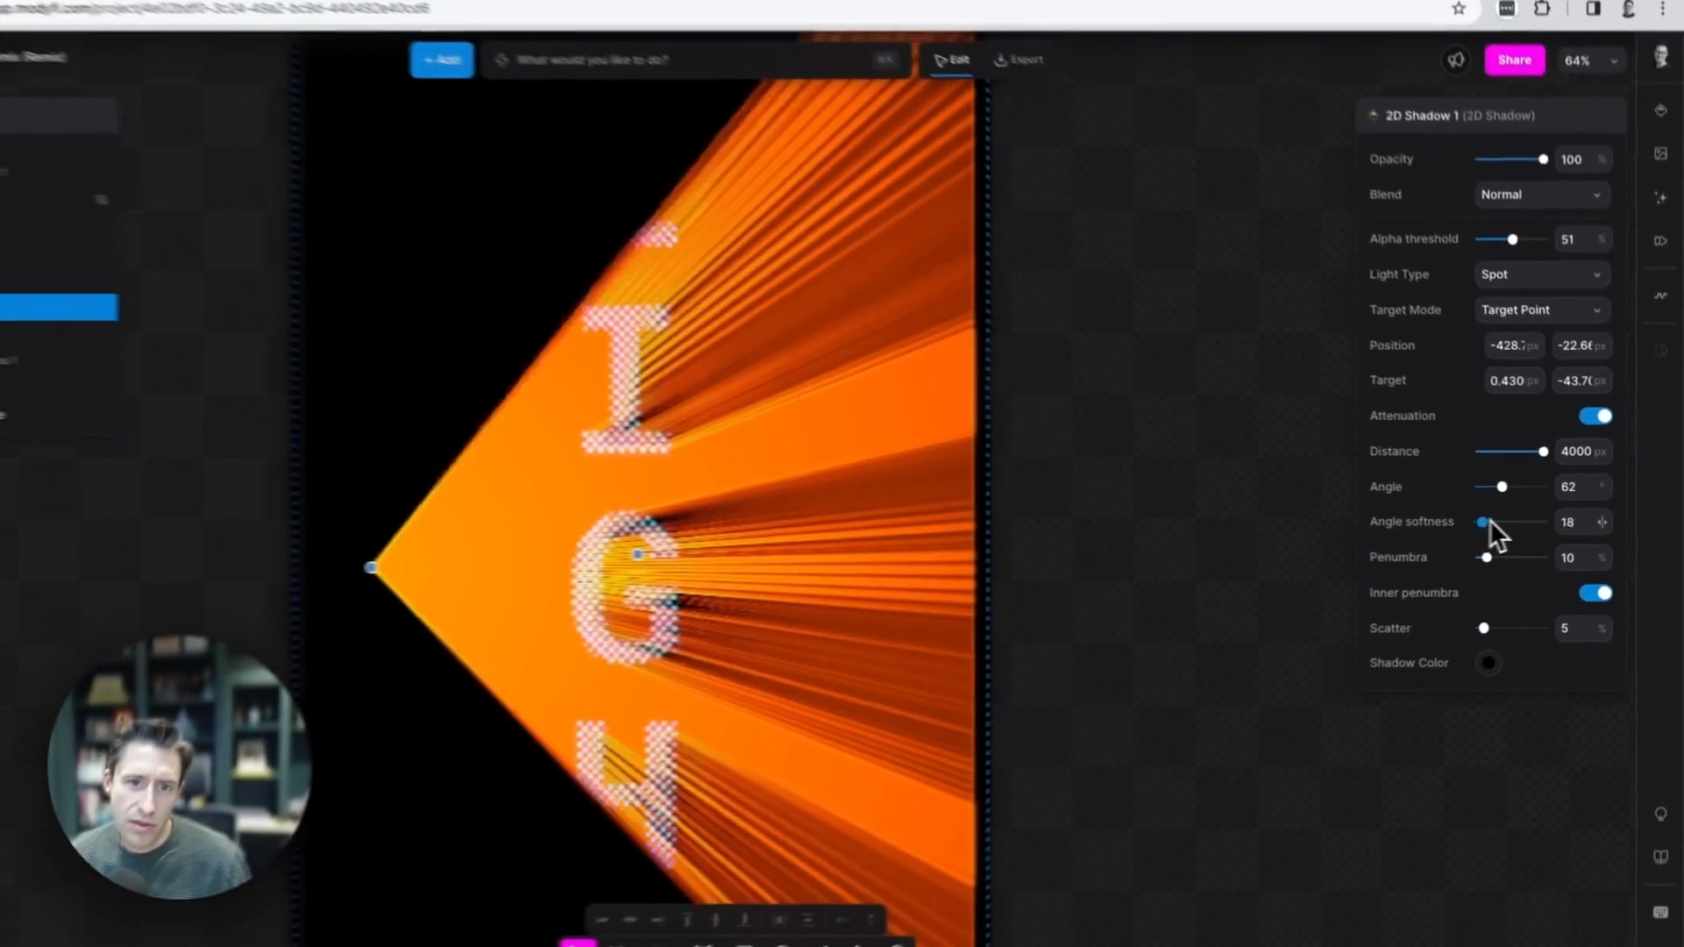
Set angle softness to 34° and return penumbra to 10% after testing.
{"action": "left_click_drag", "start_coordinate": [1489, 524], "coordinate": [1499, 524]}
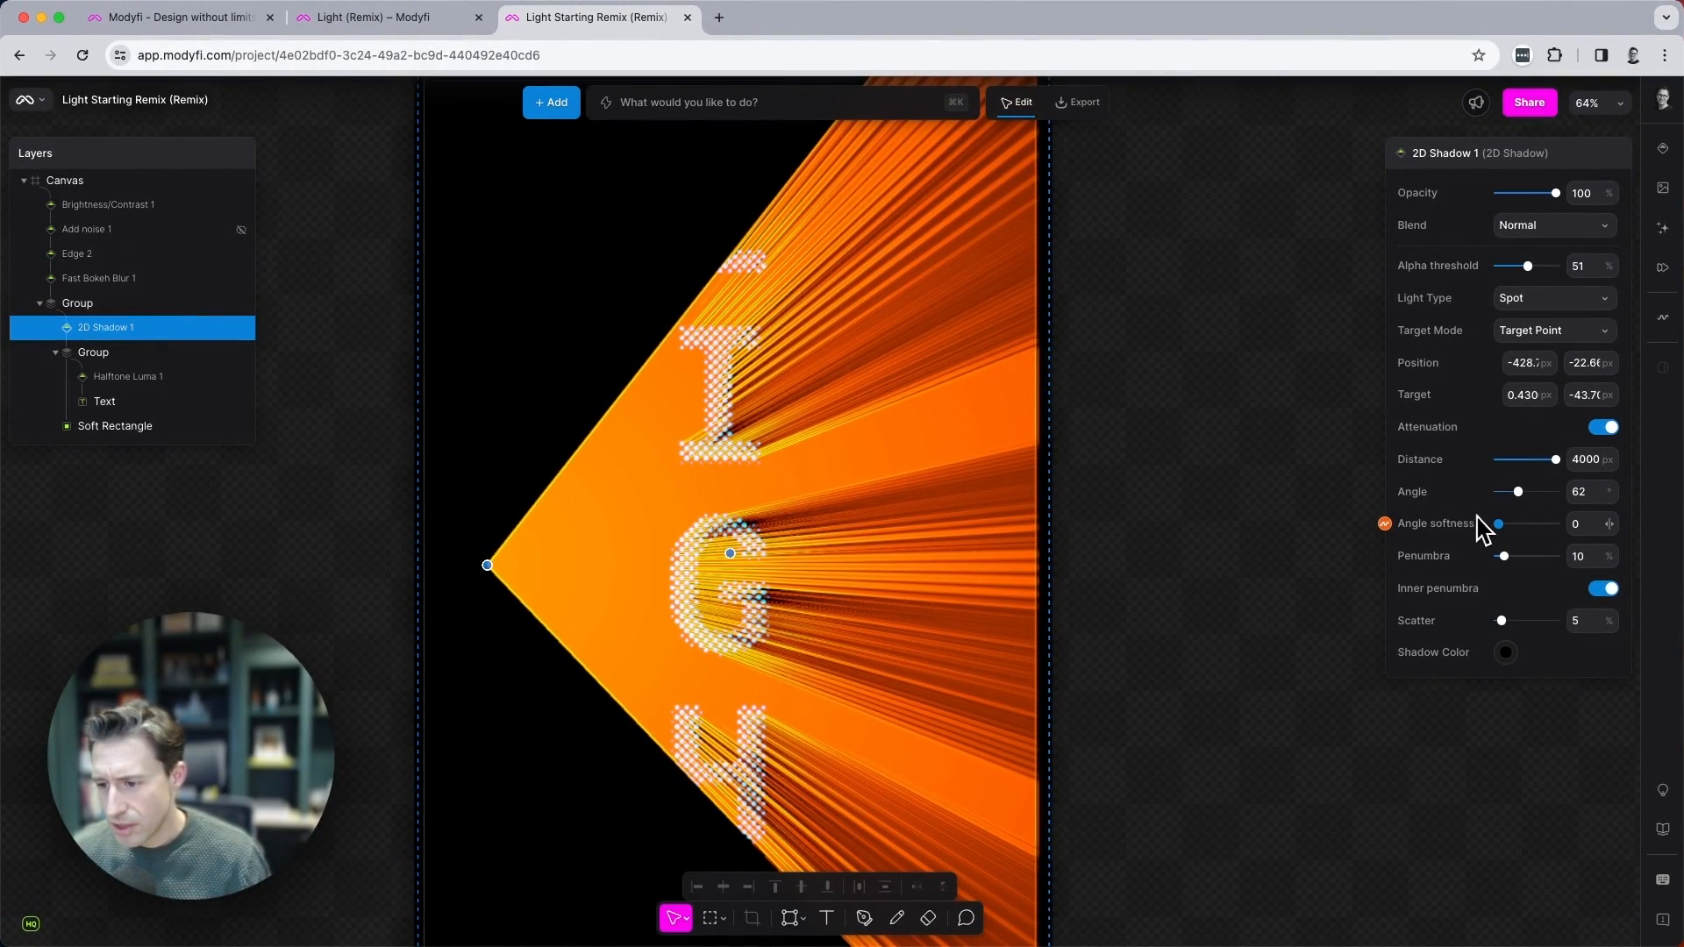
{"action": "left_click_drag", "start_coordinate": [1498, 524], "coordinate": [1506, 525]}
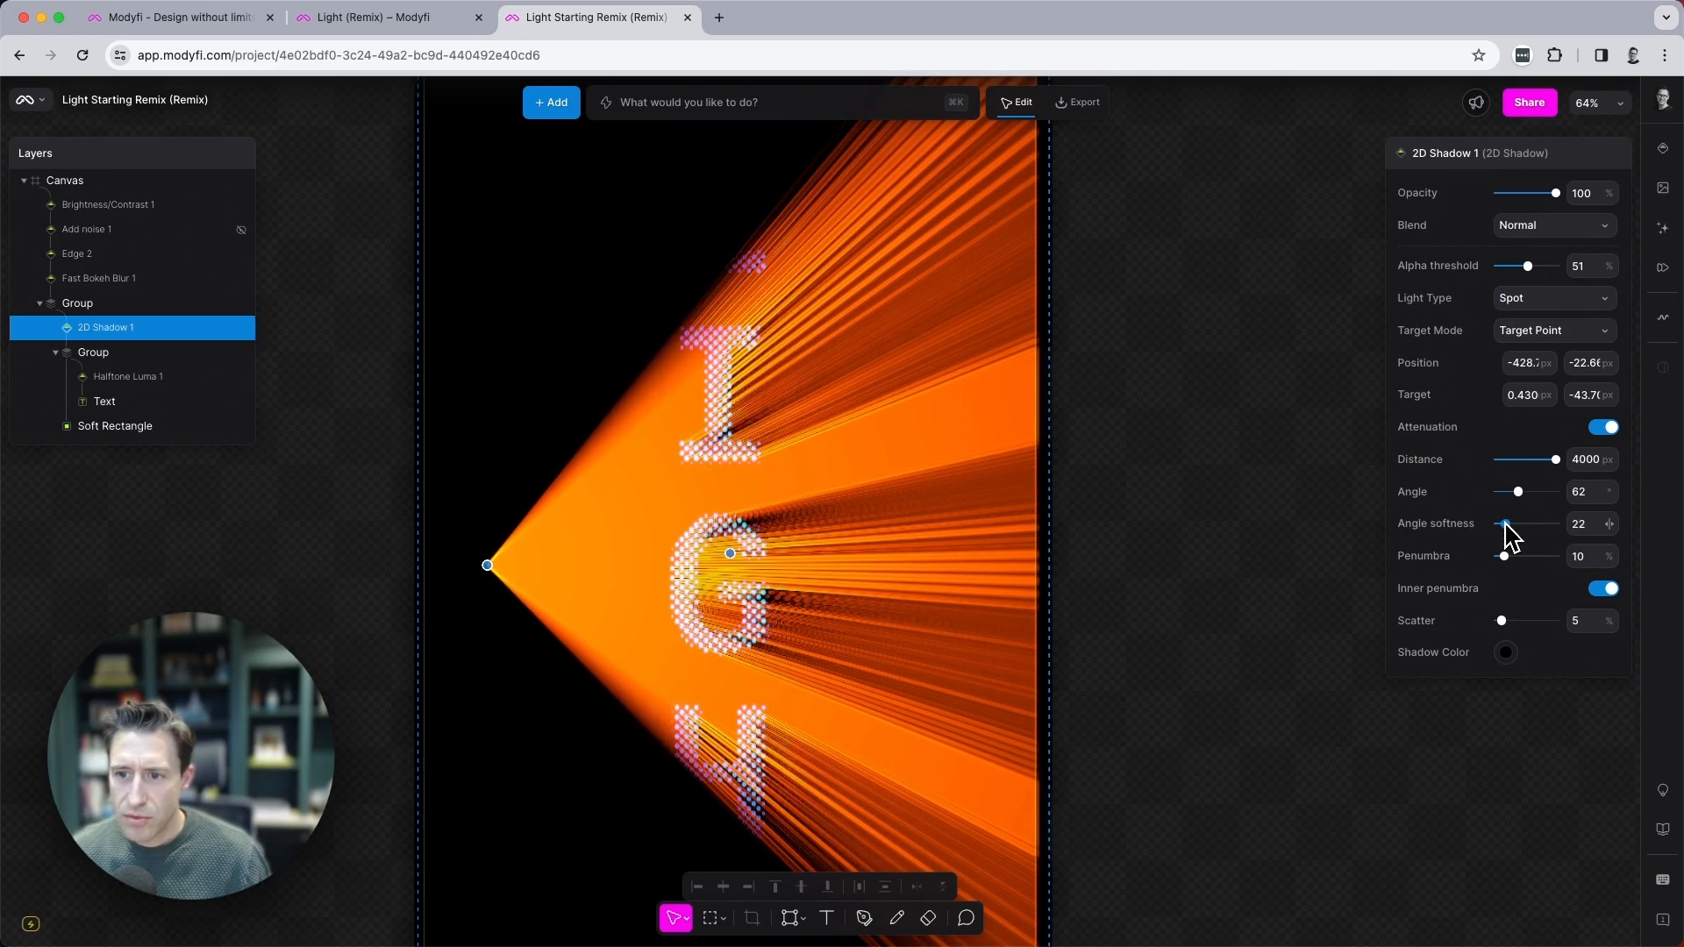
{"action": "left_click_drag", "start_coordinate": [1503, 525], "coordinate": [1515, 526]}
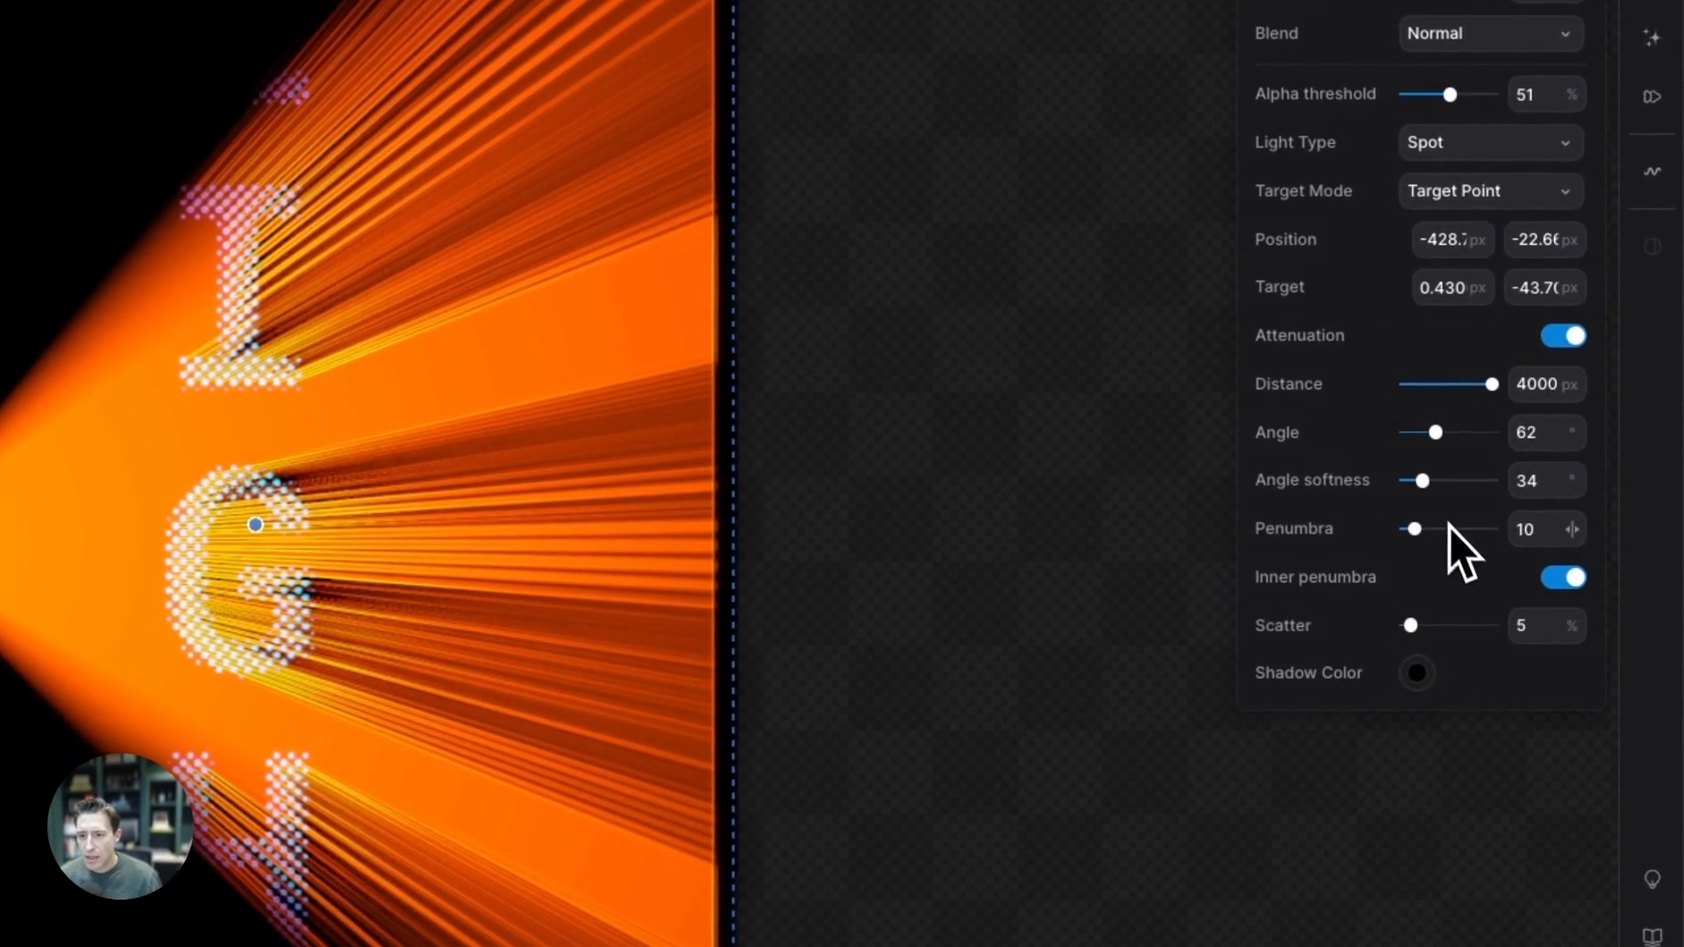
{"action": "left_click_drag", "start_coordinate": [1412, 528], "coordinate": [1420, 528]}
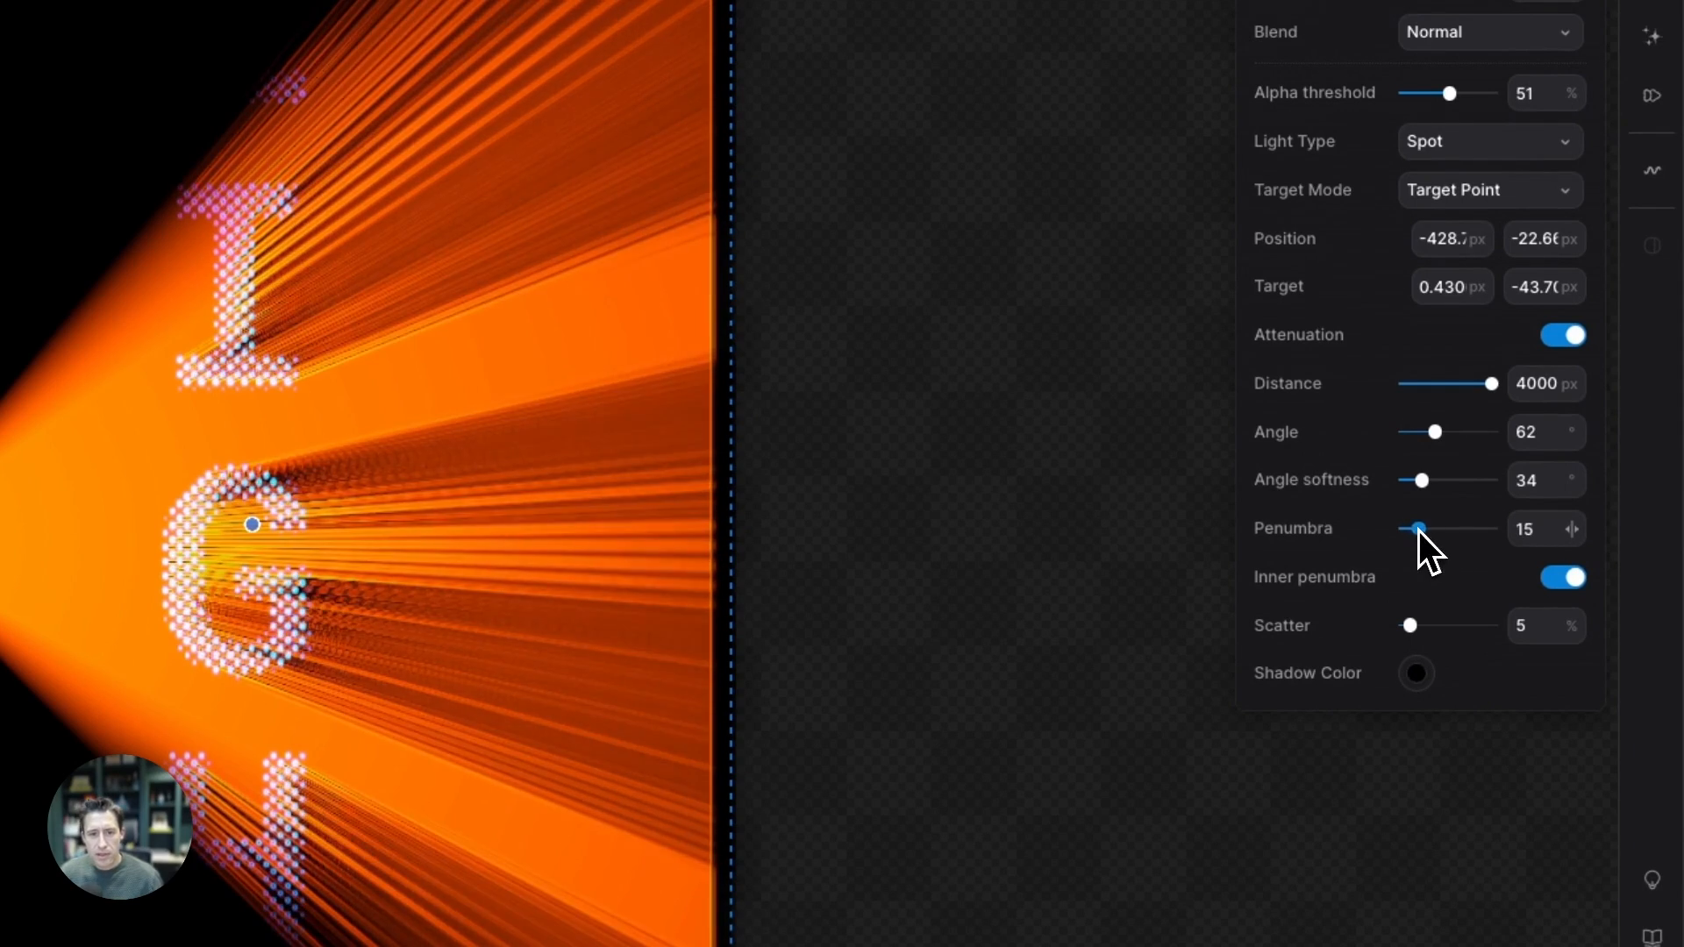
{"action": "left_click_drag", "start_coordinate": [1416, 528], "coordinate": [1479, 528]}
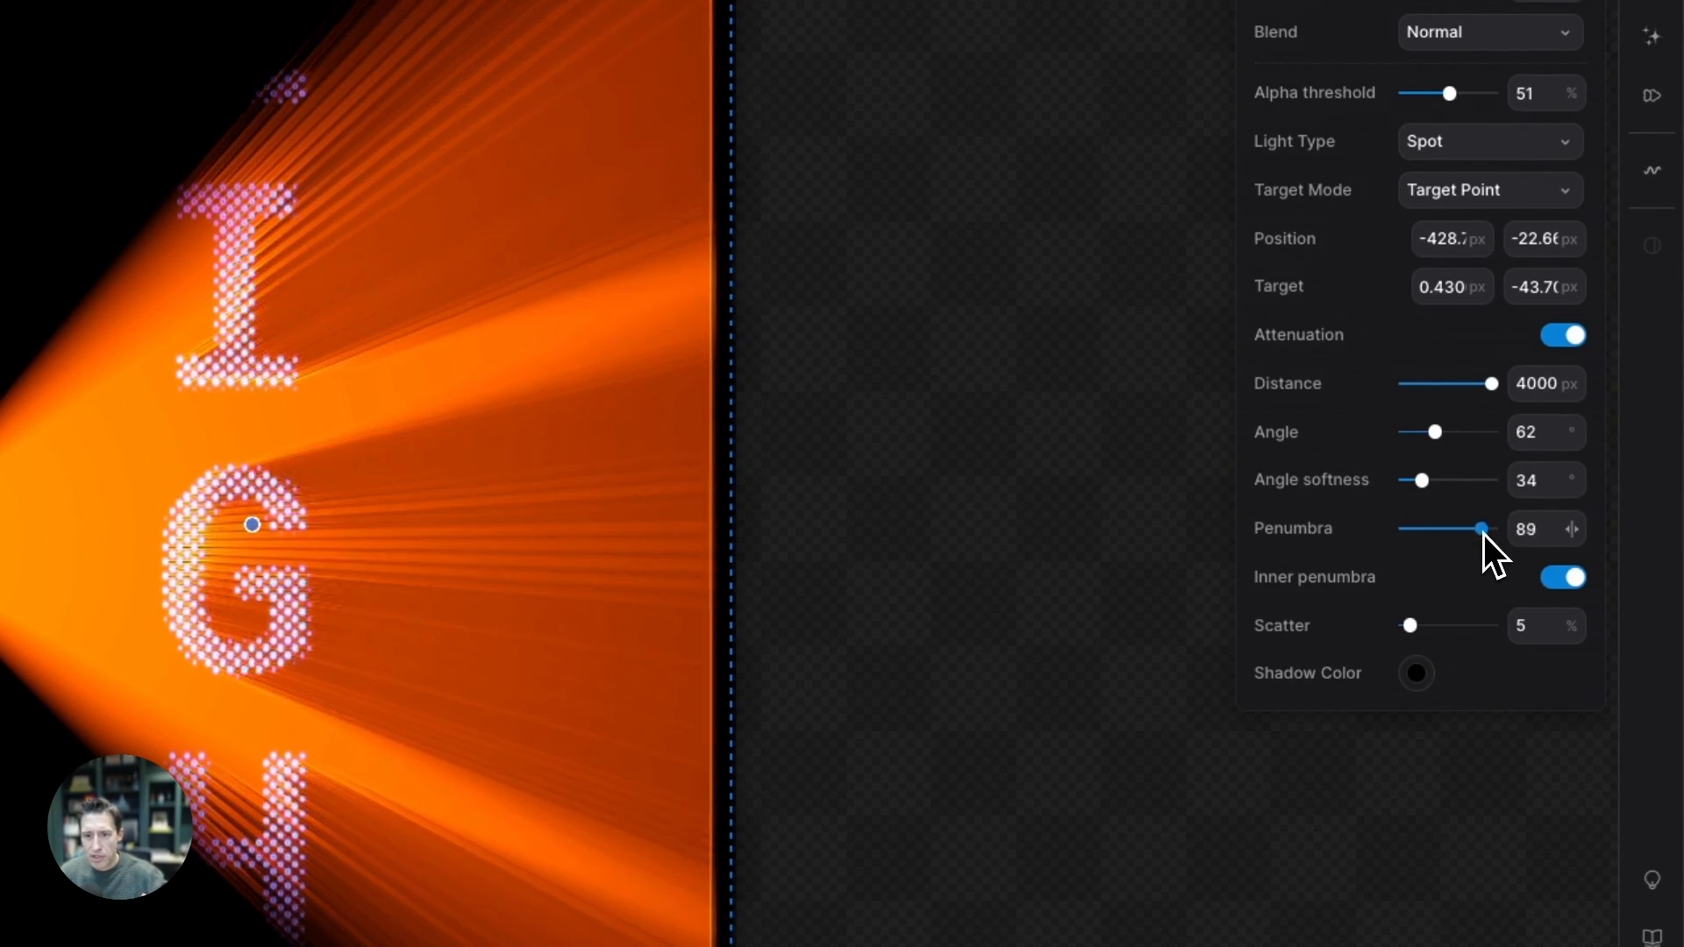
{"action": "left_click_drag", "start_coordinate": [1482, 528], "coordinate": [1503, 555]}
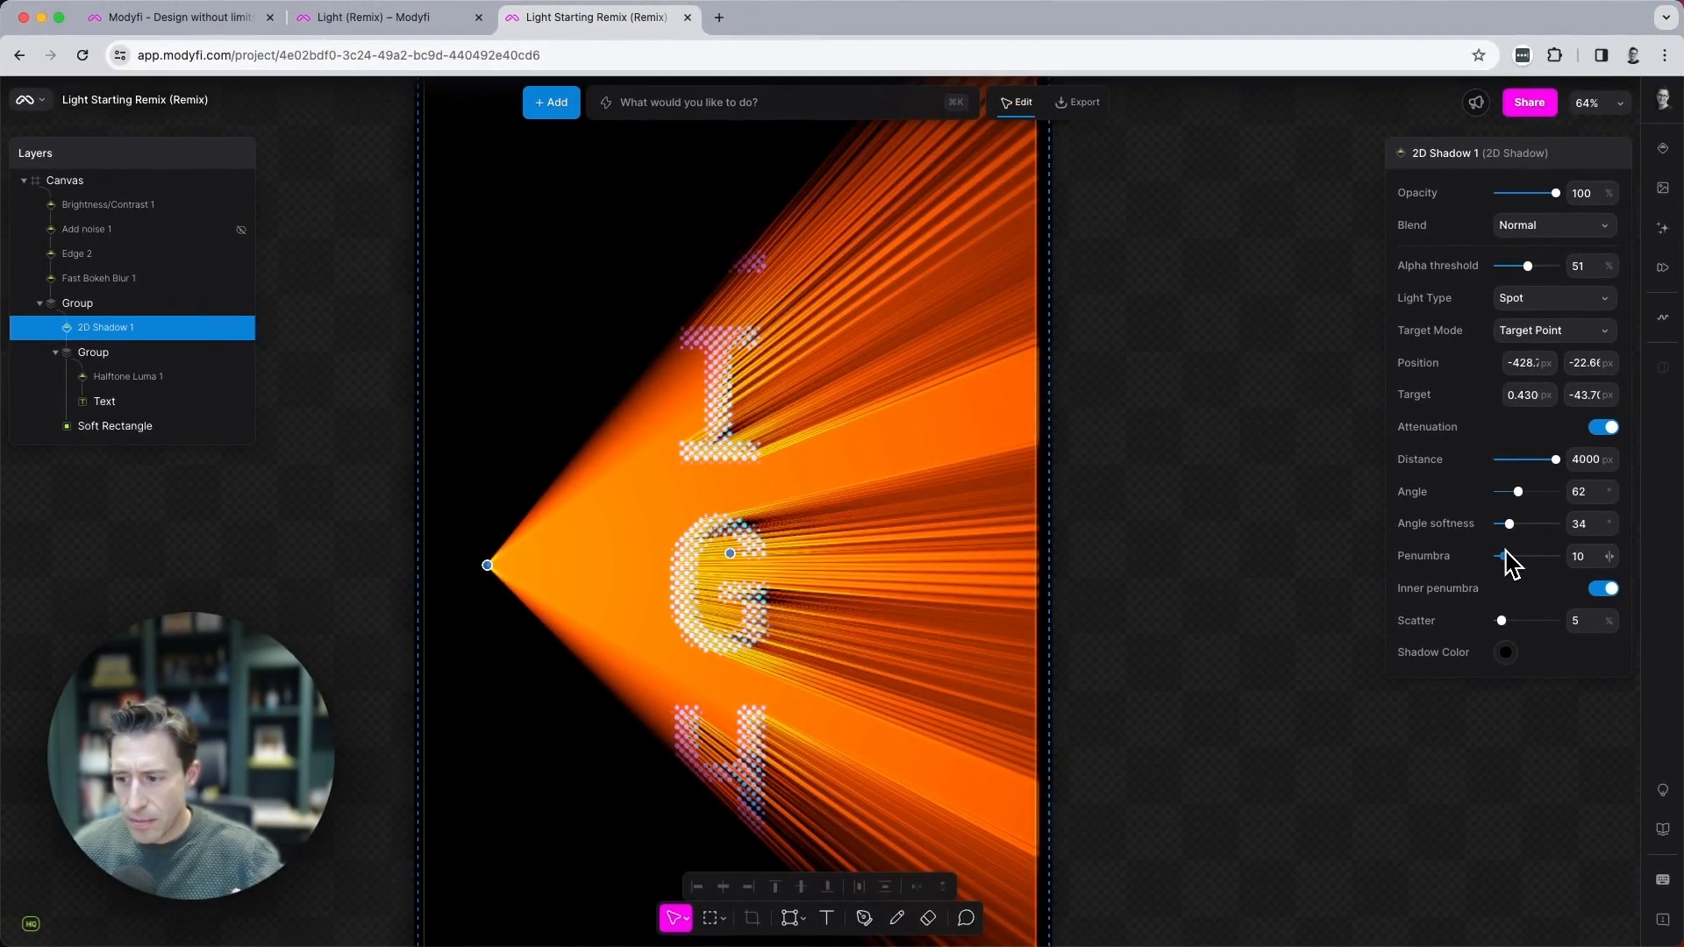
{"action": "left_click_drag", "start_coordinate": [1507, 556], "coordinate": [1539, 556]}
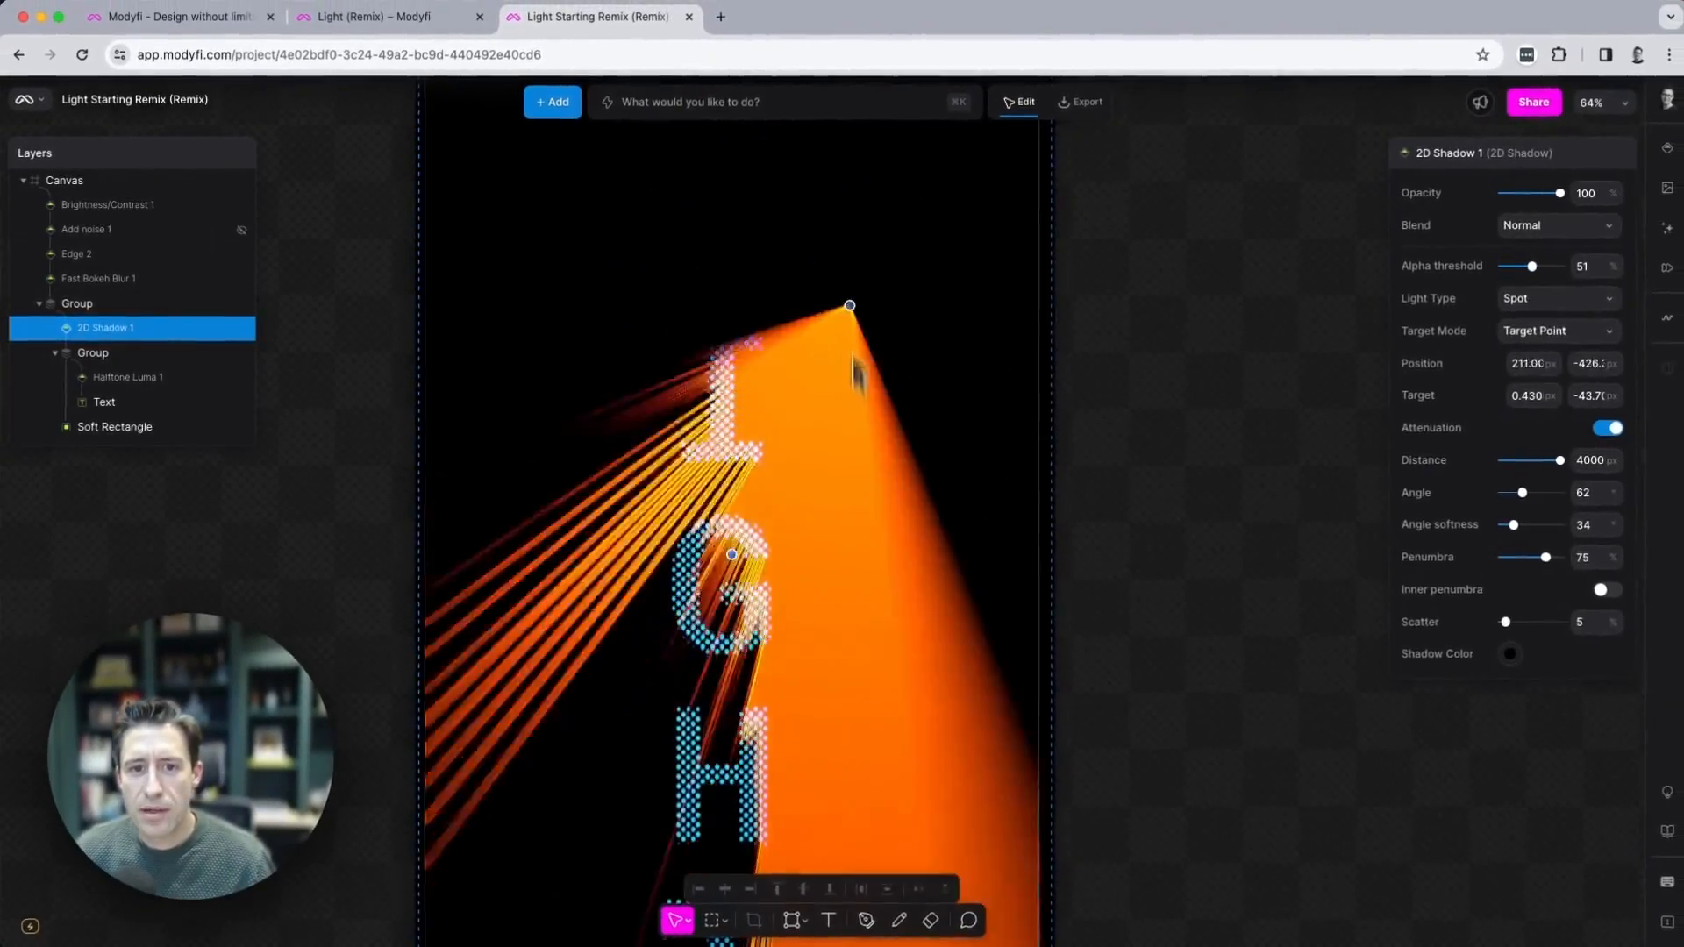
Swing the spotlight to the bottom-left corner, then back left beside the G.
{"action": "left_click_drag", "start_coordinate": [848, 306], "coordinate": [491, 802]}
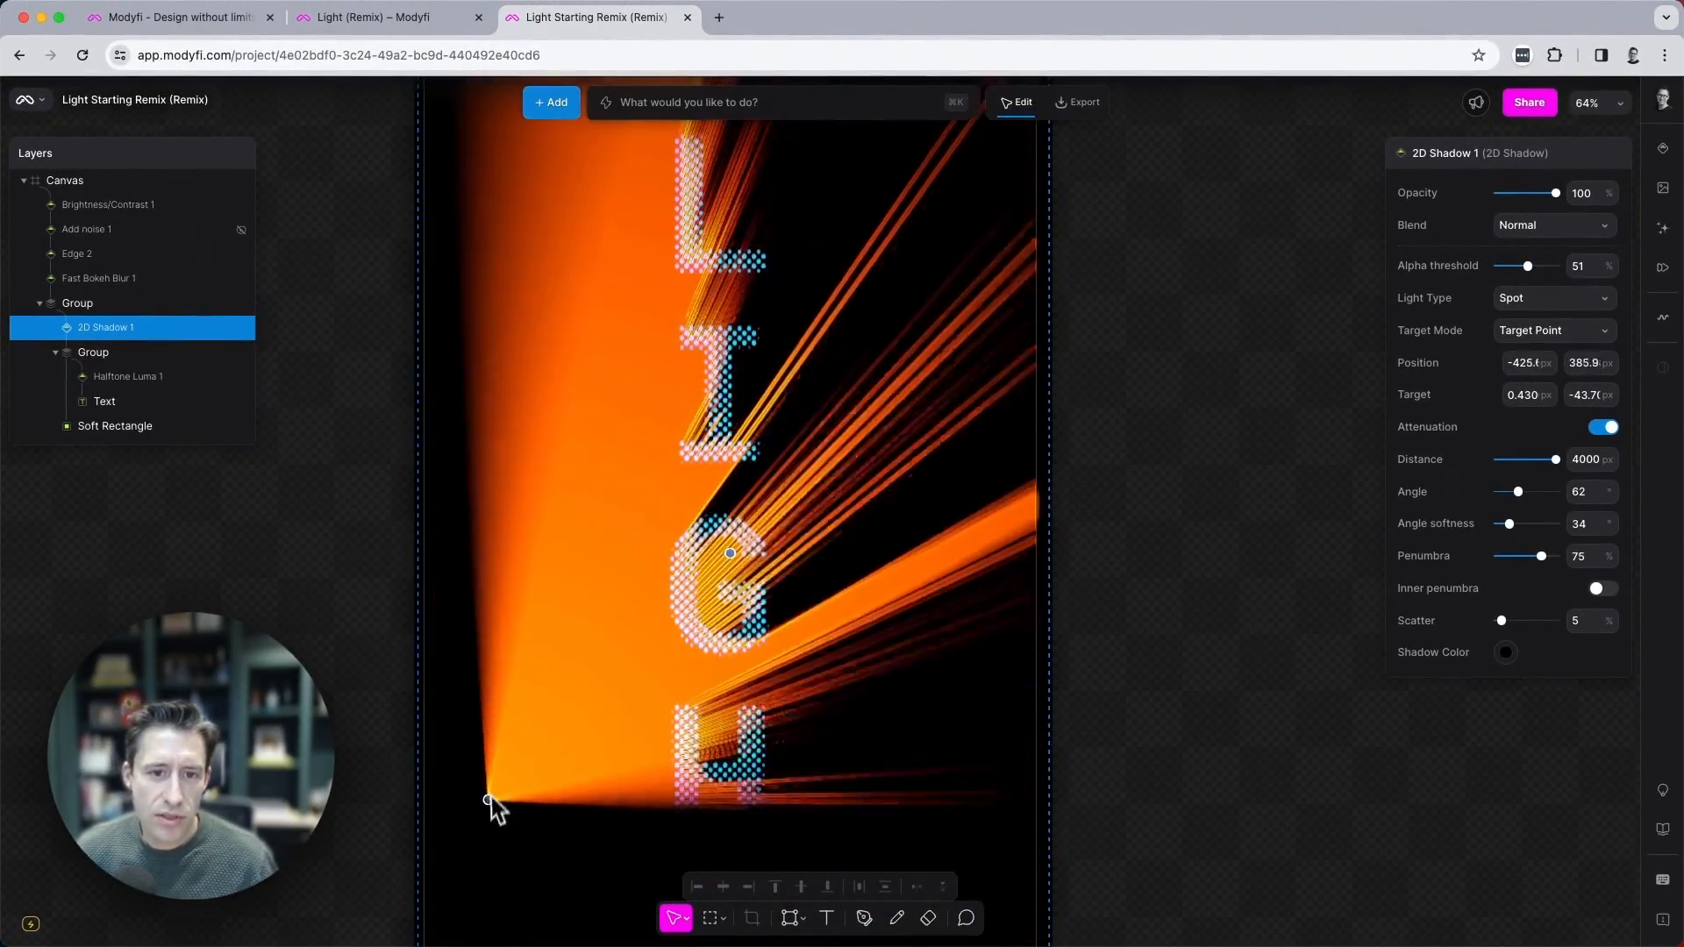
{"action": "left_click_drag", "start_coordinate": [489, 800], "coordinate": [877, 298]}
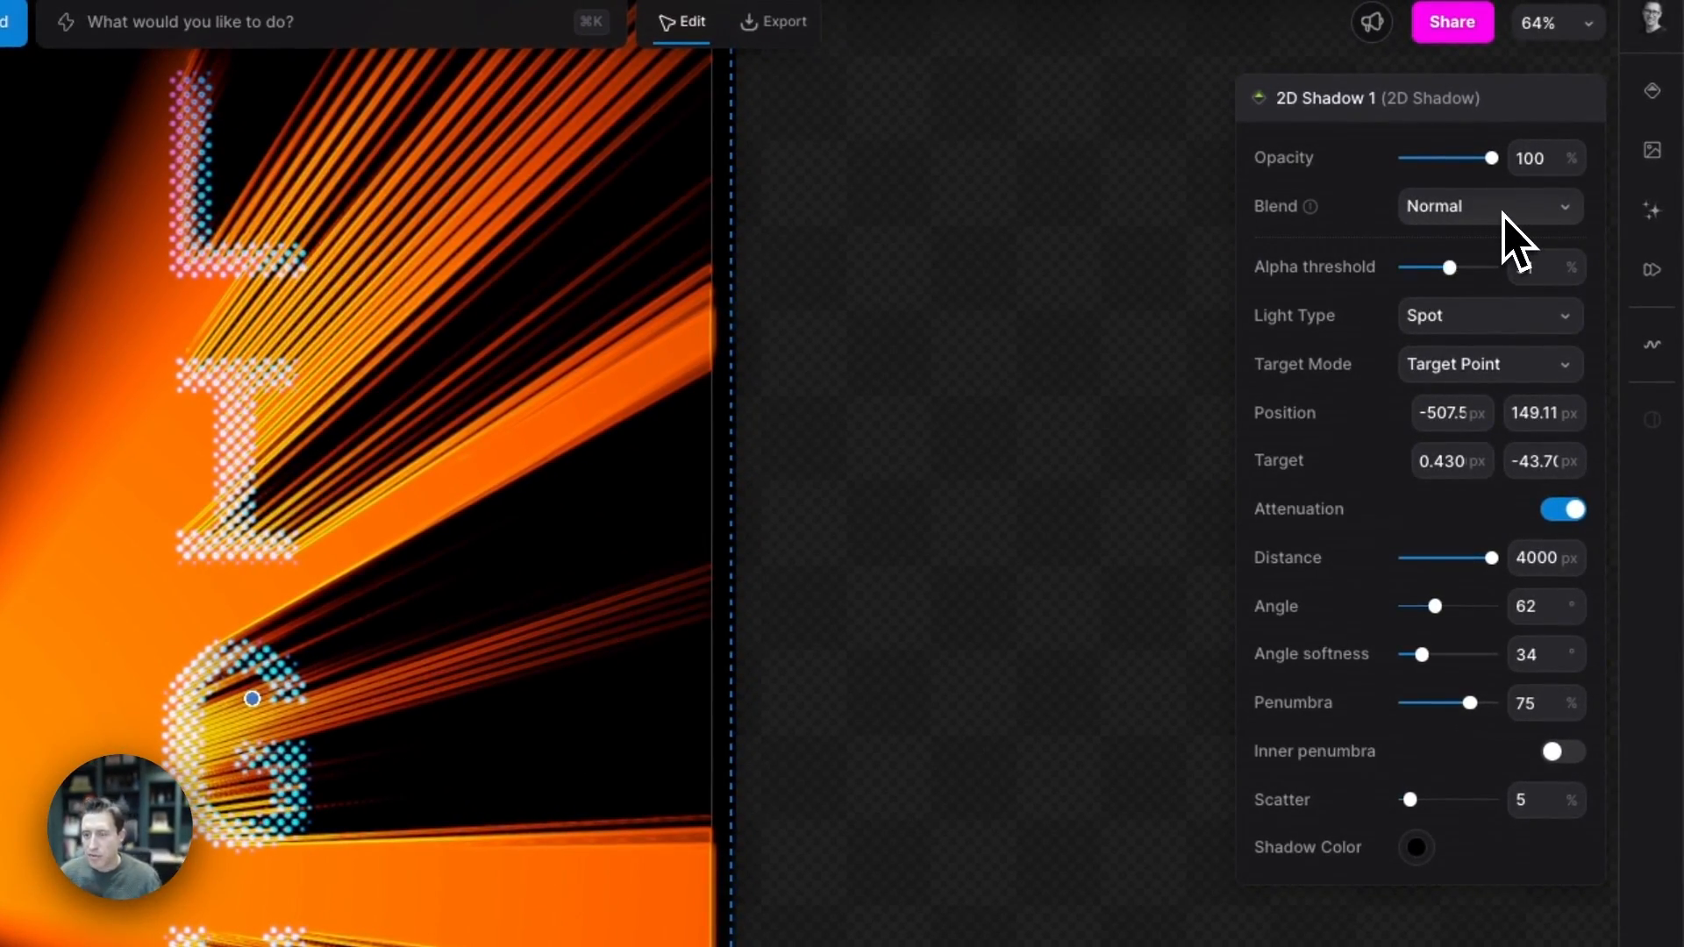
Change the rays' blend mode, make the shadow deep blue #190de3, and raise the light.
{"action": "left_click", "coordinate": [1490, 206]}
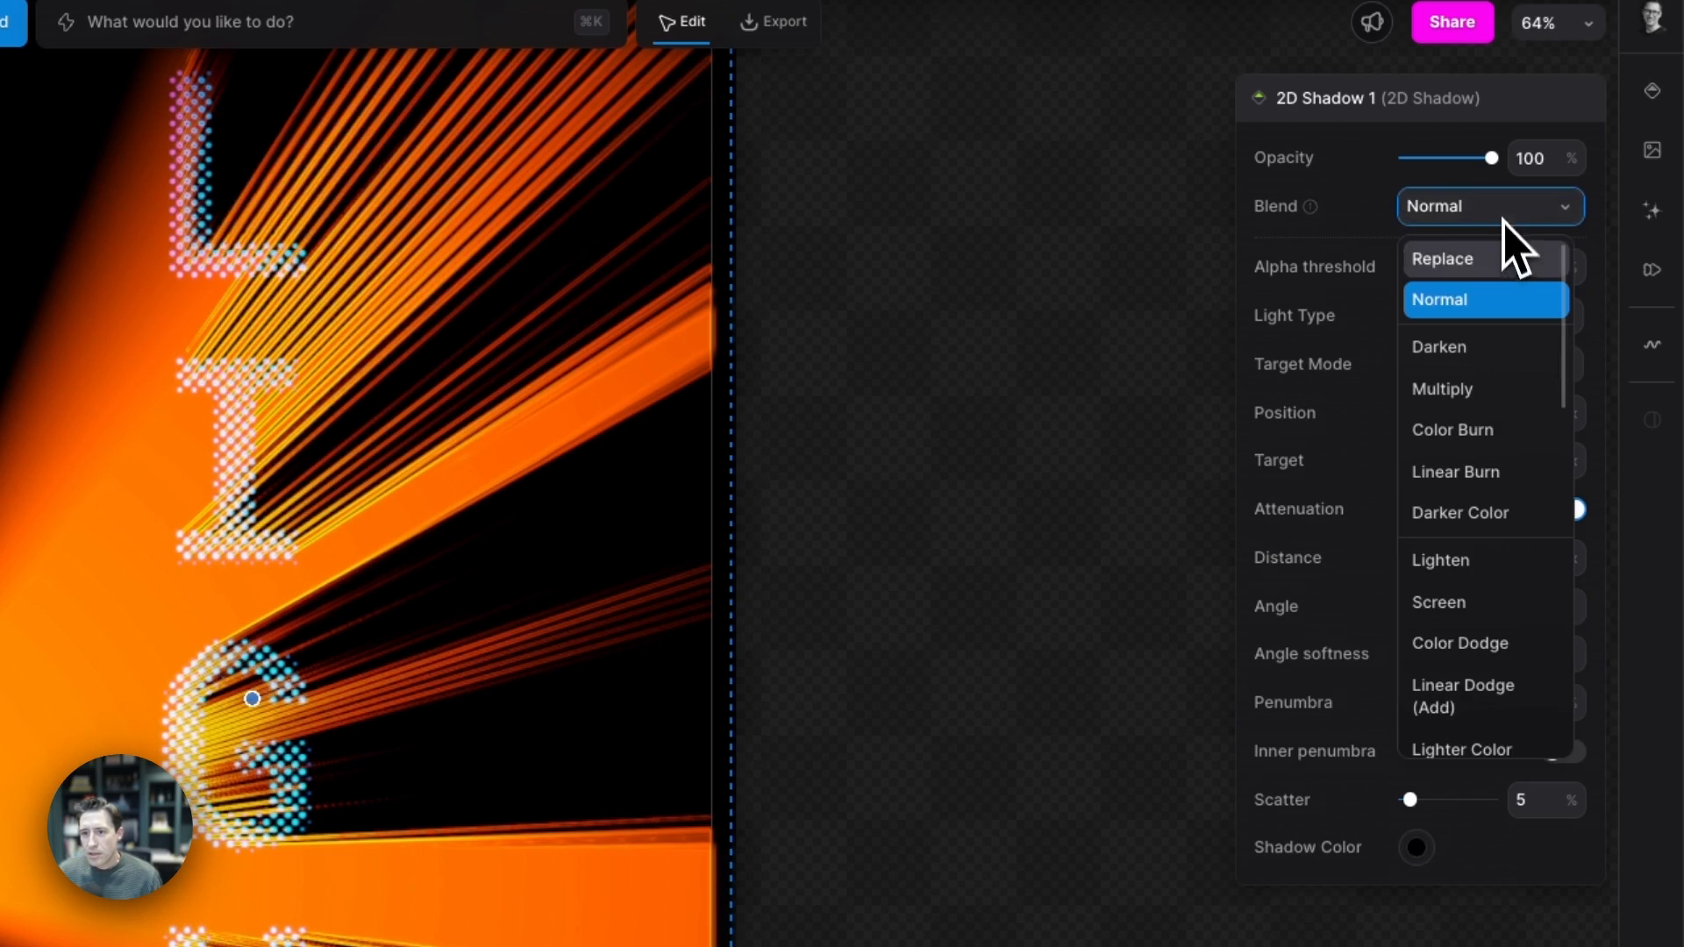
{"action": "left_click", "coordinate": [1444, 430]}
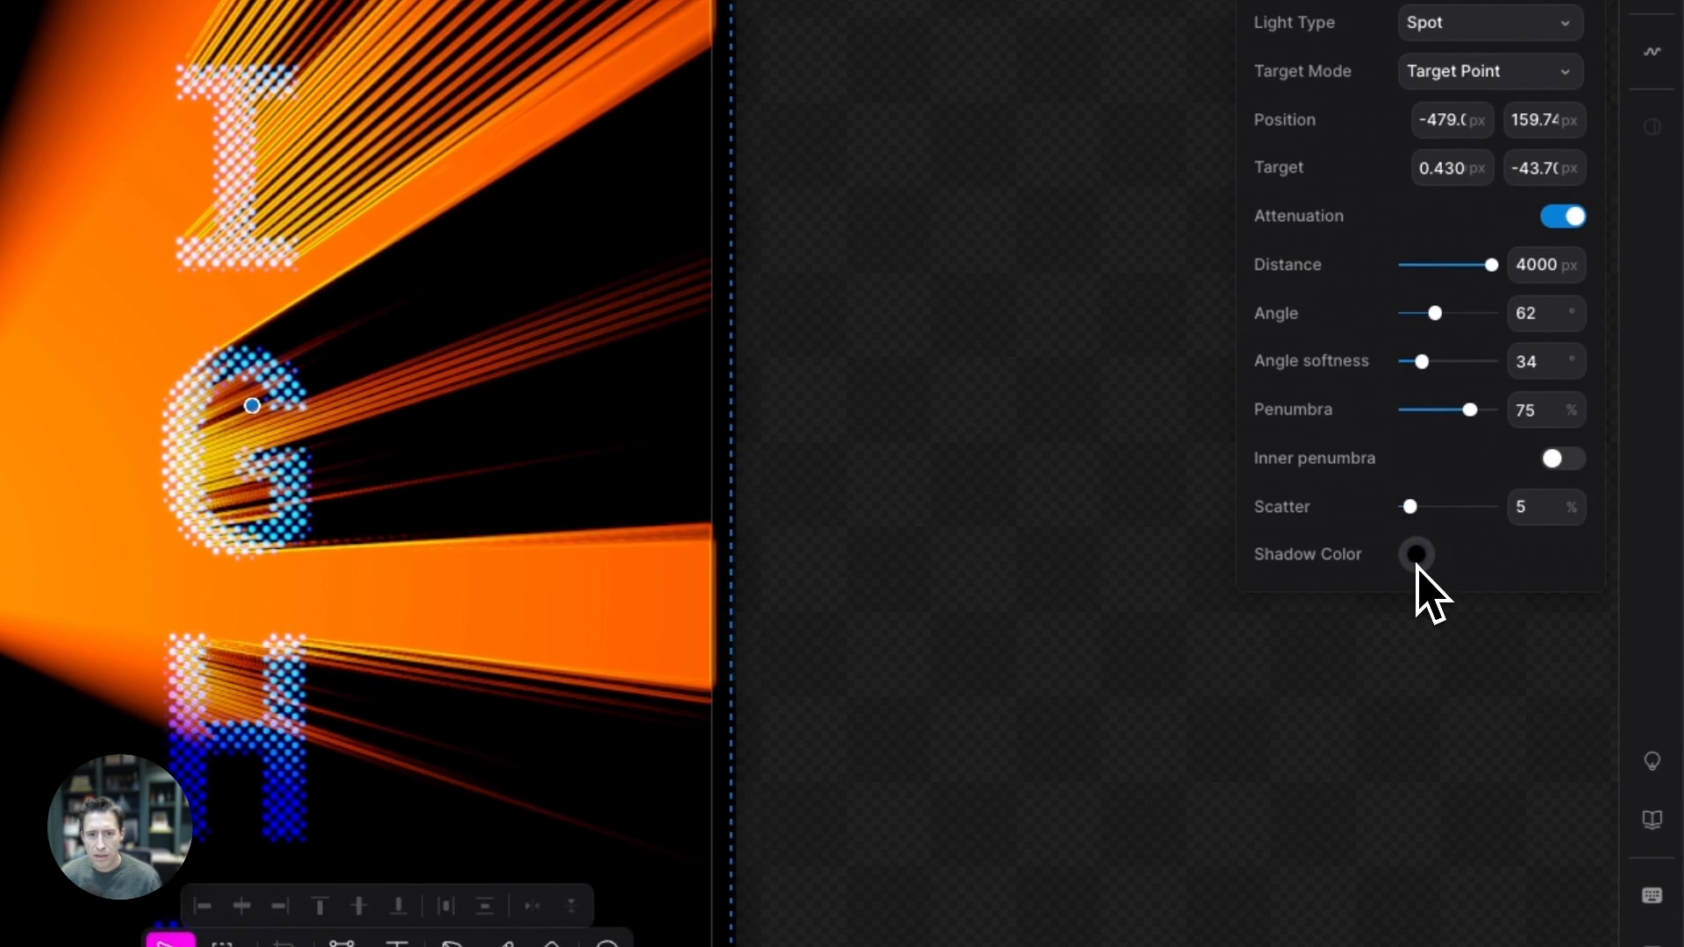
{"action": "left_click", "coordinate": [1417, 555]}
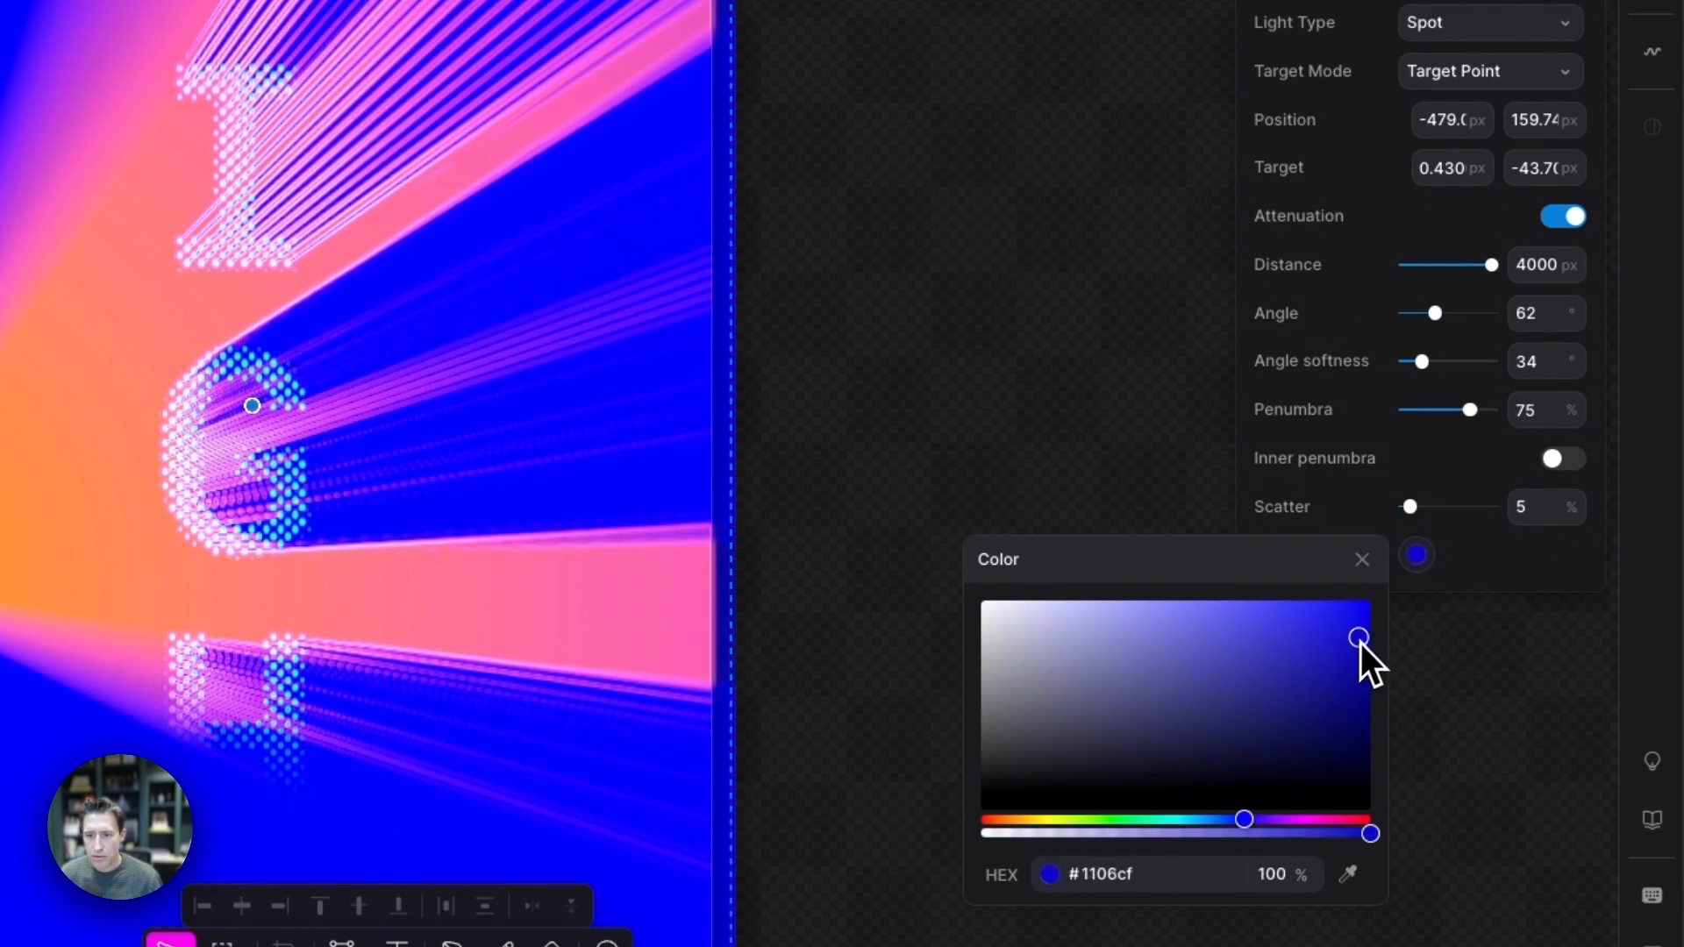
{"action": "left_click_drag", "start_coordinate": [1359, 637], "coordinate": [1349, 623]}
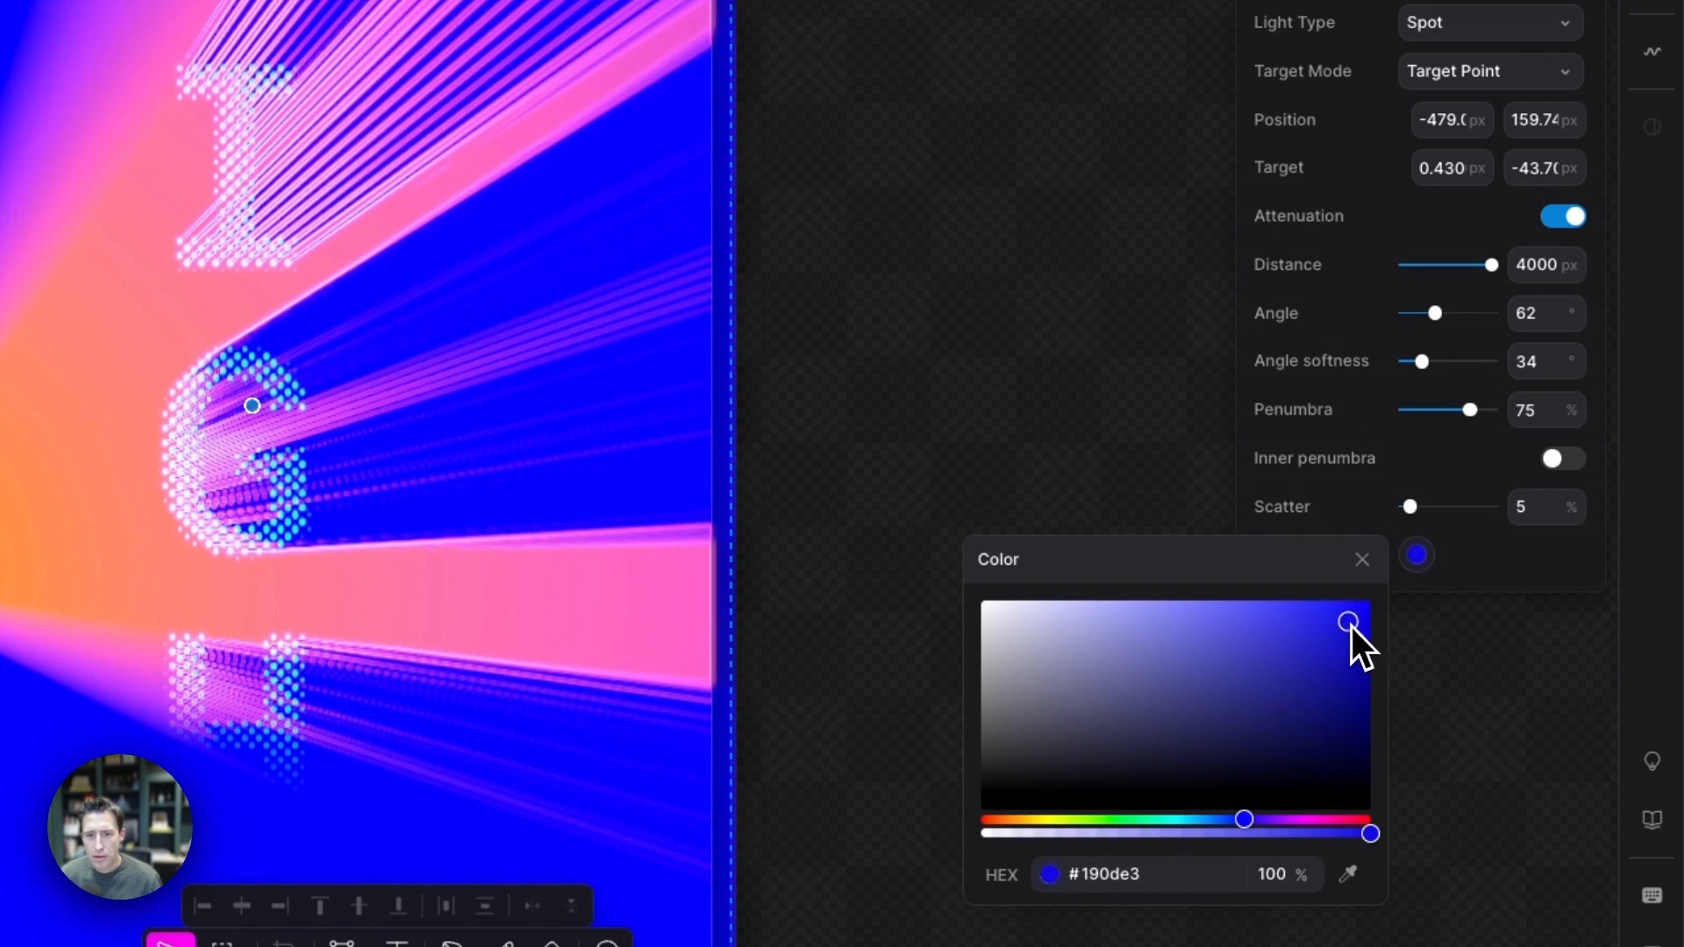
{"action": "left_click_drag", "start_coordinate": [1349, 623], "coordinate": [1338, 628]}
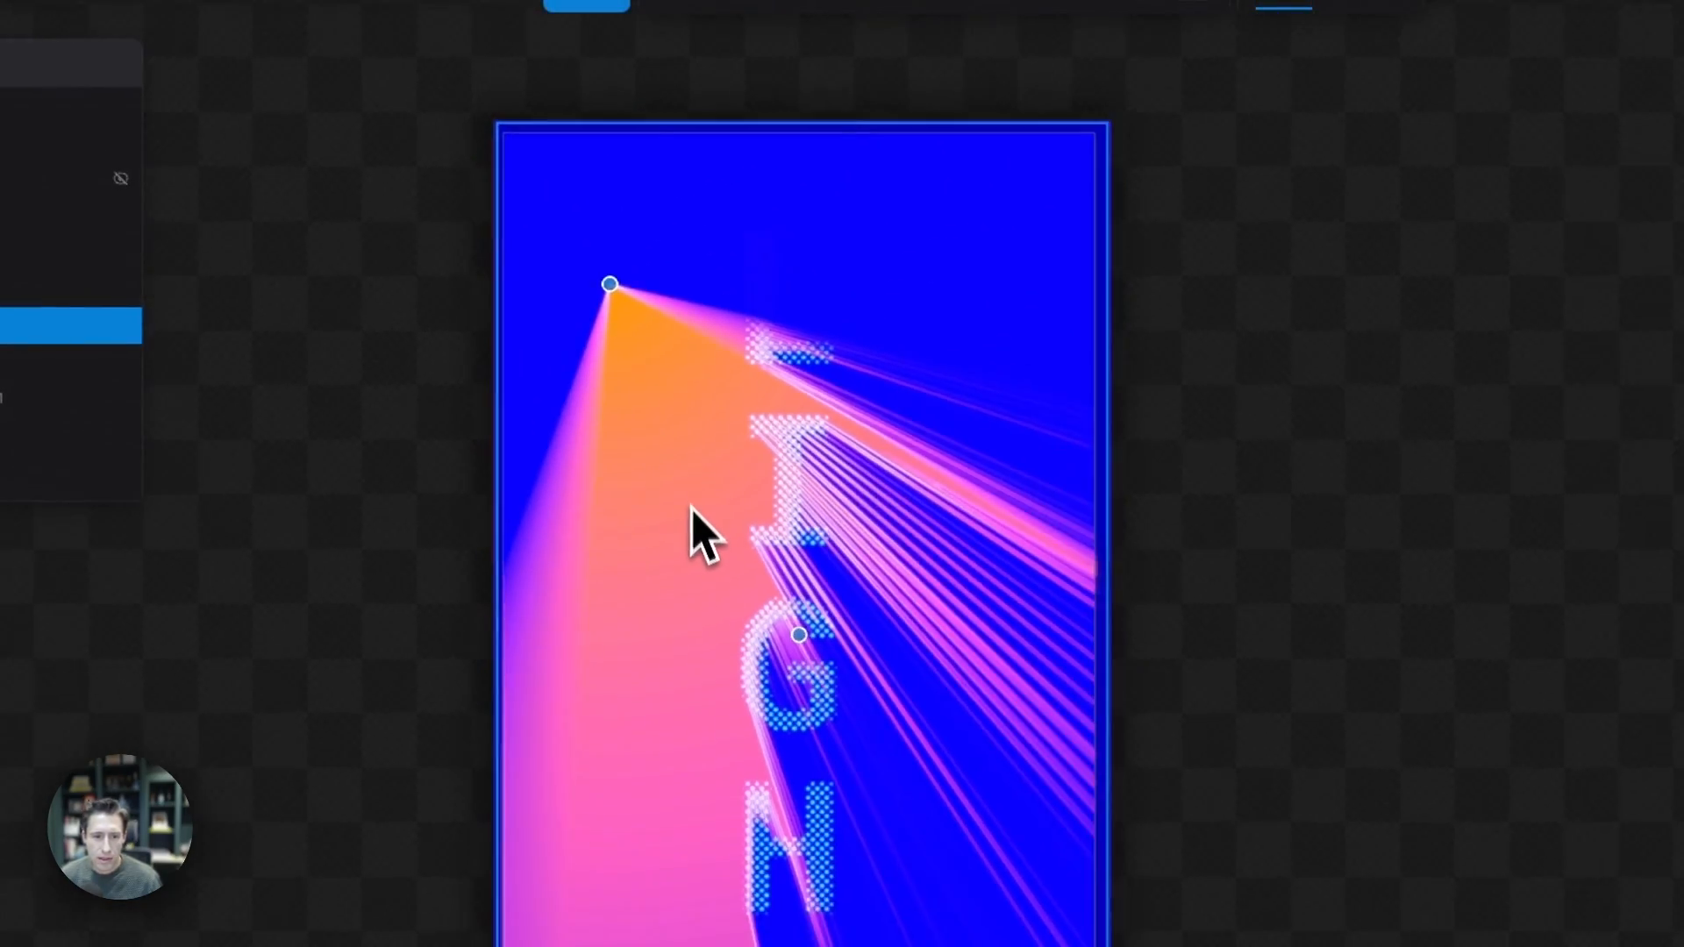
{"action": "left_click_drag", "start_coordinate": [610, 284], "coordinate": [732, 176]}
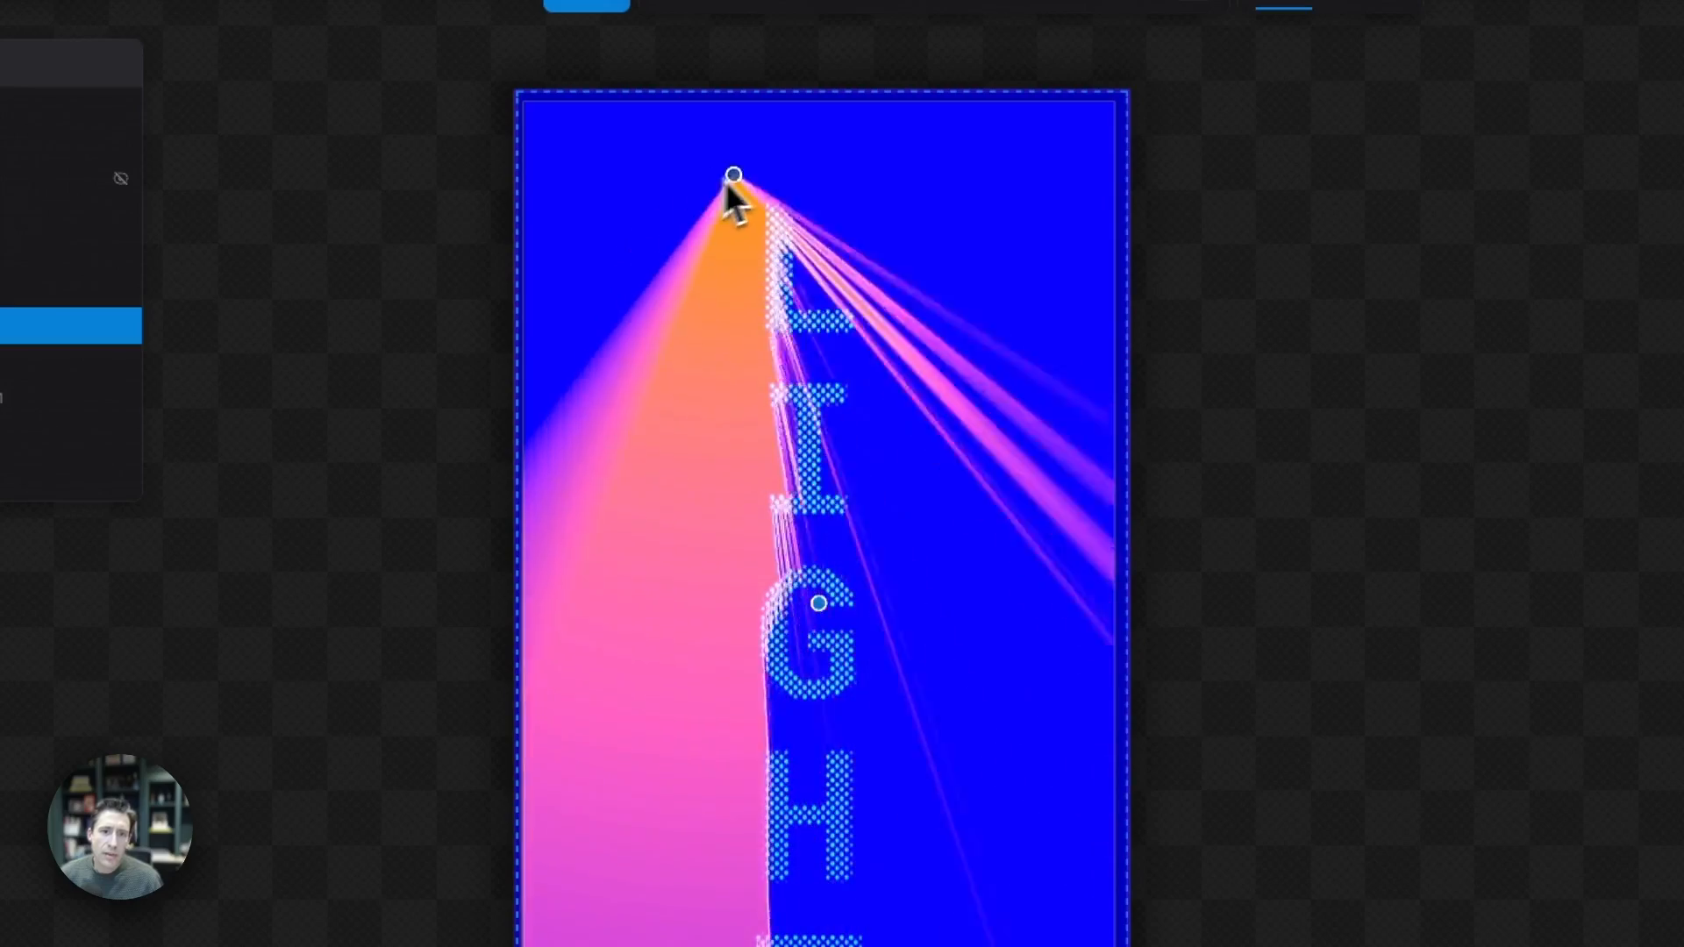
{"action": "left_click_drag", "start_coordinate": [733, 176], "coordinate": [848, 161]}
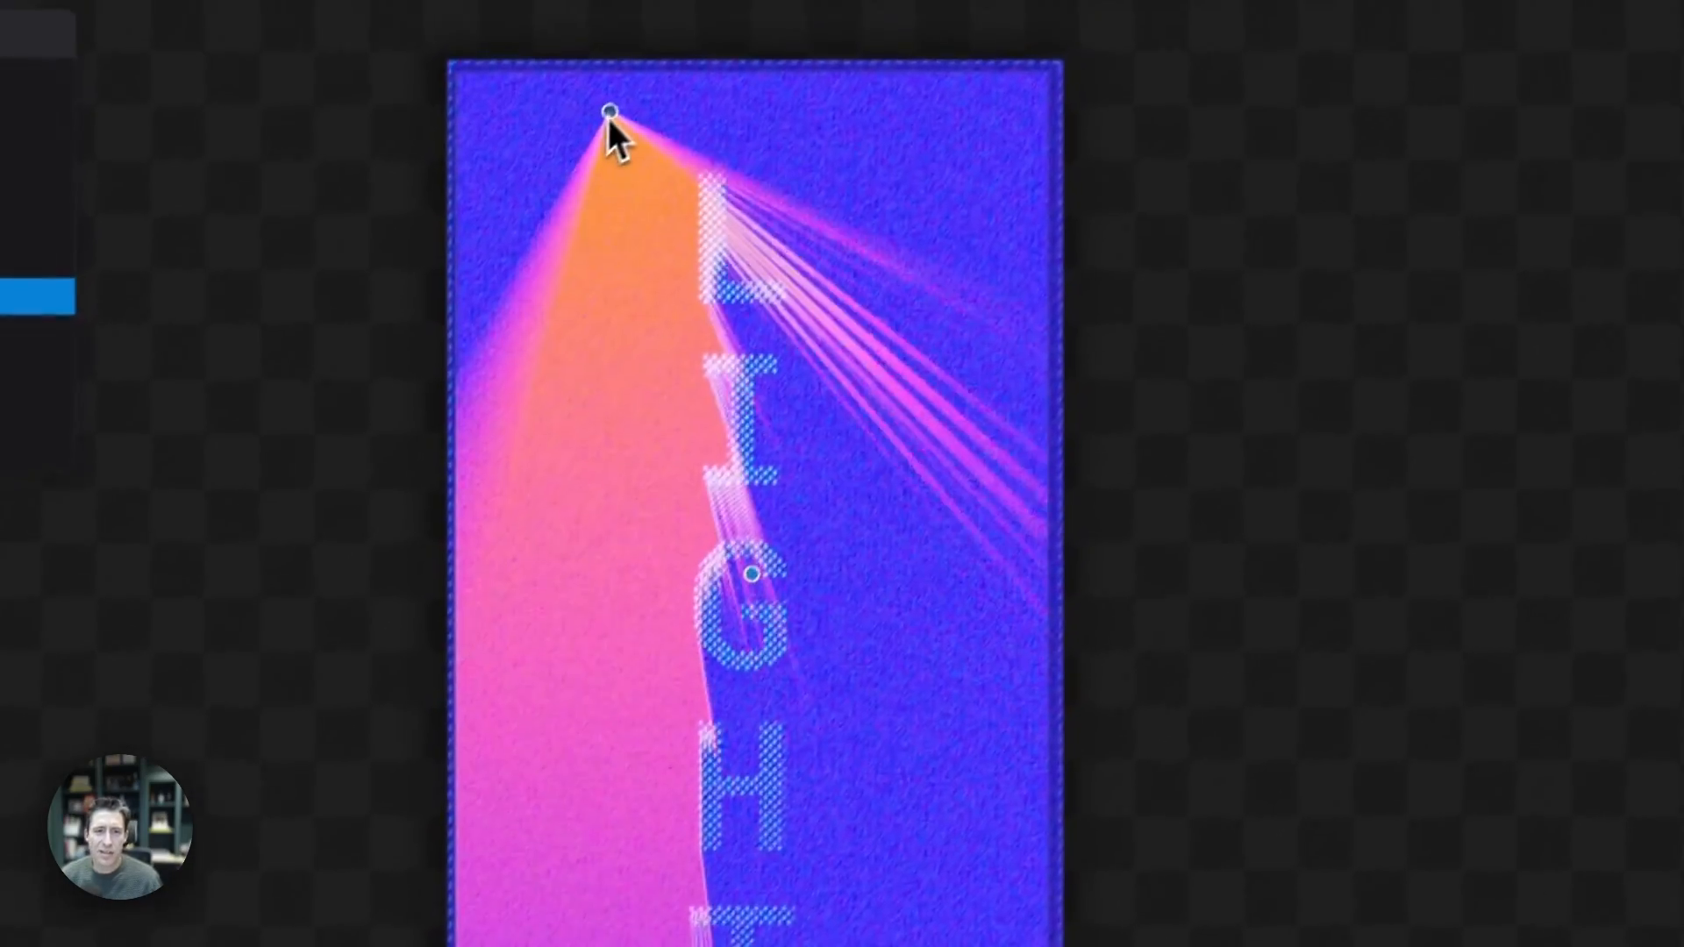
Drag the spotlight source through top, right, left-edge and top-left positions.
{"action": "left_click_drag", "start_coordinate": [609, 113], "coordinate": [1023, 478]}
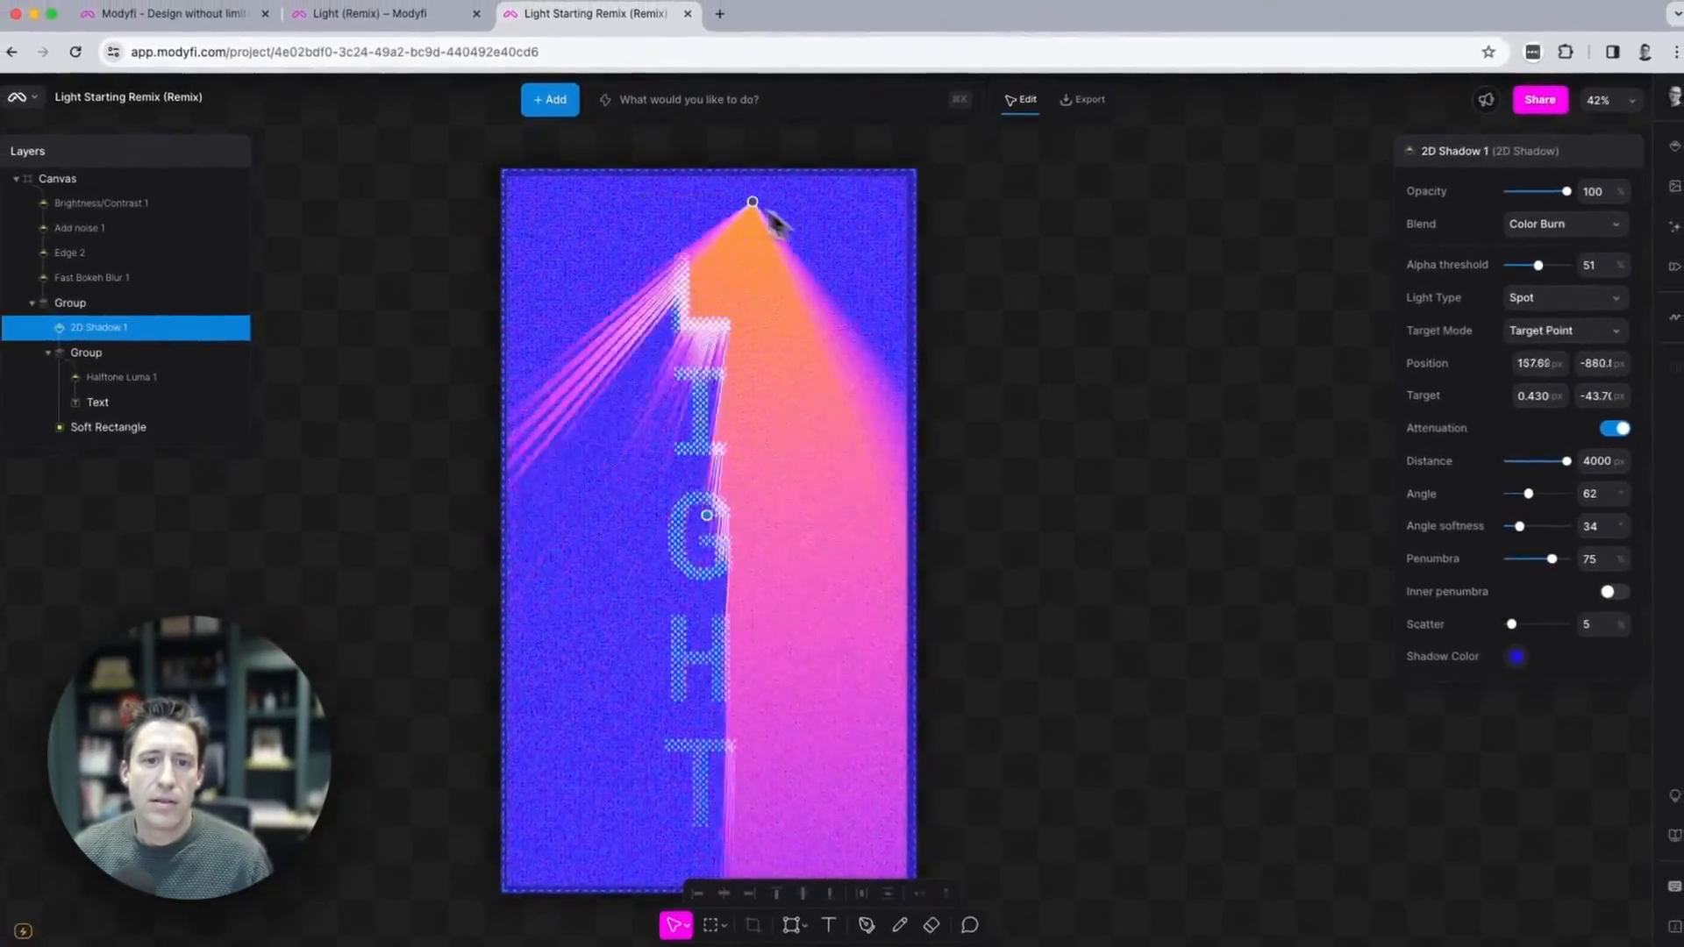
{"action": "left_click_drag", "start_coordinate": [751, 201], "coordinate": [541, 613]}
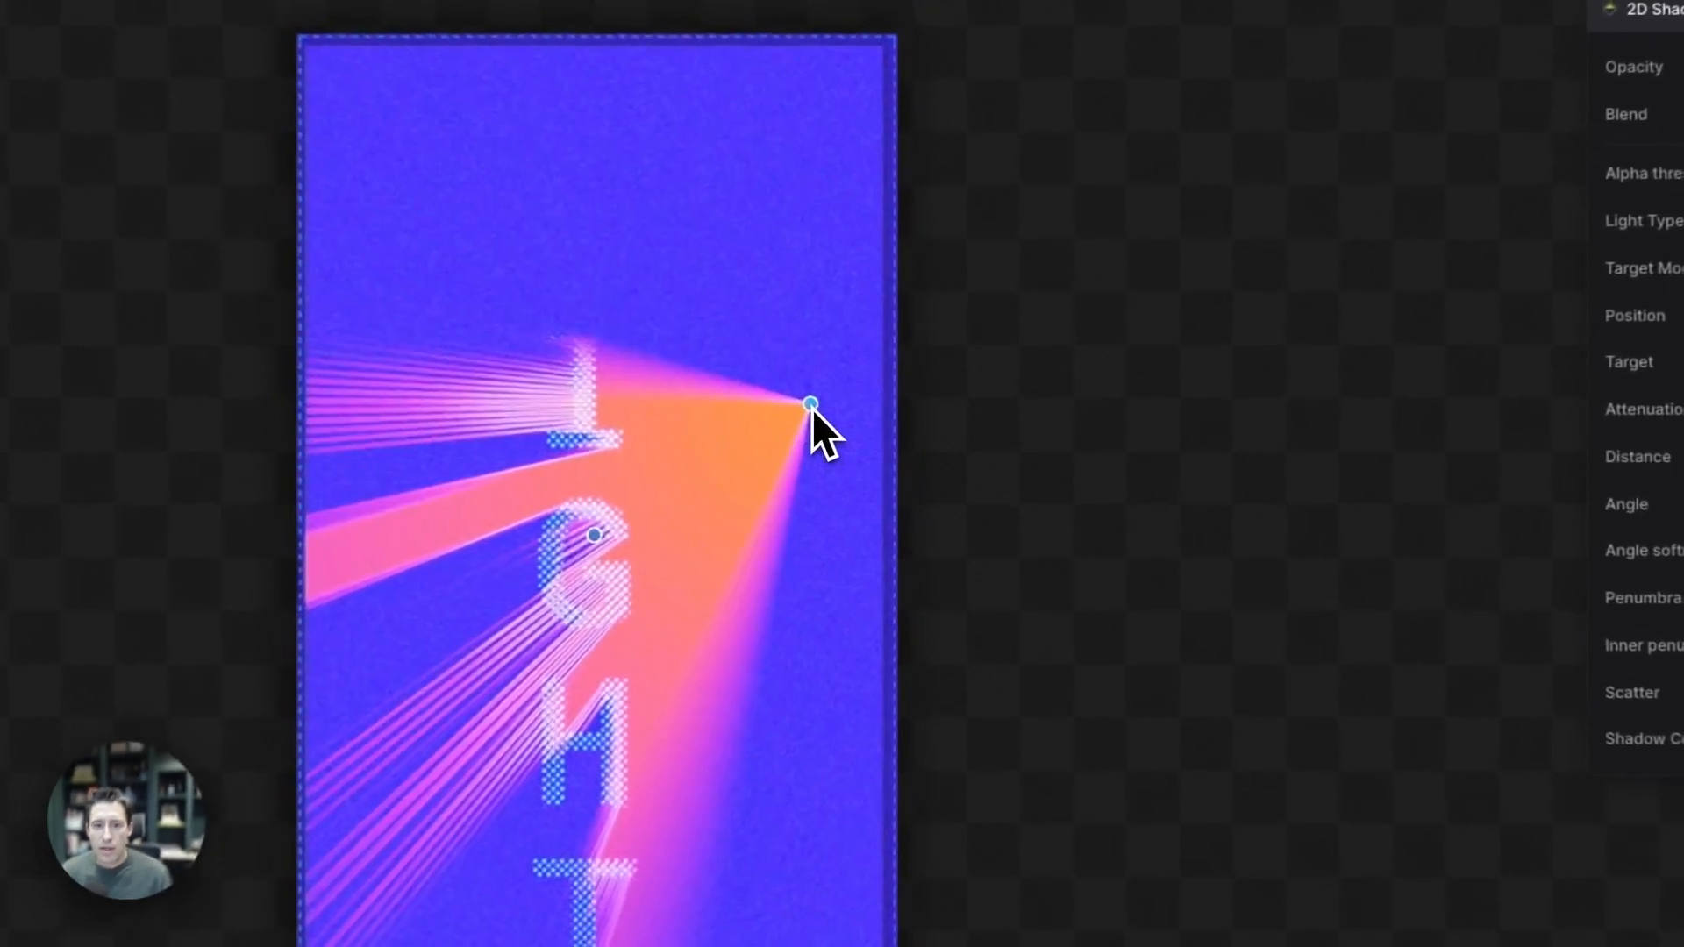
{"action": "left_click_drag", "start_coordinate": [809, 404], "coordinate": [857, 137]}
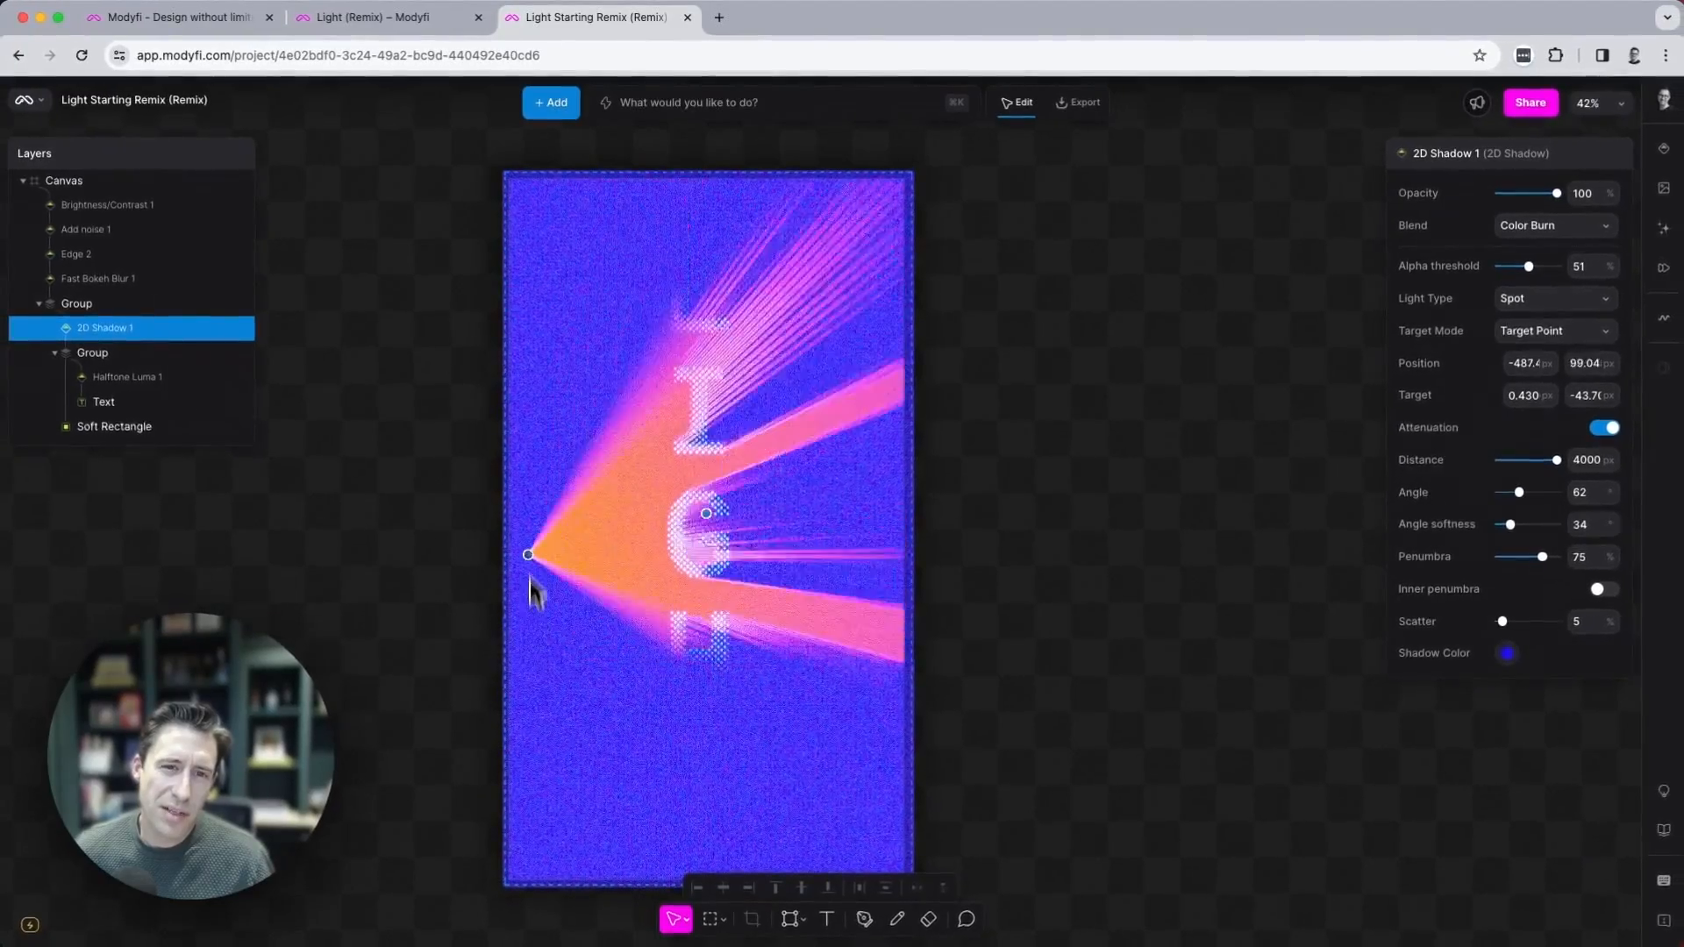
{"action": "left_click_drag", "start_coordinate": [527, 554], "coordinate": [951, 560]}
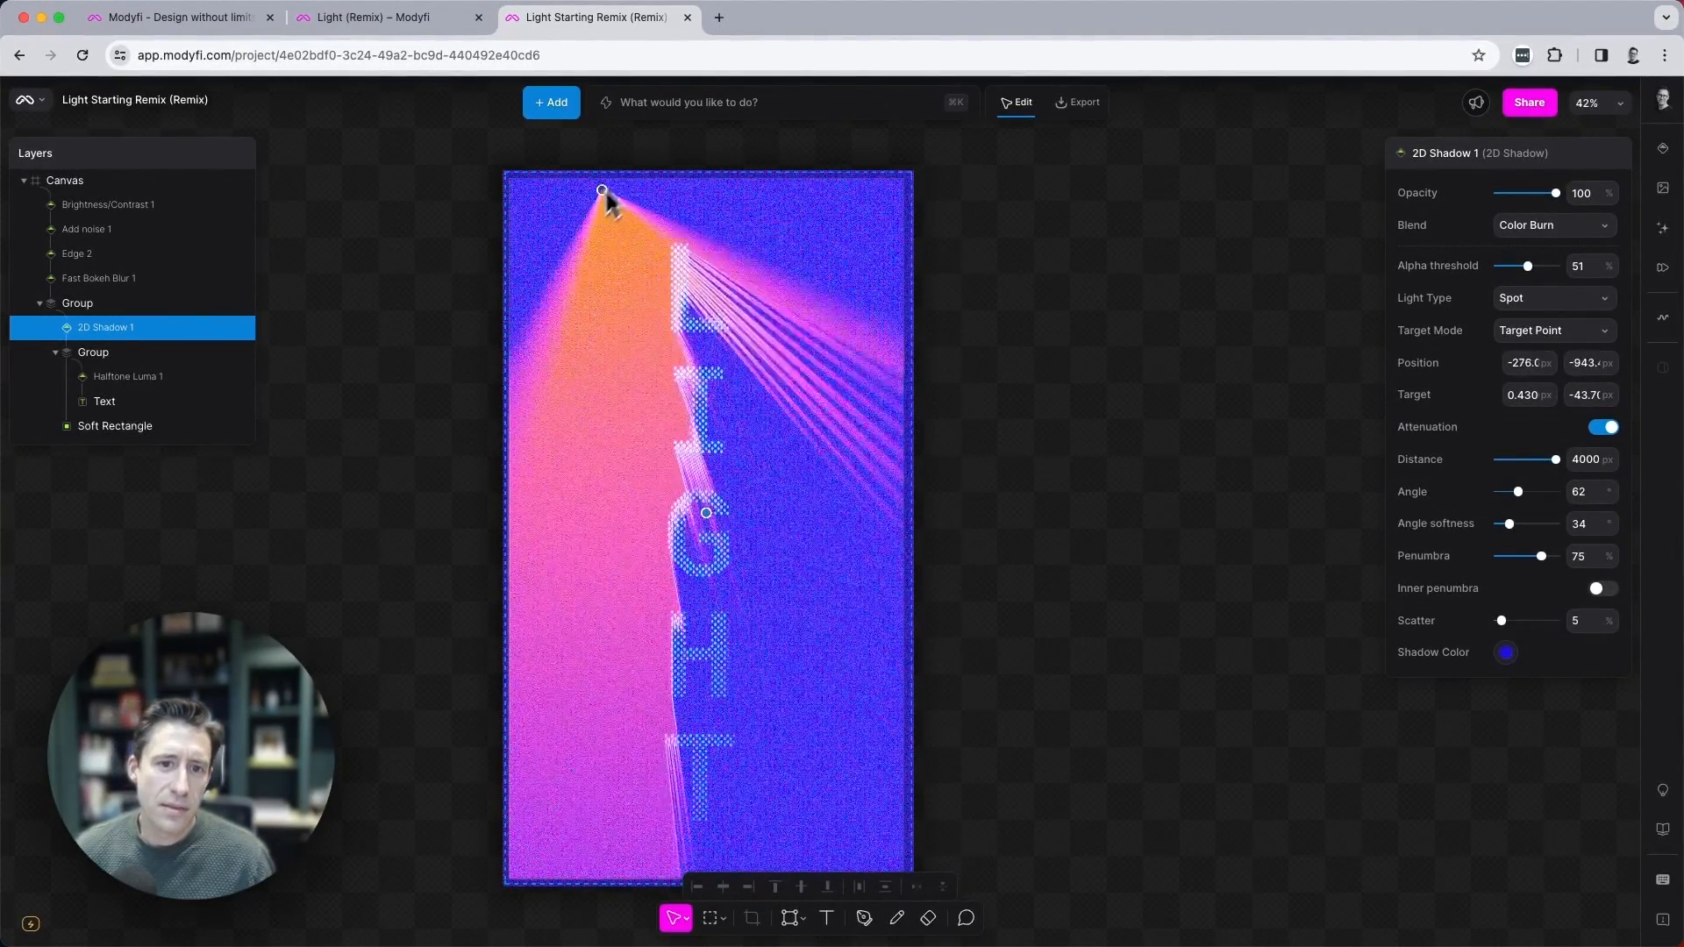
{"action": "left_click_drag", "start_coordinate": [602, 191], "coordinate": [828, 233]}
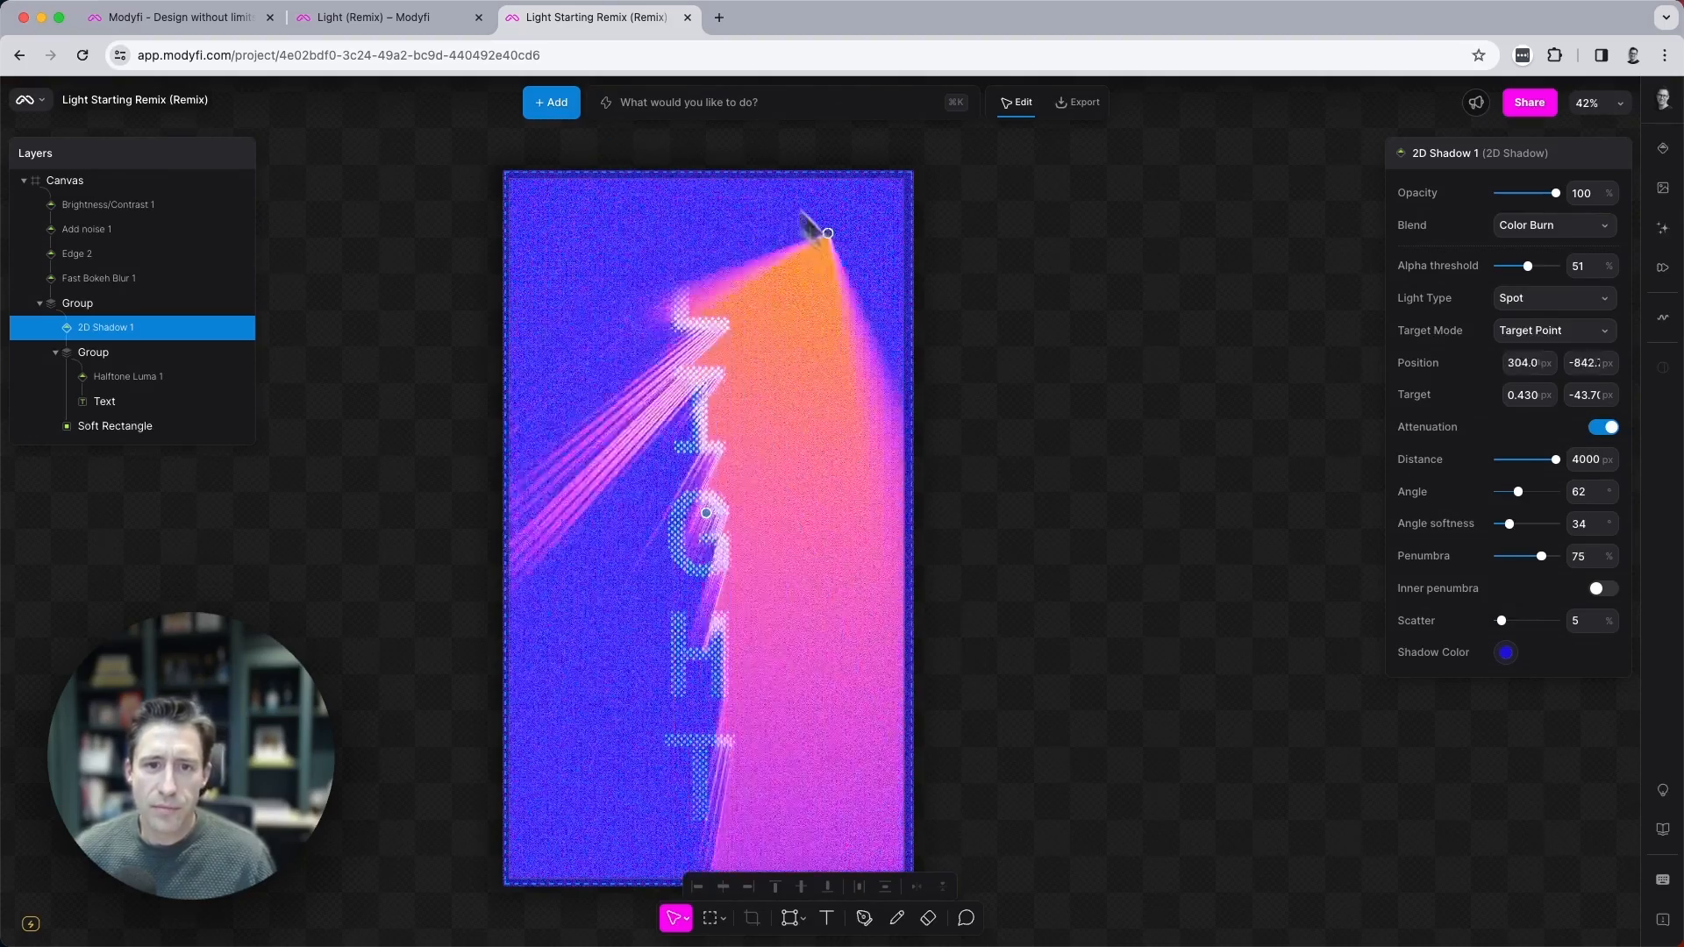
{"action": "left_click_drag", "start_coordinate": [827, 232], "coordinate": [464, 439]}
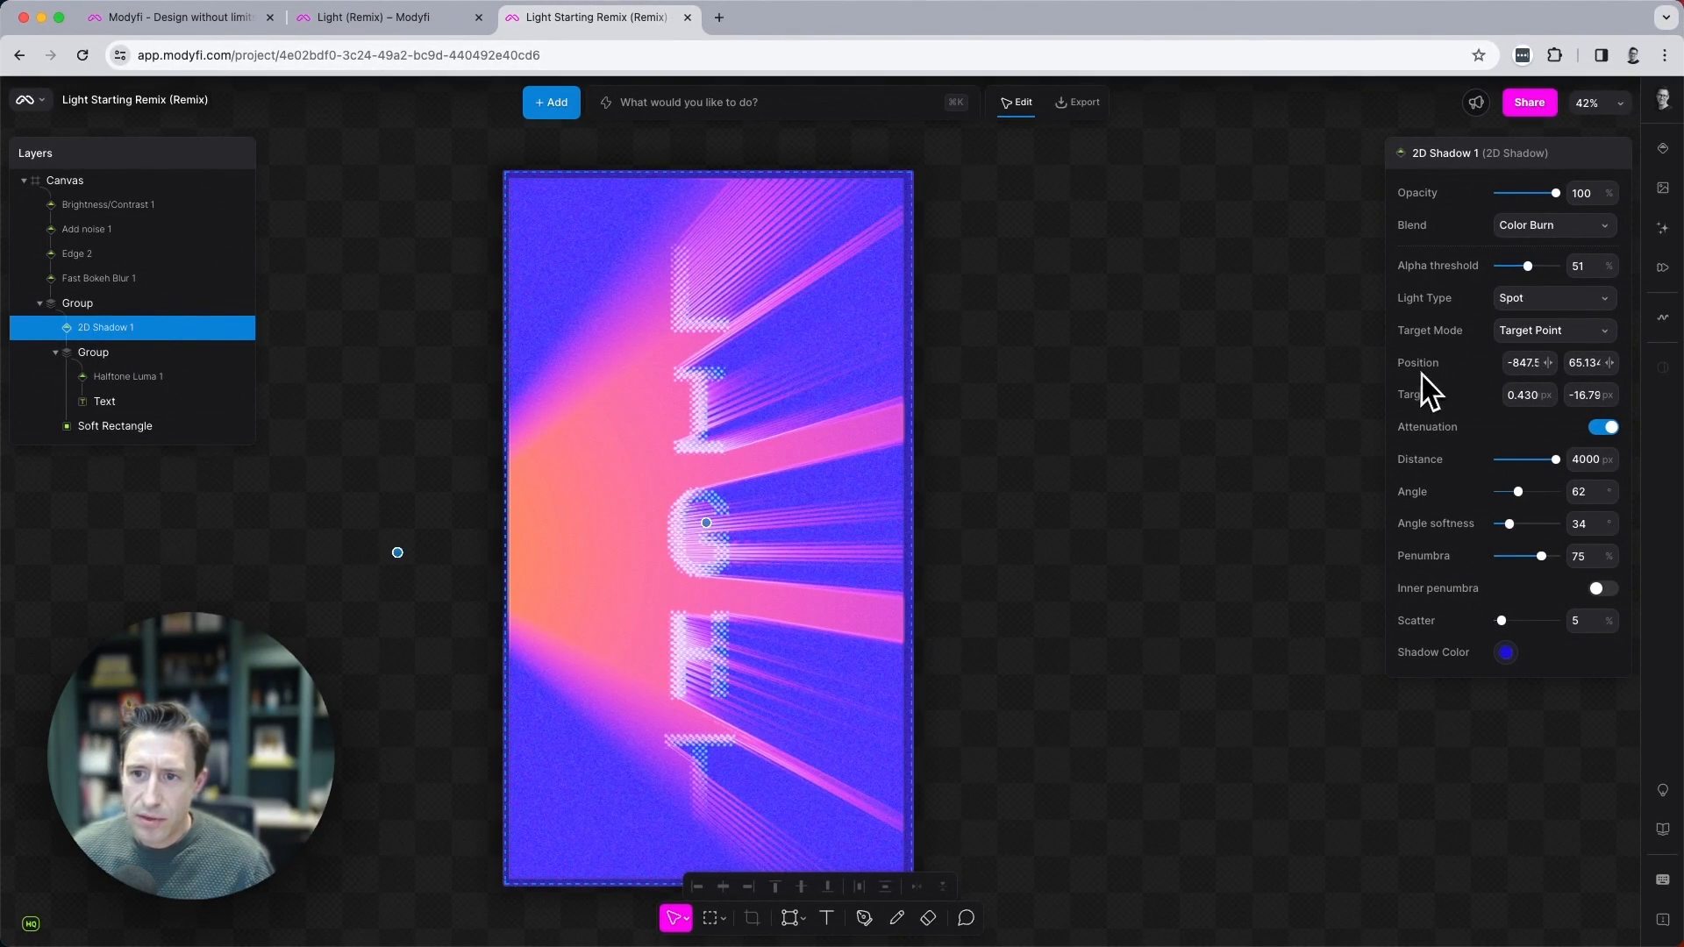
{"action": "mouse_move", "coordinate": [1385, 362]}
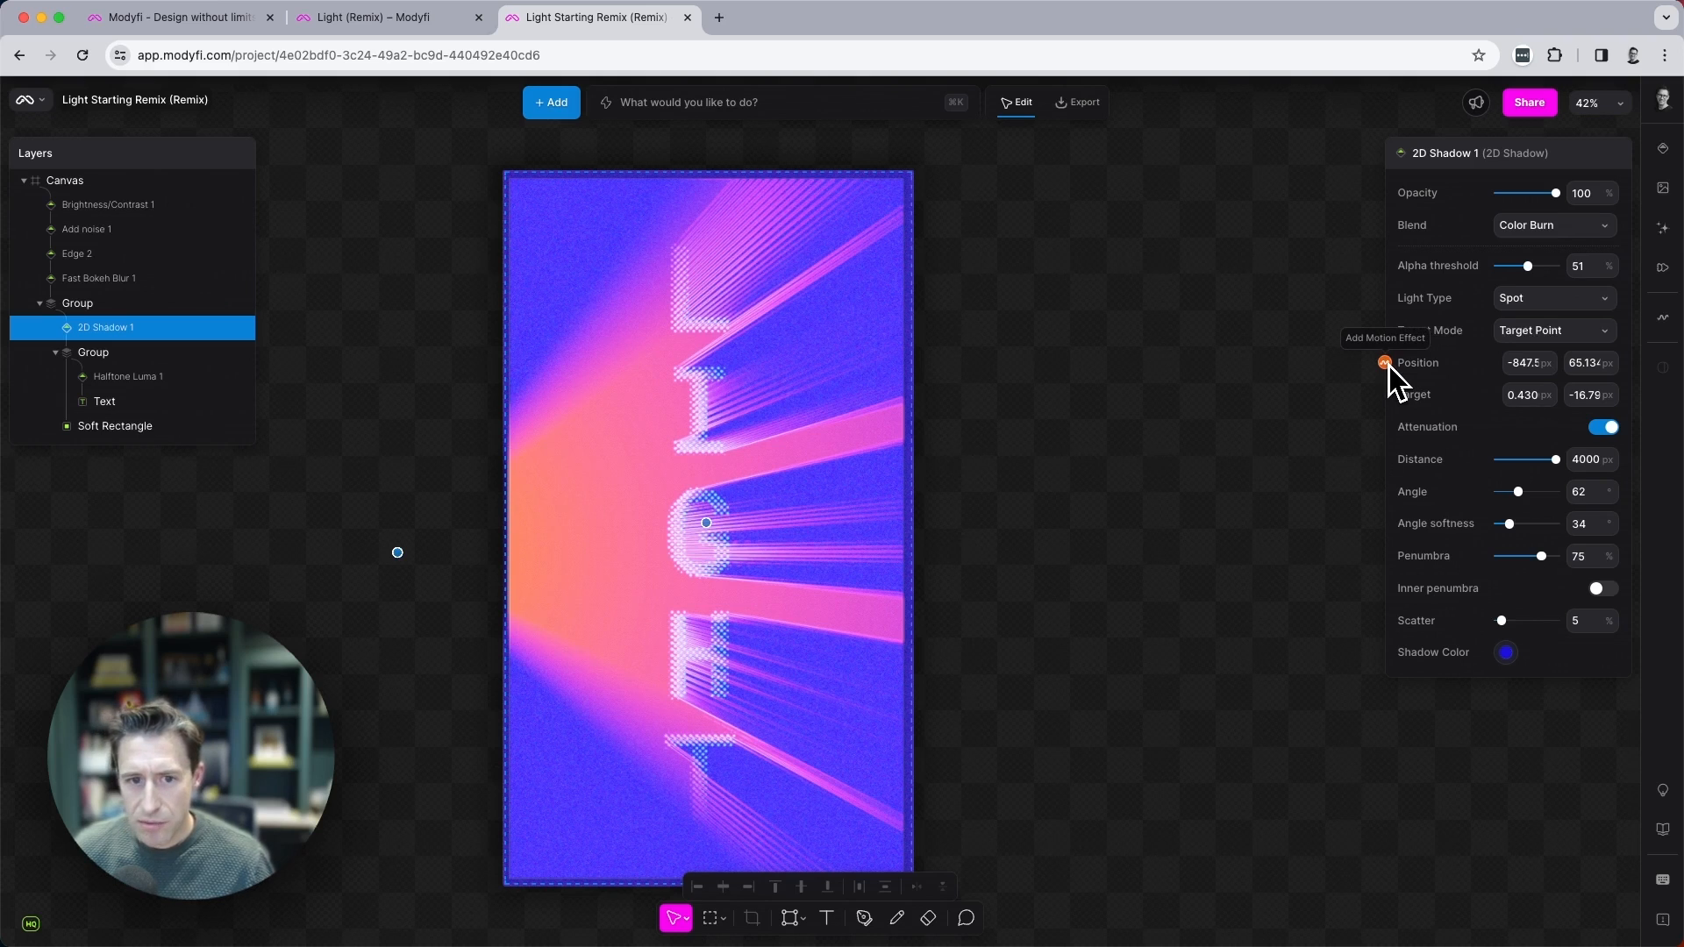
Attach a motion effect to the 2D Shadow's Position.
{"action": "left_click", "coordinate": [1384, 362]}
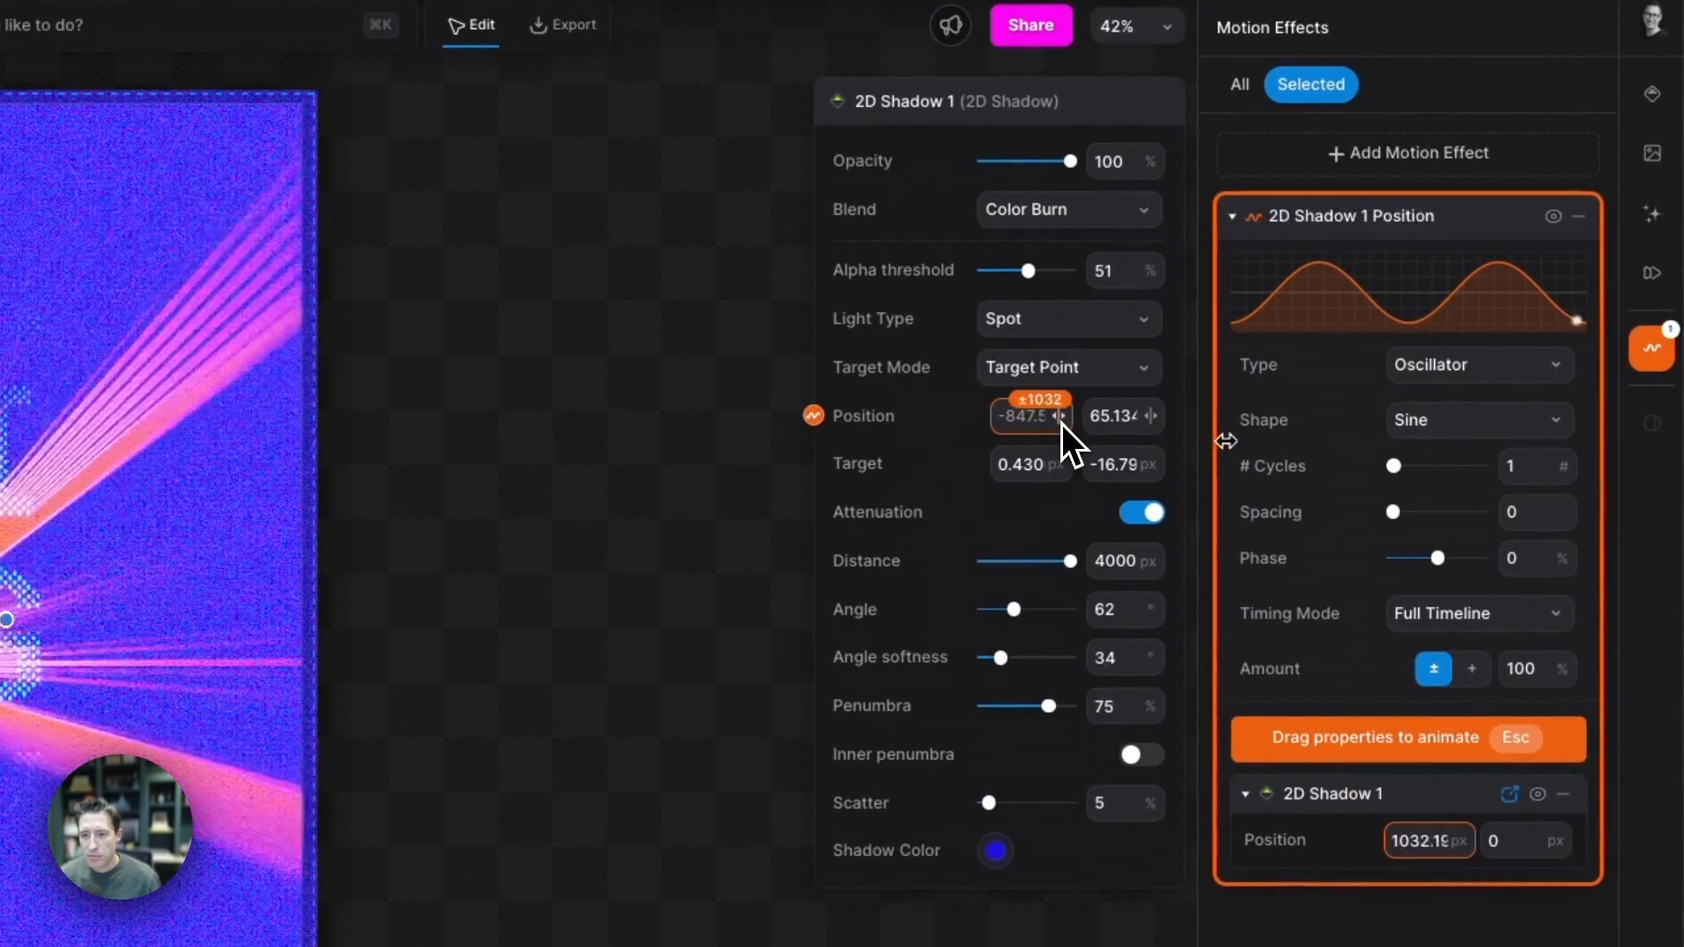
Scrub the sine oscillator's Position X to about 1032 px.
{"action": "left_click_drag", "start_coordinate": [1031, 416], "coordinate": [1073, 417]}
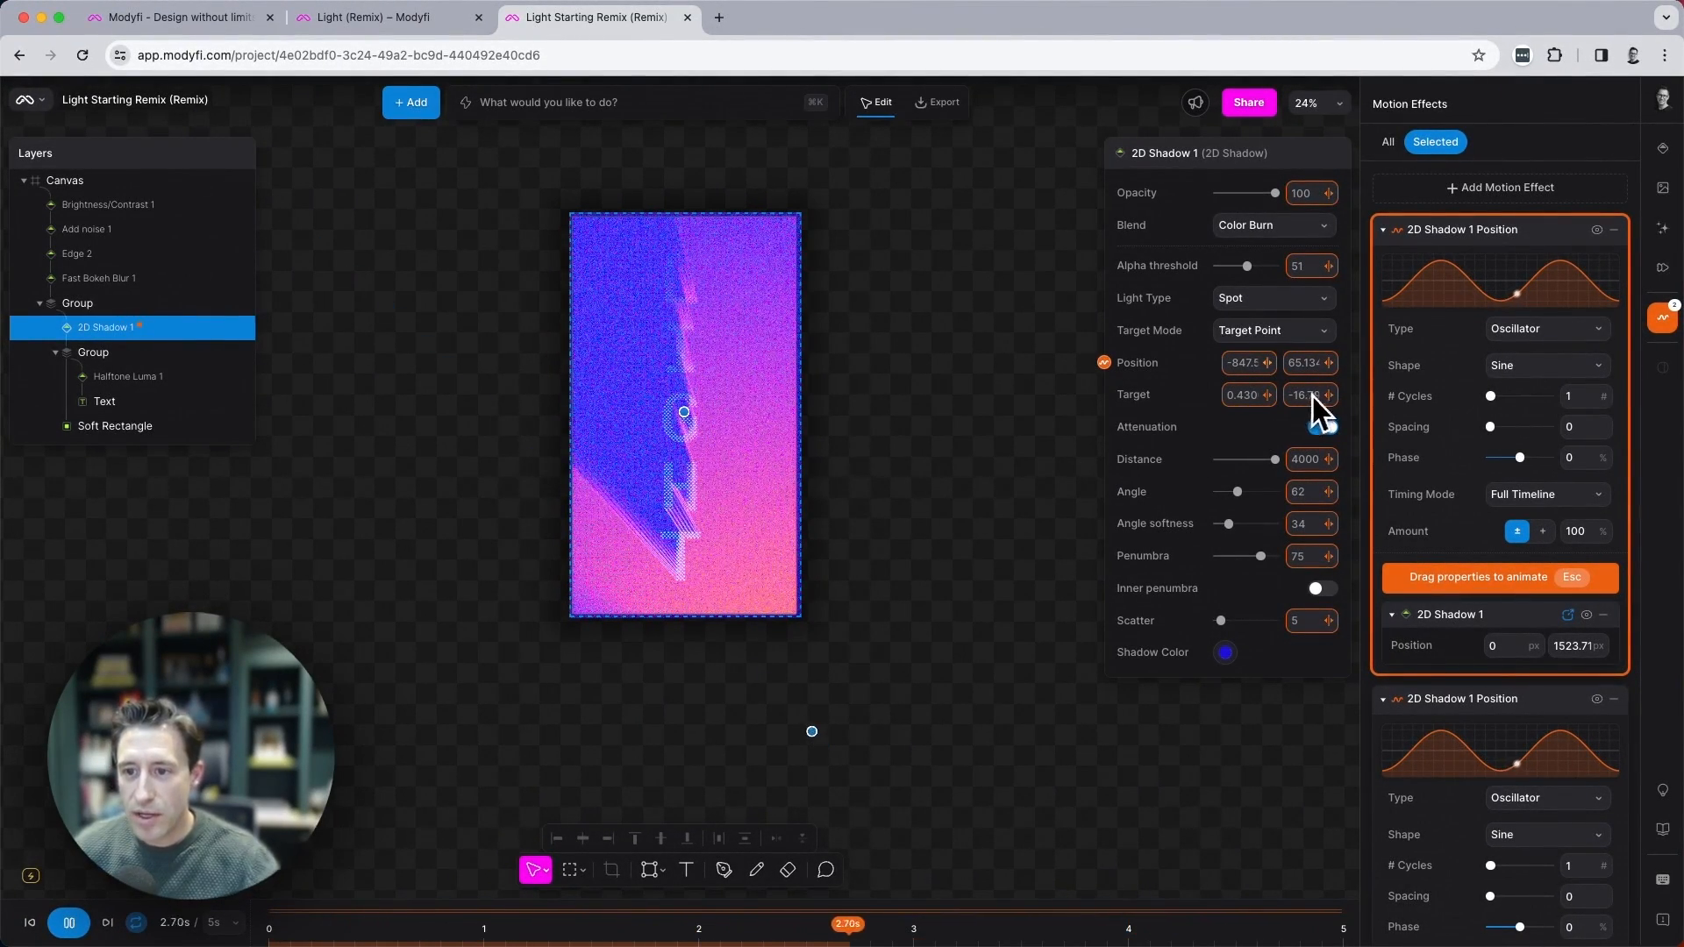
Add a second Position oscillator and offset its phase to 25%.
{"action": "left_click", "coordinate": [1321, 427]}
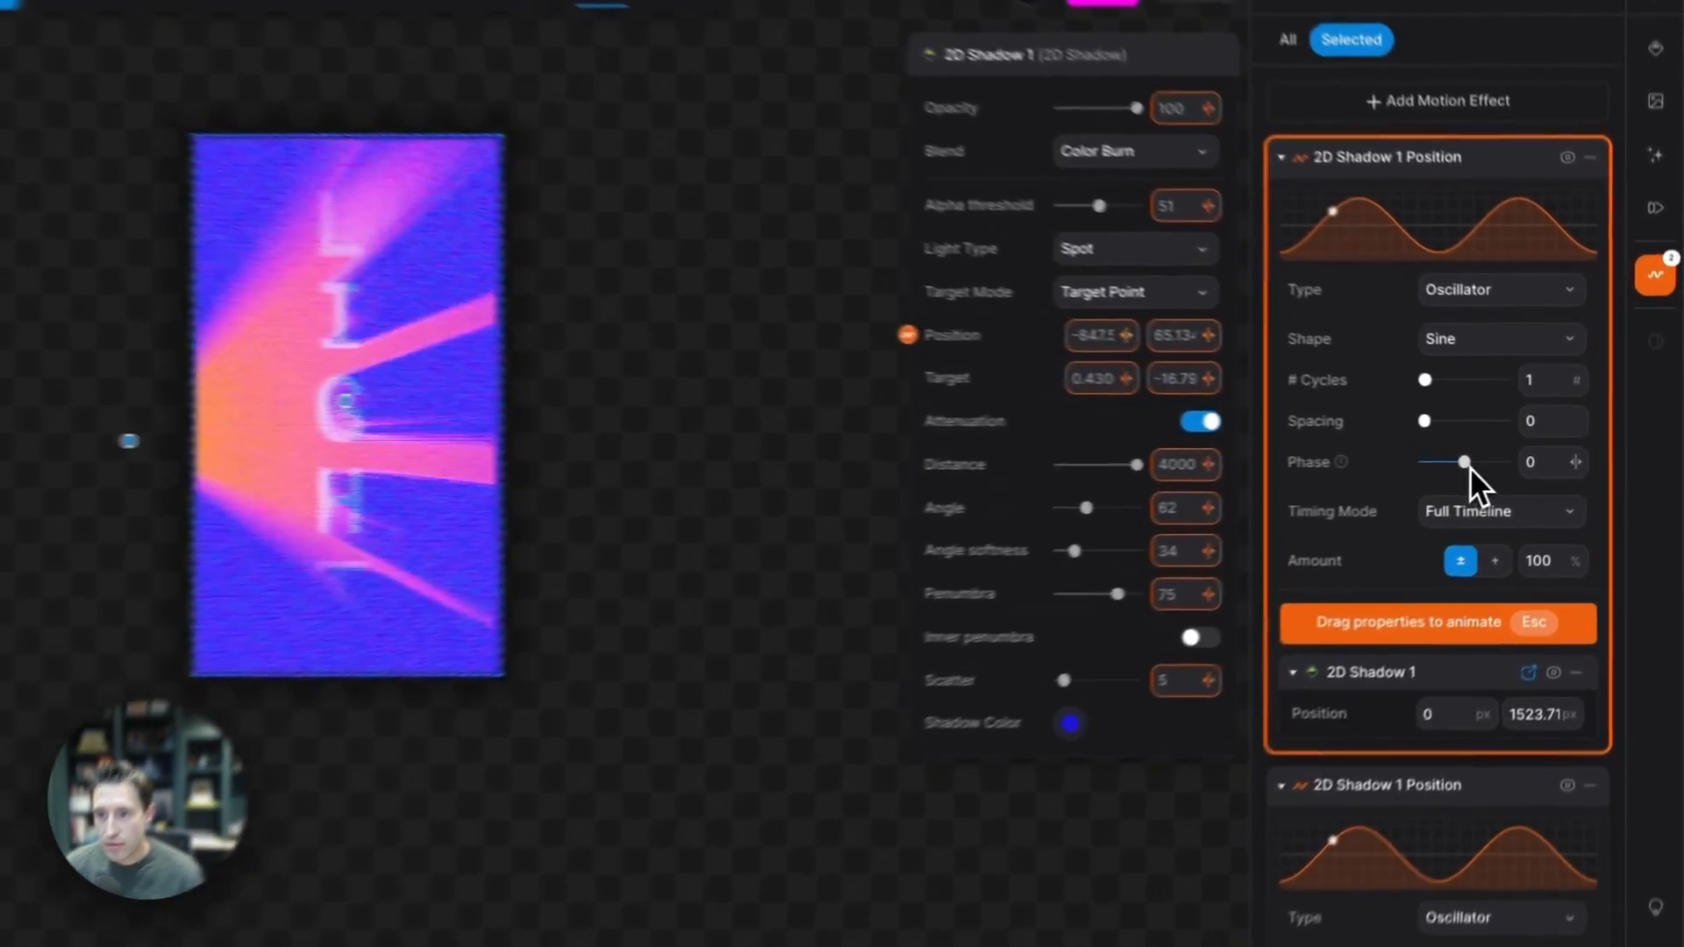
{"action": "left_click_drag", "start_coordinate": [1469, 462], "coordinate": [1452, 465]}
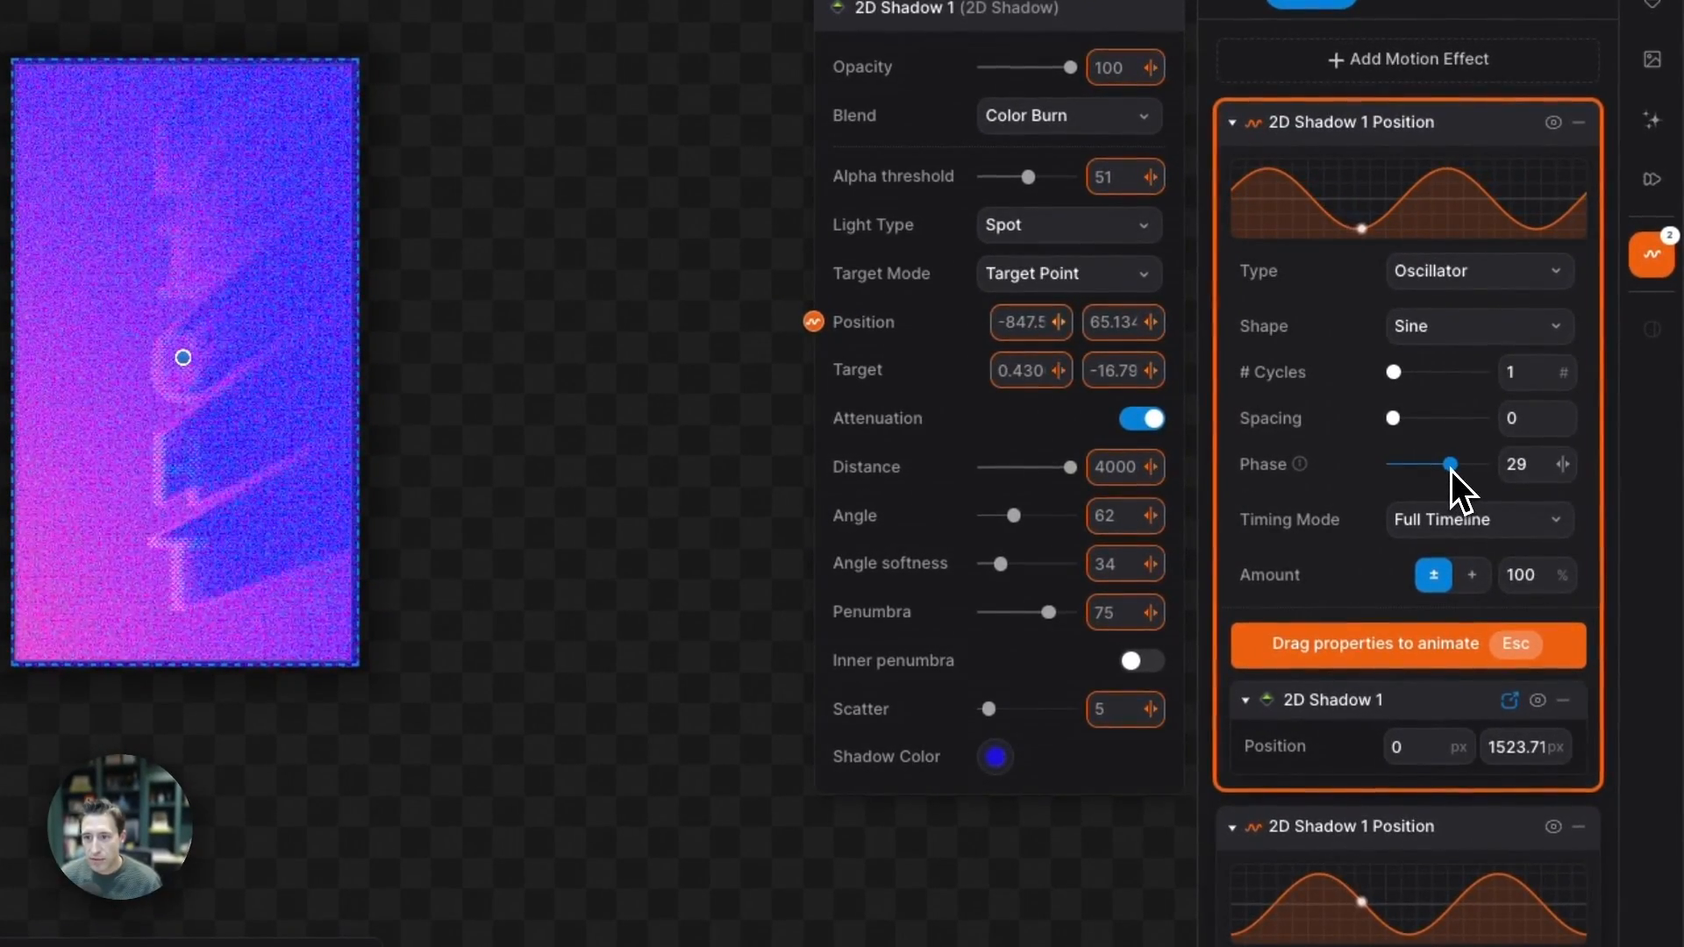
{"action": "left_click_drag", "start_coordinate": [1452, 464], "coordinate": [1448, 464]}
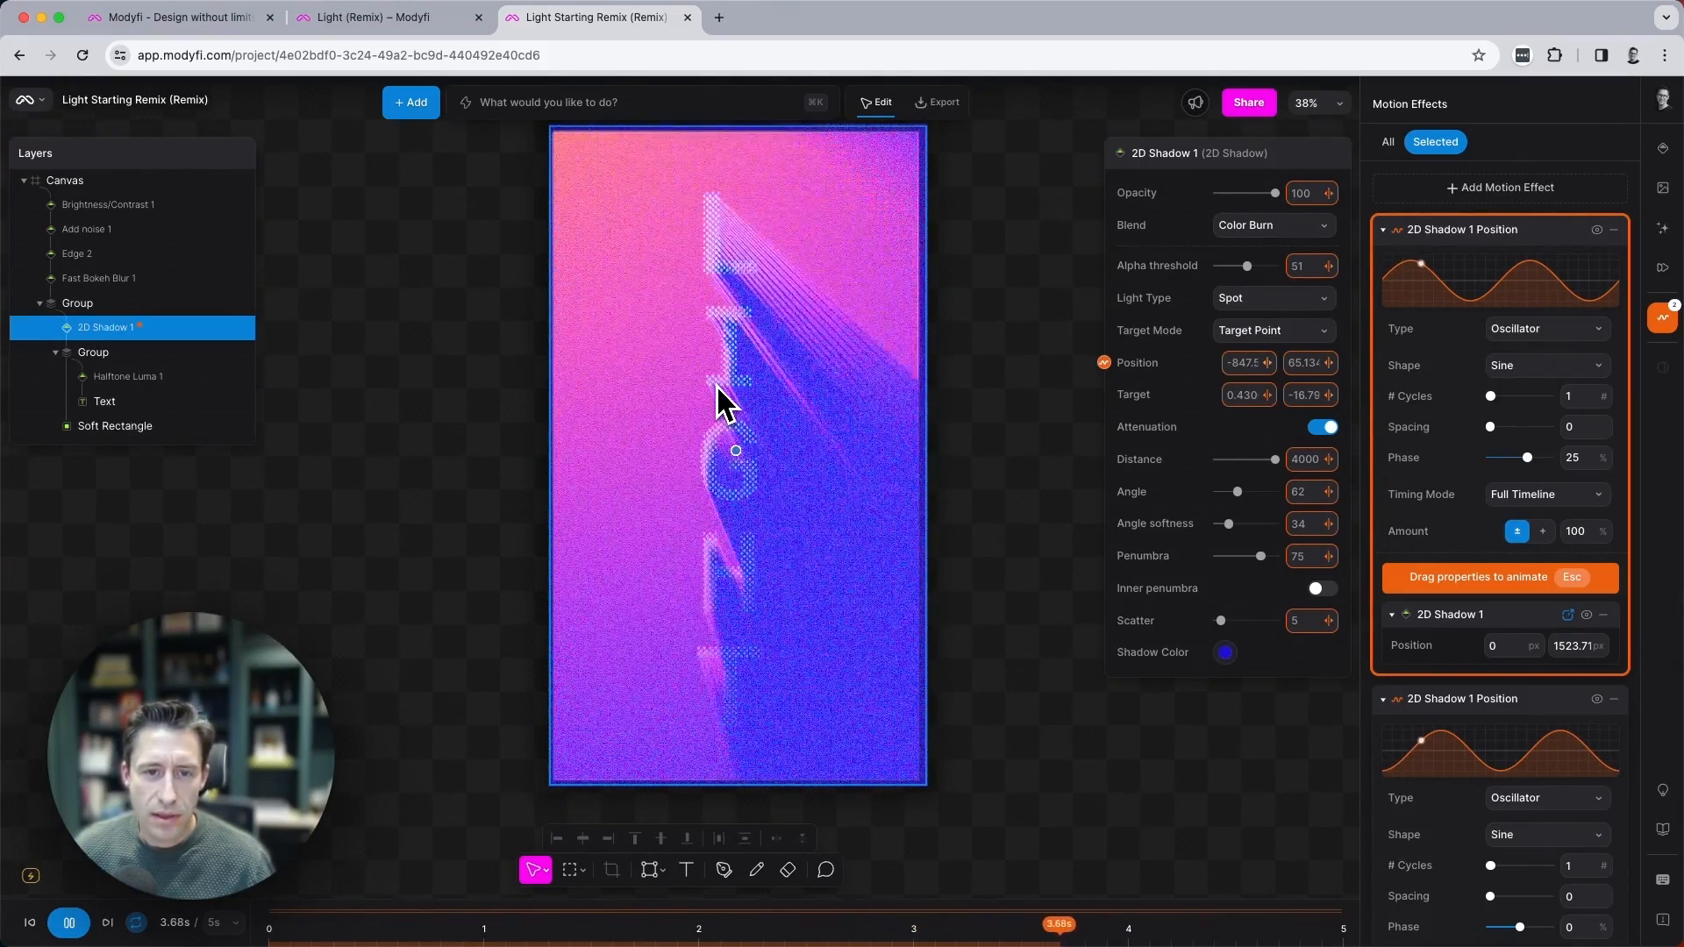
{"action": "left_click", "coordinate": [416, 945]}
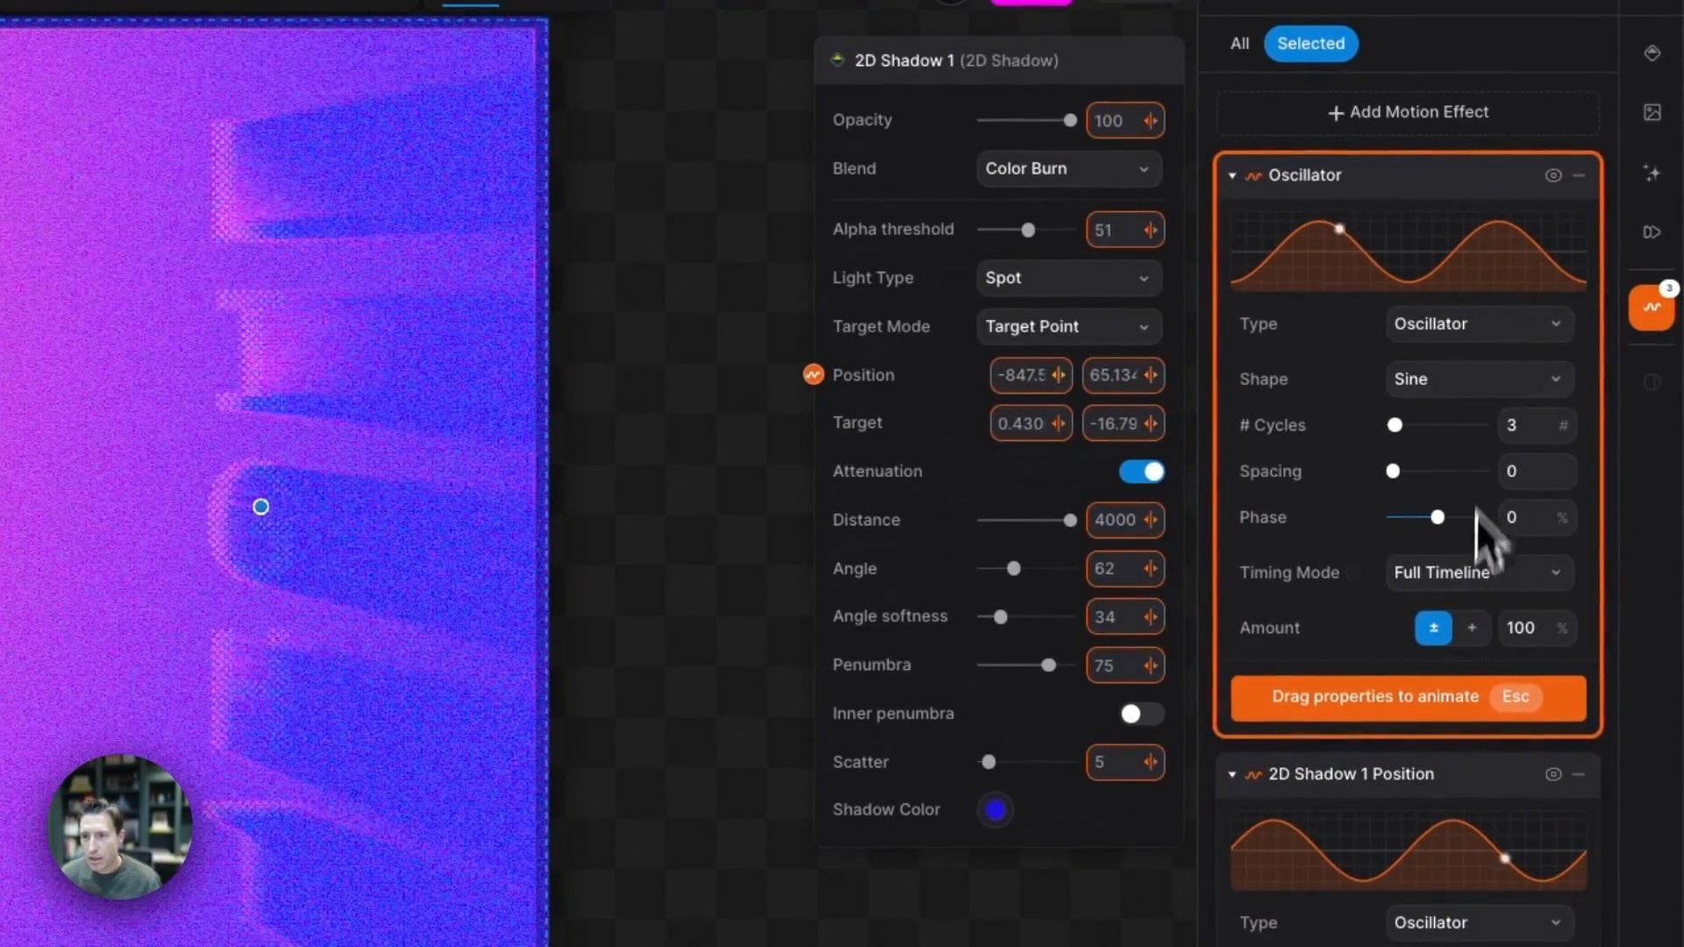
Set the new motion effect's type to Random (Perlin).
{"action": "left_click", "coordinate": [1478, 324]}
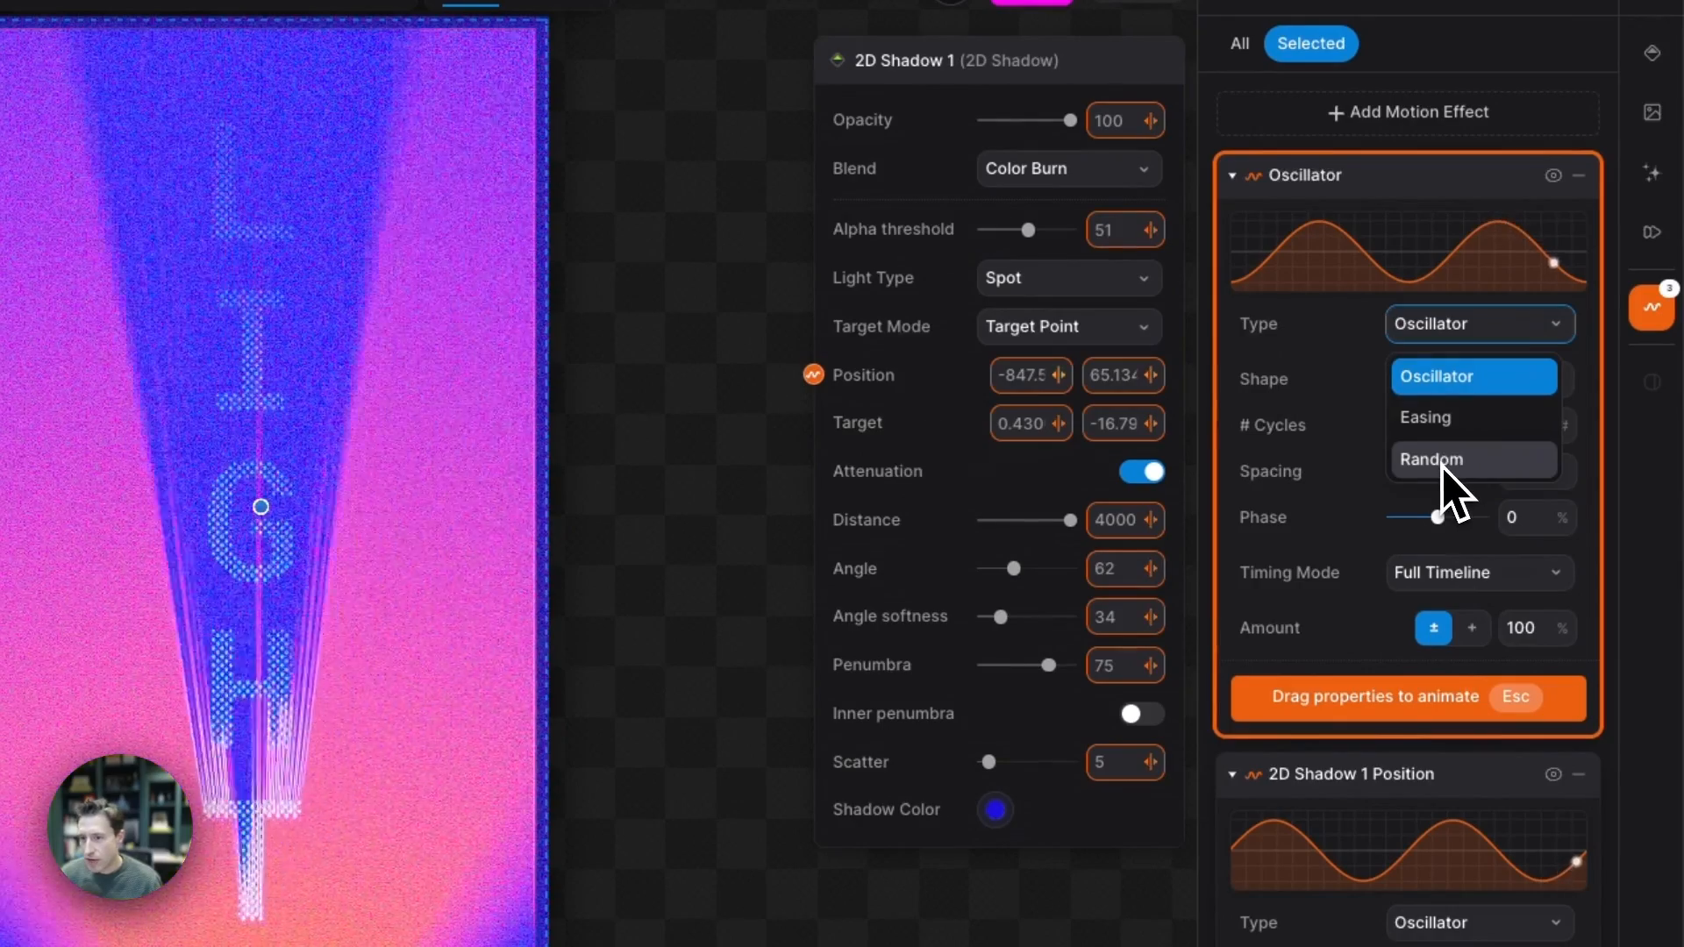
{"action": "left_click", "coordinate": [1431, 459]}
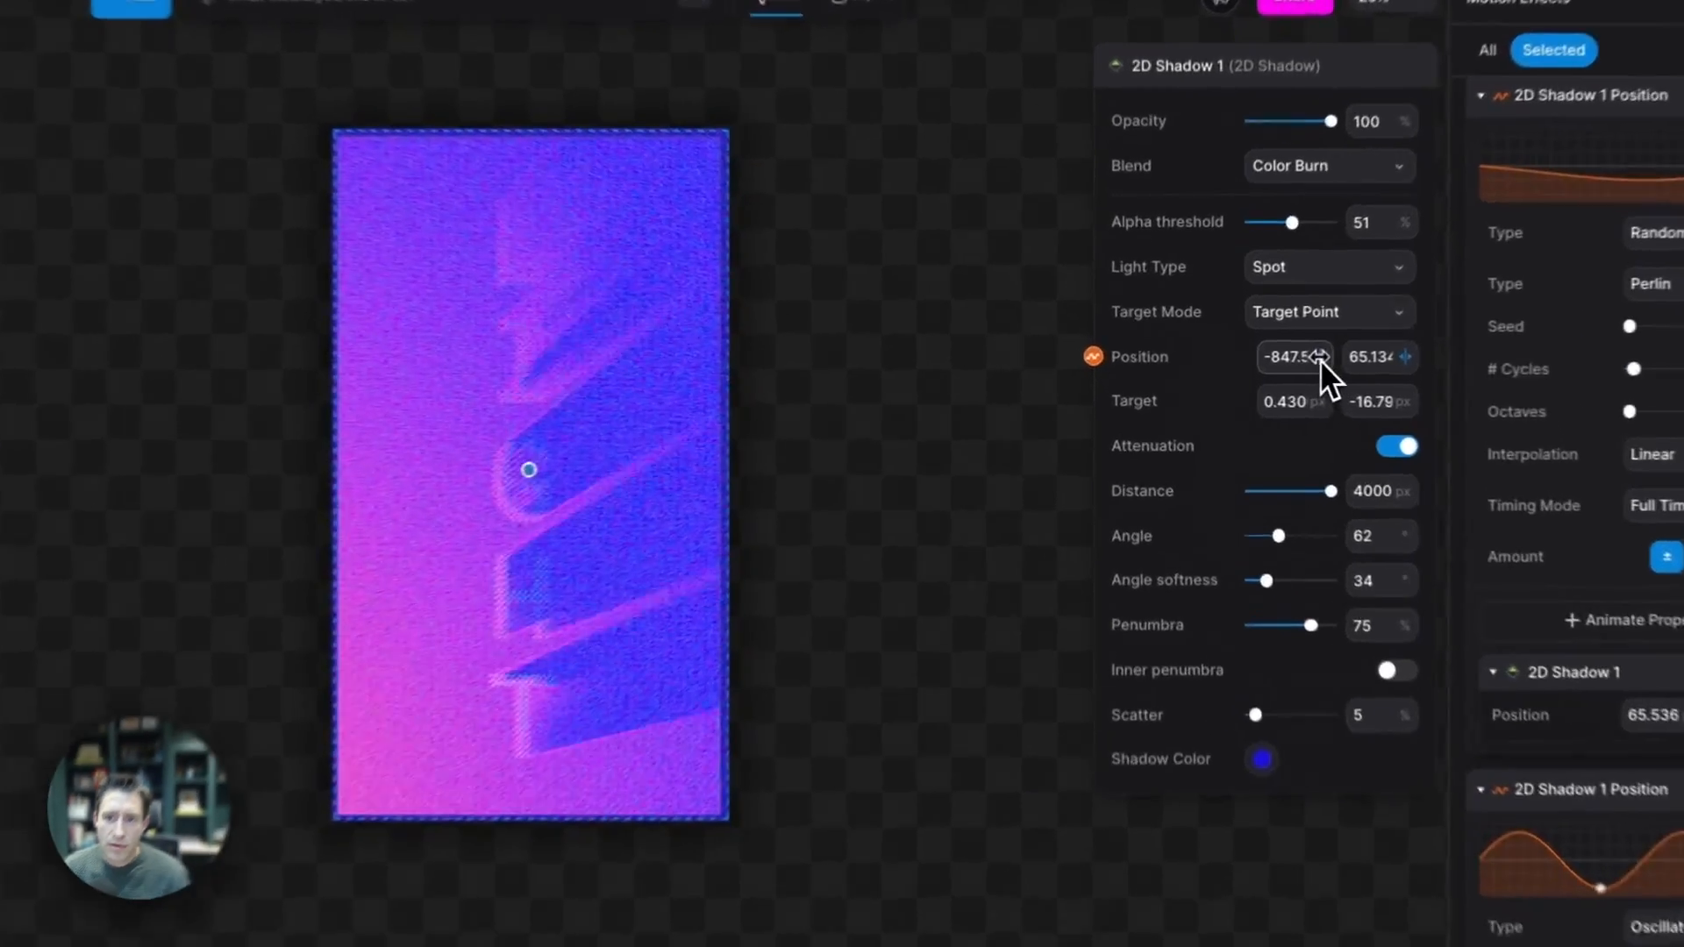
Scrub 2D Shadow 1's Position X toward a more negative value.
{"action": "left_click_drag", "start_coordinate": [1295, 357], "coordinate": [1305, 355]}
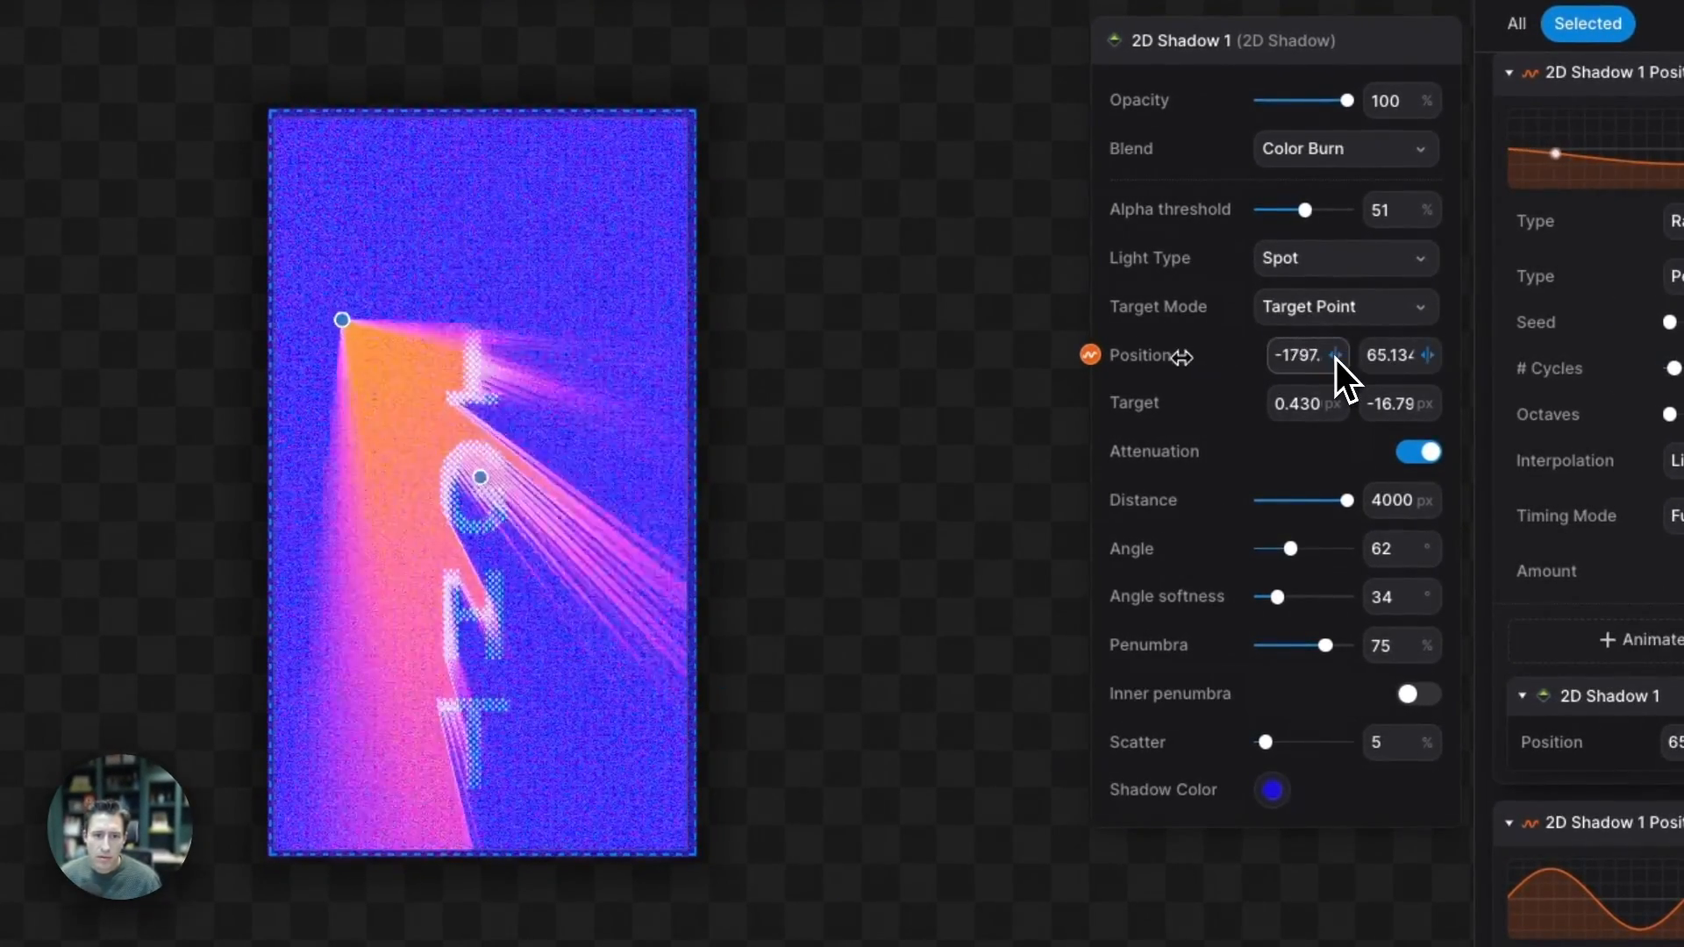
{"action": "left_click_drag", "start_coordinate": [1306, 355], "coordinate": [1343, 355]}
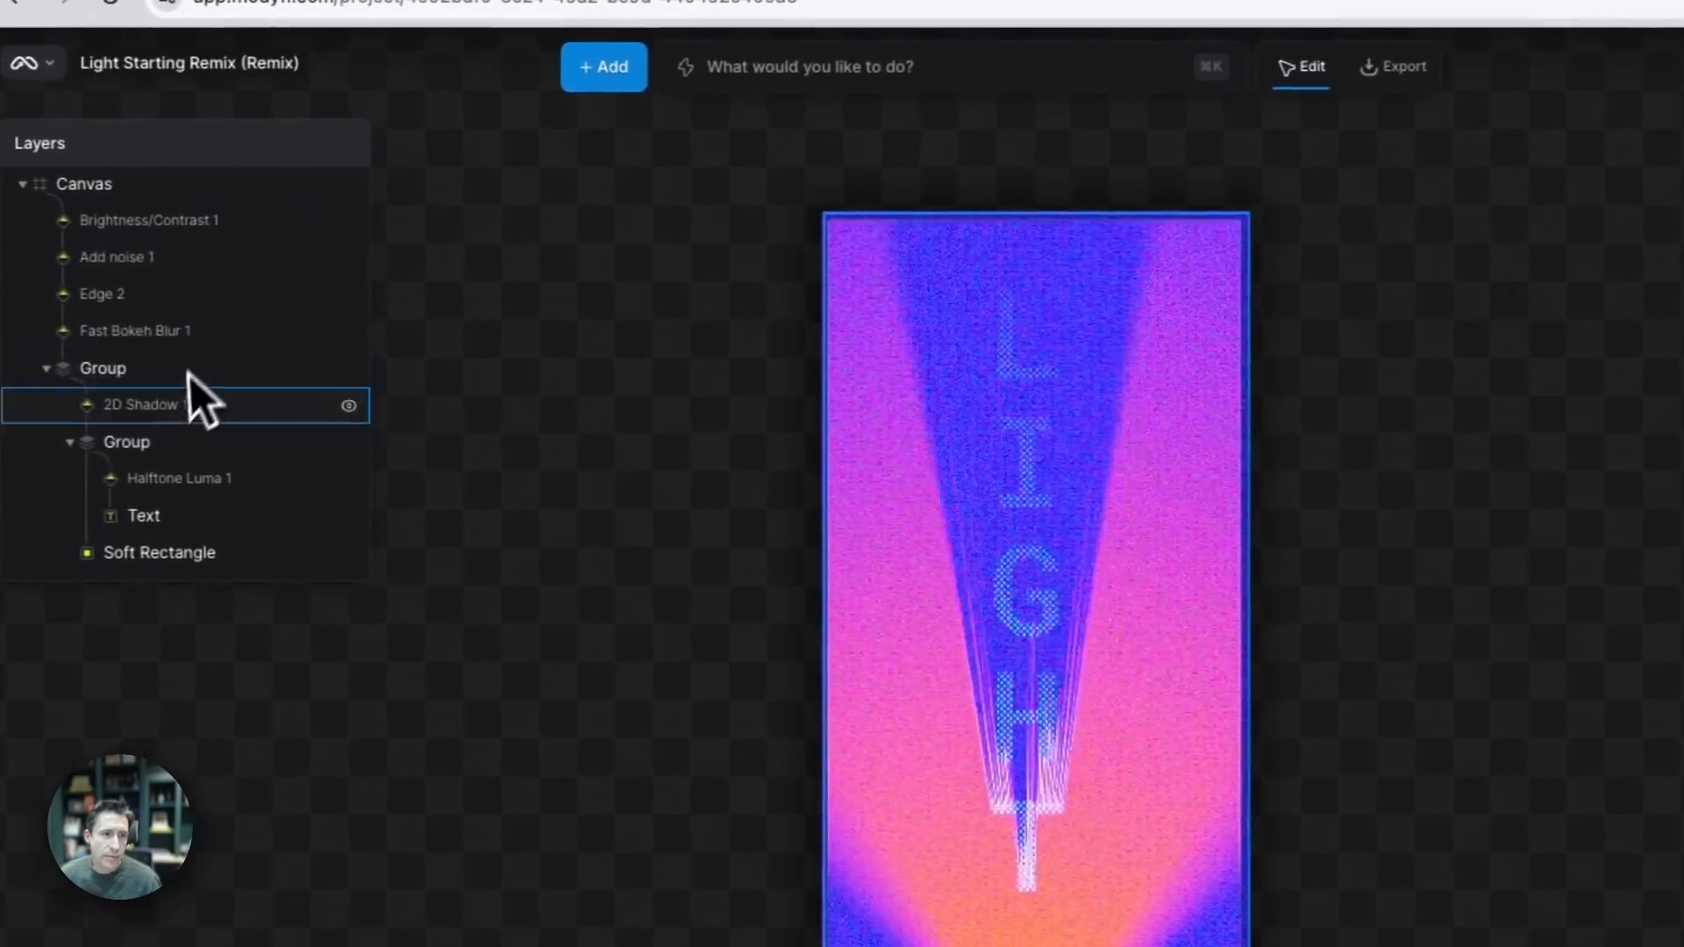
Type 'LO' into the Text layer's content as a test, then restore it to 'LIGHT'.
{"action": "left_click", "coordinate": [144, 516]}
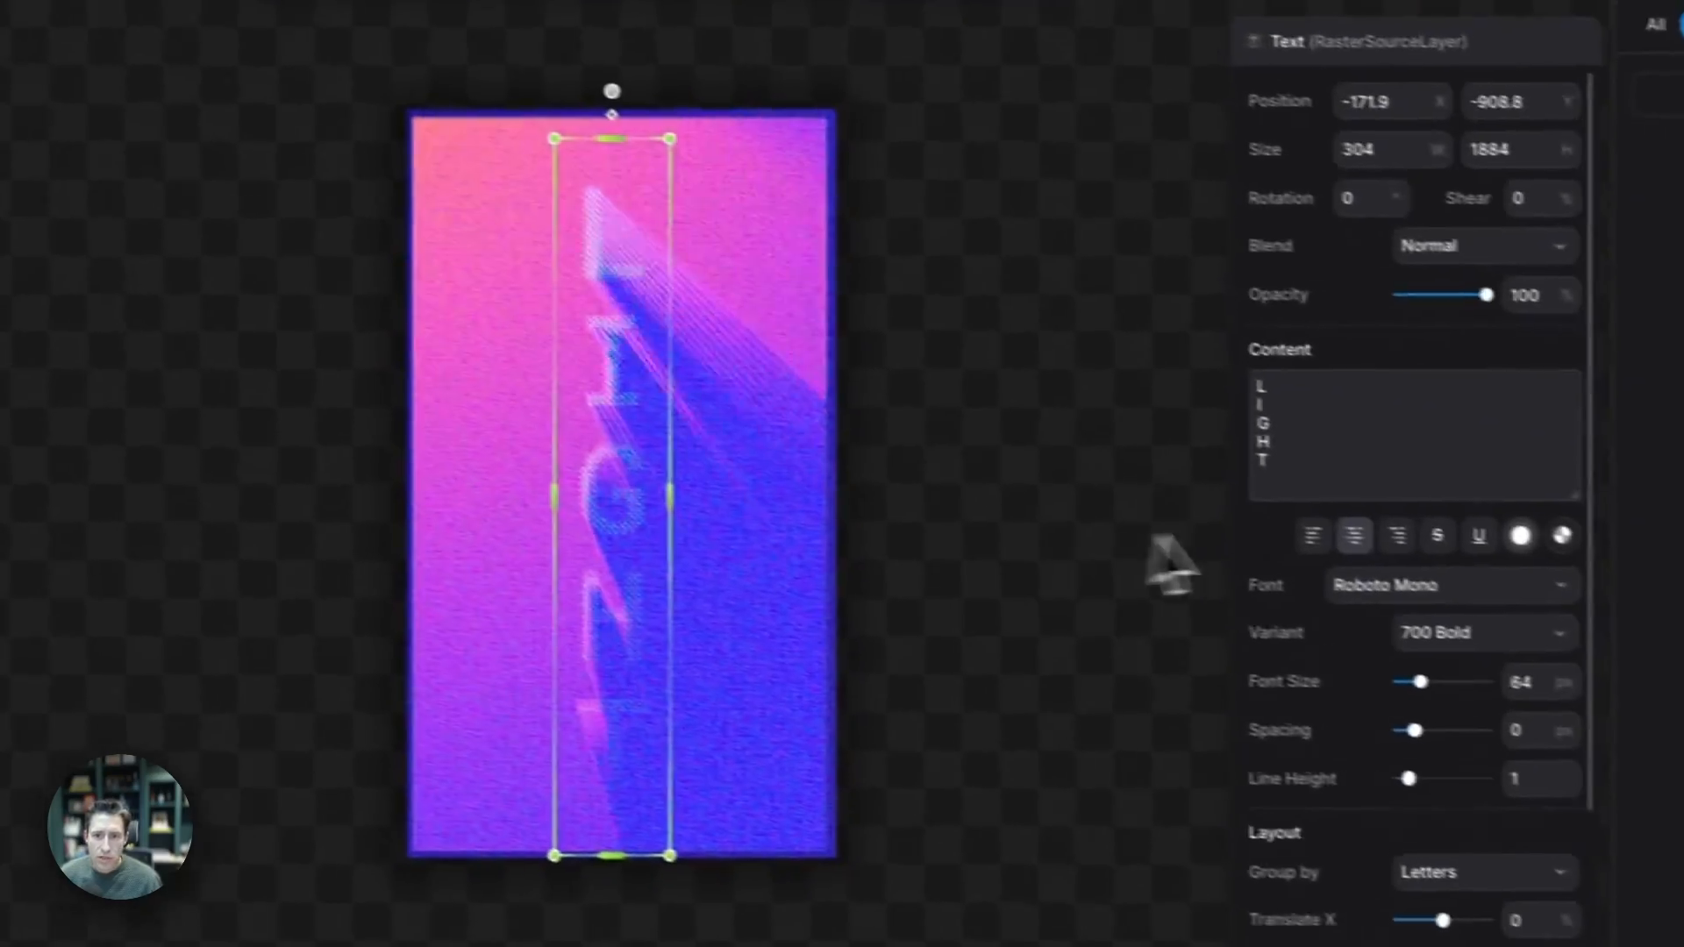
{"action": "left_click", "coordinate": [1354, 434]}
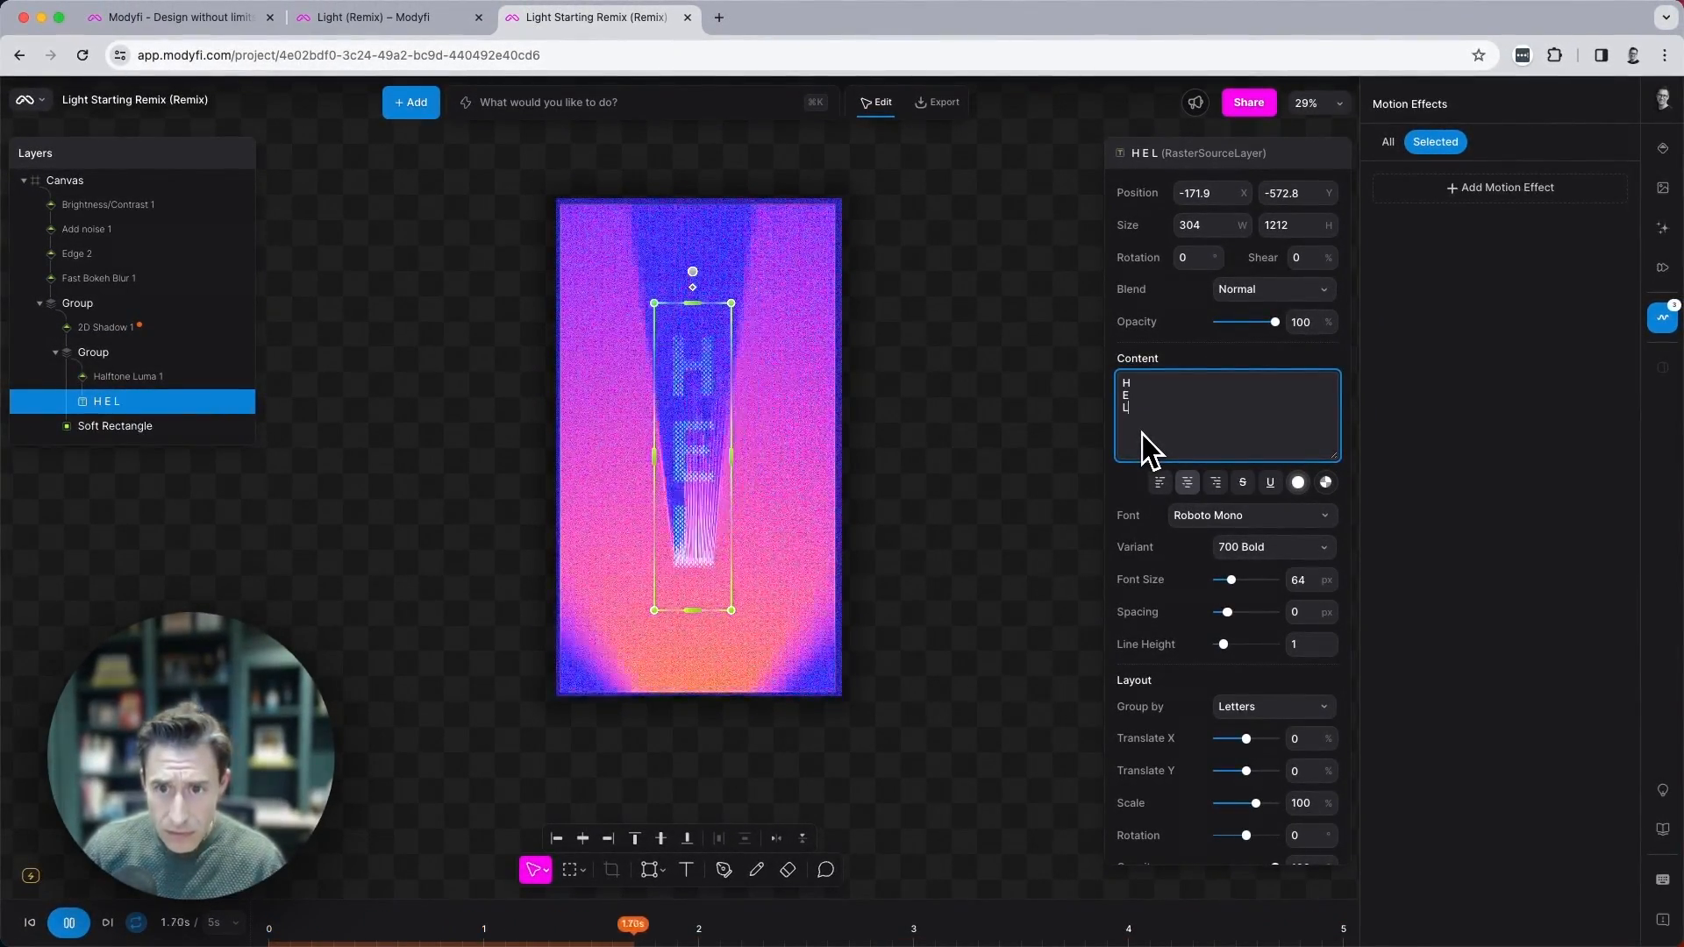
{"action": "type", "text": "LO"}
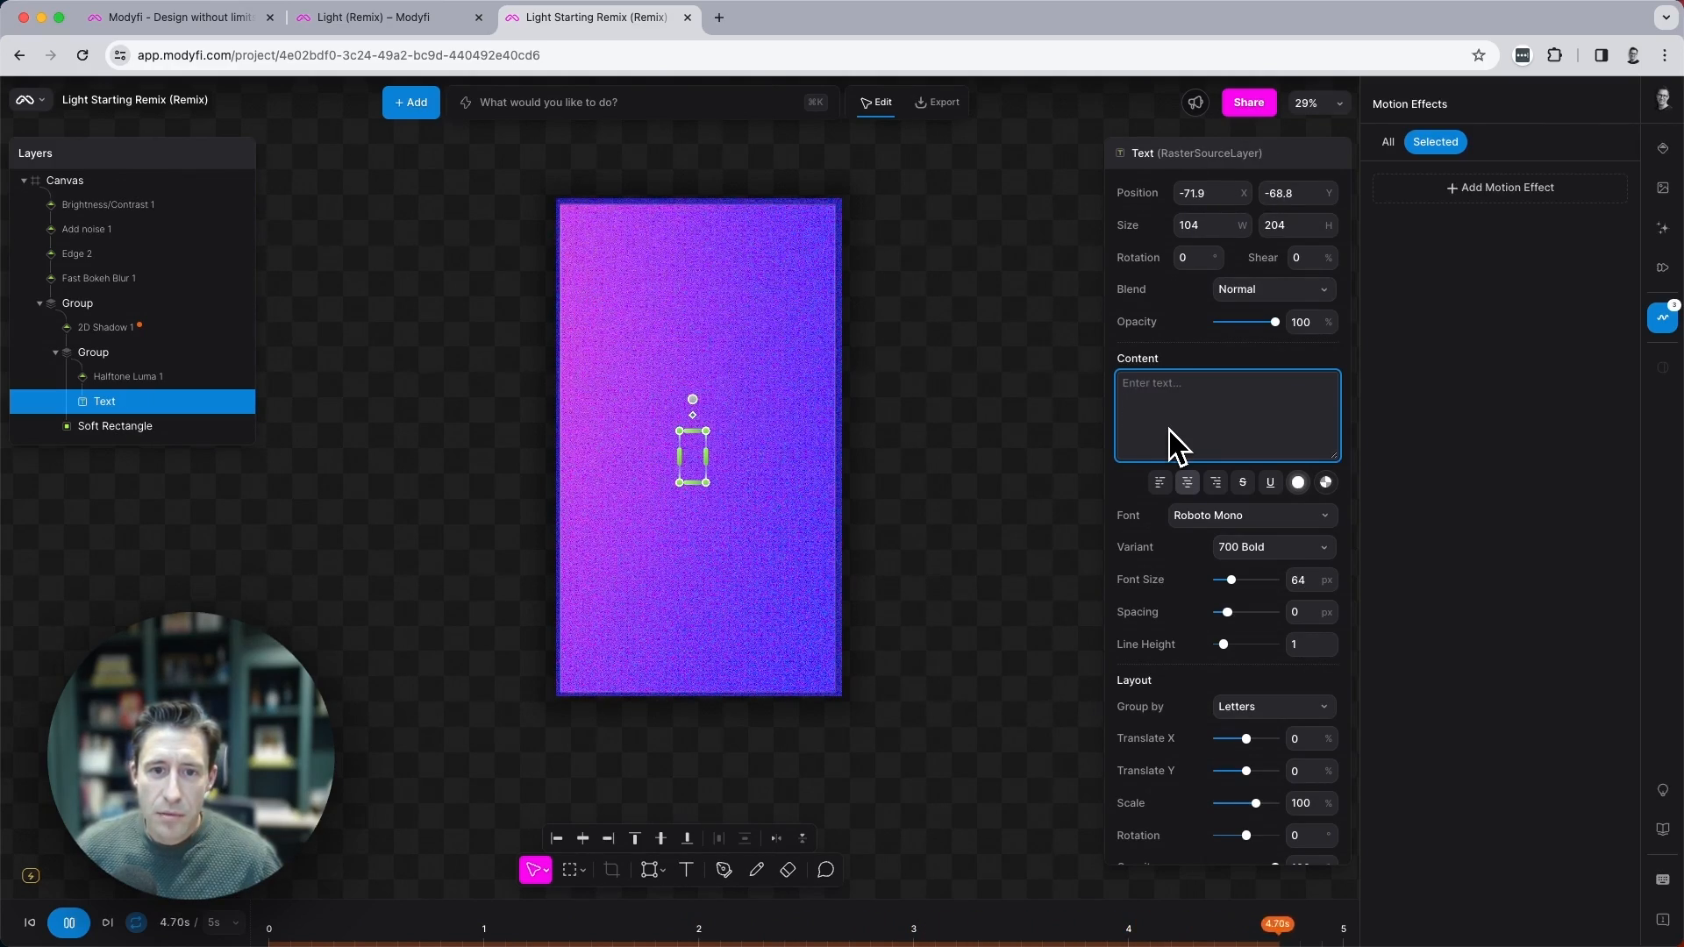
{"action": "type", "text": "LIGHT"}
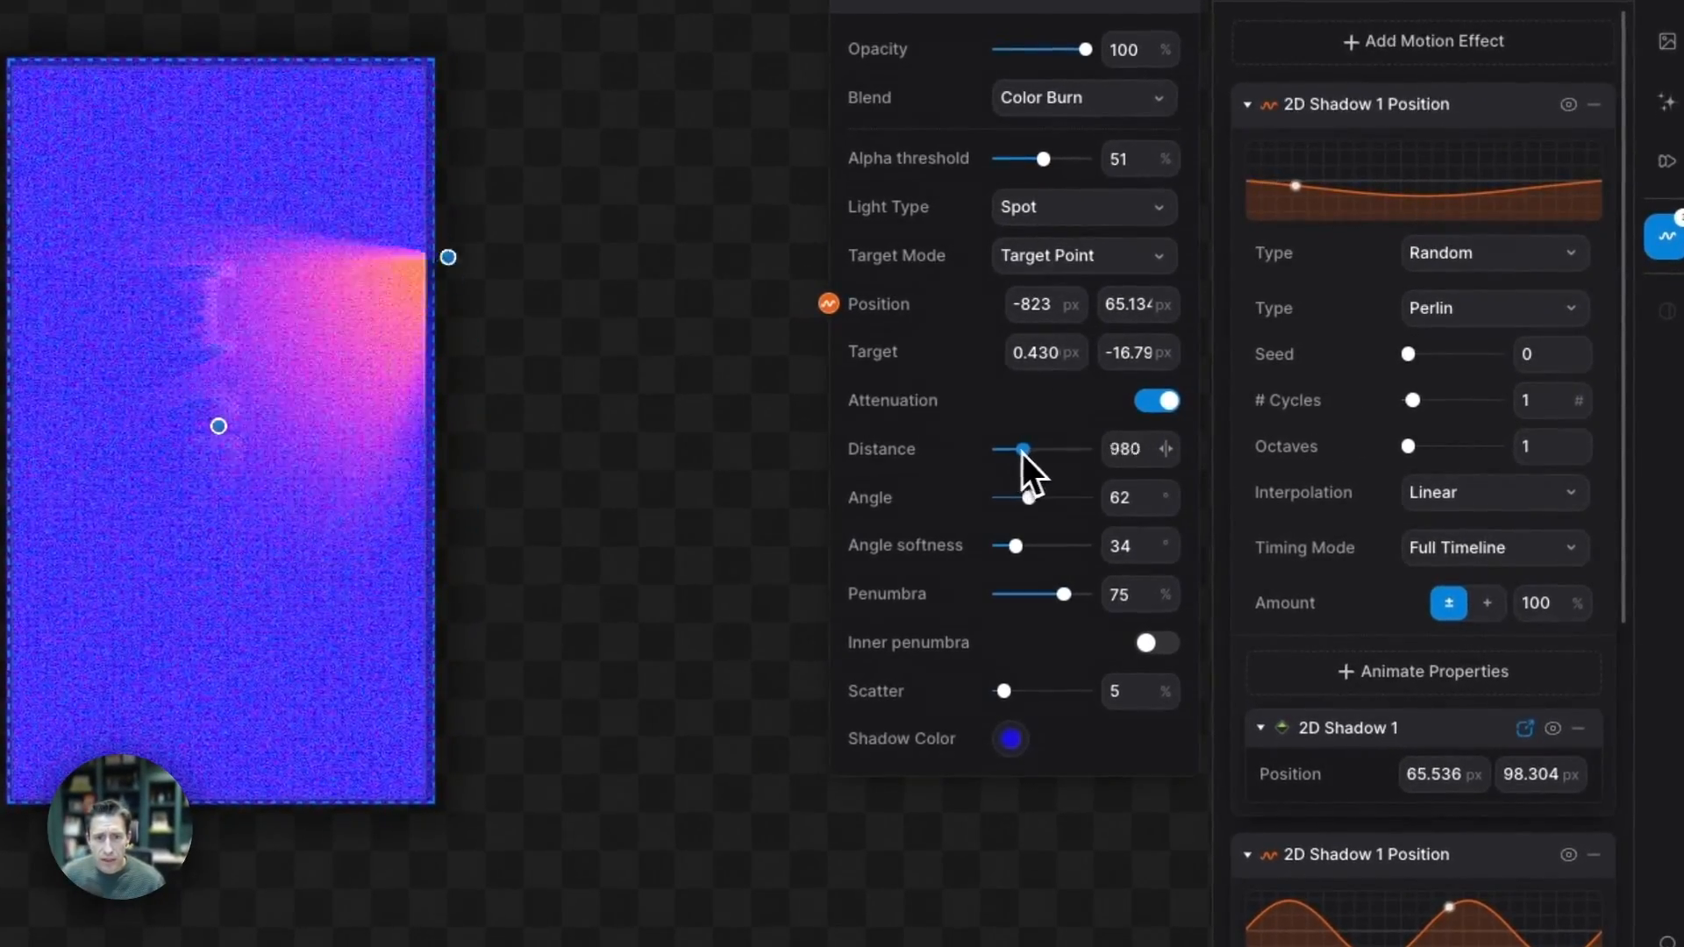
Raise spotlight distance to 2324 px and adjust the beam angle to about 88°.
{"action": "left_click_drag", "start_coordinate": [1018, 449], "coordinate": [1063, 449]}
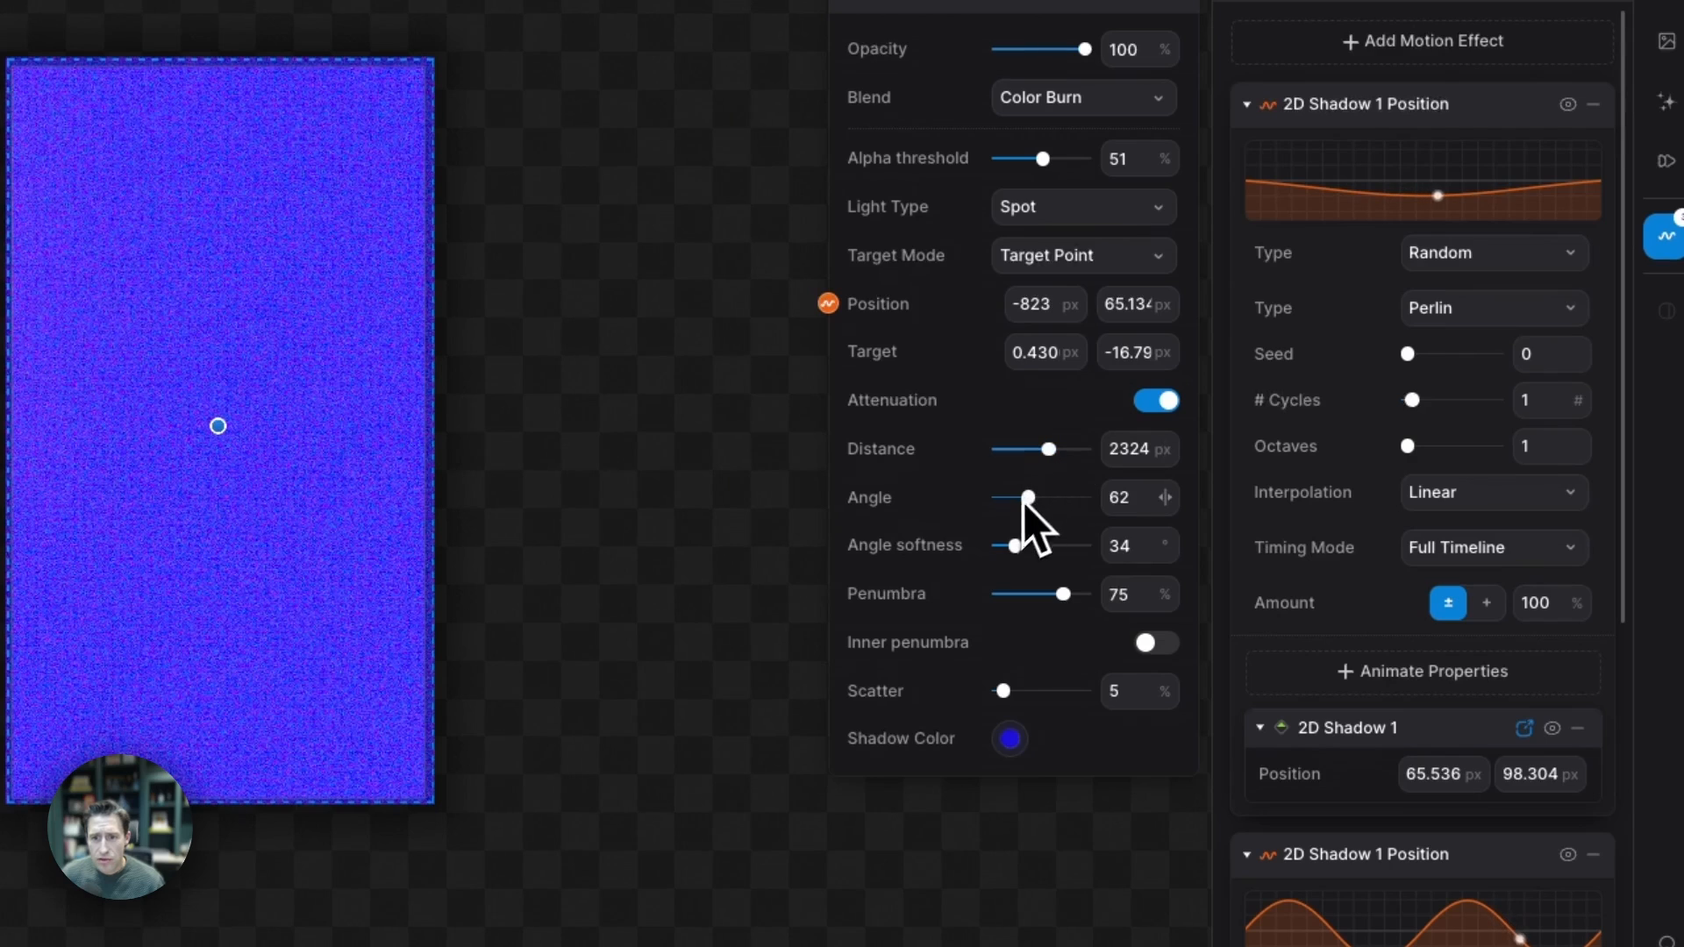
{"action": "left_click_drag", "start_coordinate": [1025, 498], "coordinate": [990, 497]}
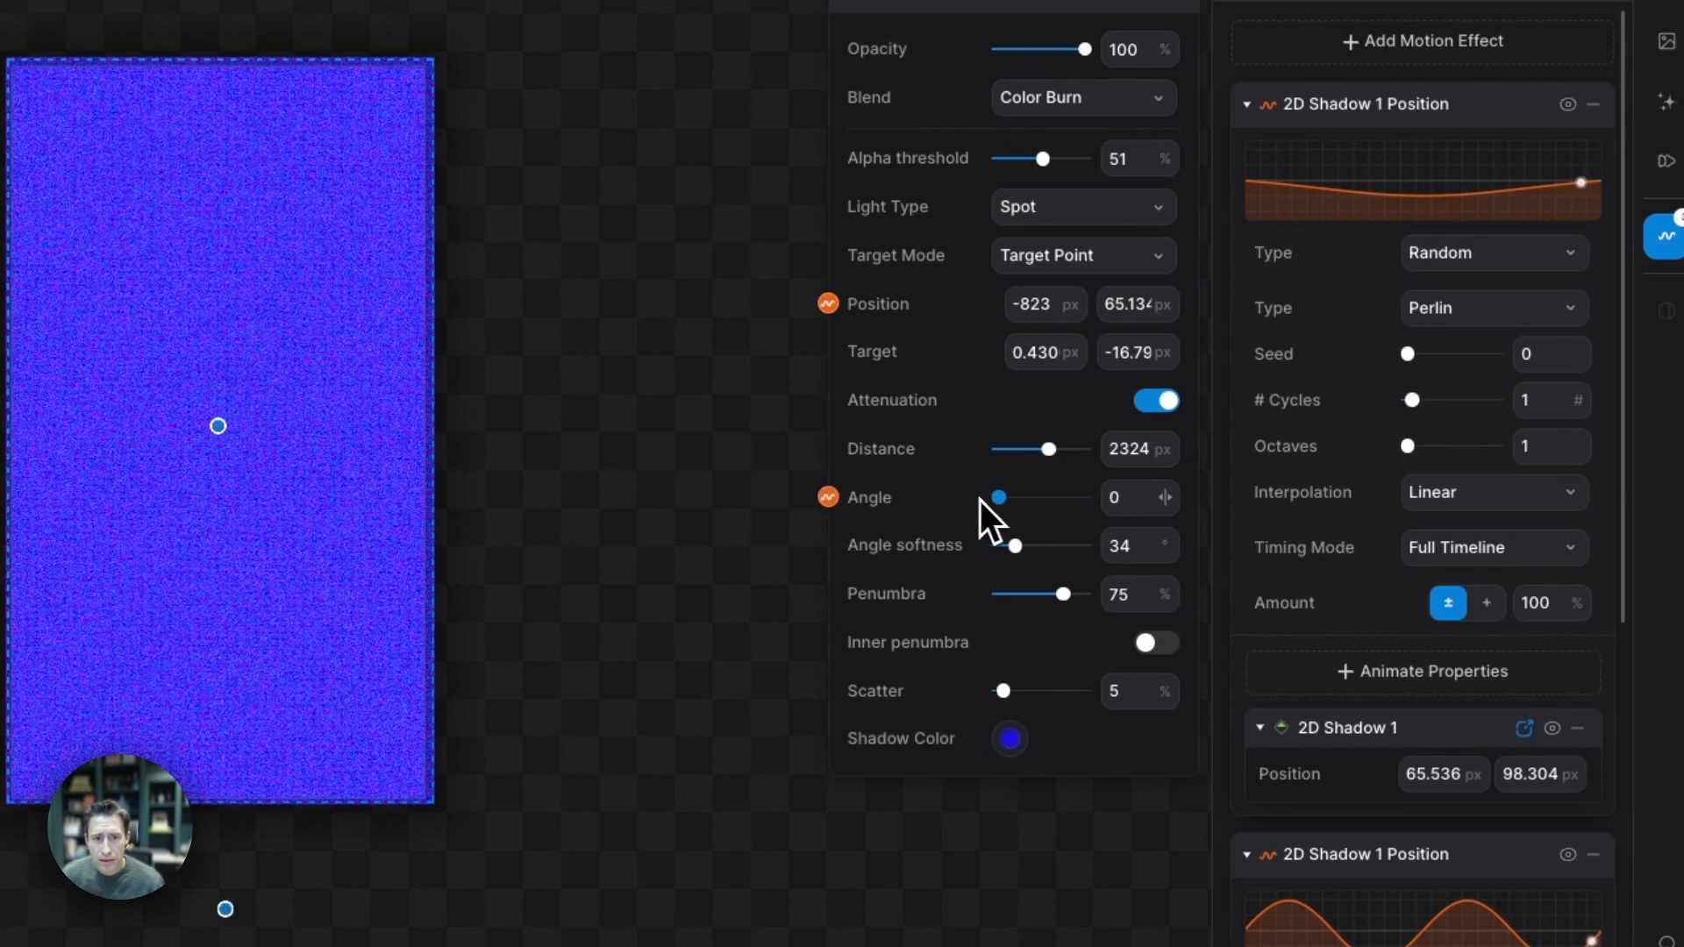
{"action": "left_click_drag", "start_coordinate": [990, 497], "coordinate": [1005, 497]}
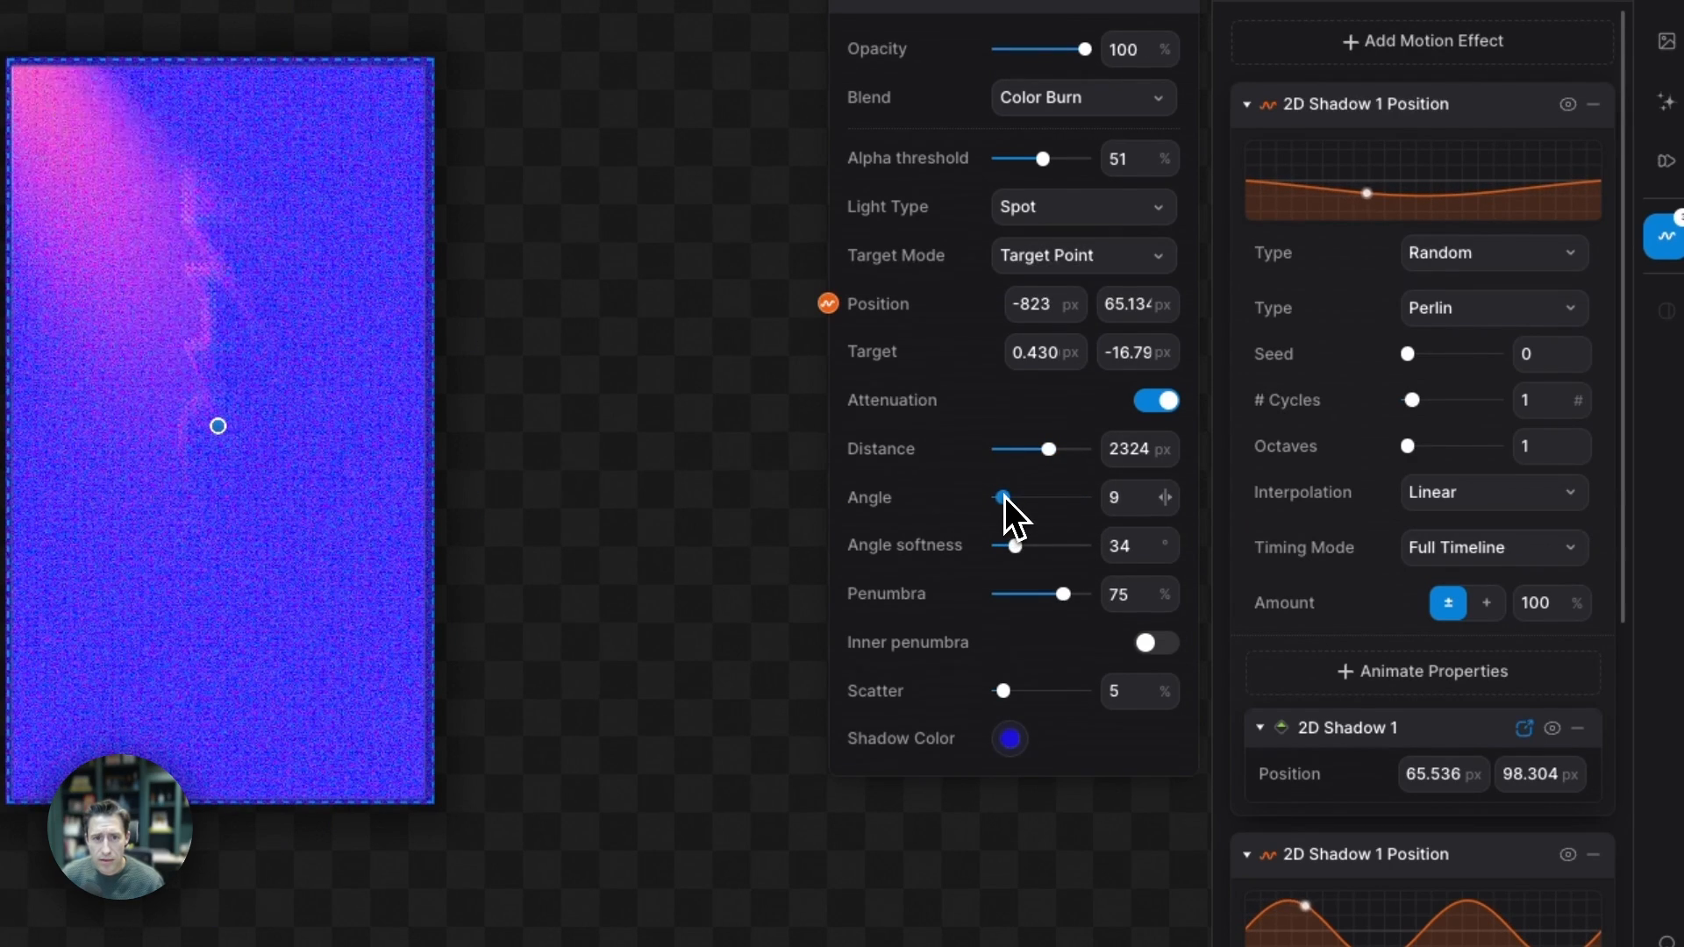
{"action": "left_click_drag", "start_coordinate": [1004, 497], "coordinate": [1024, 498]}
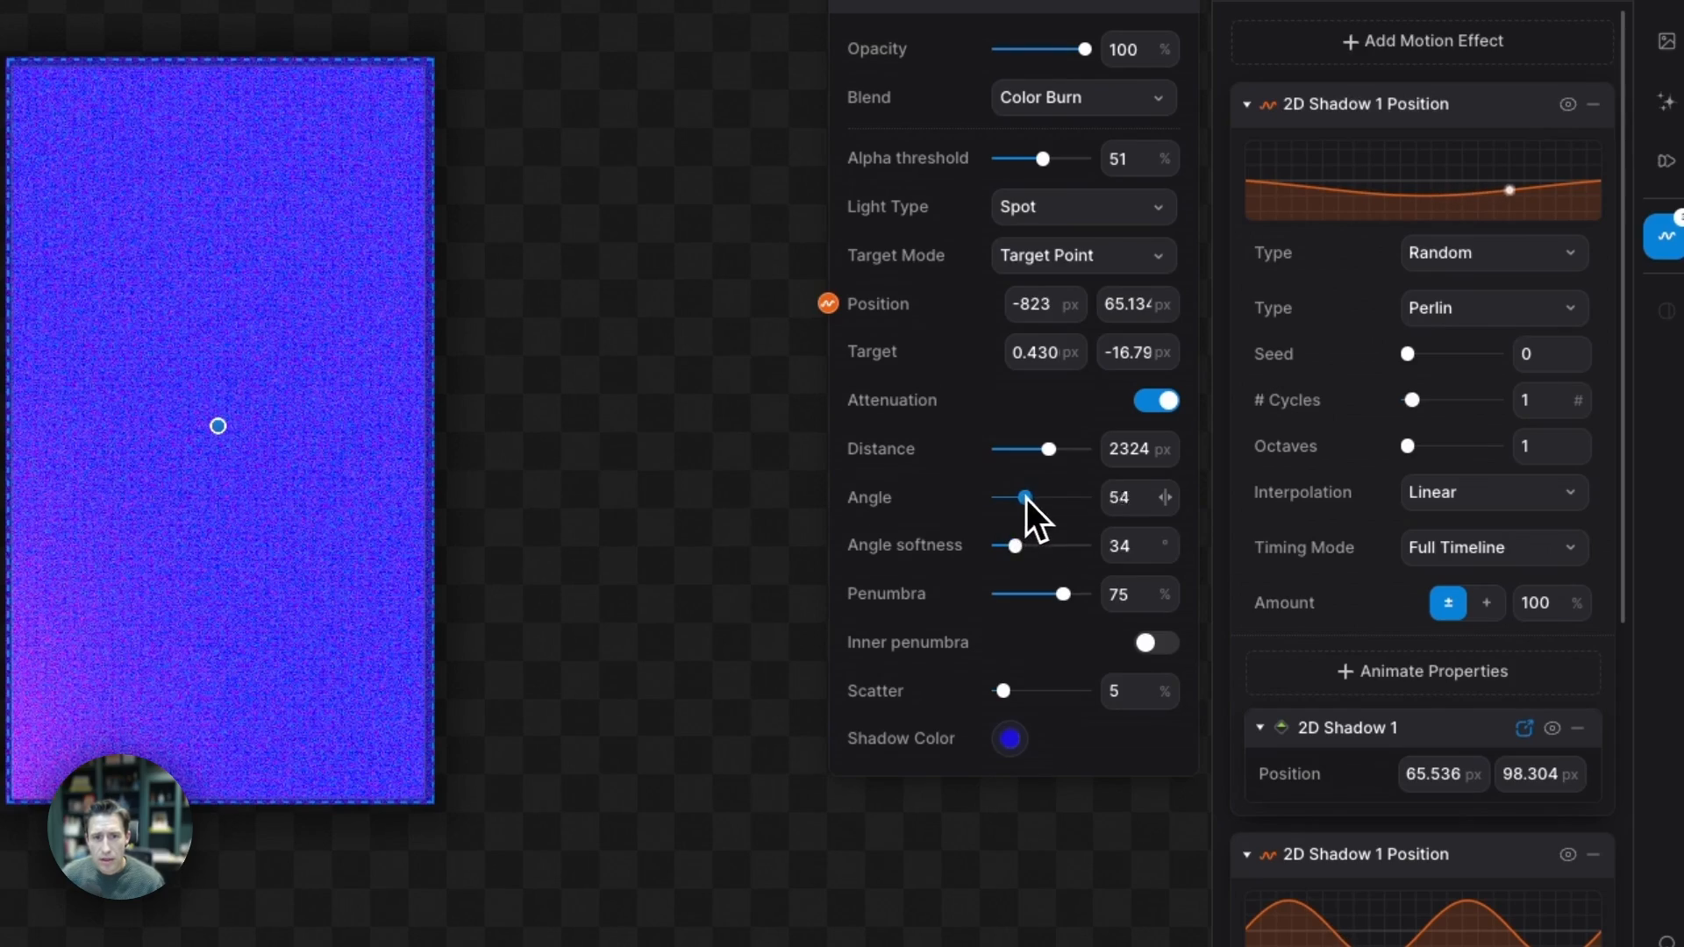
{"action": "left_click_drag", "start_coordinate": [1020, 497], "coordinate": [1038, 497]}
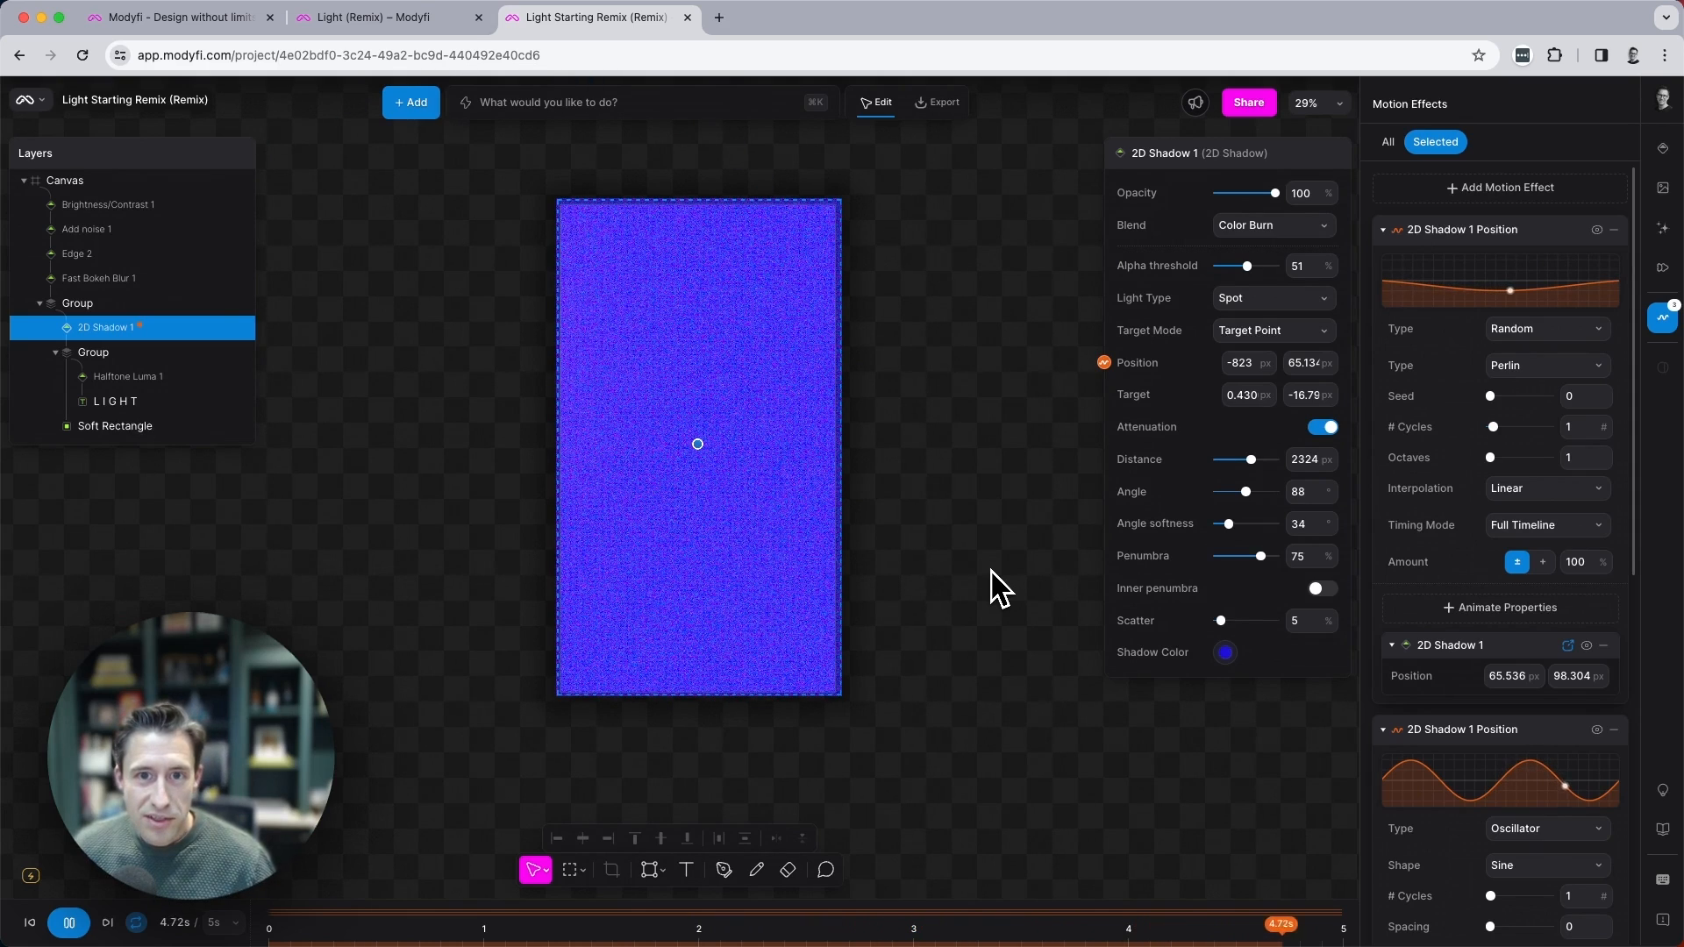
Play back the timeline to watch the pink spotlight cone sweep through the LIGHT letters.
{"action": "left_click", "coordinate": [630, 941]}
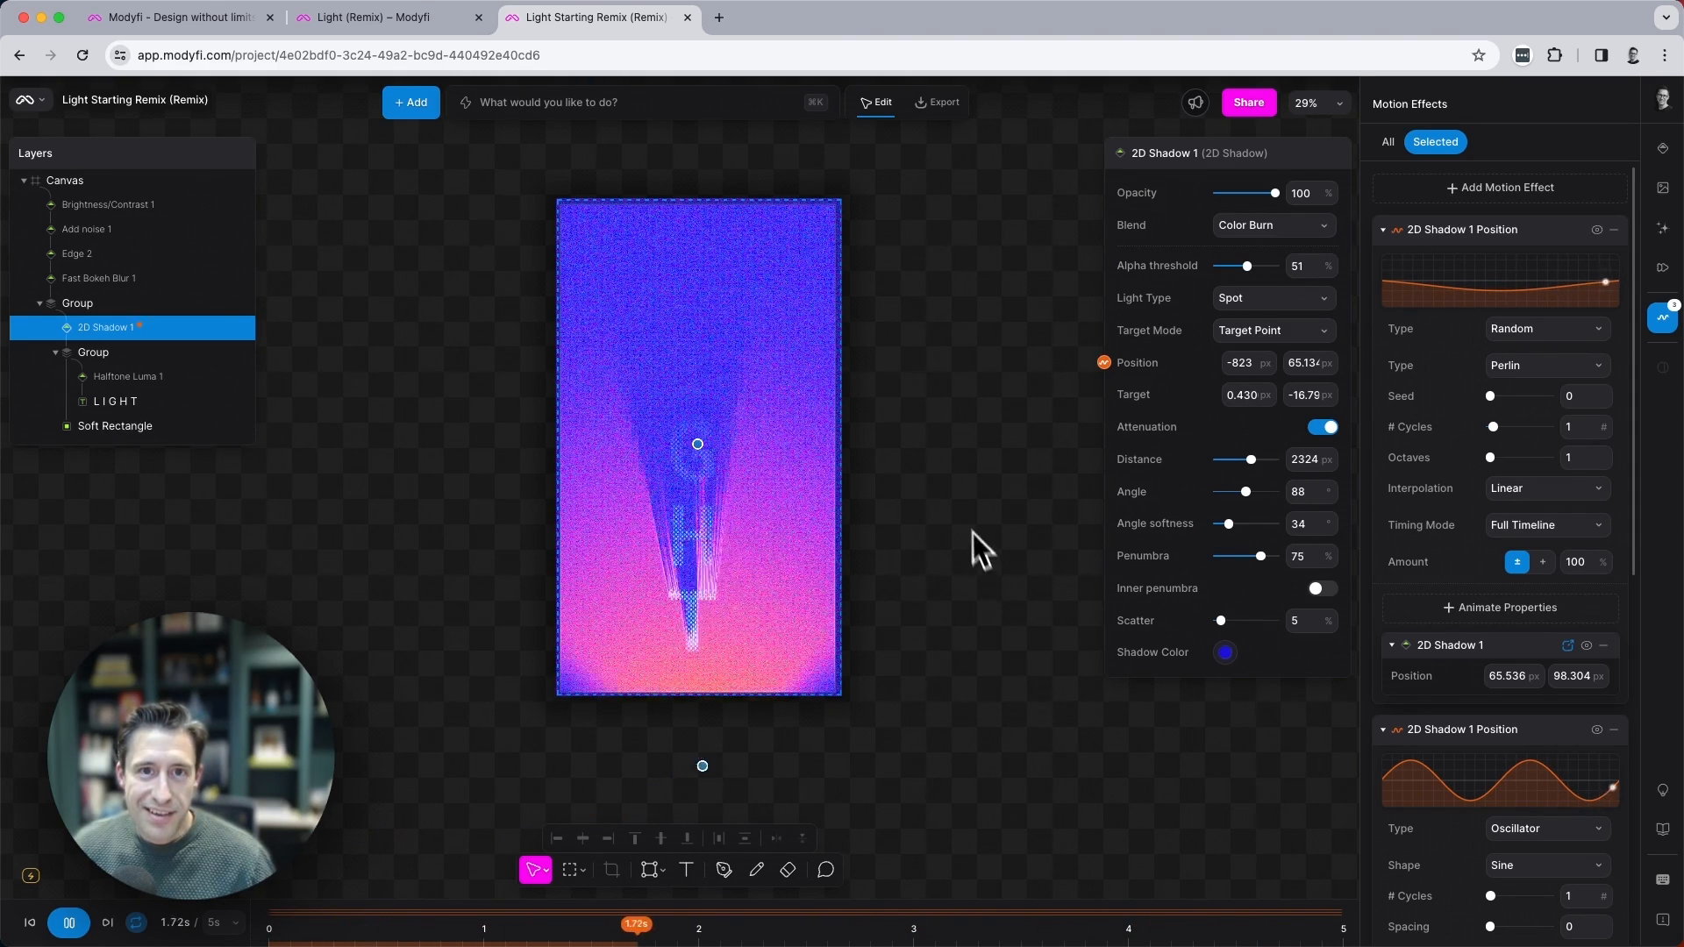